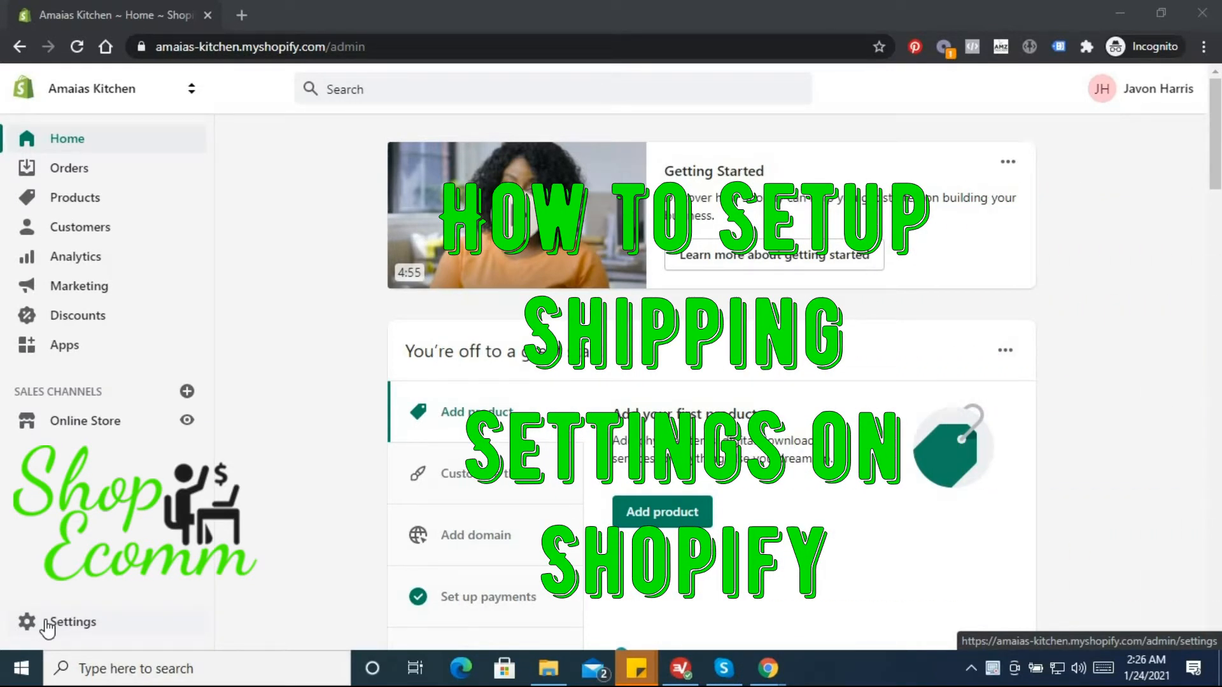
mouse_move(465, 323)
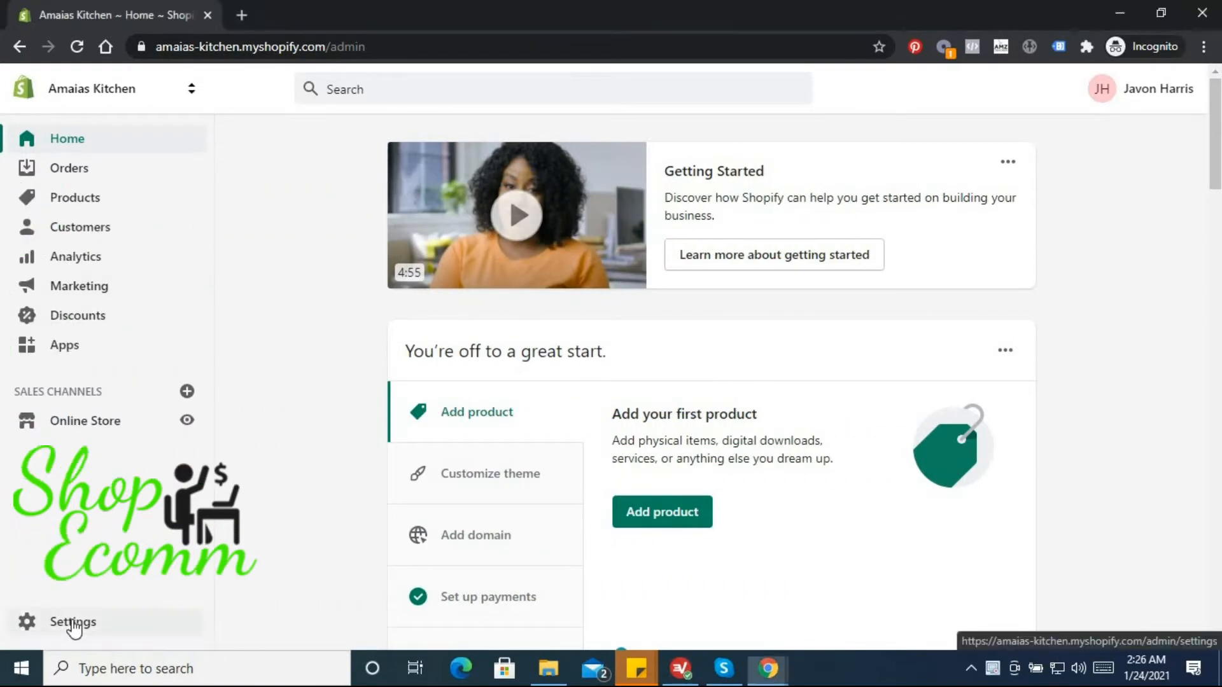
Open the store Settings page from the bottom of the left sidebar.
left_click(72, 622)
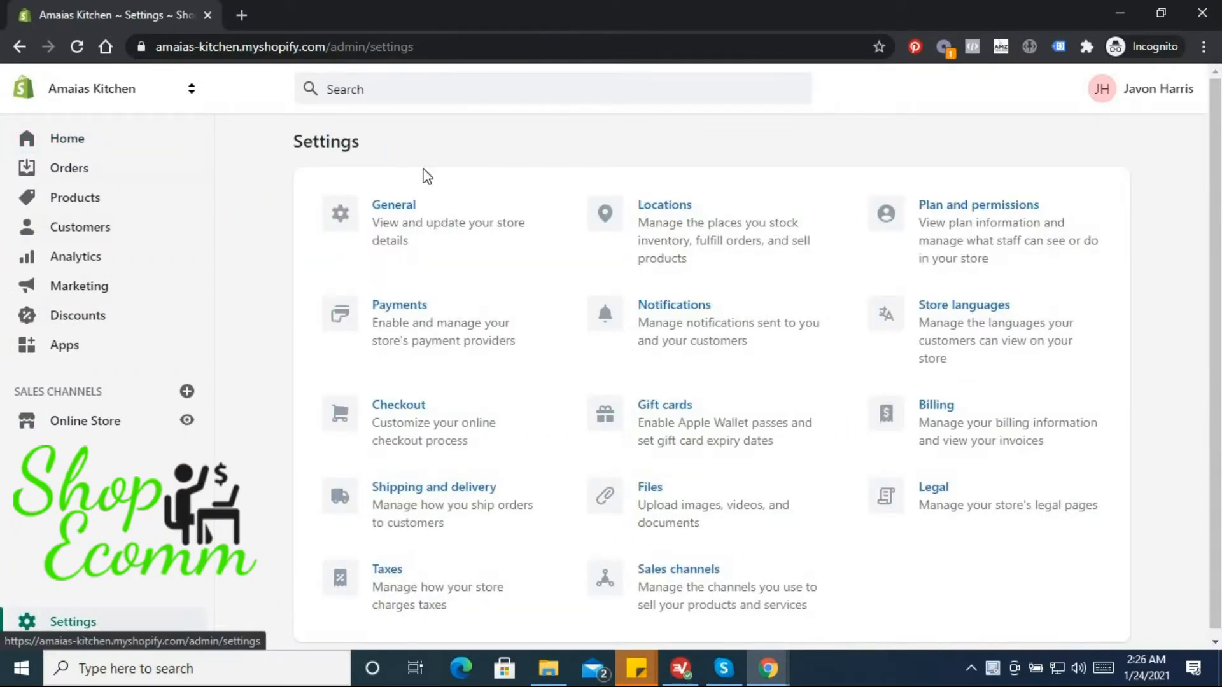
mouse_move(413, 235)
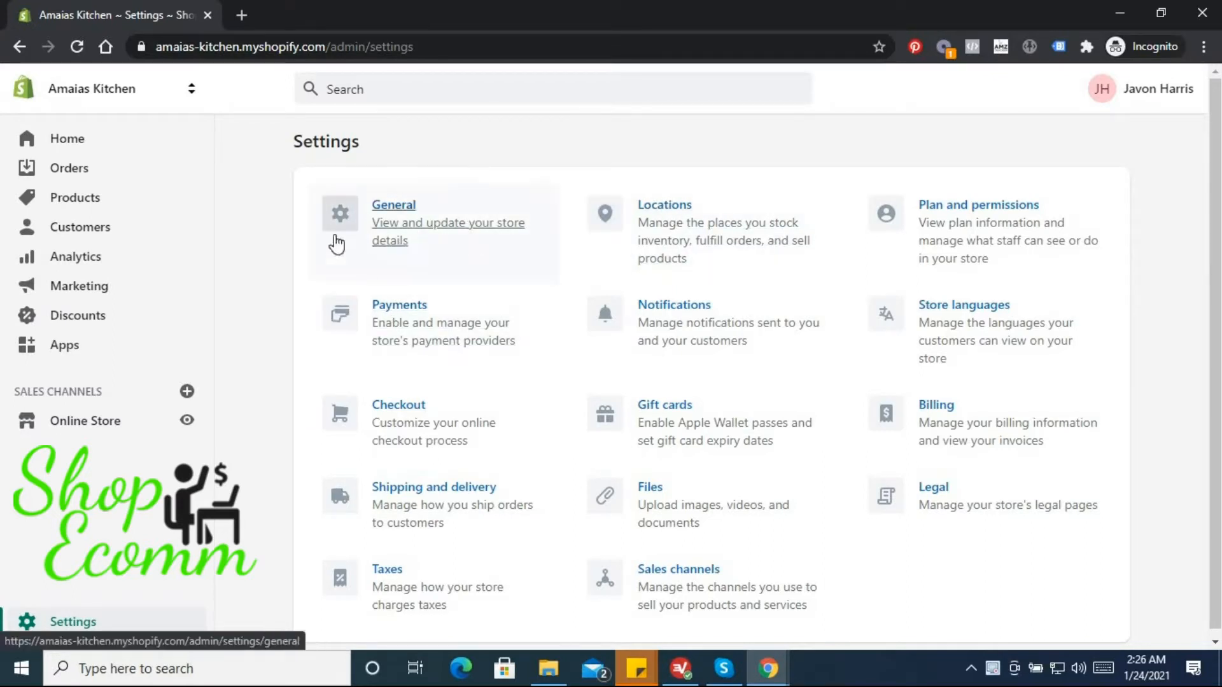
mouse_move(409, 212)
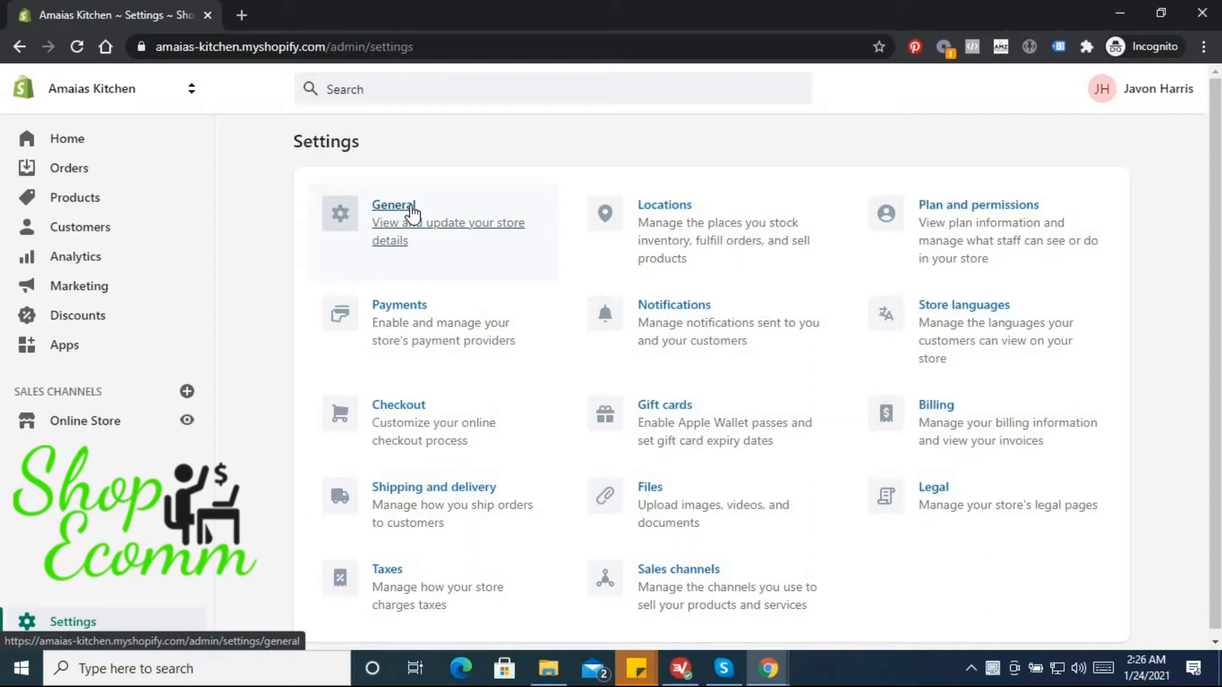
mouse_move(423, 225)
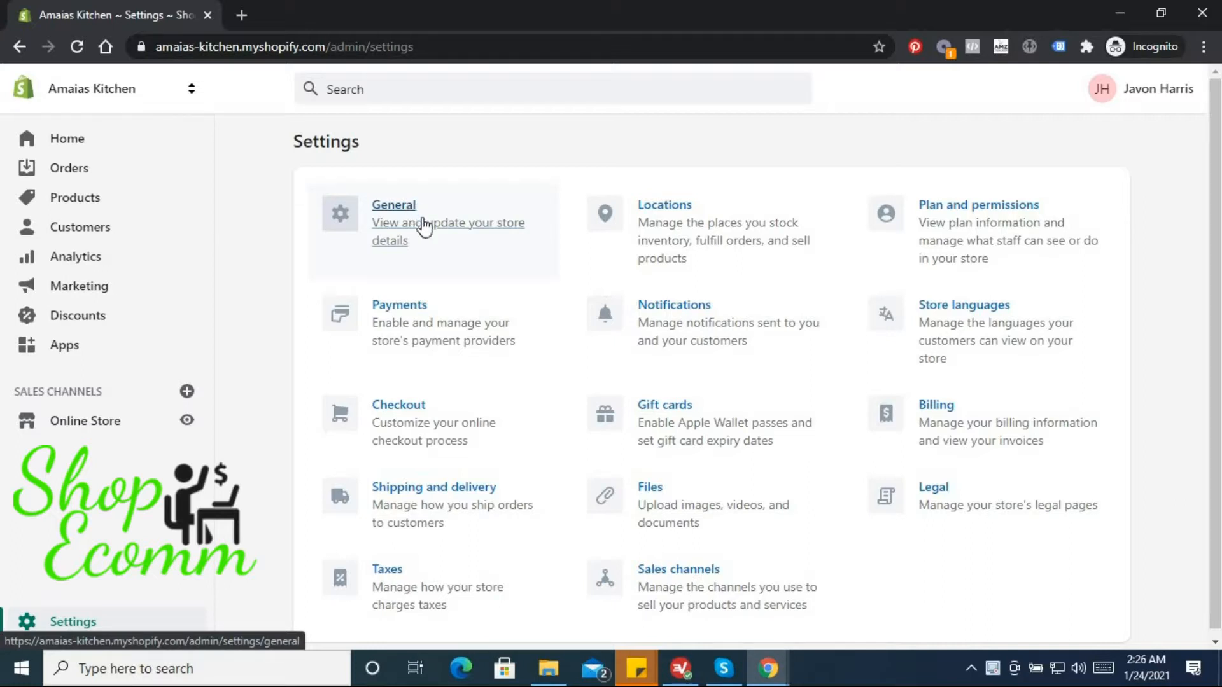
mouse_move(440, 310)
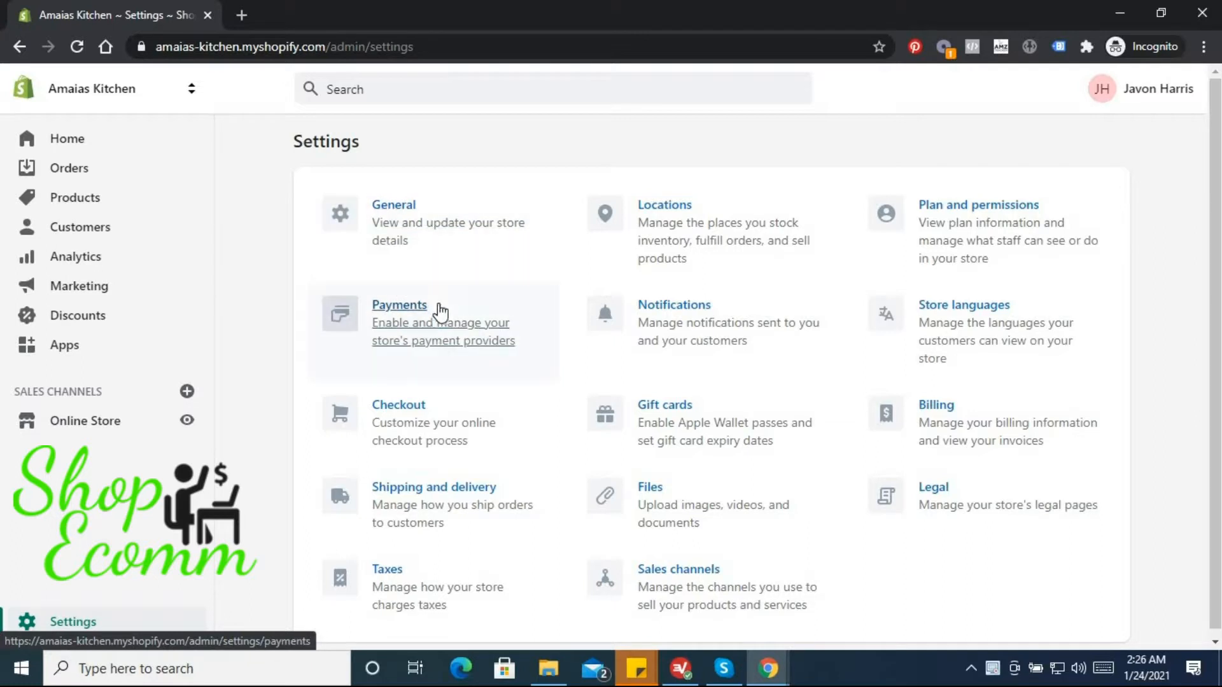
mouse_move(458, 424)
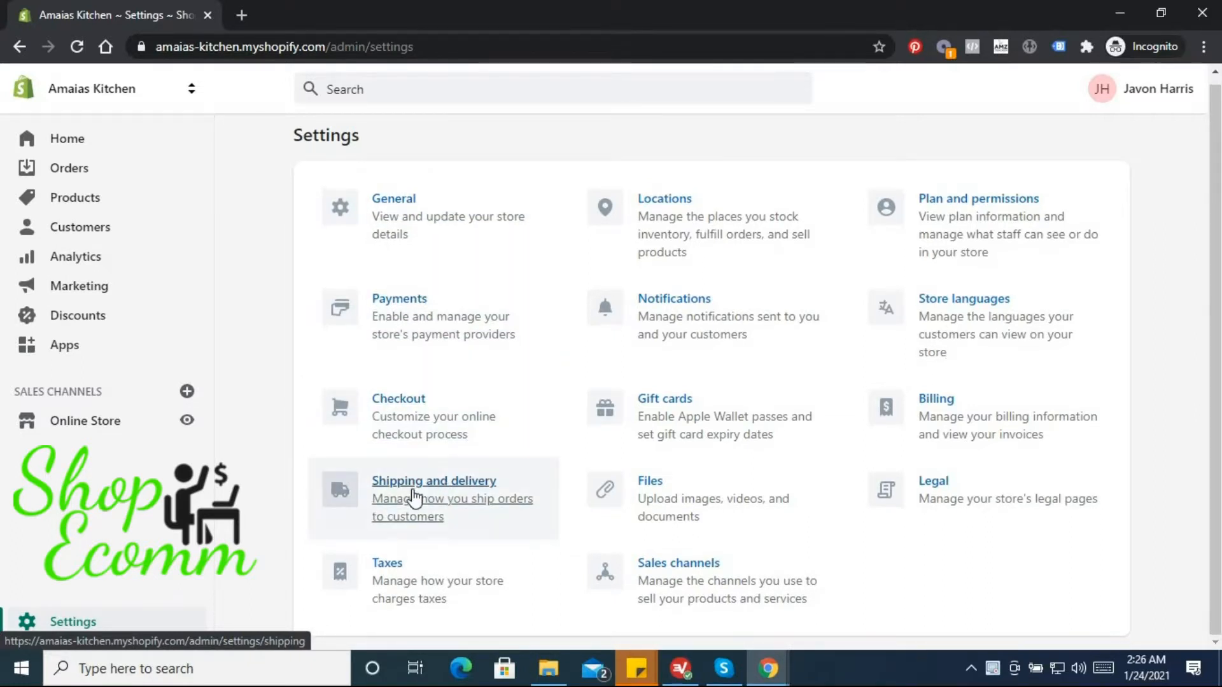
Open Shipping and delivery and choose Manage rates for general shipping.
left_click(434, 481)
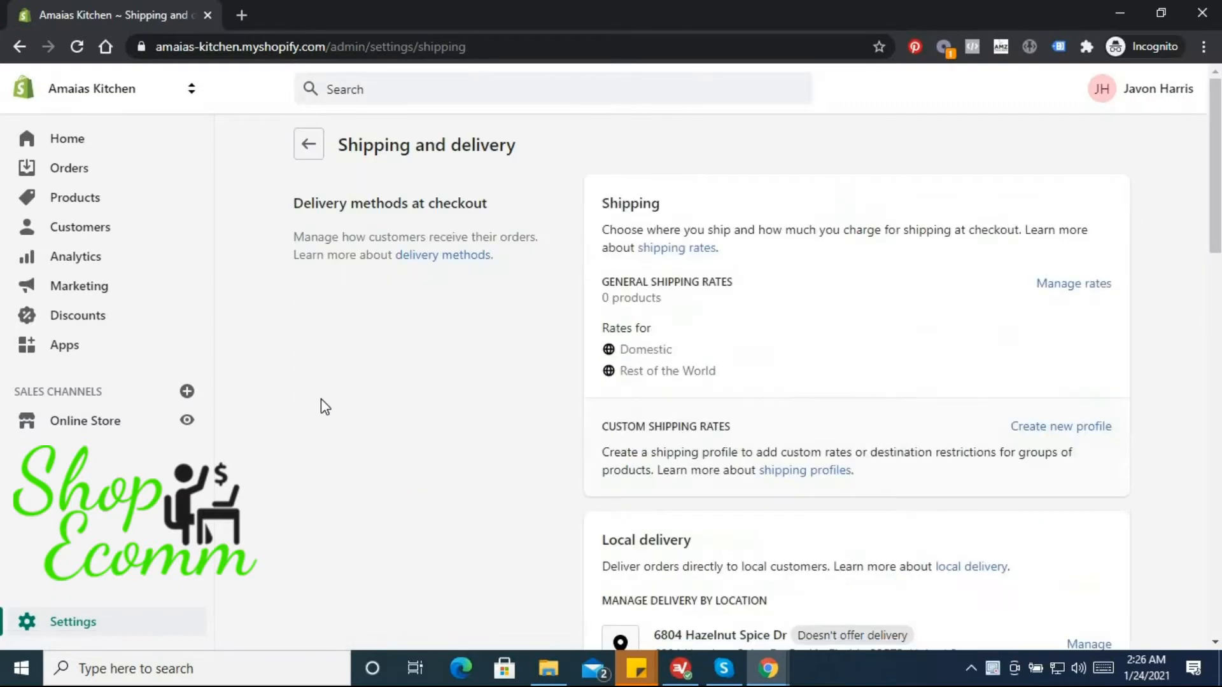
mouse_move(482, 343)
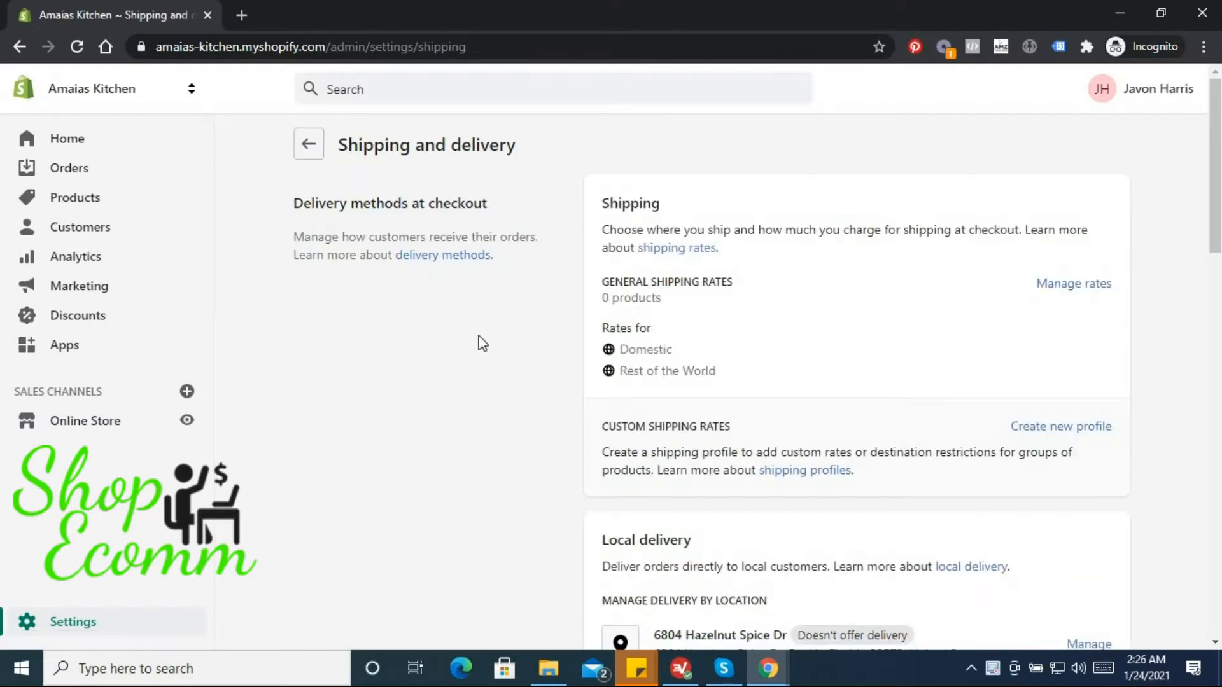
mouse_move(740, 265)
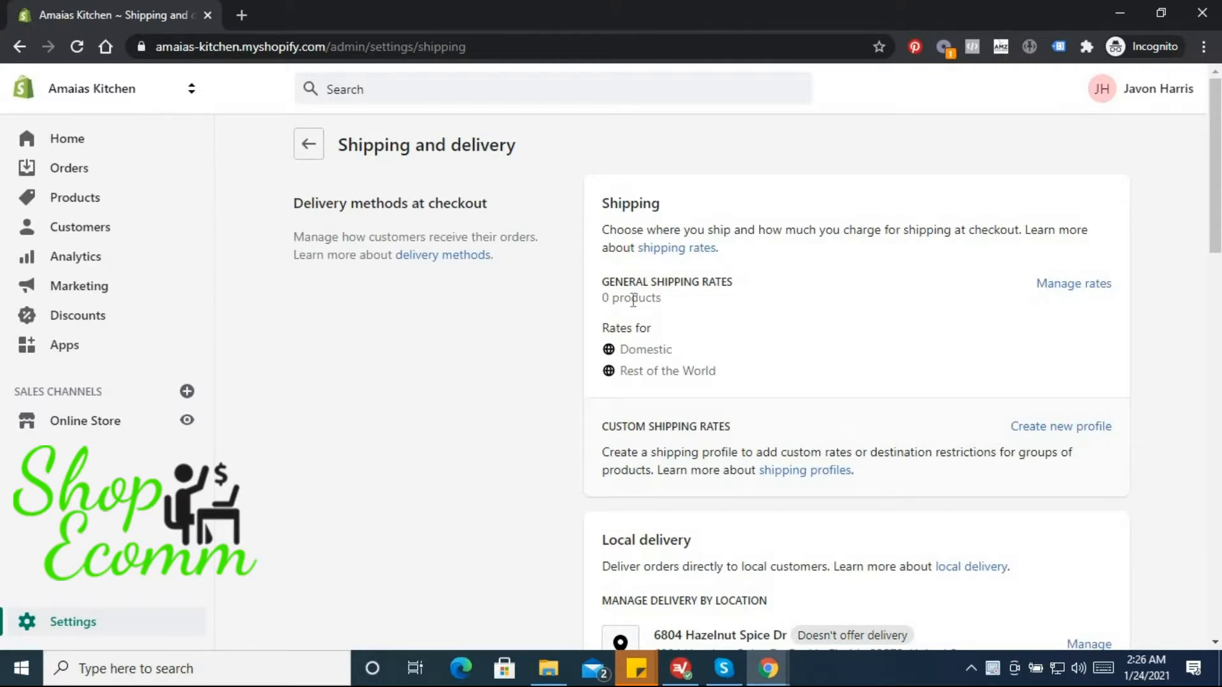
mouse_move(1026, 277)
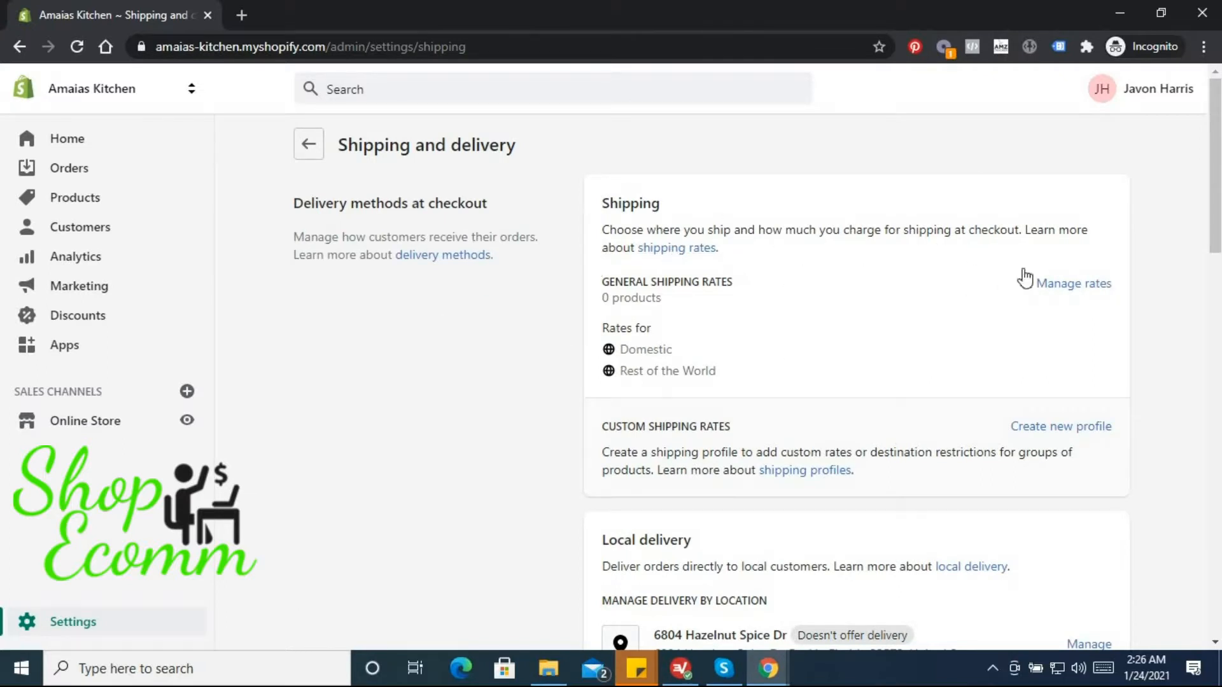
mouse_move(704, 274)
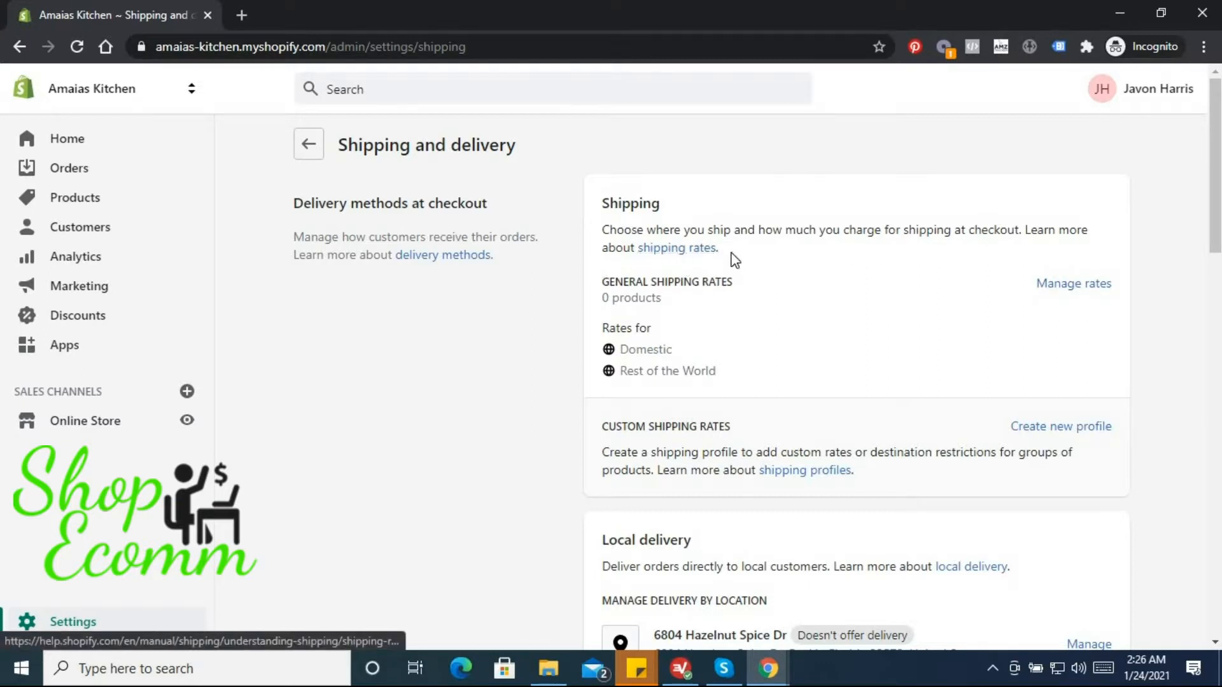
left_click(1073, 283)
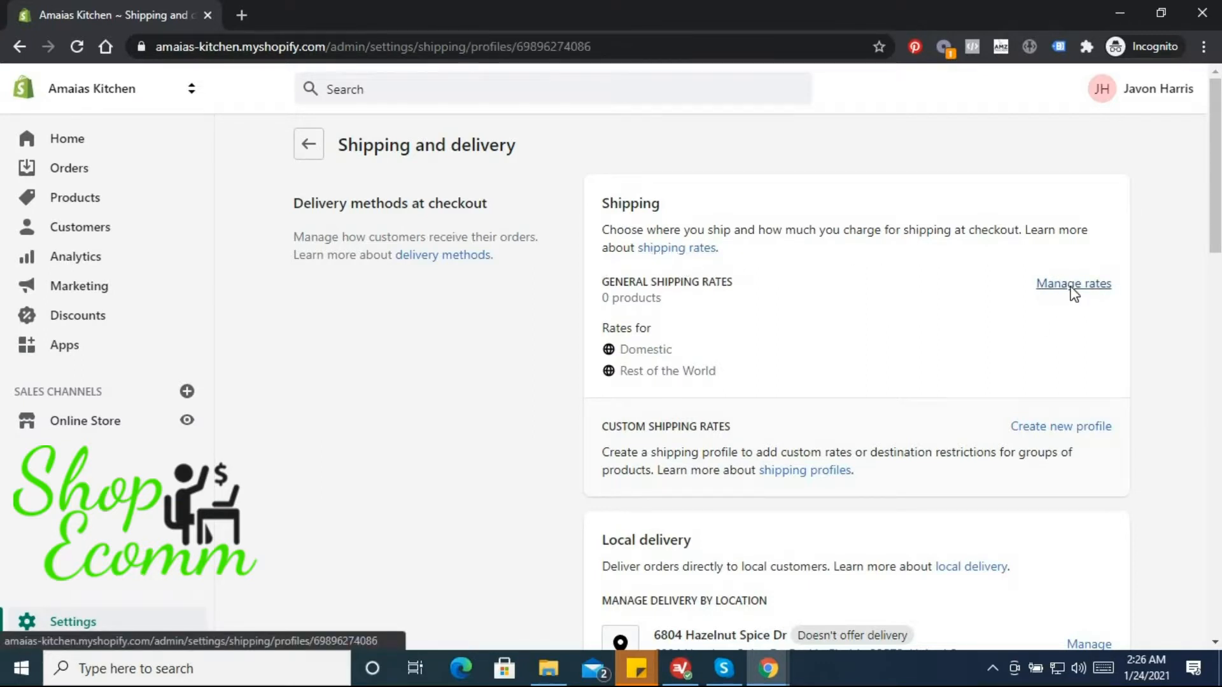
Review the General profile's Domestic Economy and Standard rates and Rest of World DHL/USPS carriers.
left_click(1073, 283)
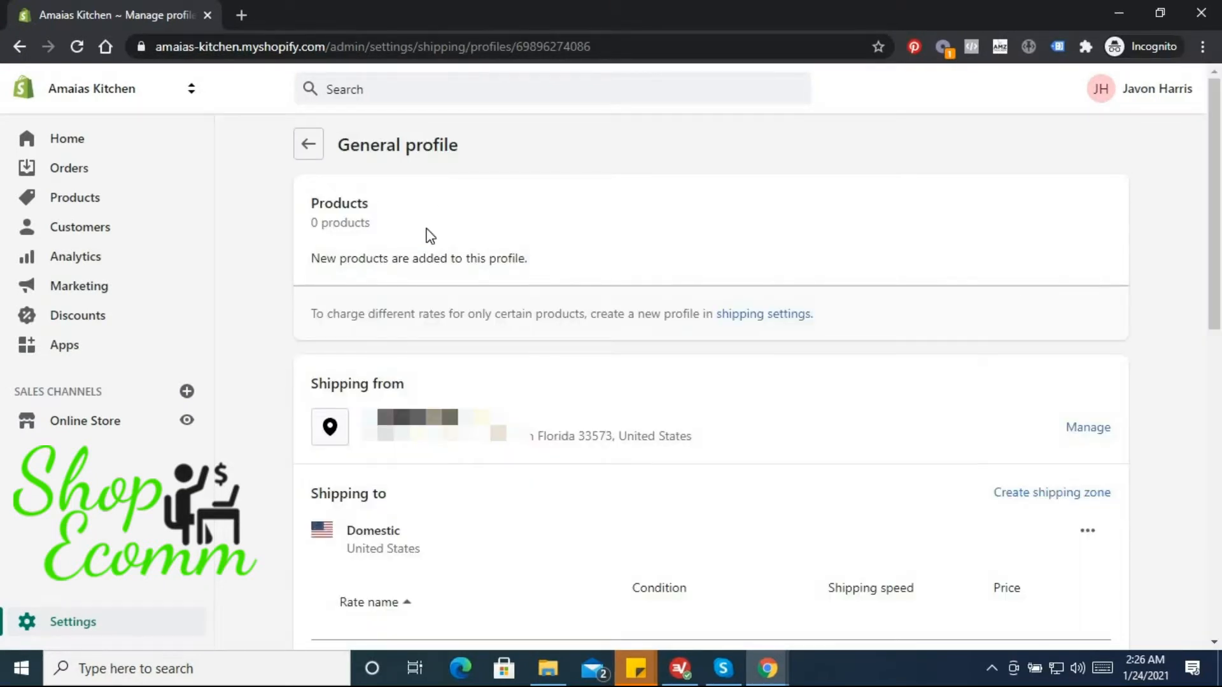
scroll("down", 3)
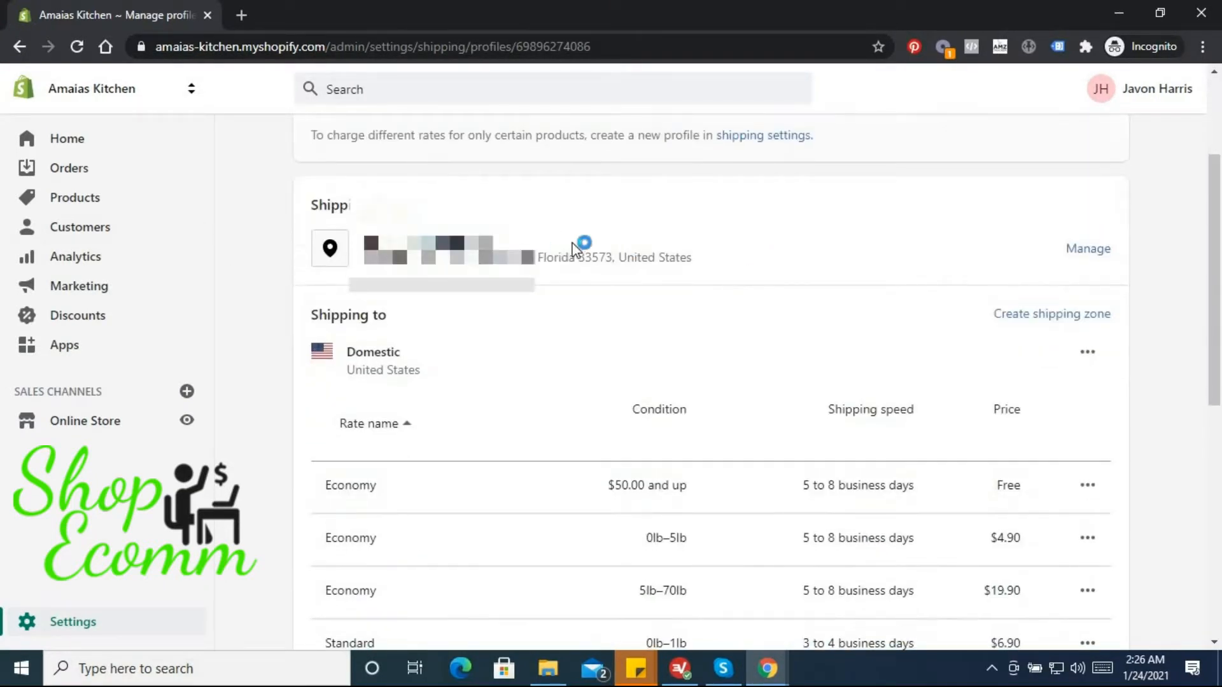
mouse_move(844, 250)
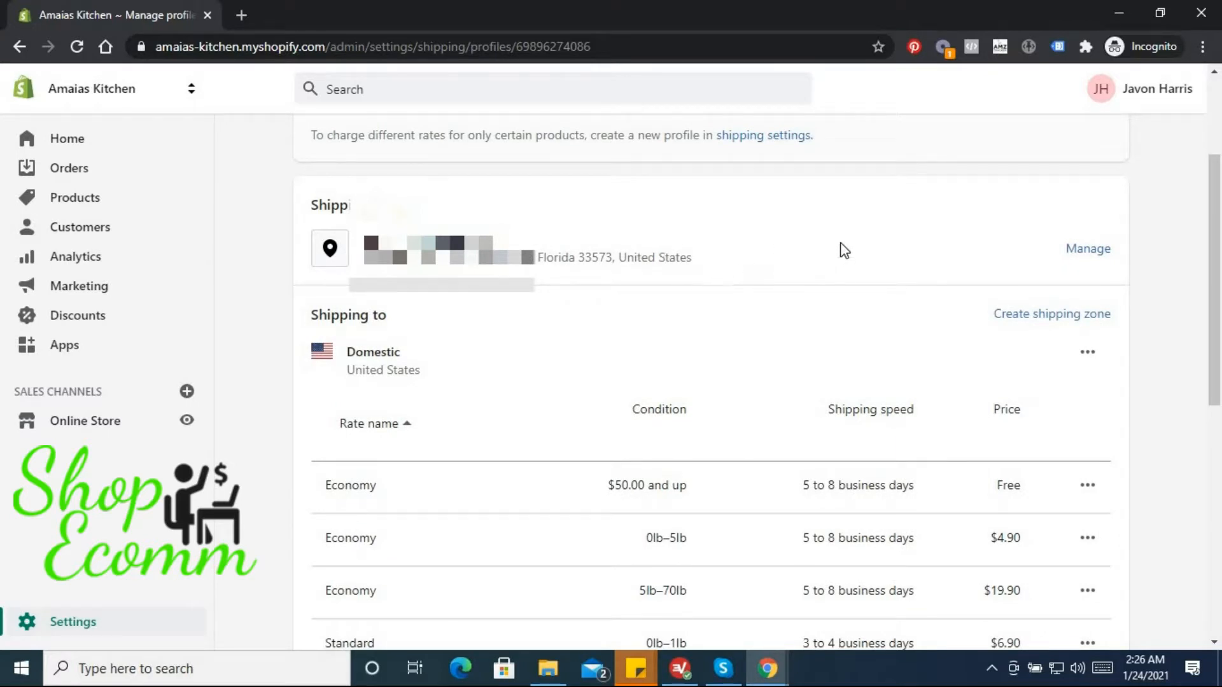
mouse_move(294, 255)
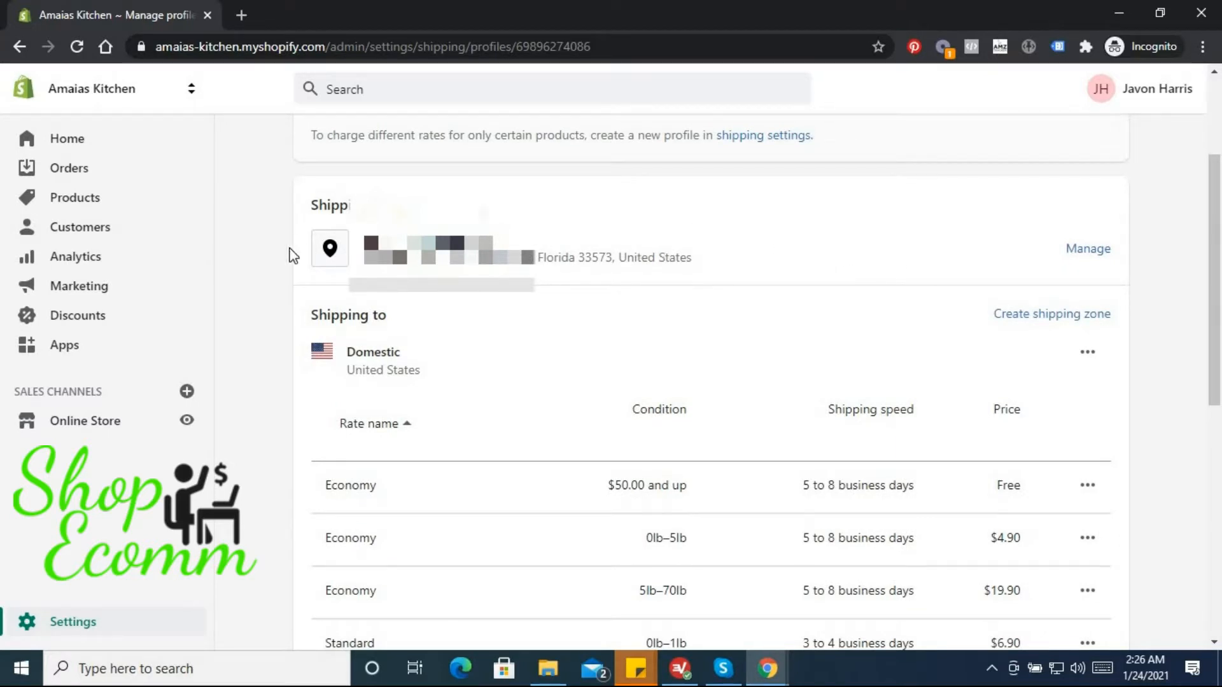
mouse_move(694, 242)
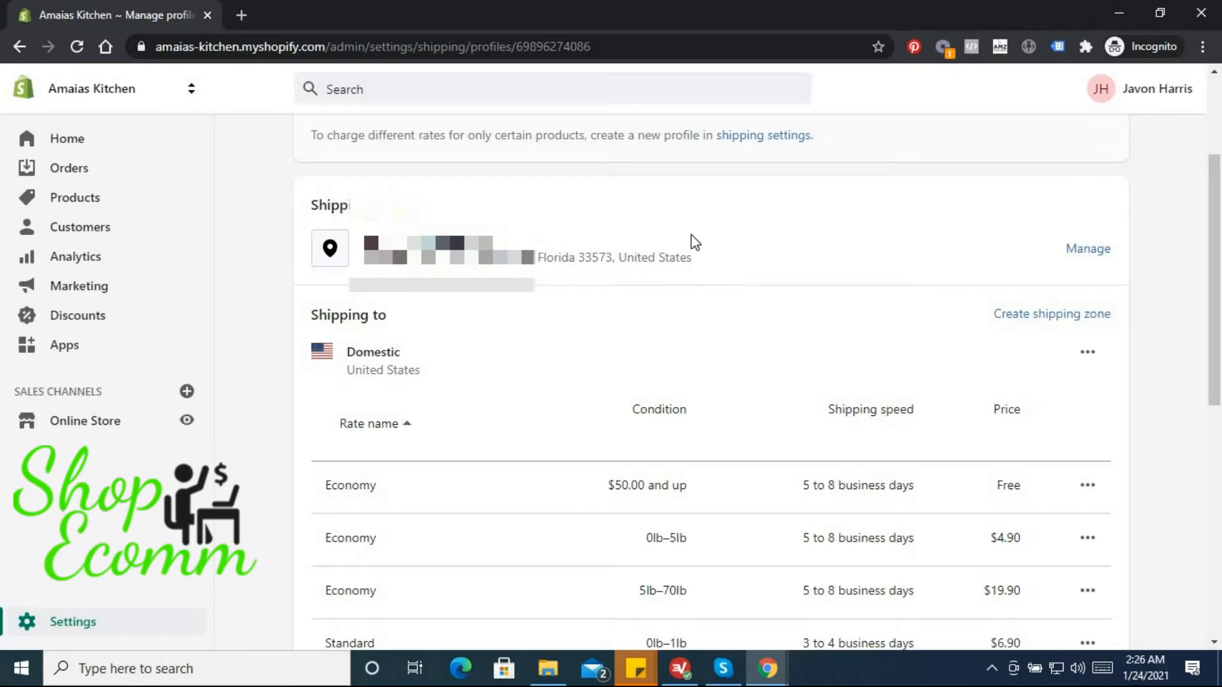
mouse_move(701, 247)
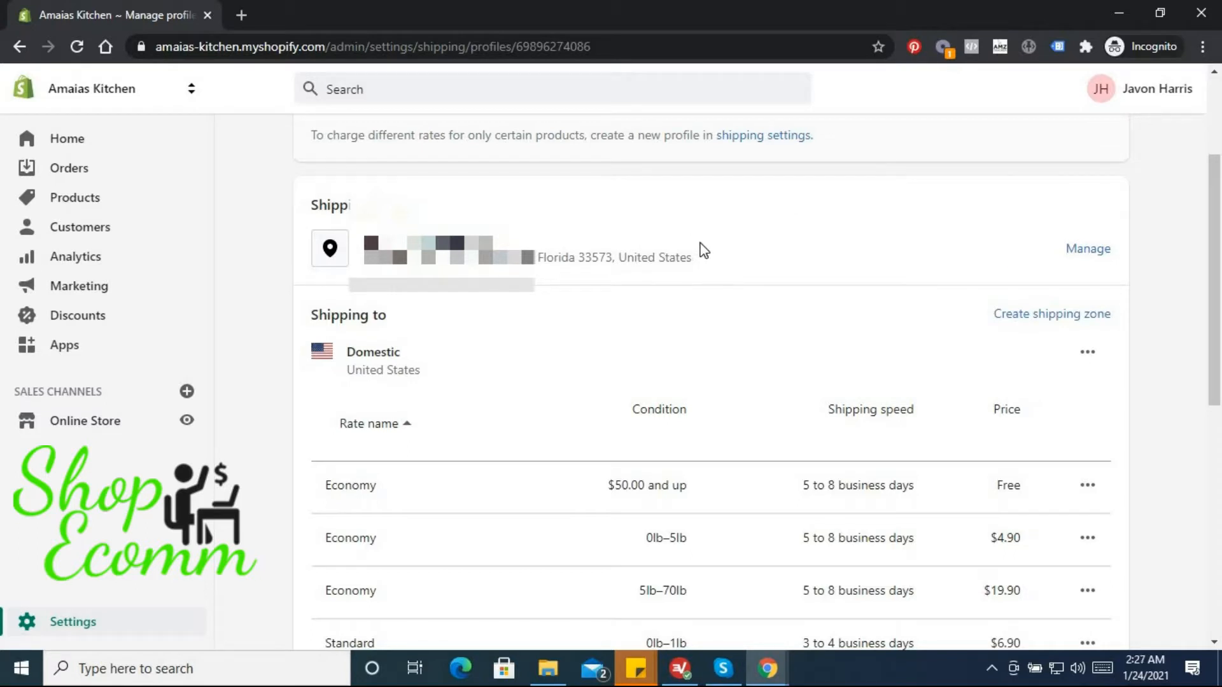
scroll("up", 3)
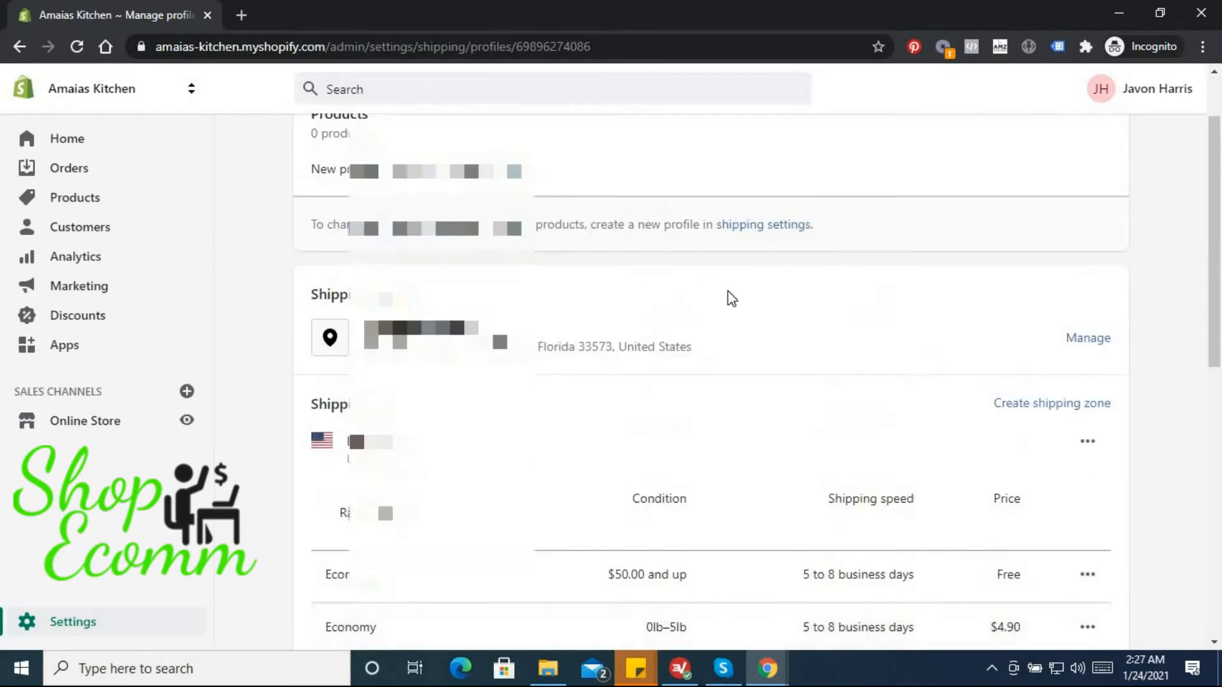
scroll("up", 3)
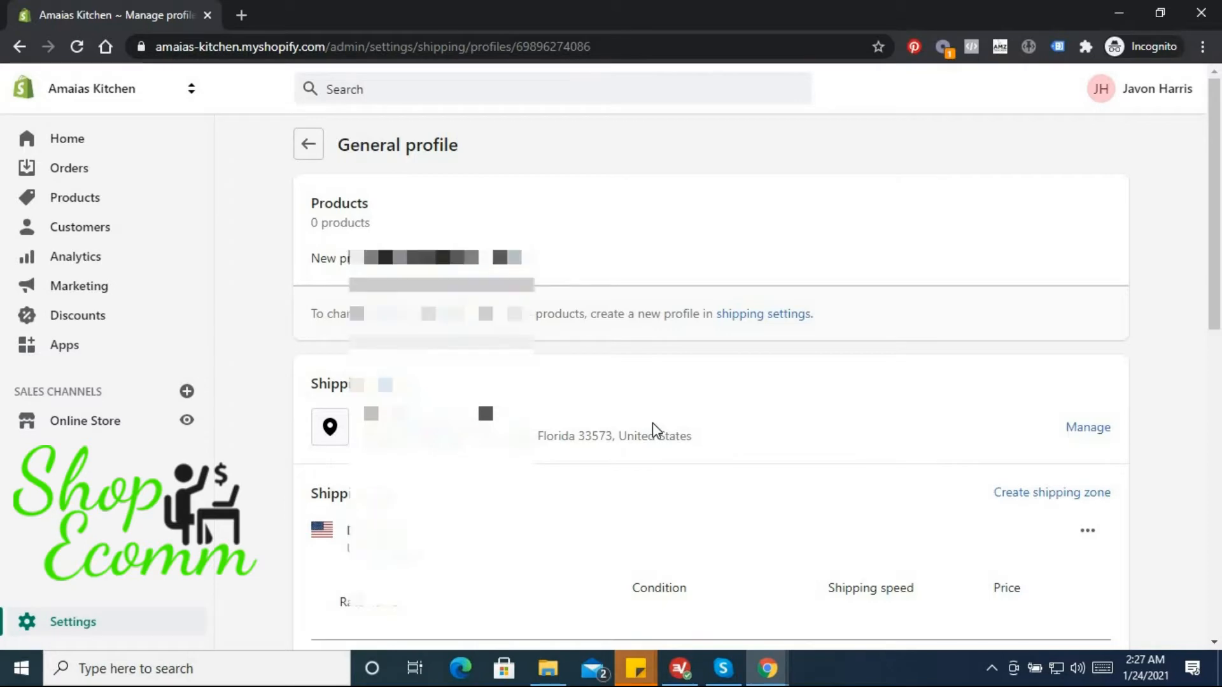
scroll("down", 3)
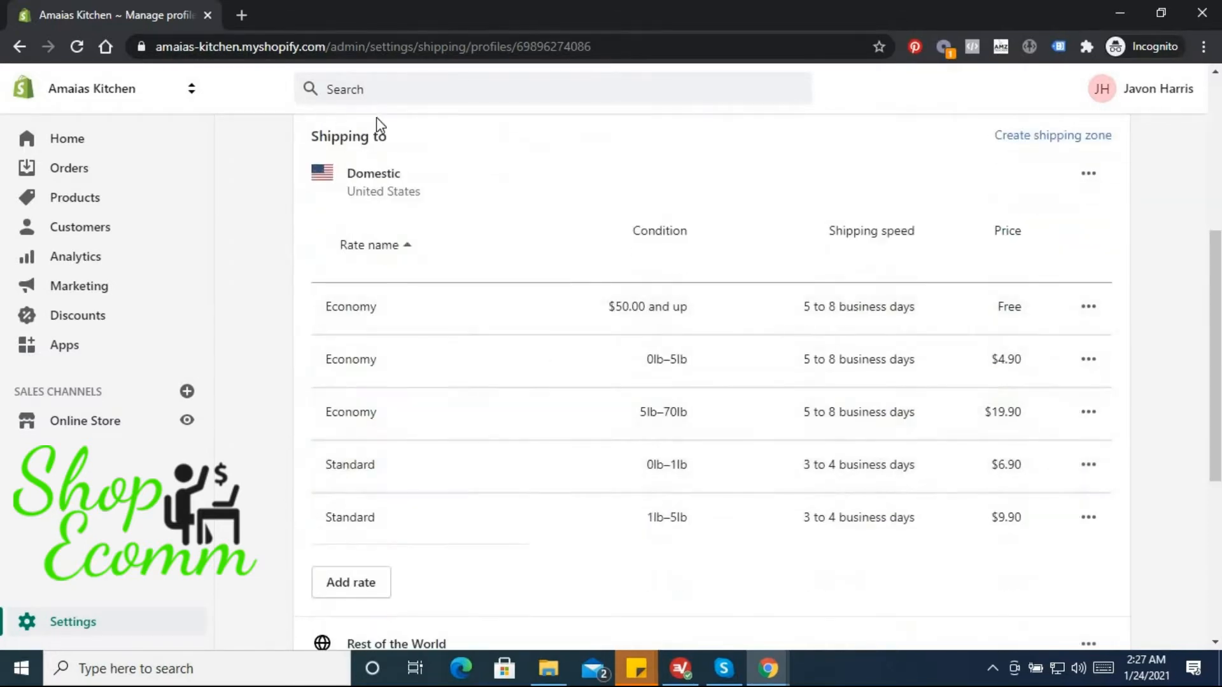
scroll("down", 3)
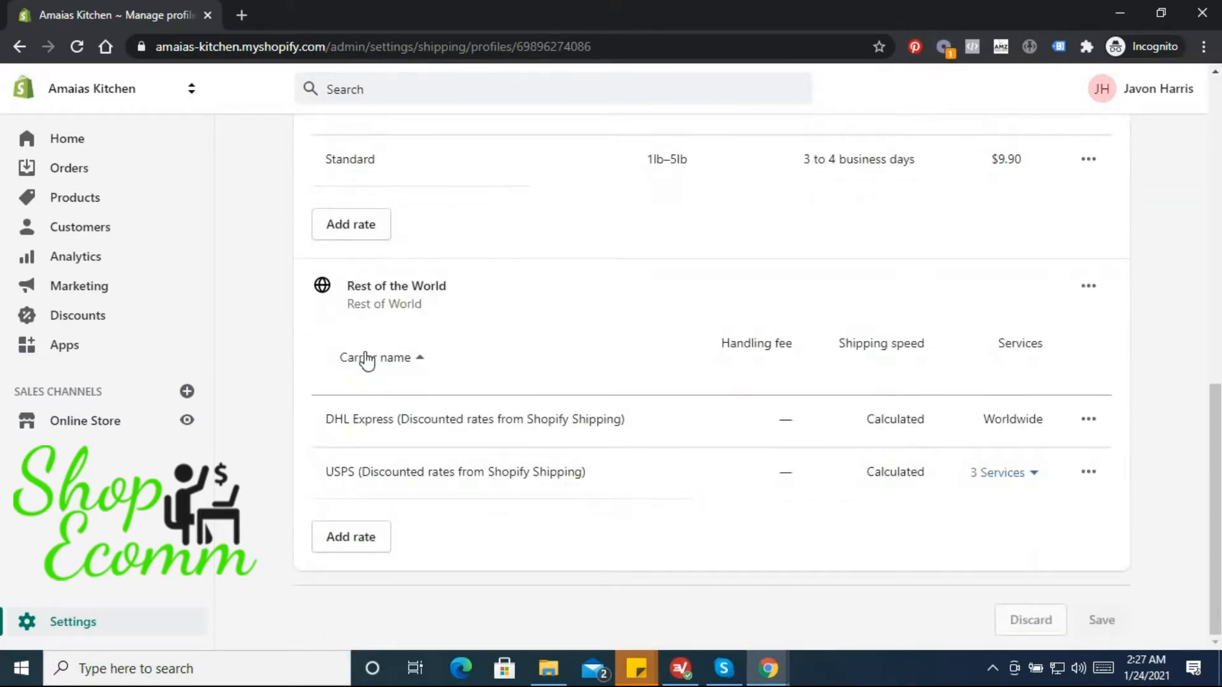
scroll("up", 3)
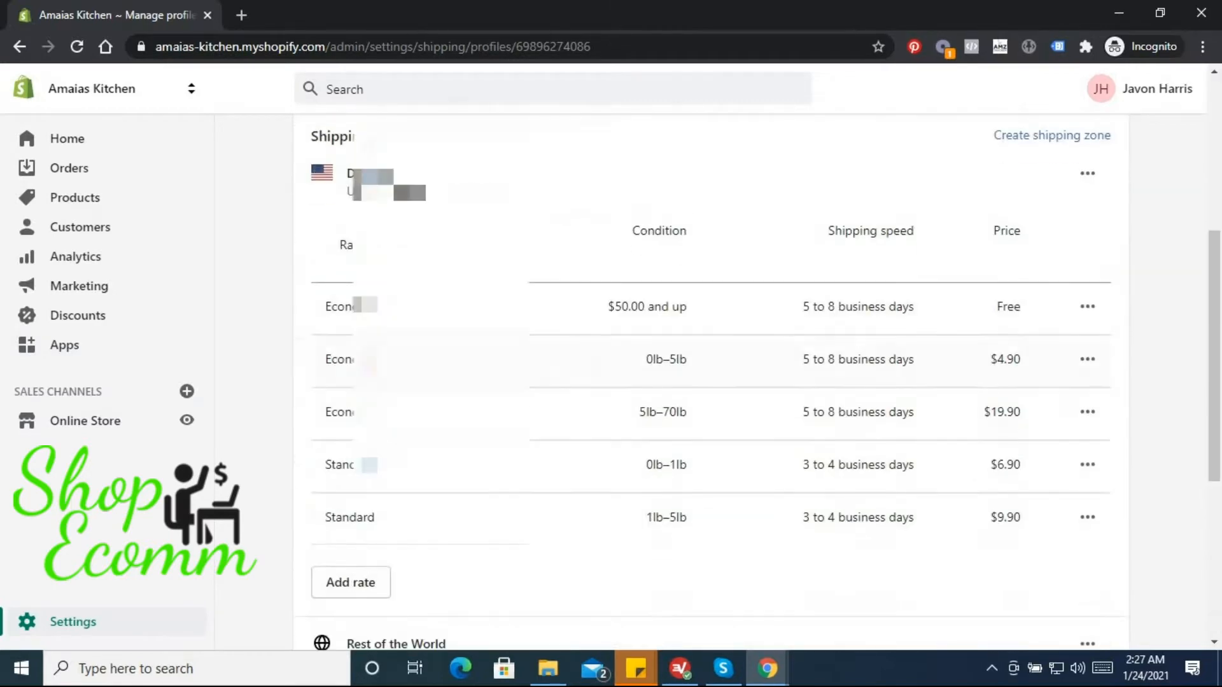
scroll("up", 3)
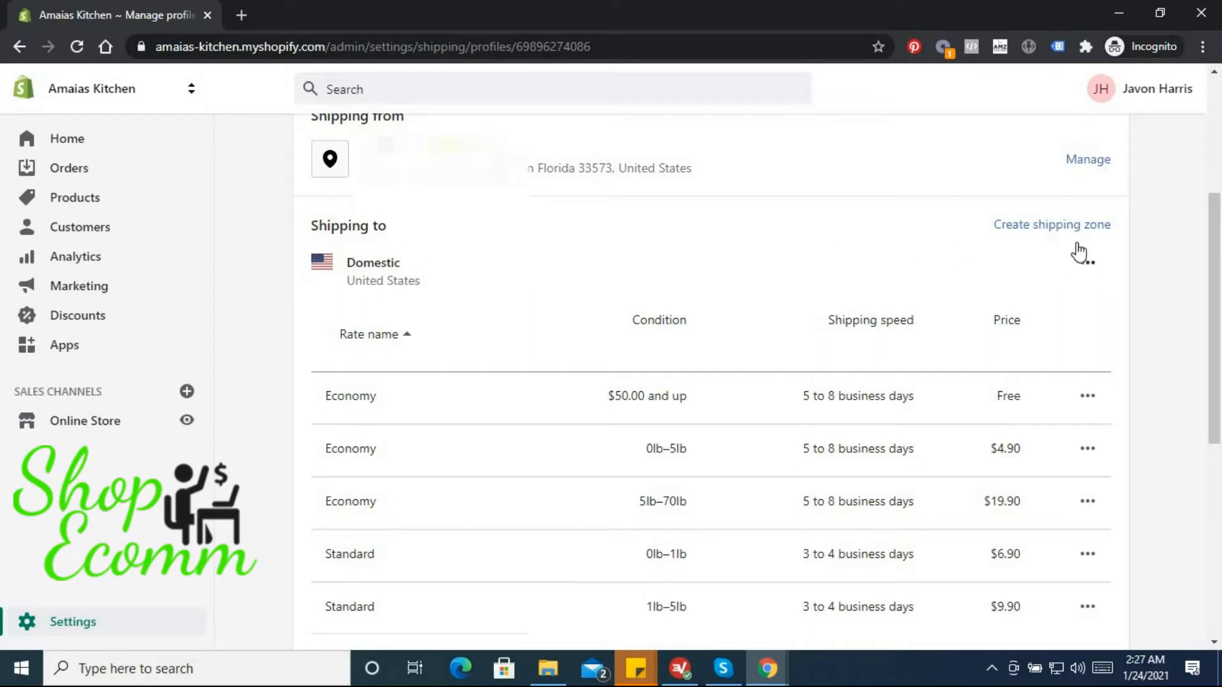
Open the Domestic zone editor and tick United Kingdom.
left_click(1088, 263)
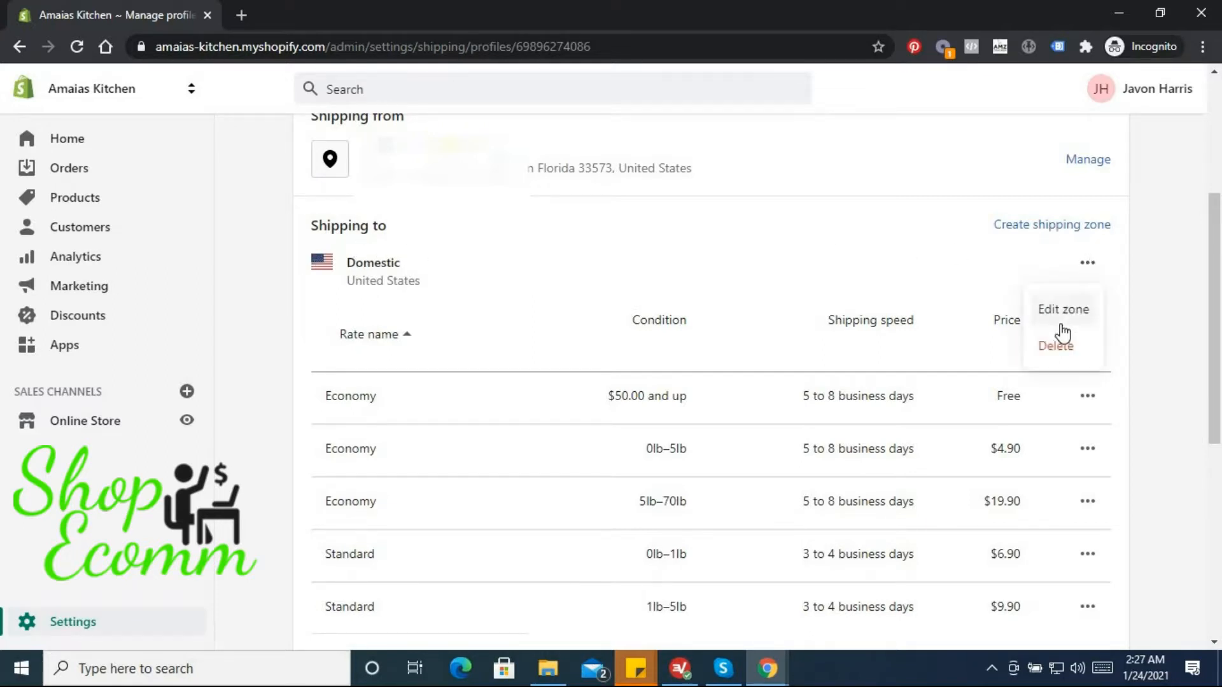
left_click(1063, 308)
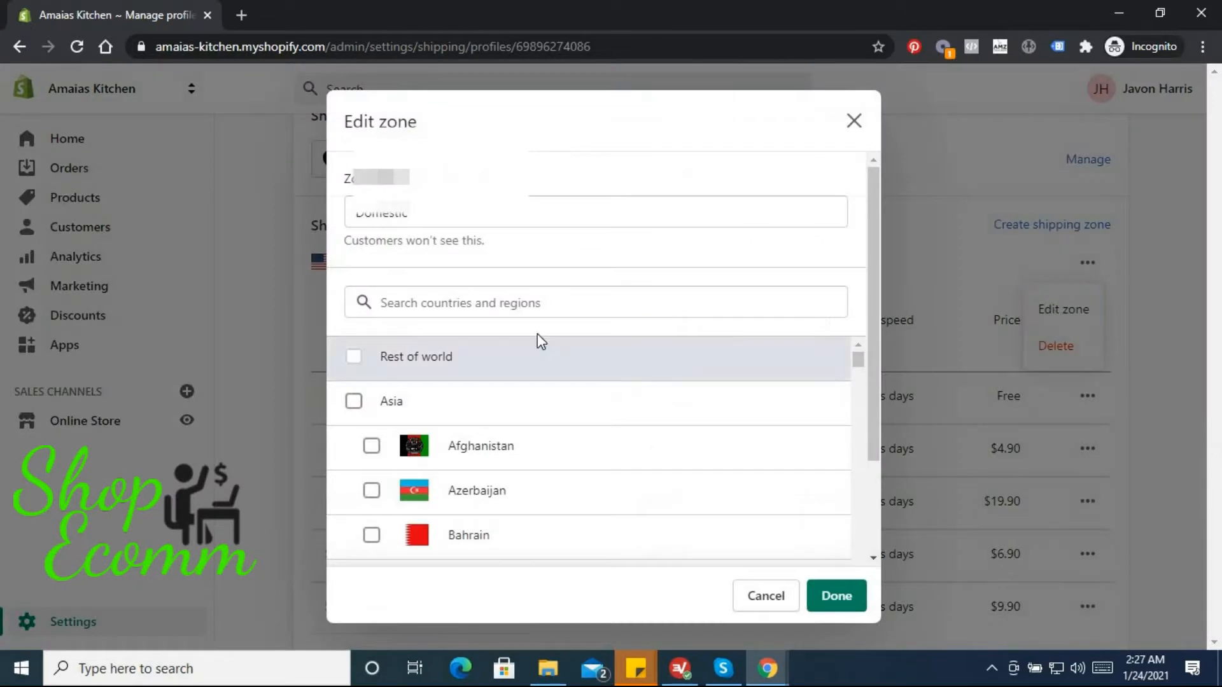
scroll("down", 3)
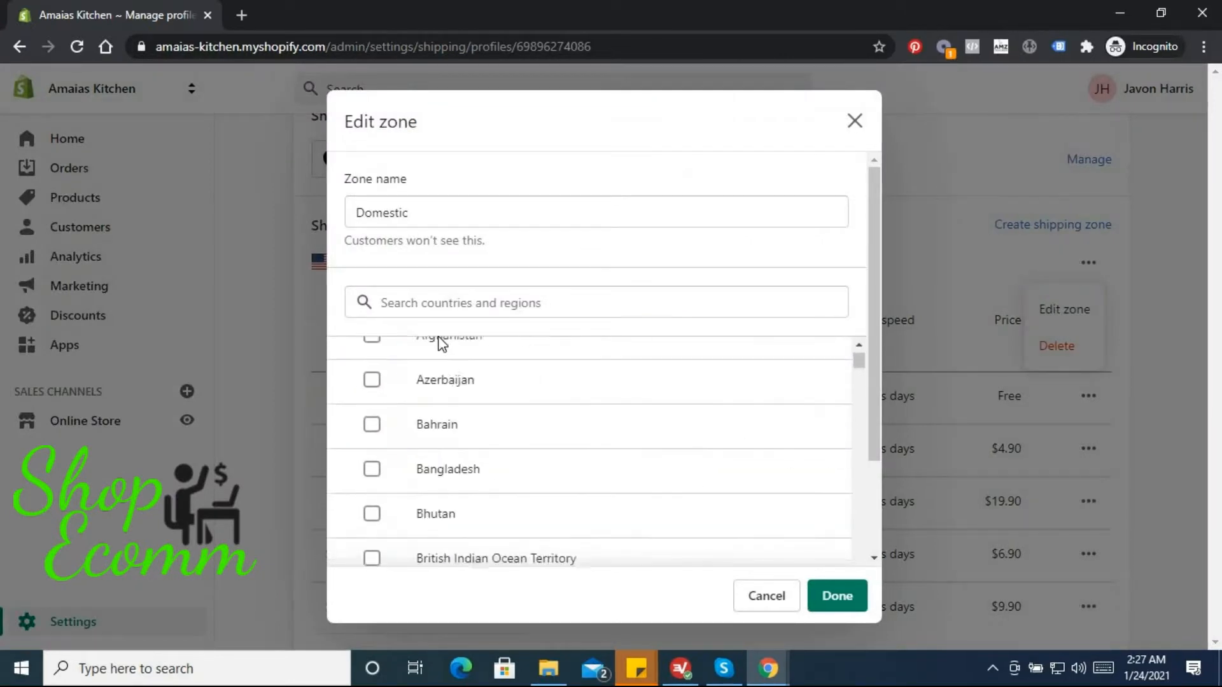
type("u")
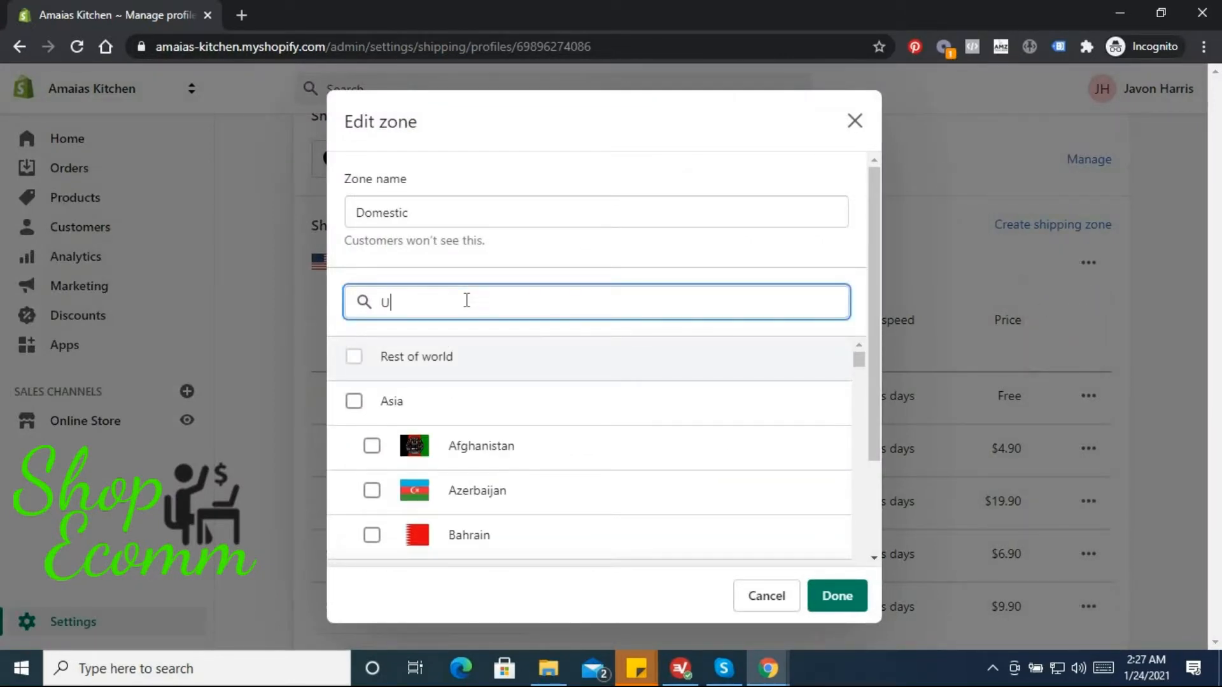
type("k")
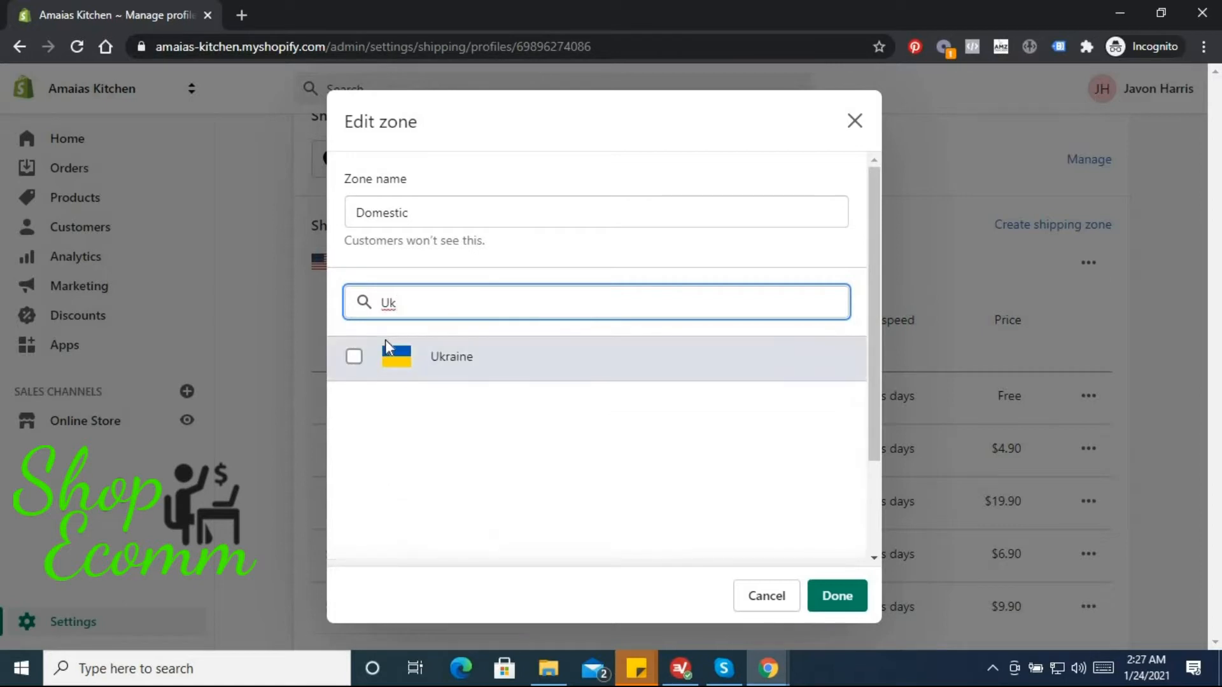
key("Backspace")
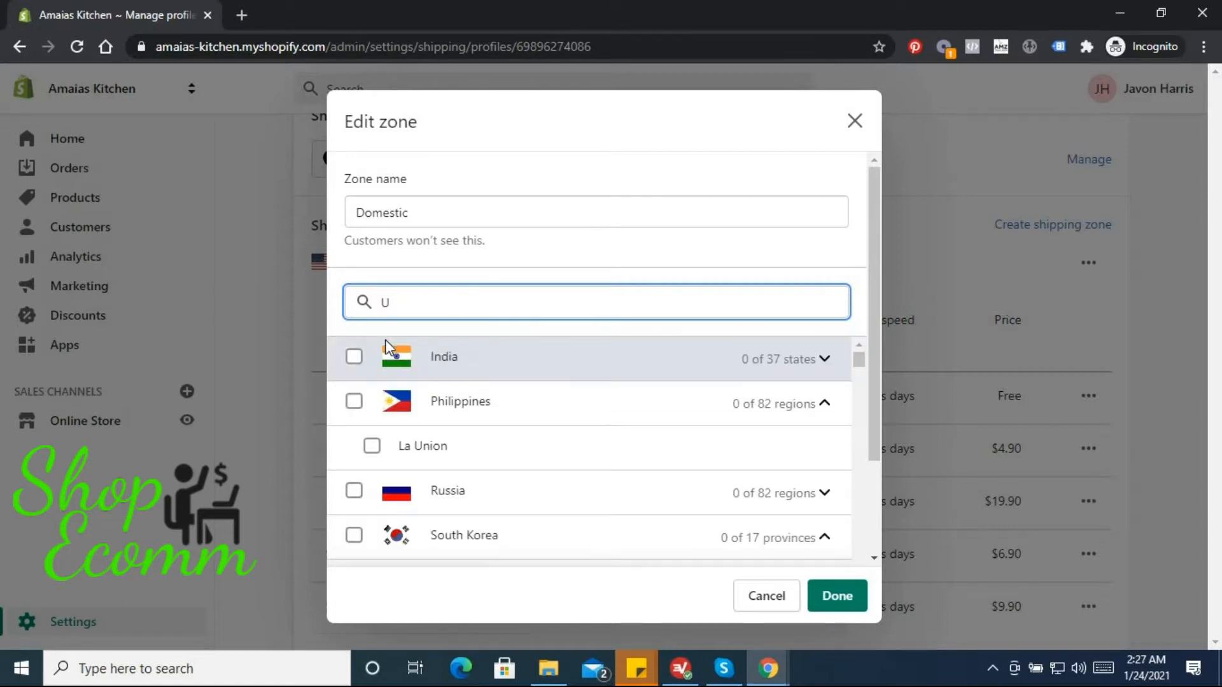
type("ni")
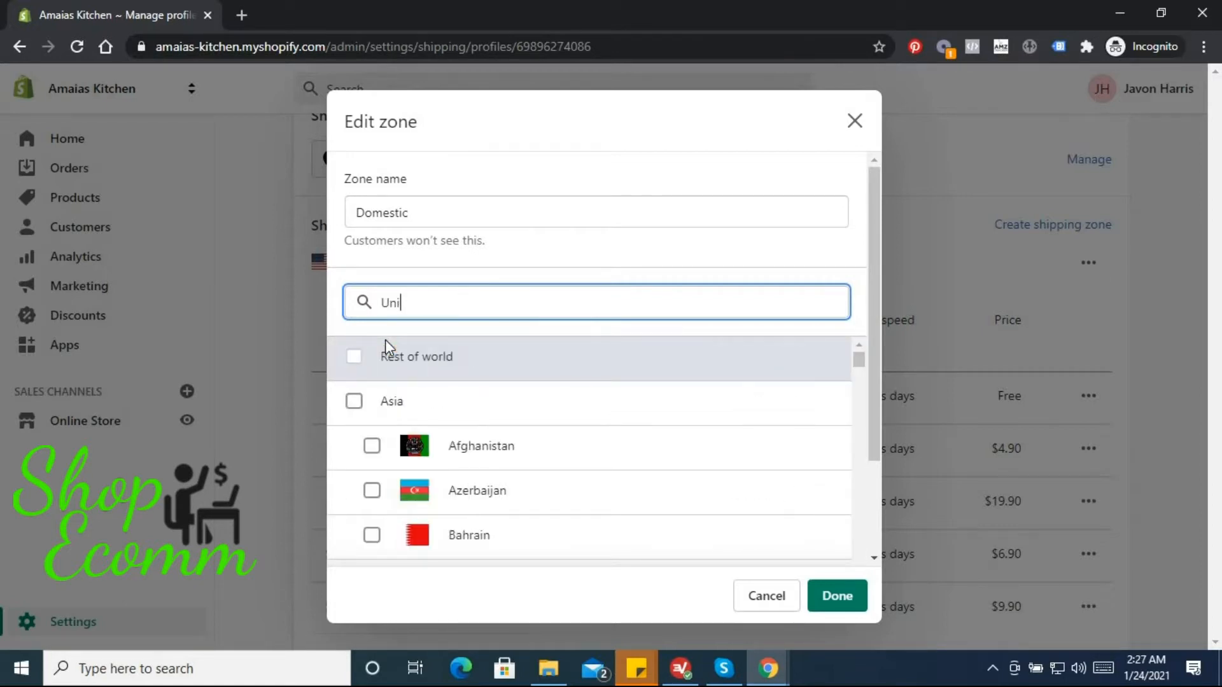
type("ted")
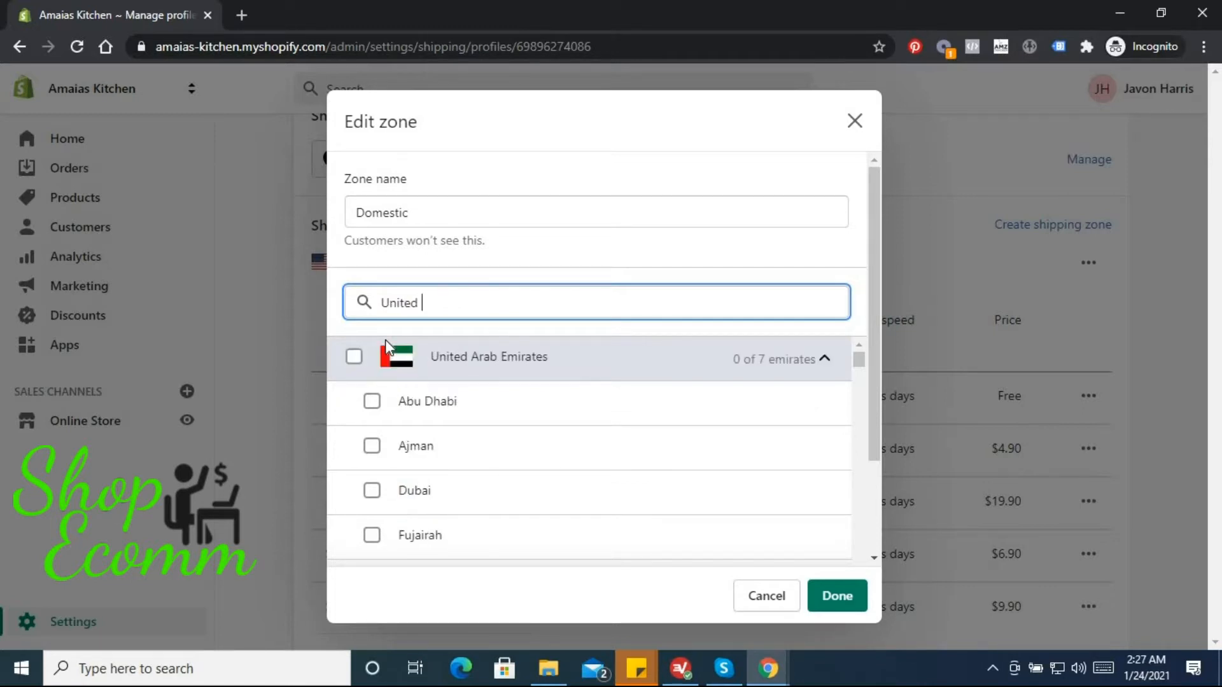
type("Ki")
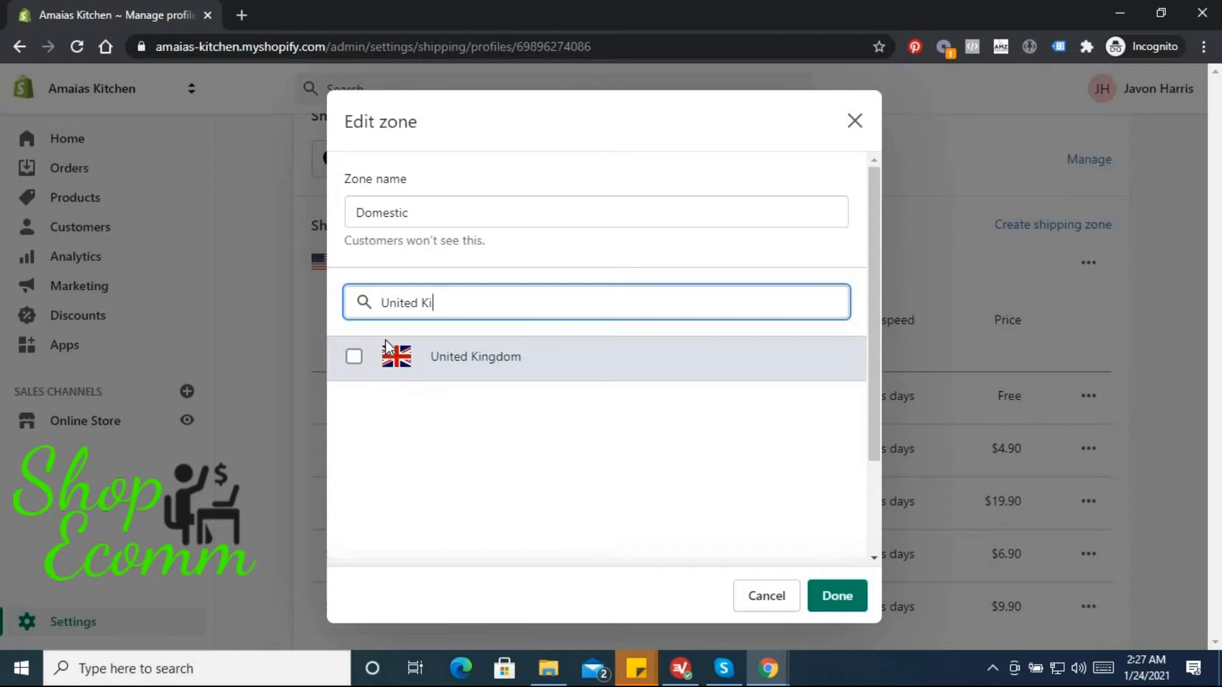
left_click(354, 357)
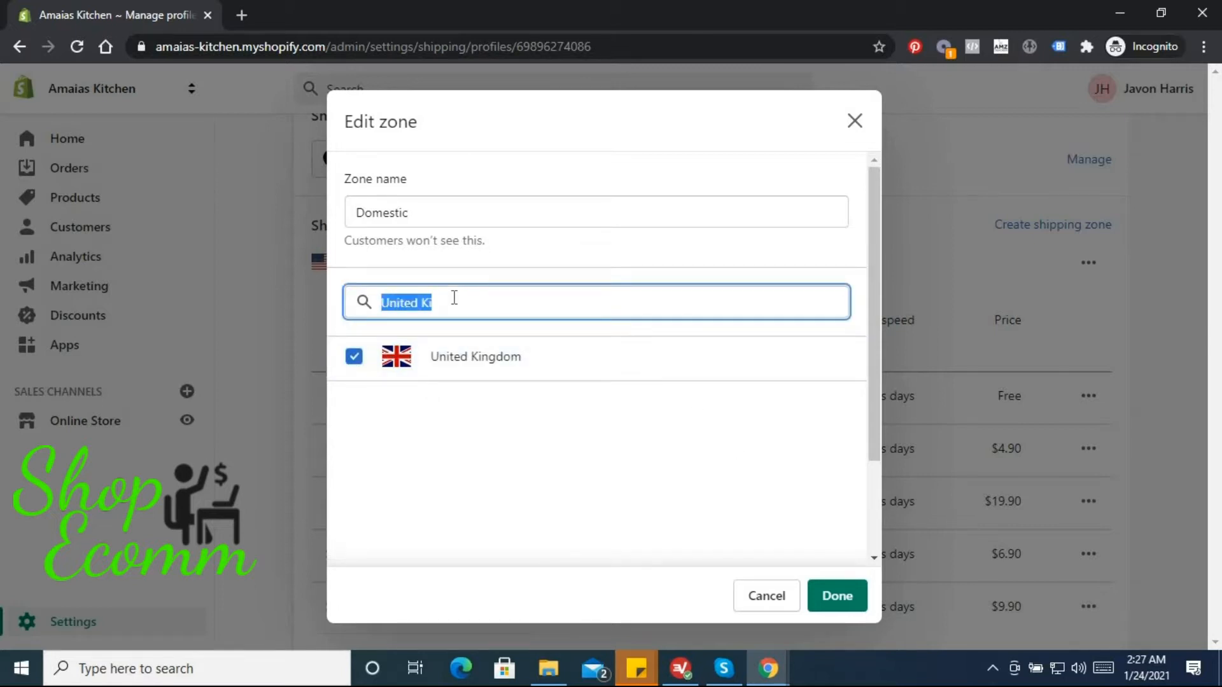
Search for and tick Australia, New Zealand and Canada in the zone's countries.
type("Aus")
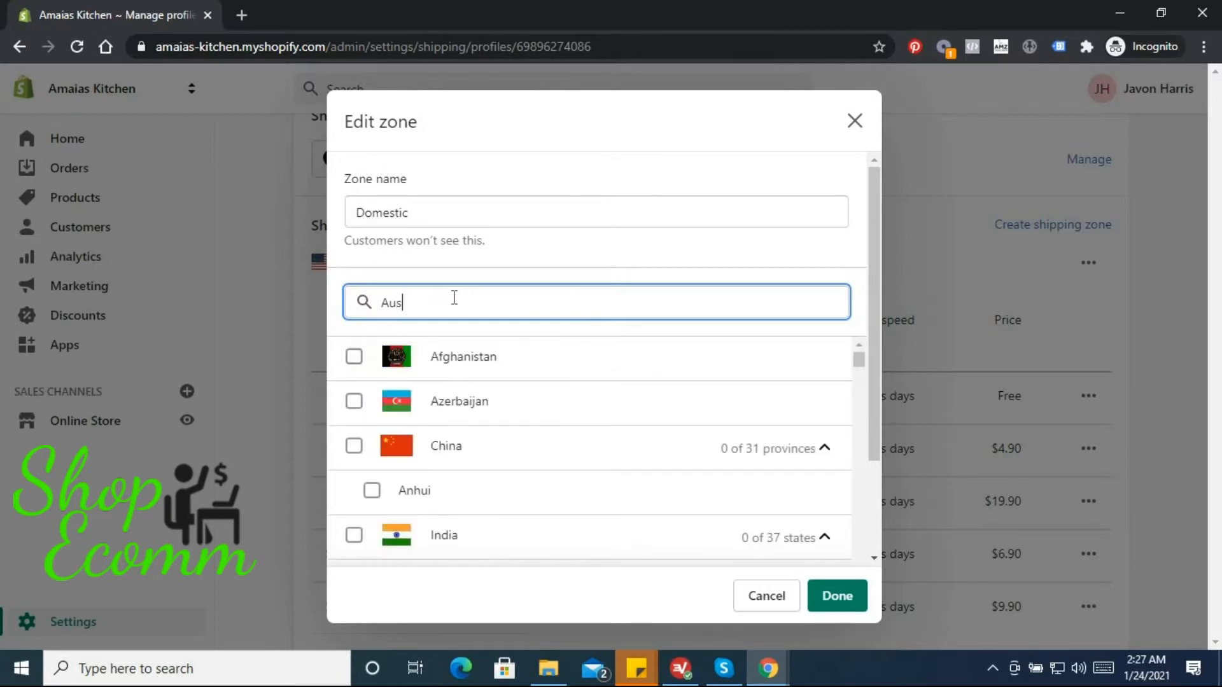
type("tr")
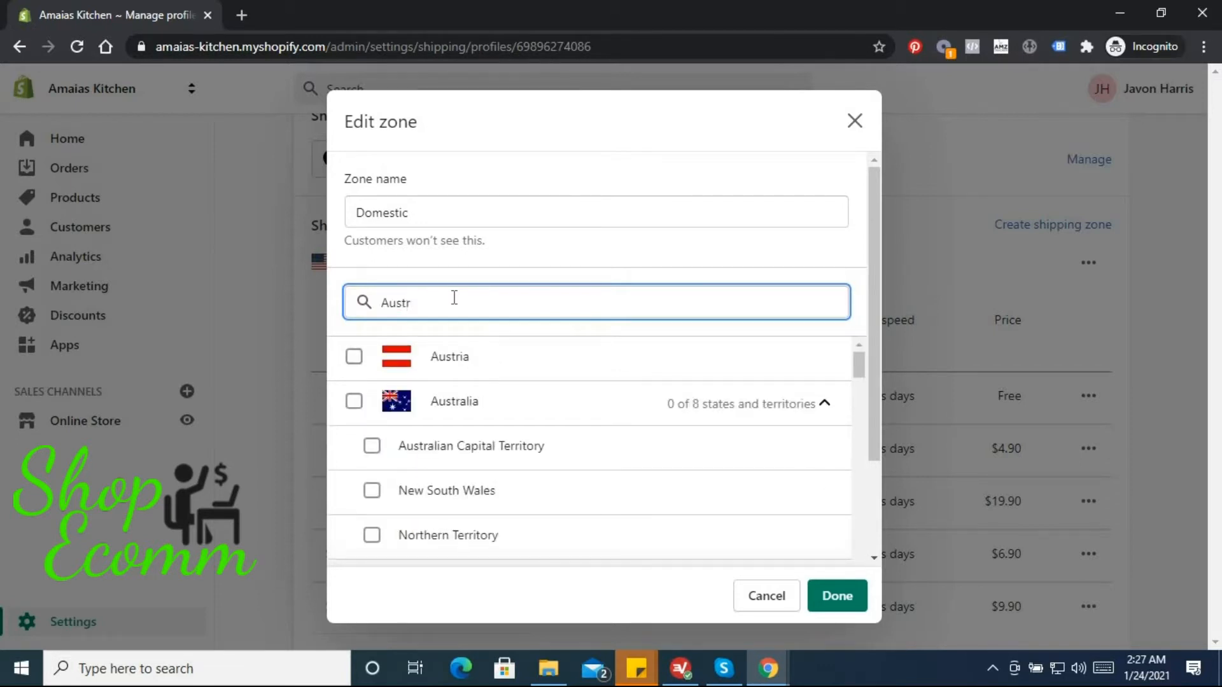
type("a")
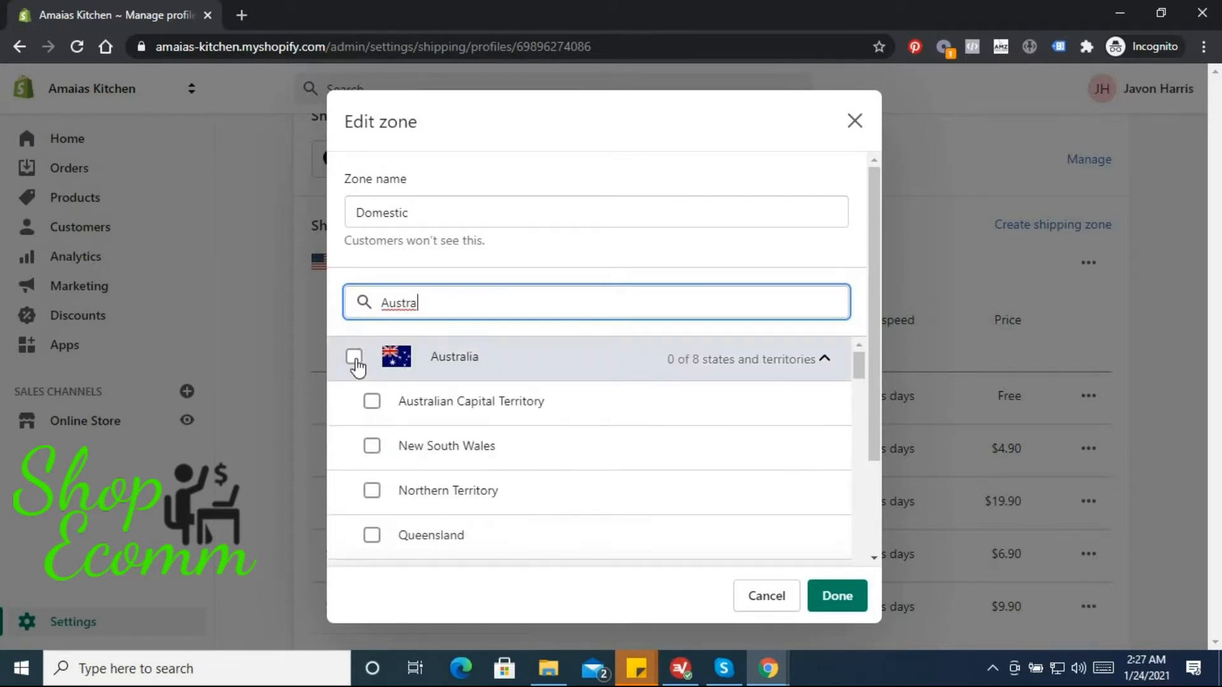
left_click(354, 356)
type("New")
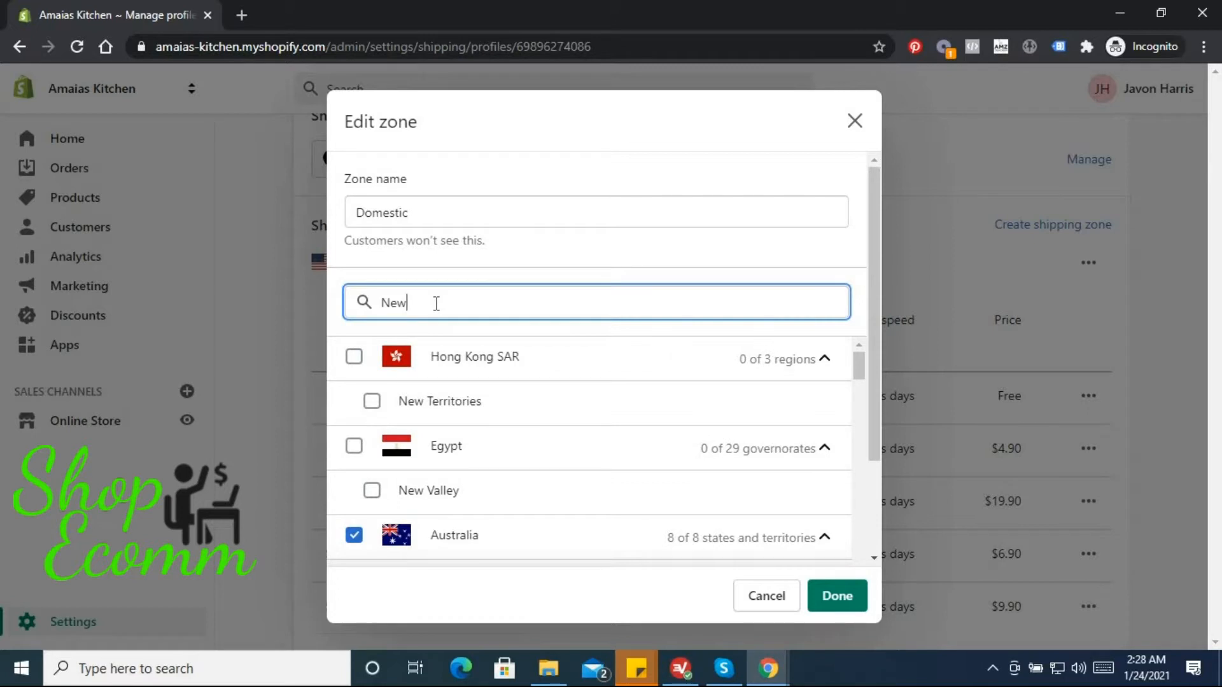
type("z")
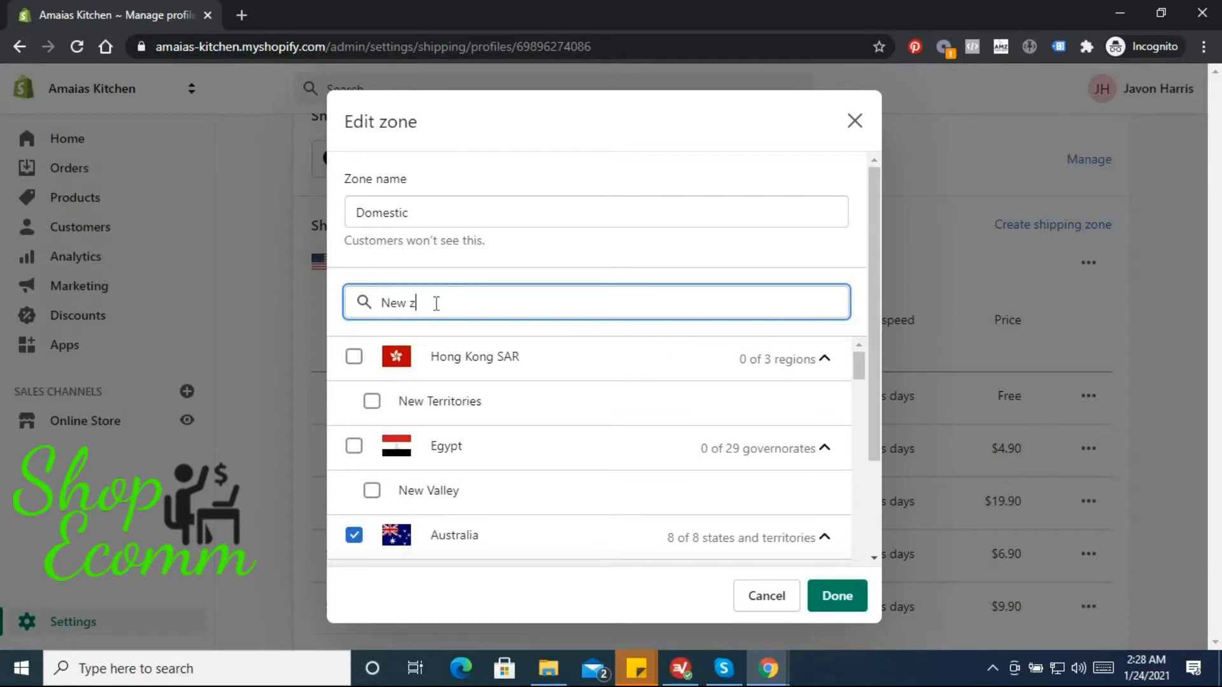
type("eal")
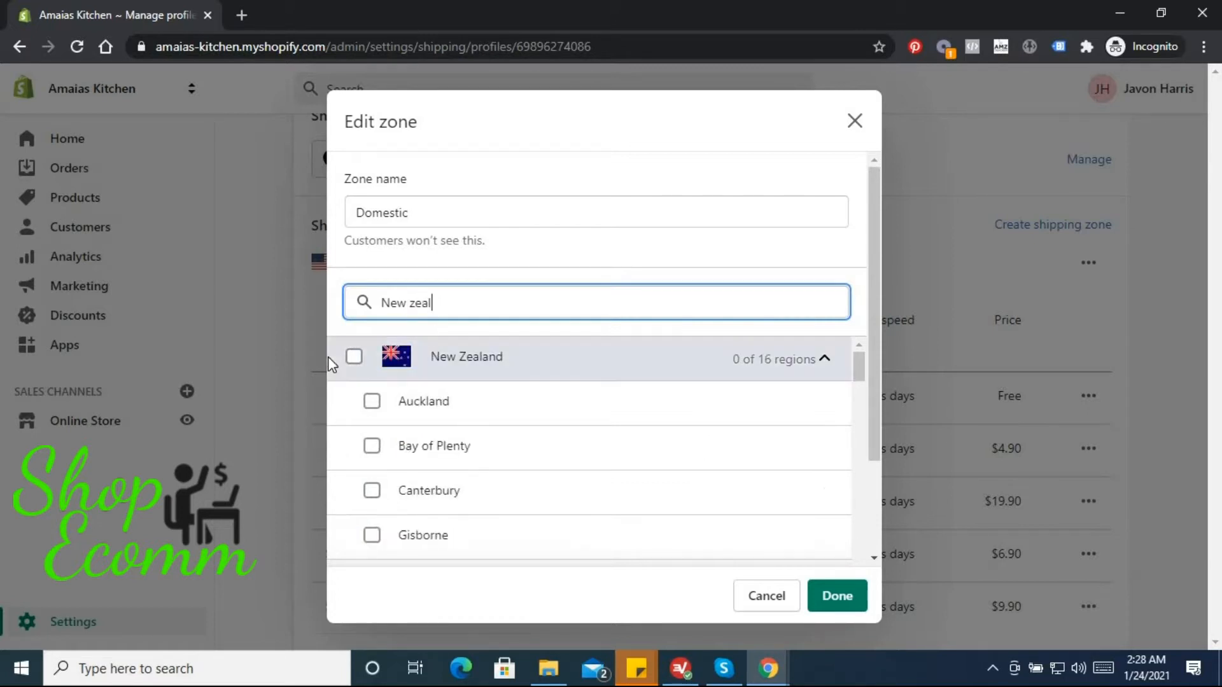
left_click(353, 356)
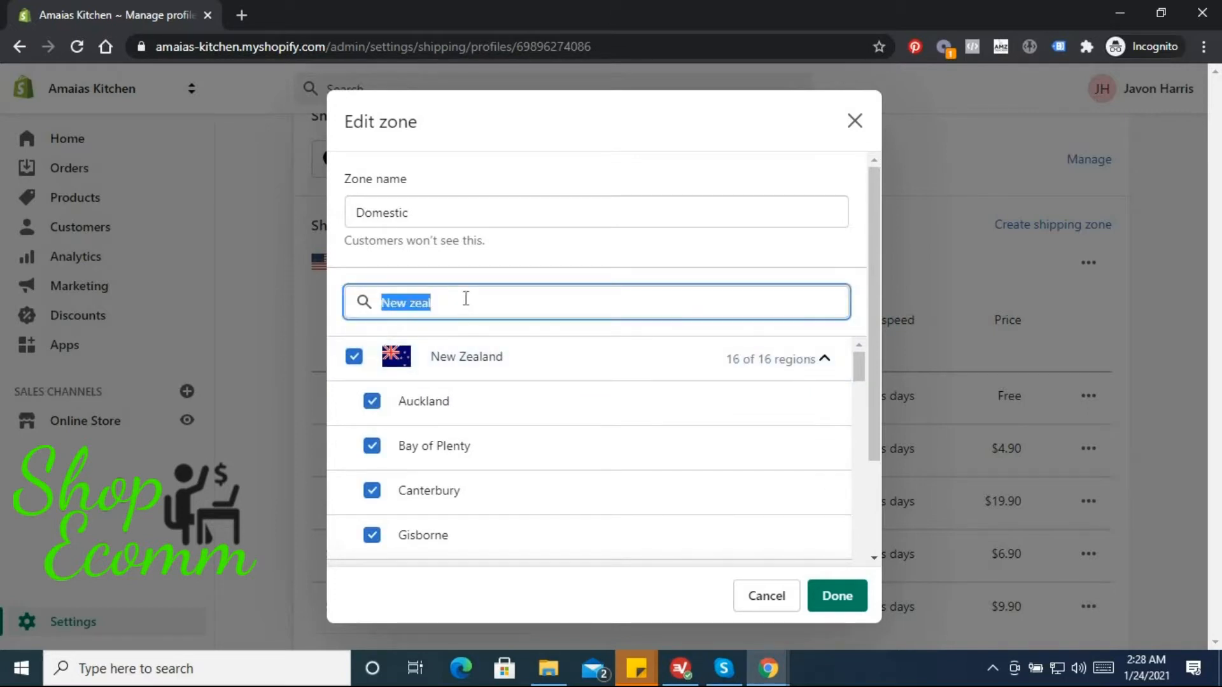
type("Cana")
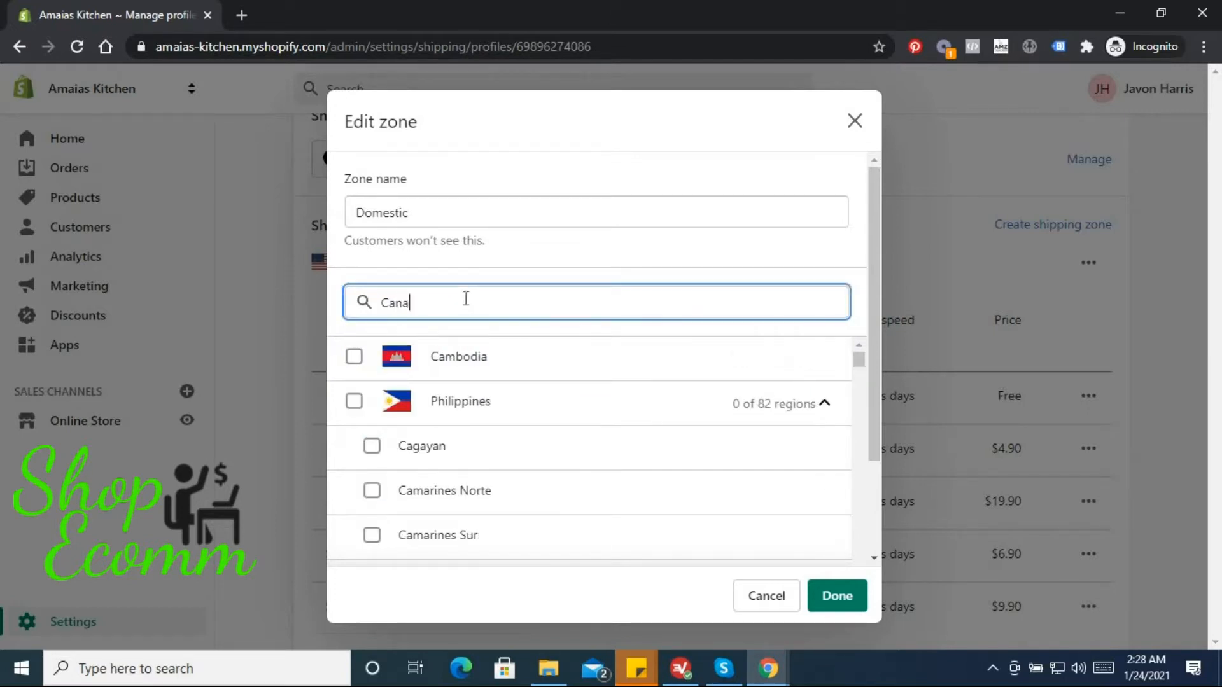
type("da")
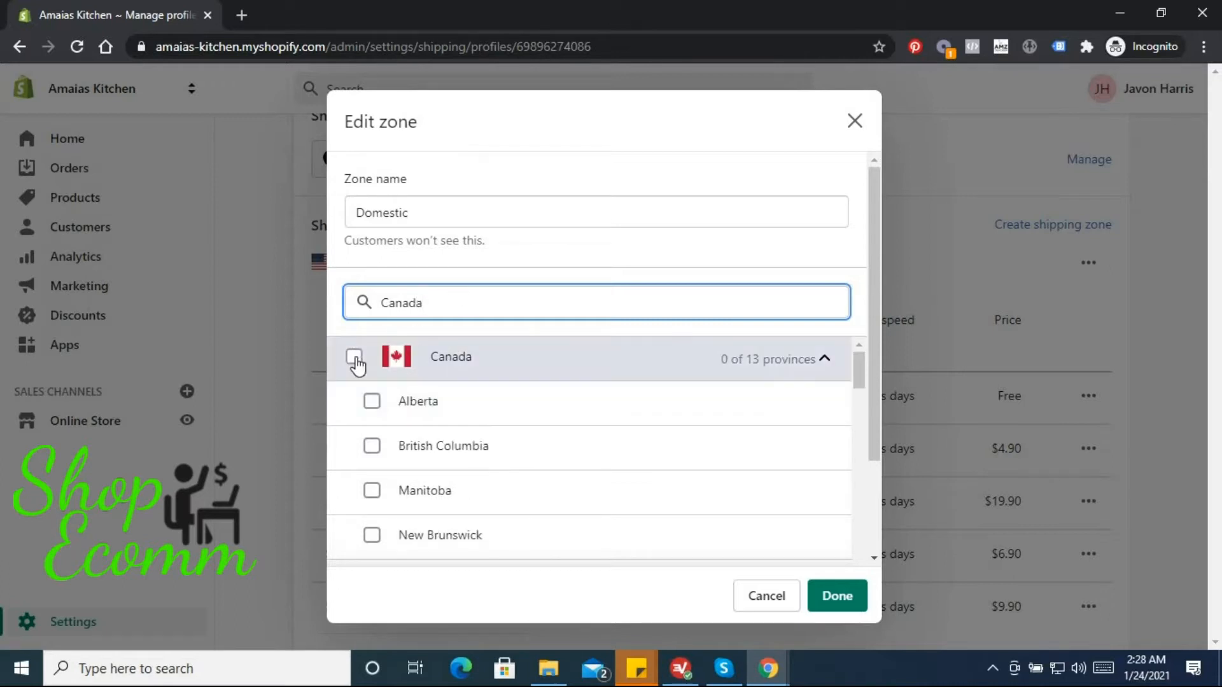
left_click(354, 357)
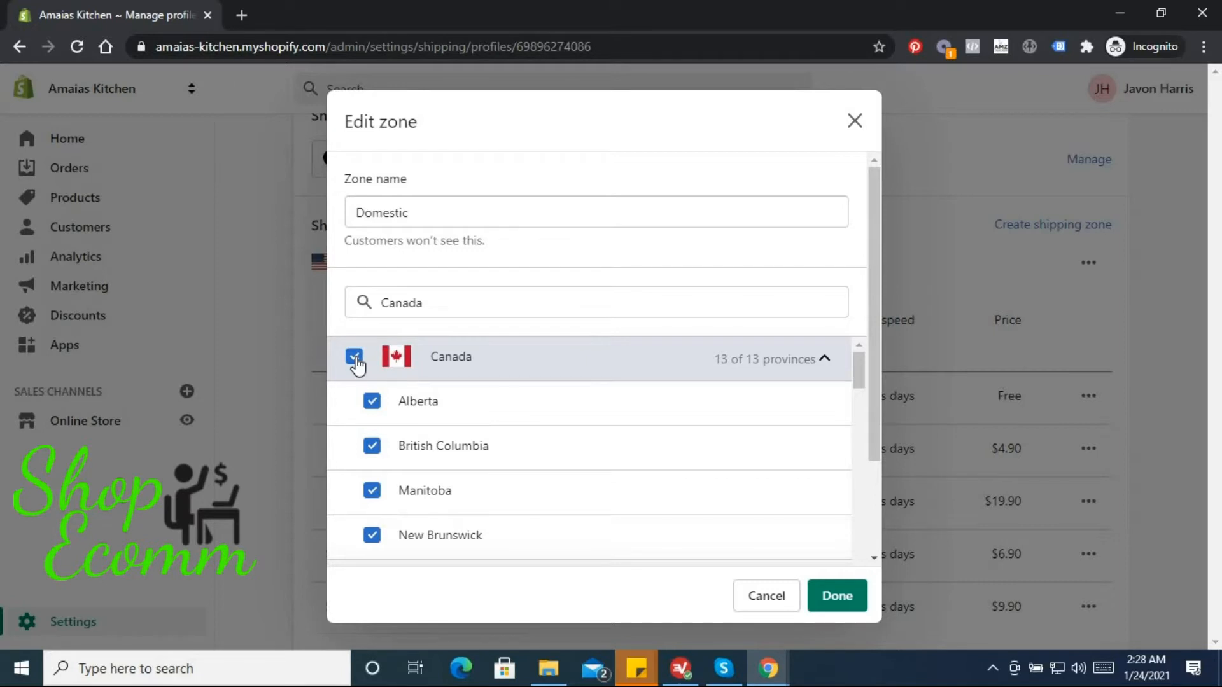
mouse_move(821, 553)
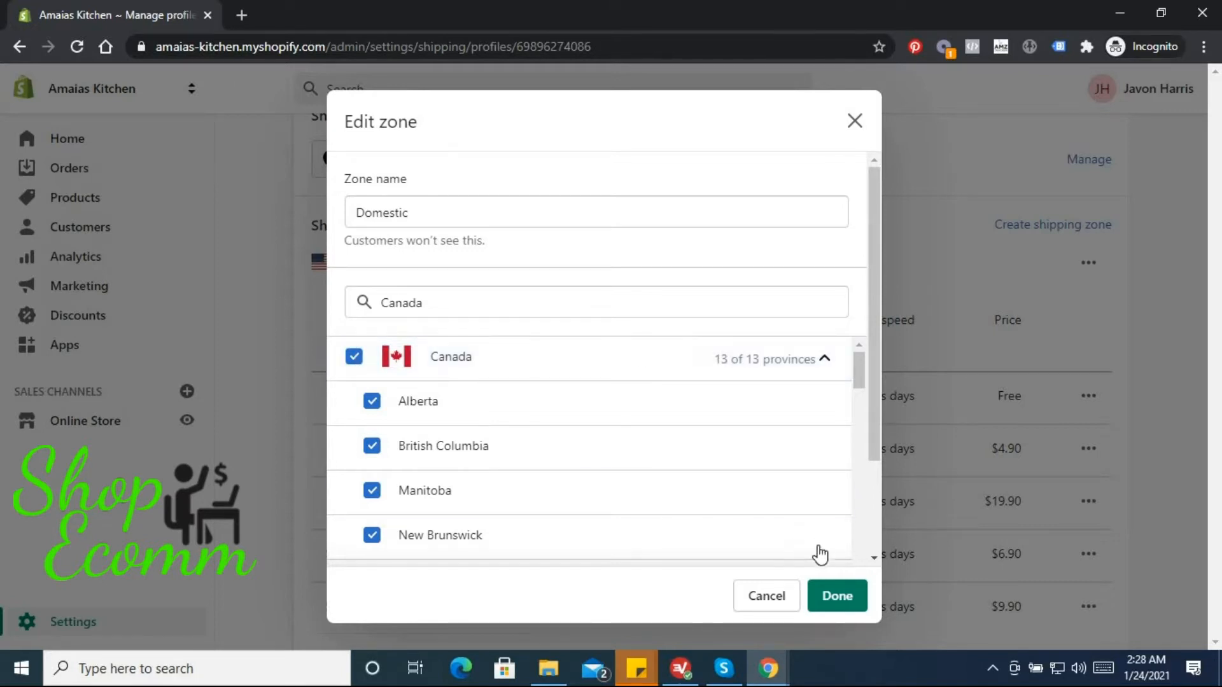
Confirm the expanded Domestic country list with Done and look over the rates.
left_click(837, 596)
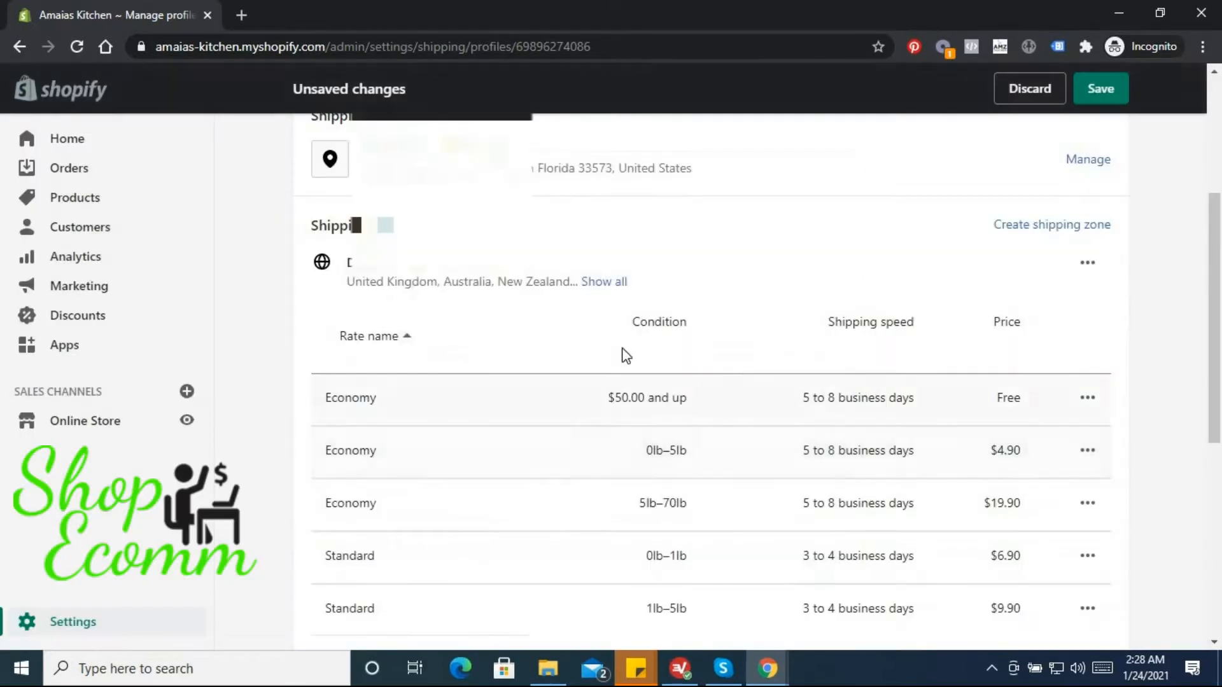
scroll("down", 3)
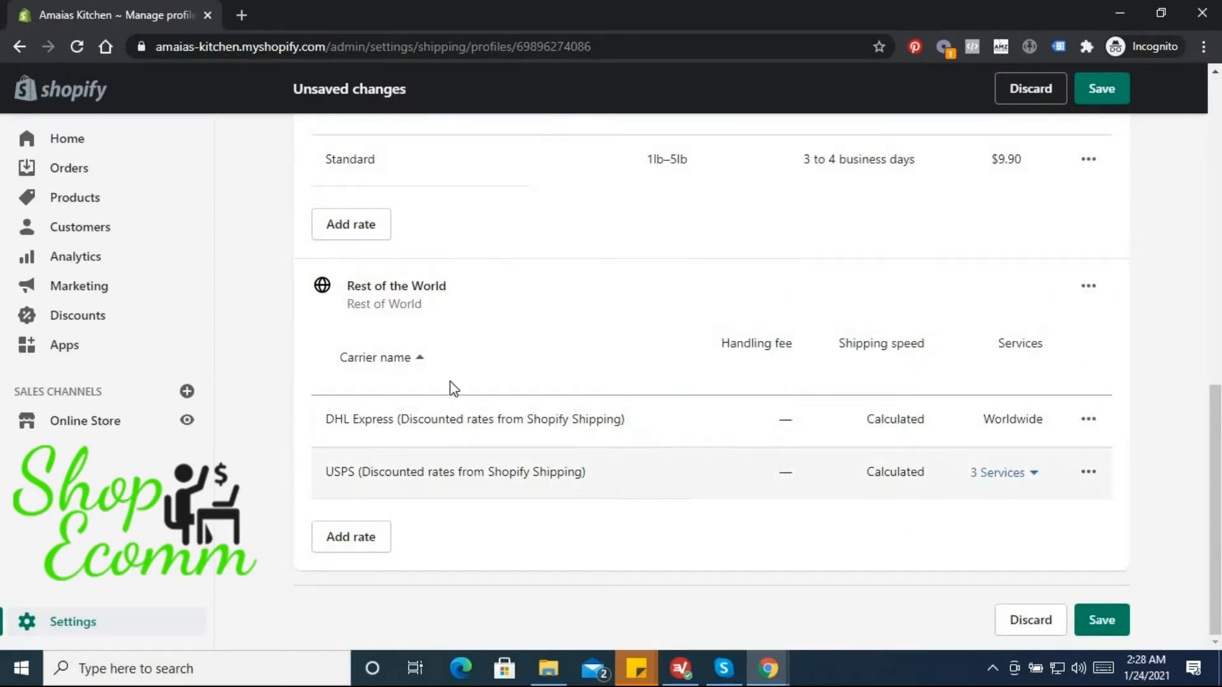
mouse_move(216, 360)
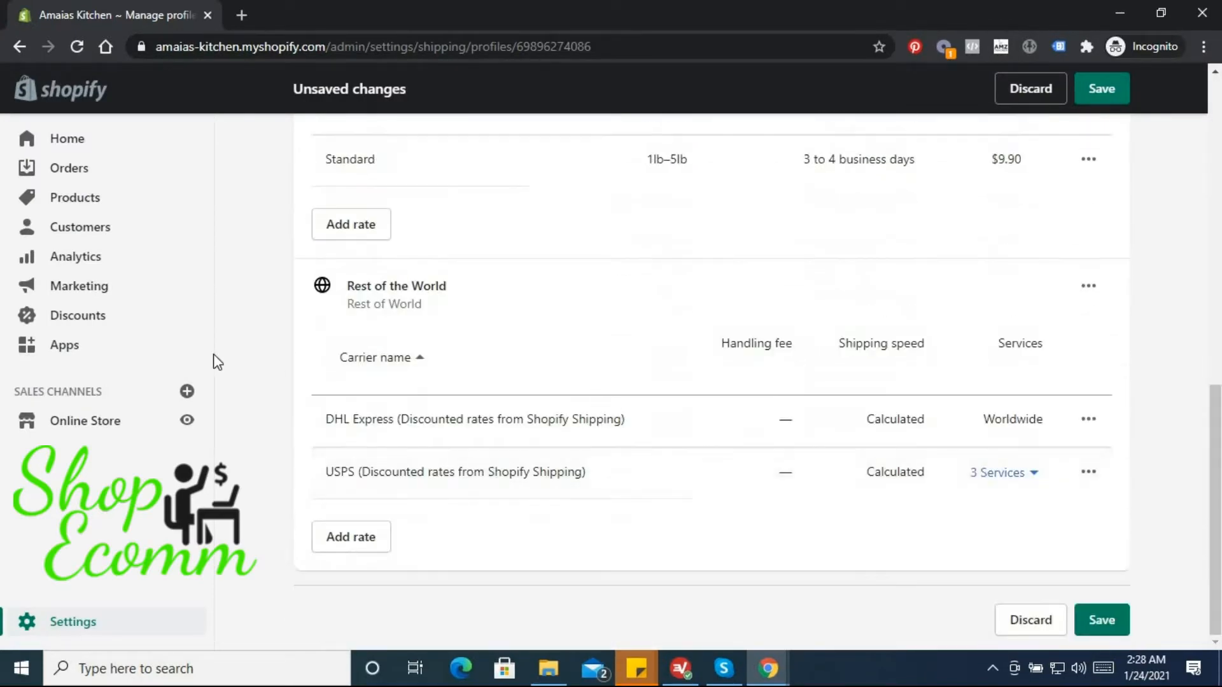
scroll("up", 3)
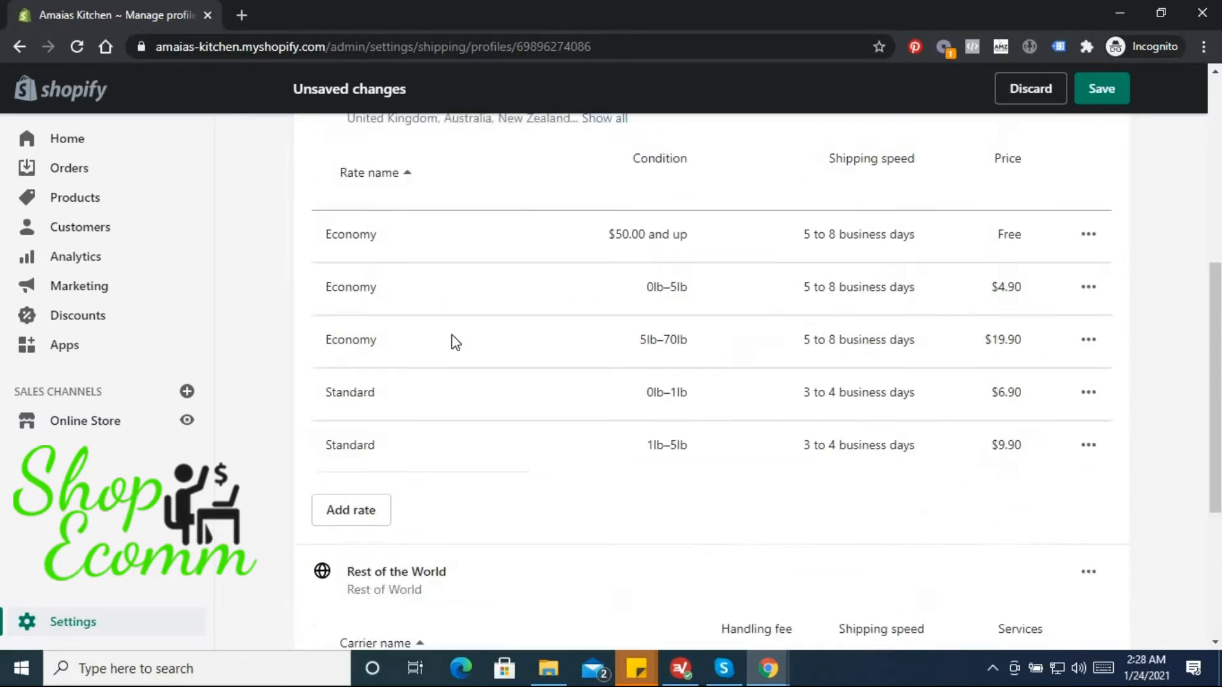
scroll("up", 3)
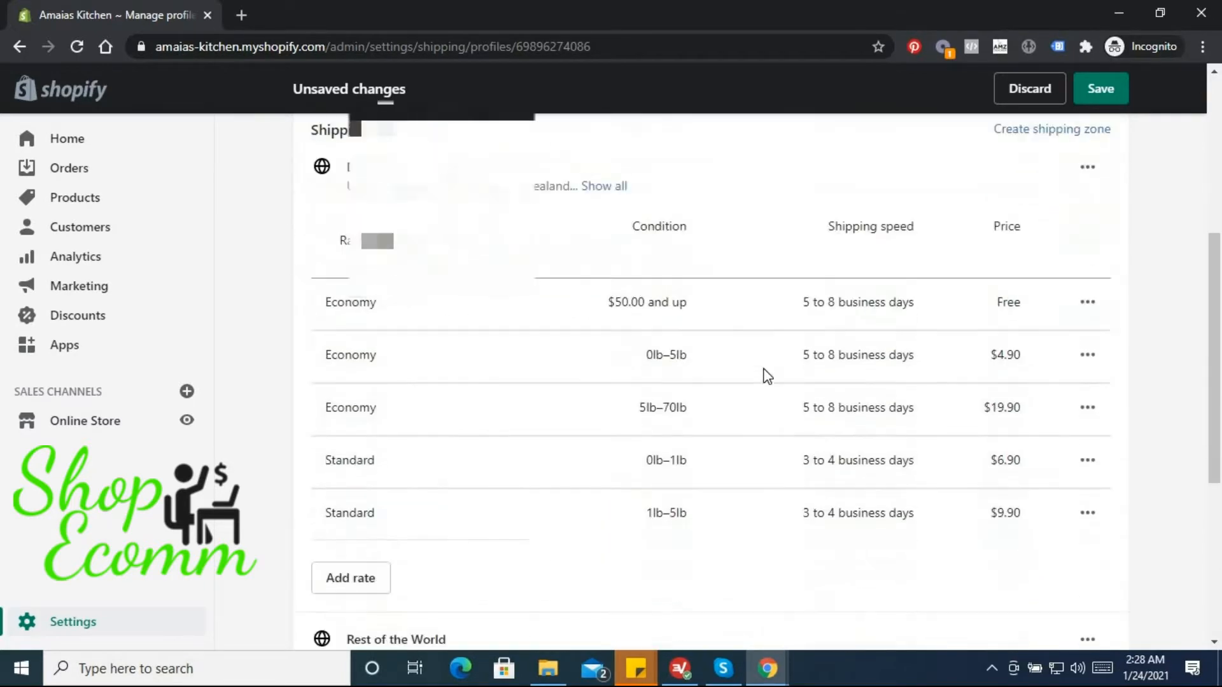
scroll("up", 3)
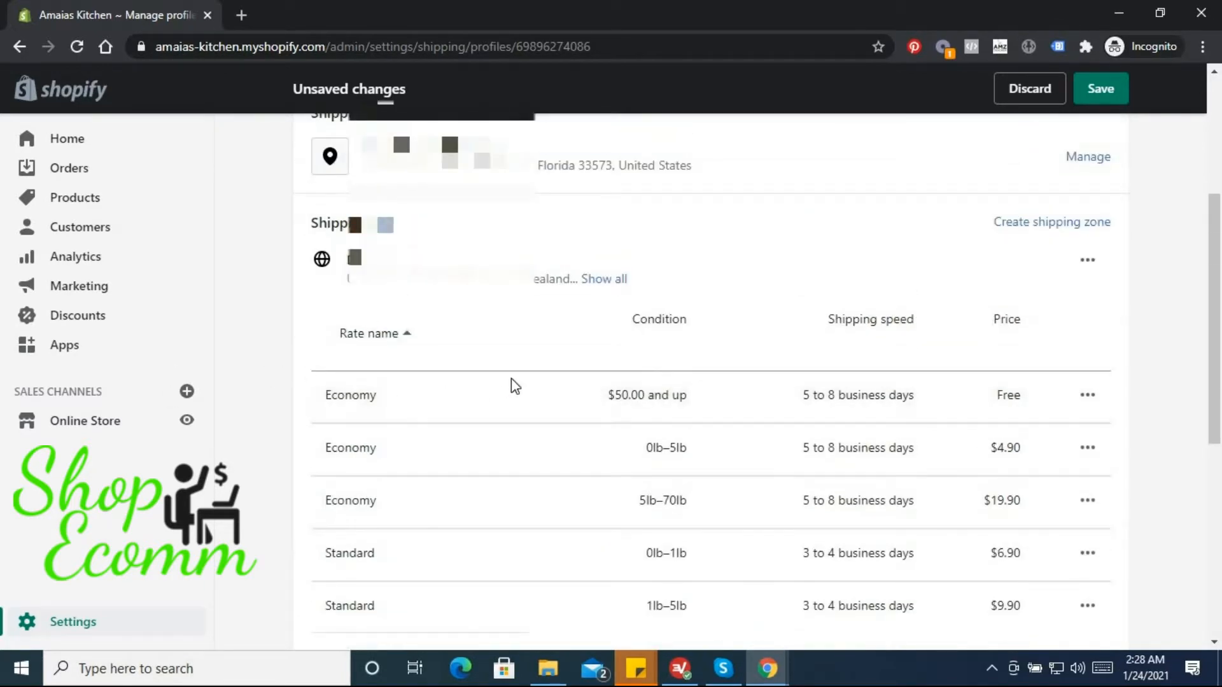
scroll("down", 3)
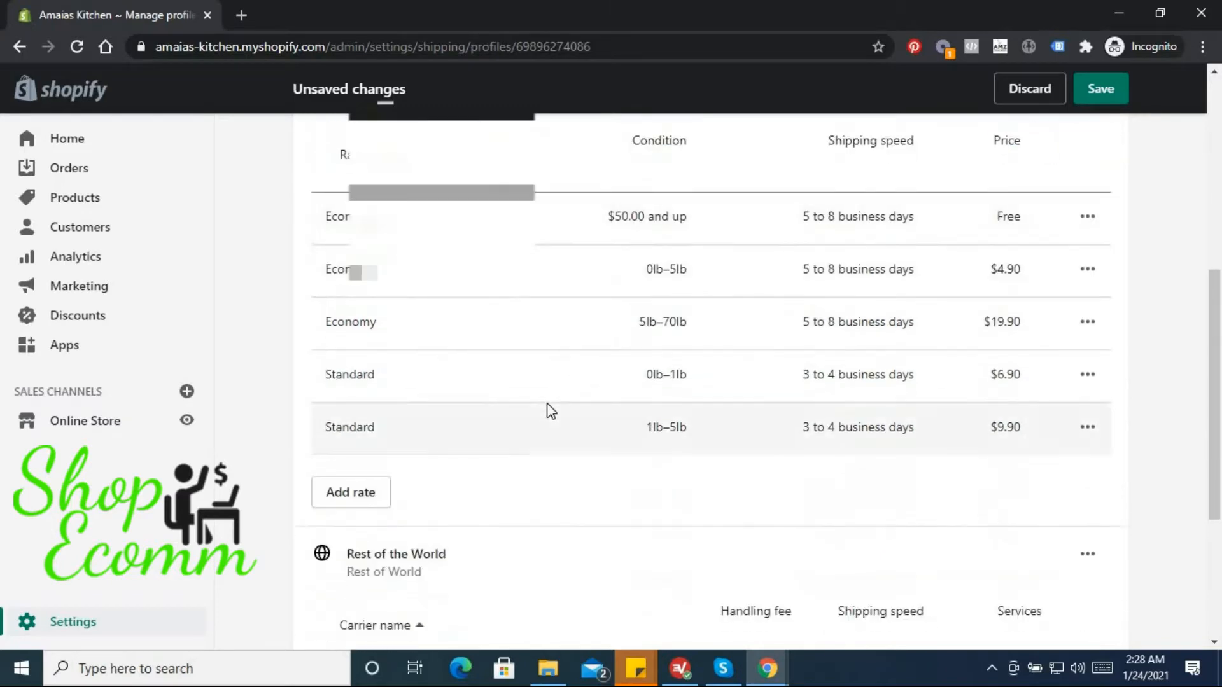
scroll("up", 3)
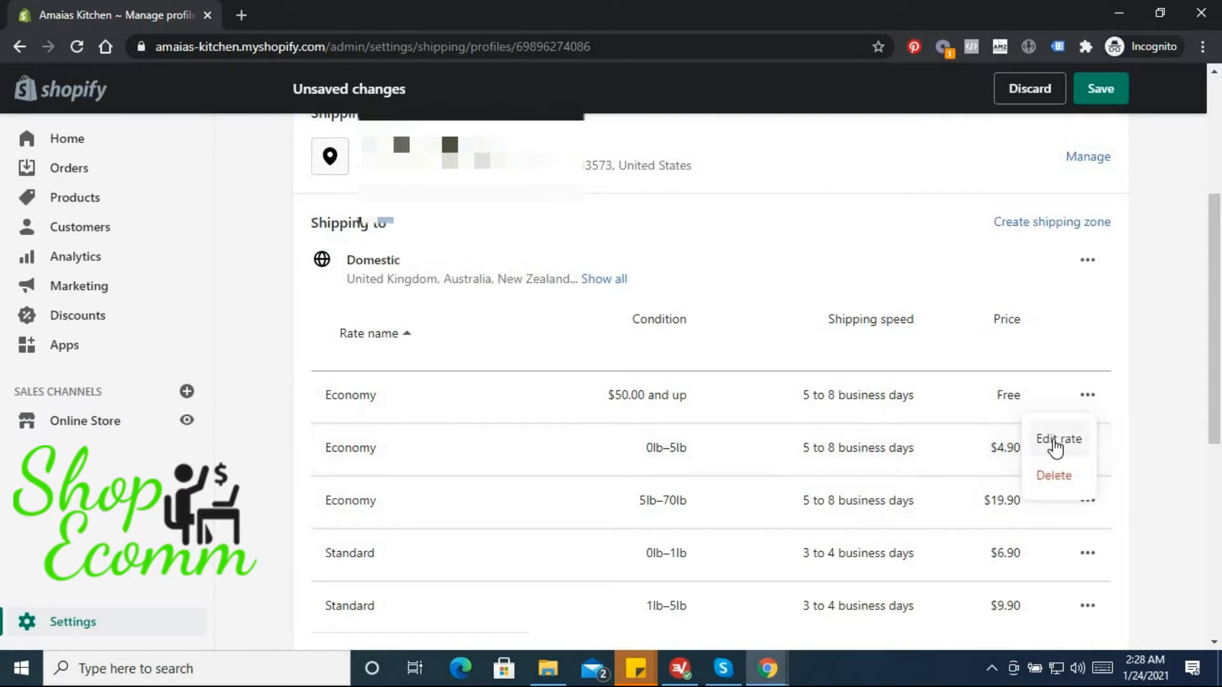
Open and cancel the free Economy rate editor, then reveal all Domestic zone countries.
left_click(1058, 439)
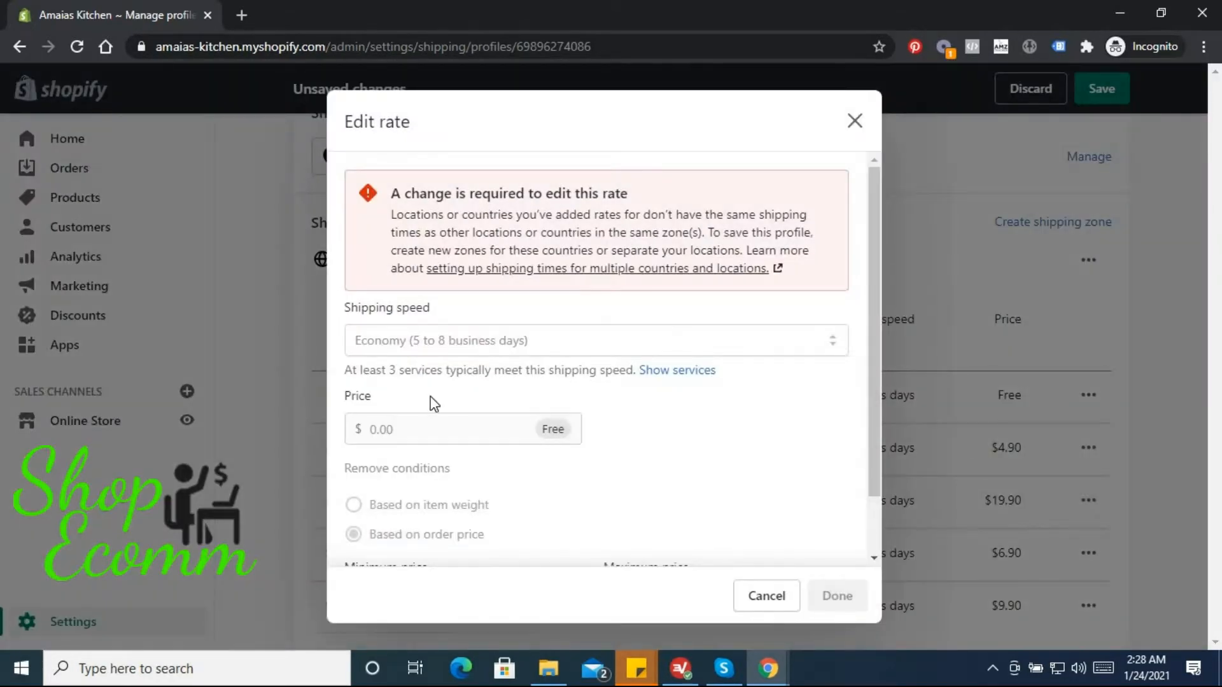
mouse_move(413, 345)
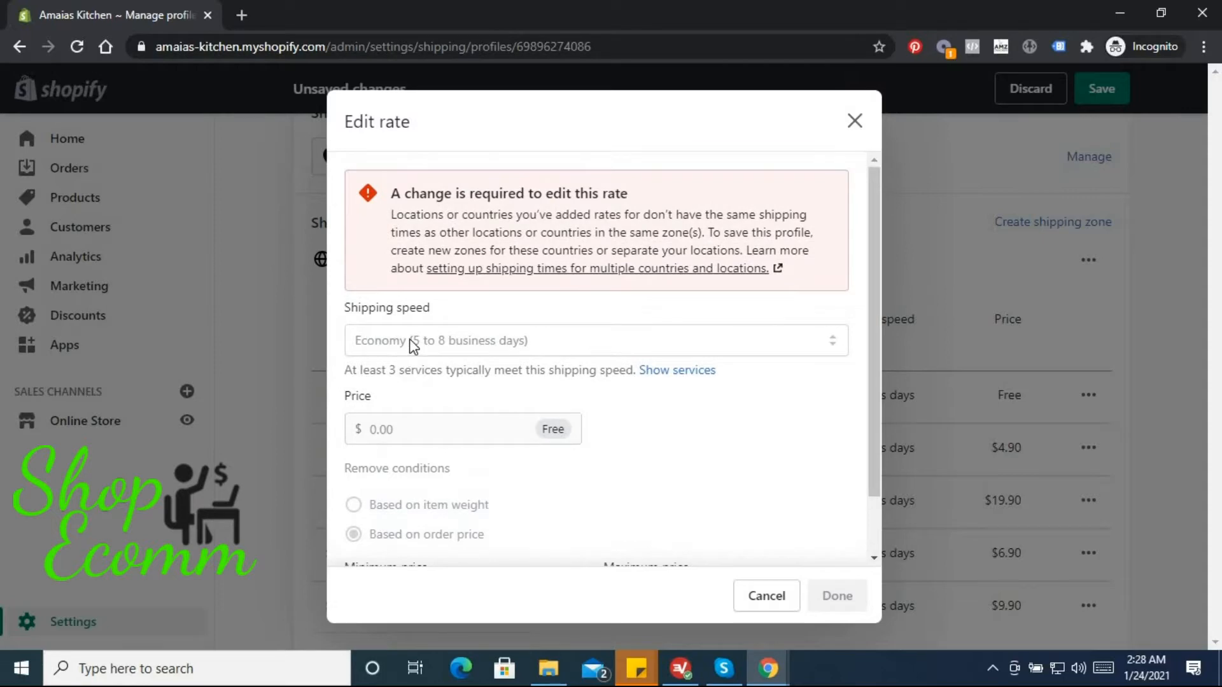
mouse_move(802, 359)
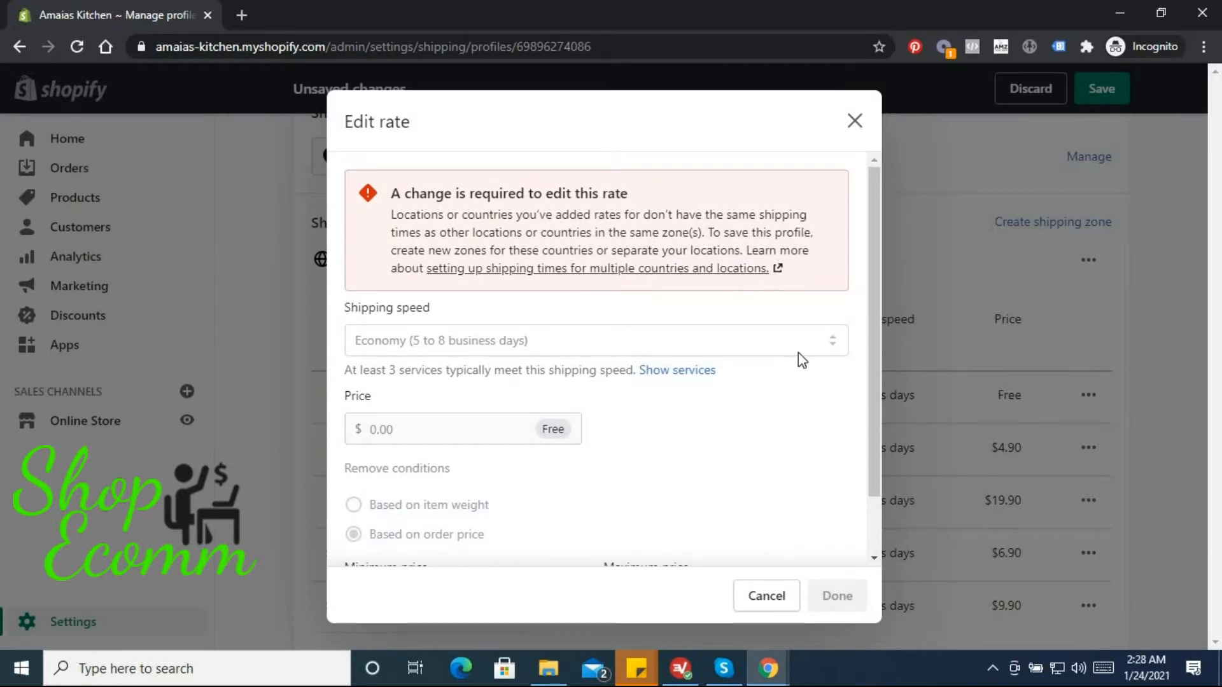
mouse_move(563, 199)
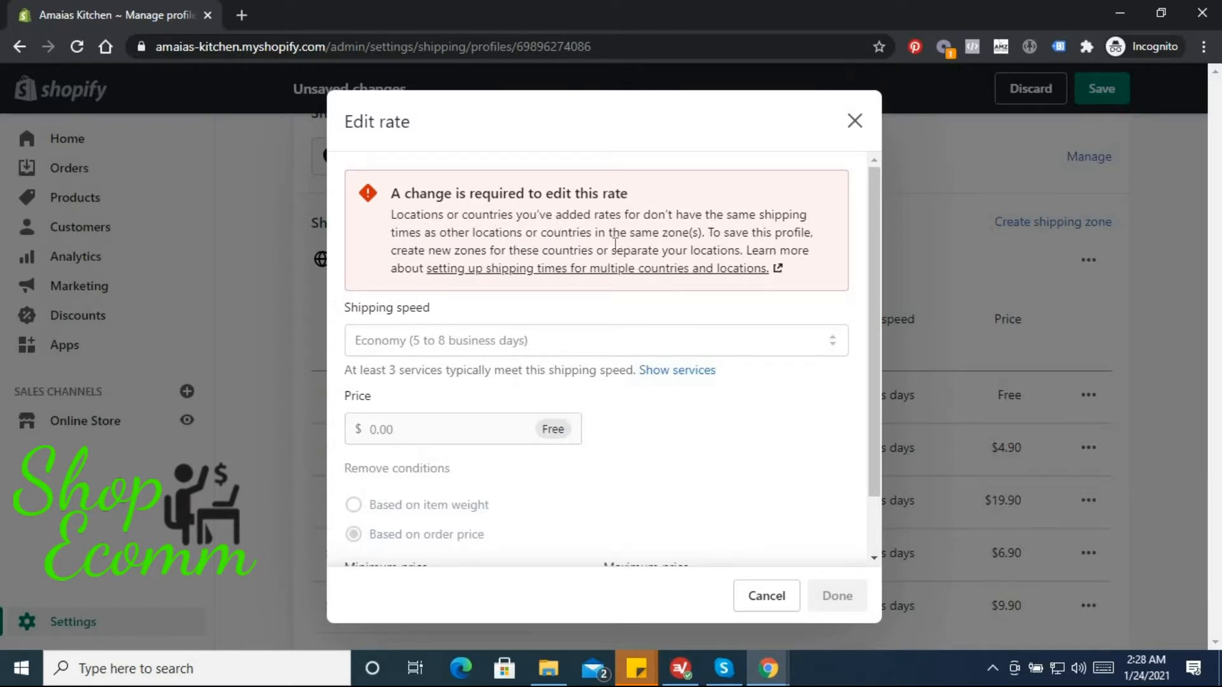
mouse_move(500, 286)
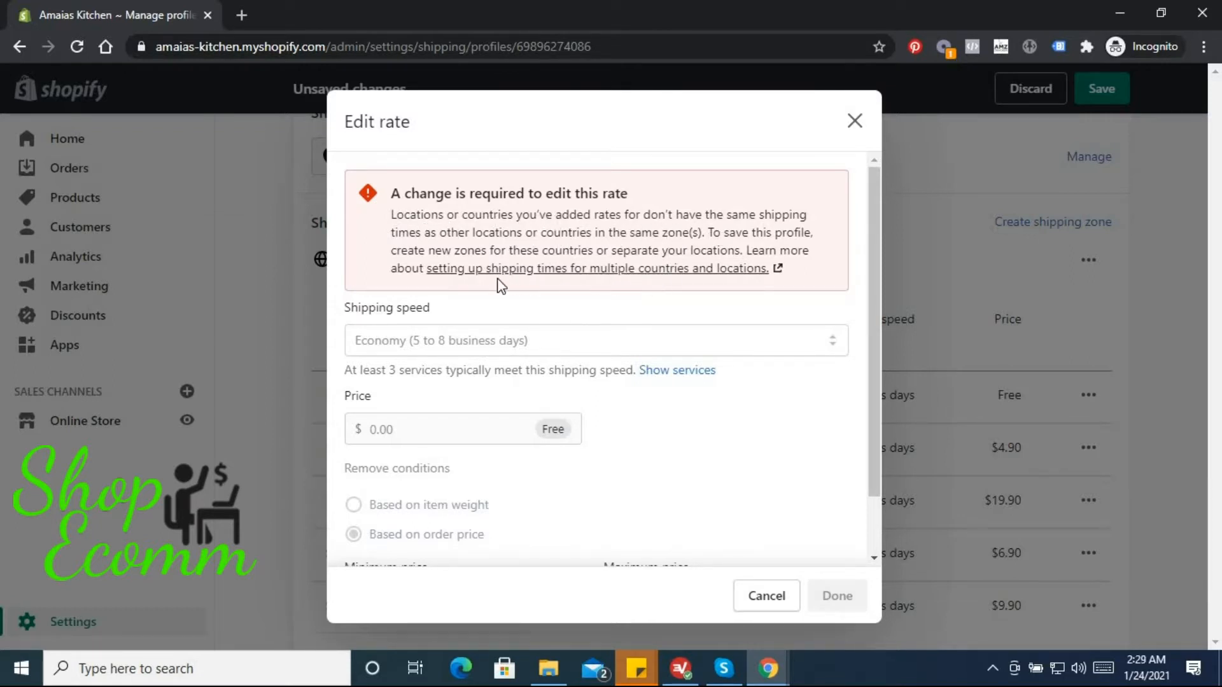
scroll("down", 3)
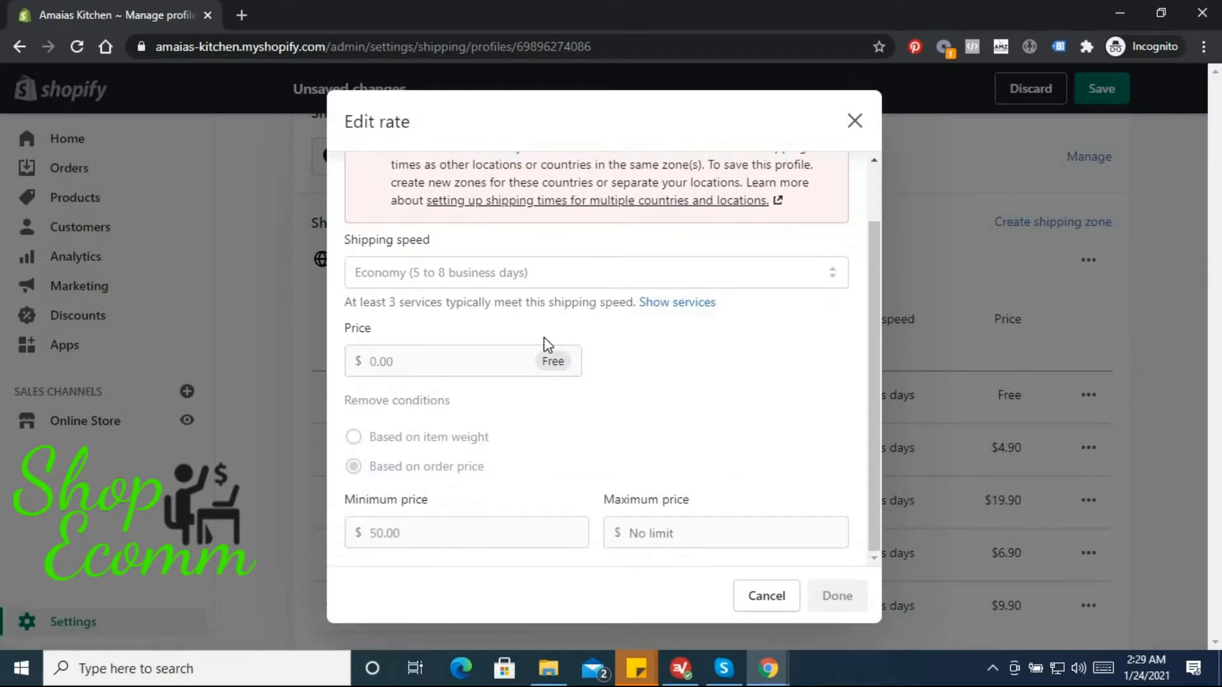
scroll("up", 3)
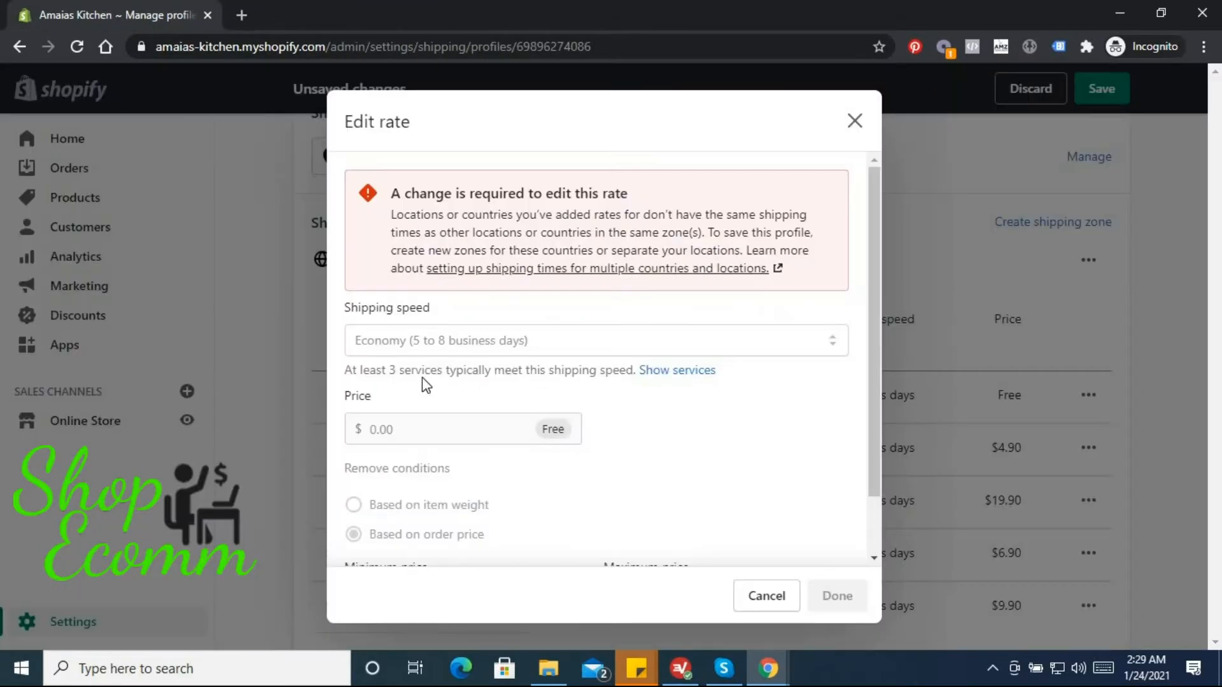
mouse_move(542, 413)
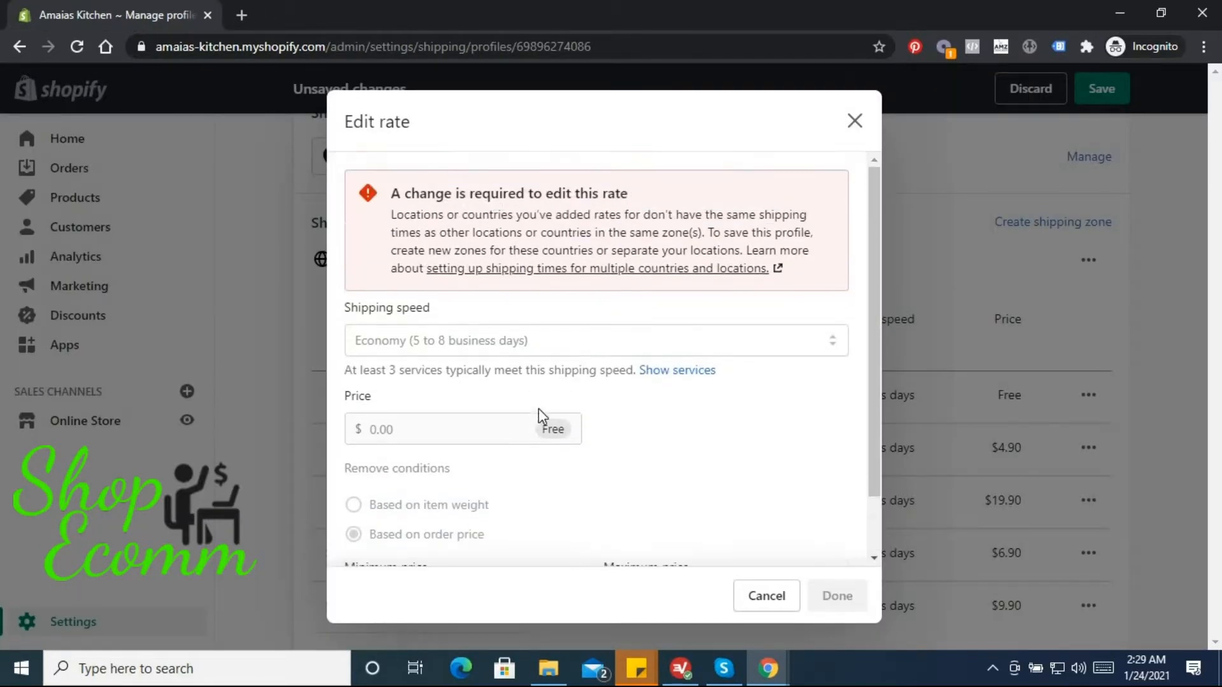
mouse_move(767, 596)
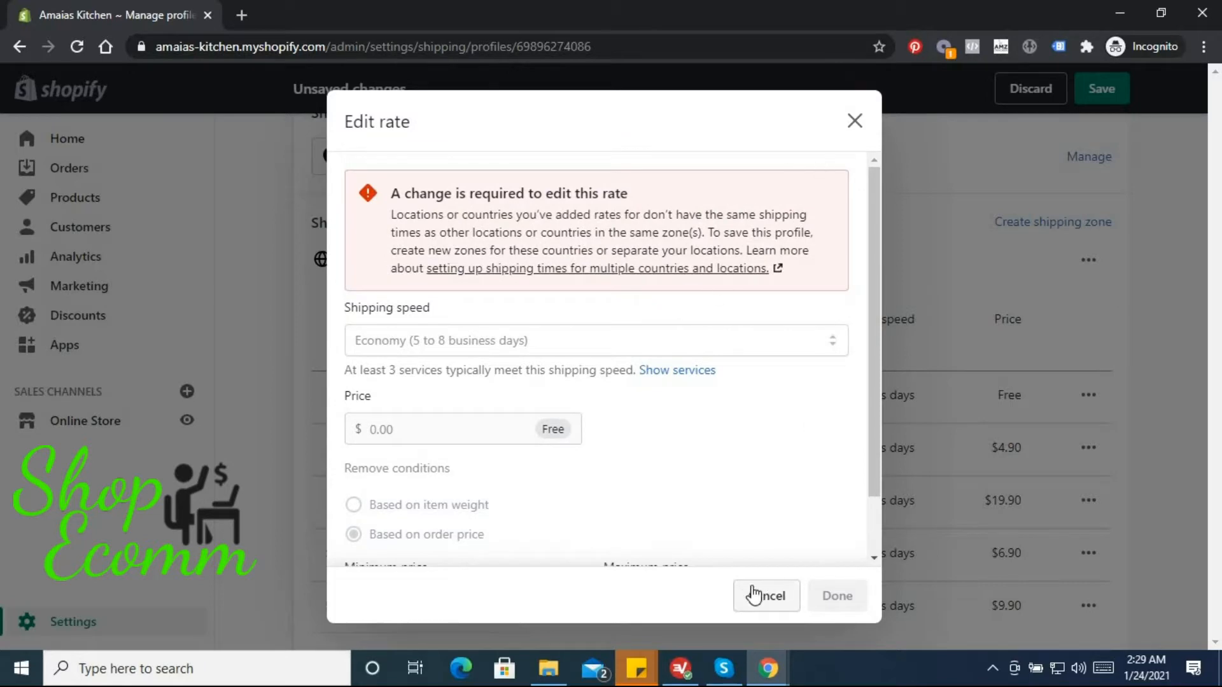
left_click(766, 596)
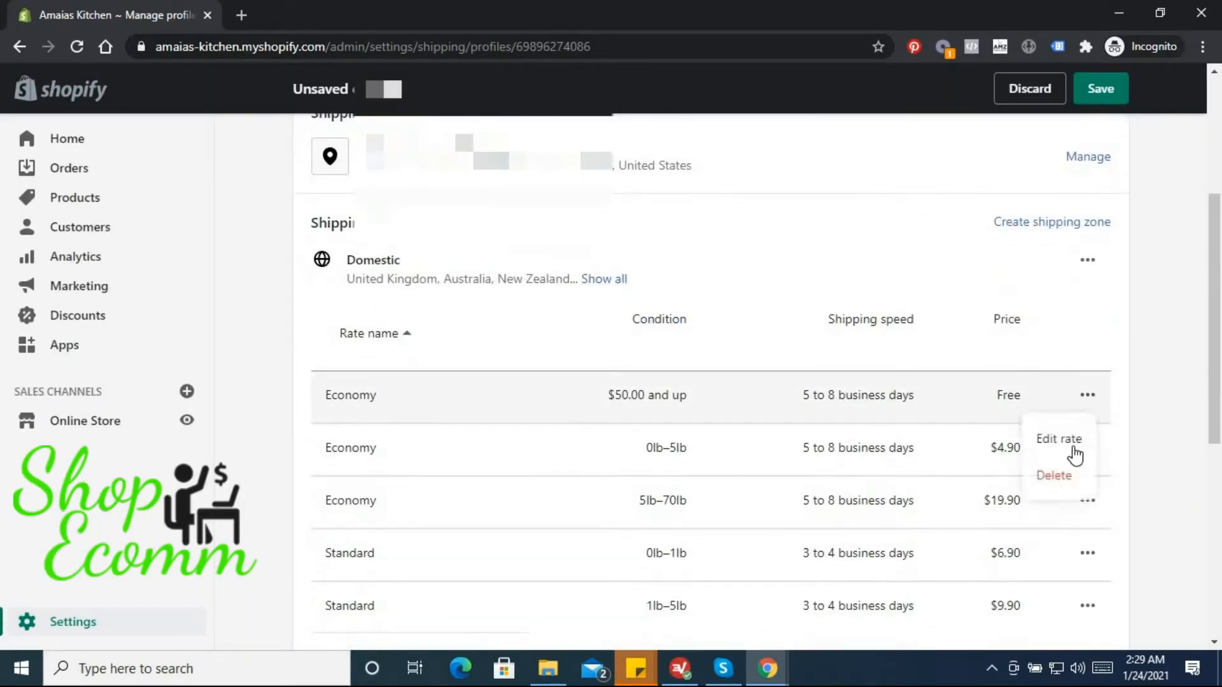
left_click(1058, 439)
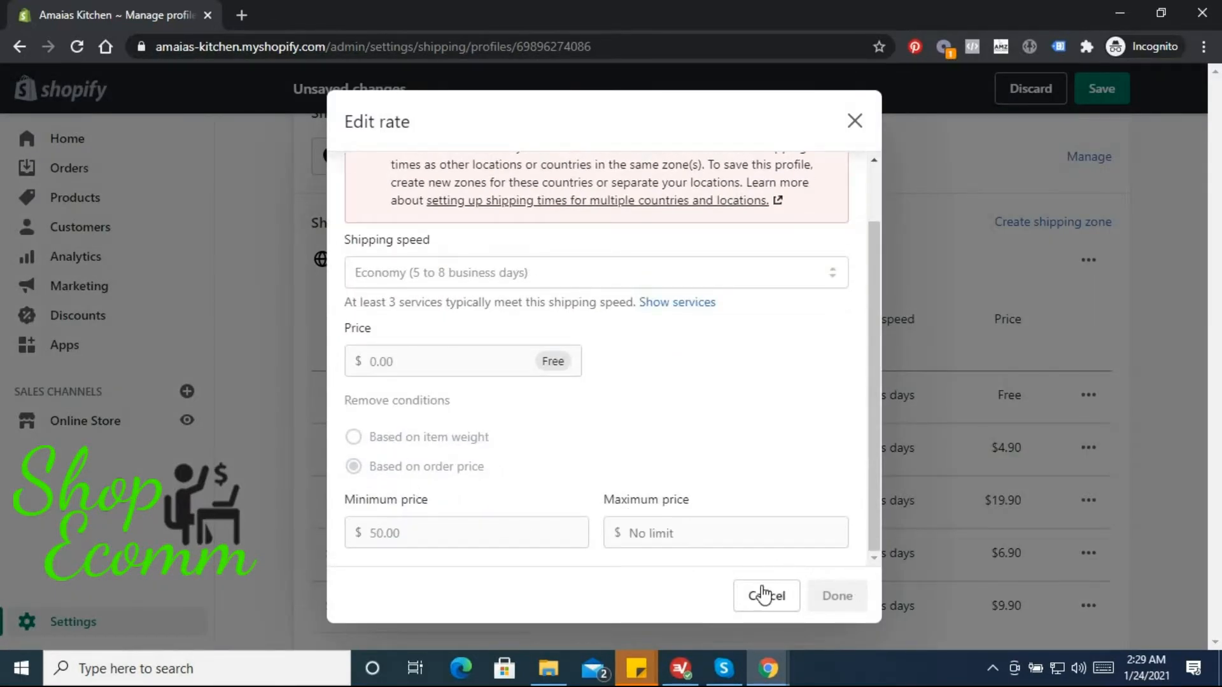
left_click(765, 596)
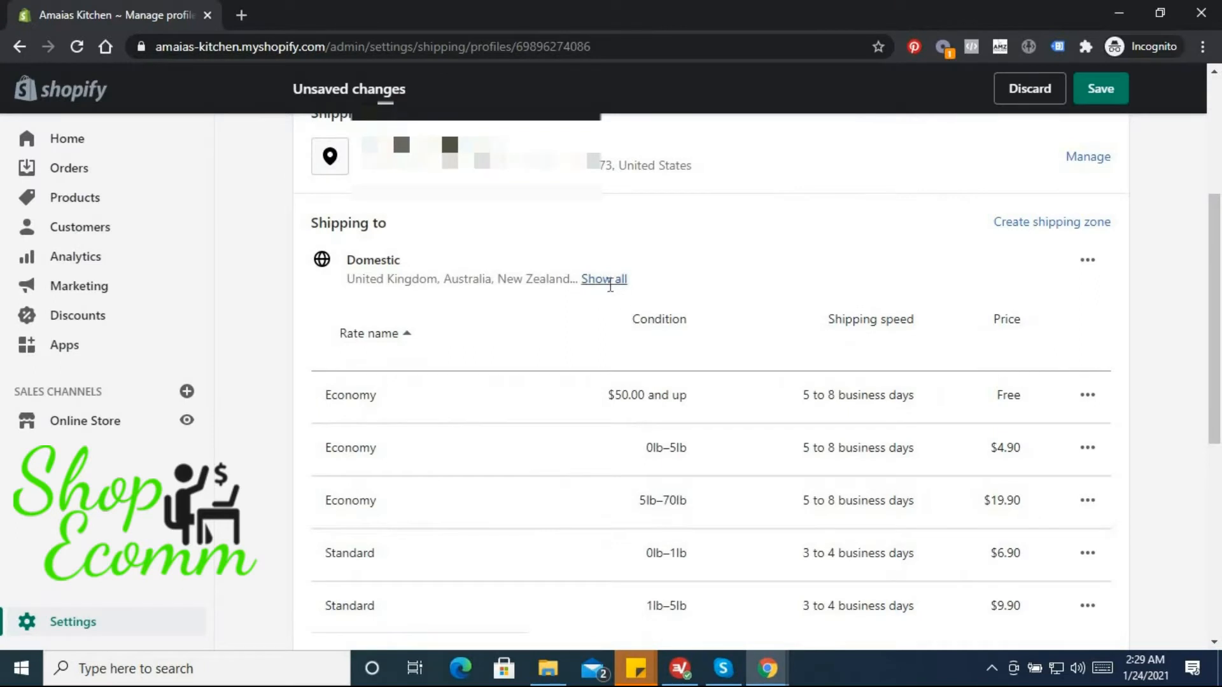
left_click(604, 279)
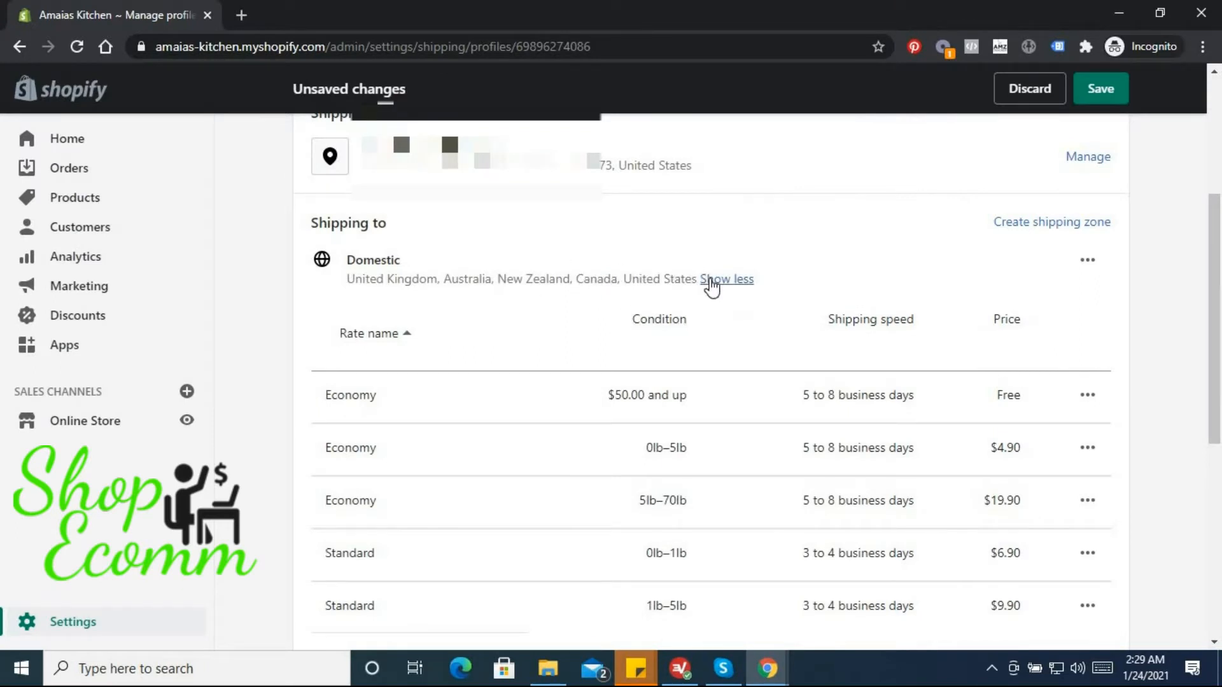
left_click(727, 278)
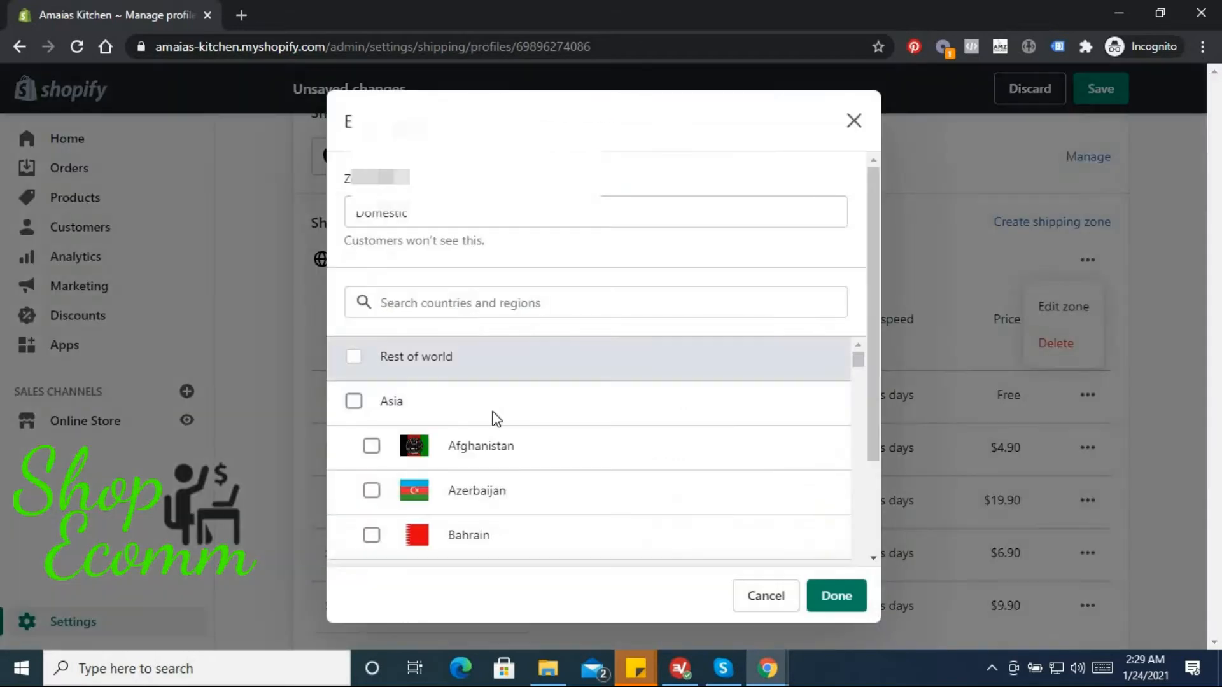
Uncheck Canada, United Kingdom, Australia and New Zealand, leaving only the United States.
scroll("down", 3)
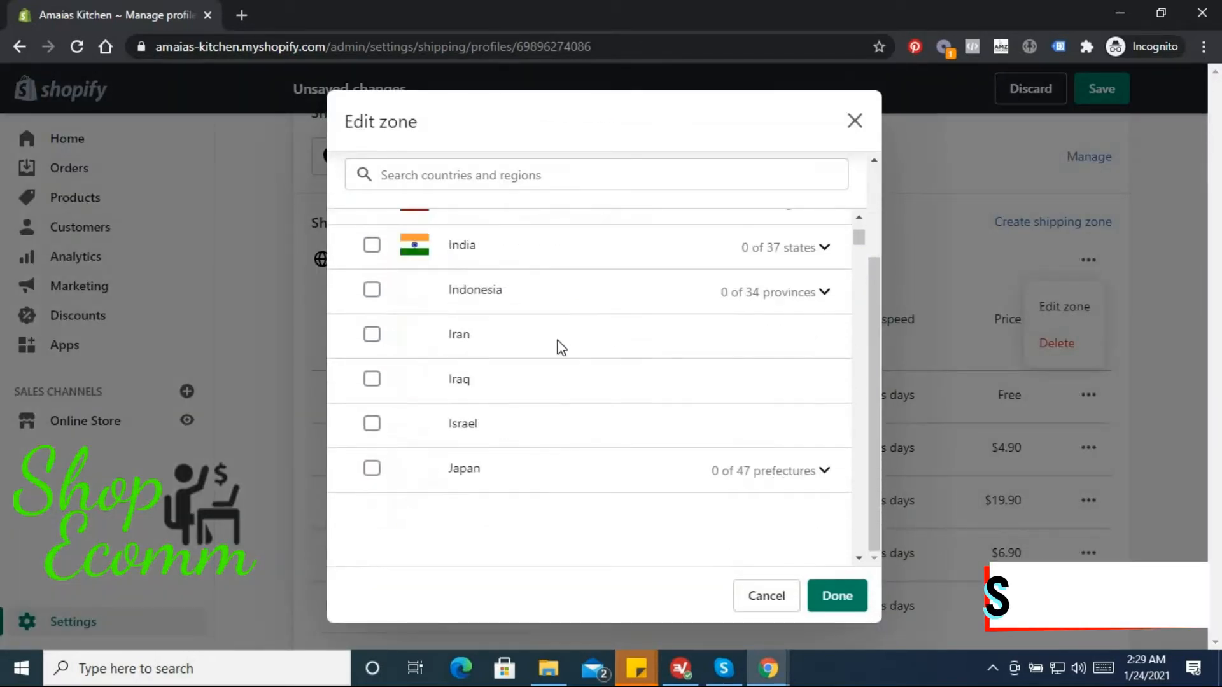
scroll("up", 3)
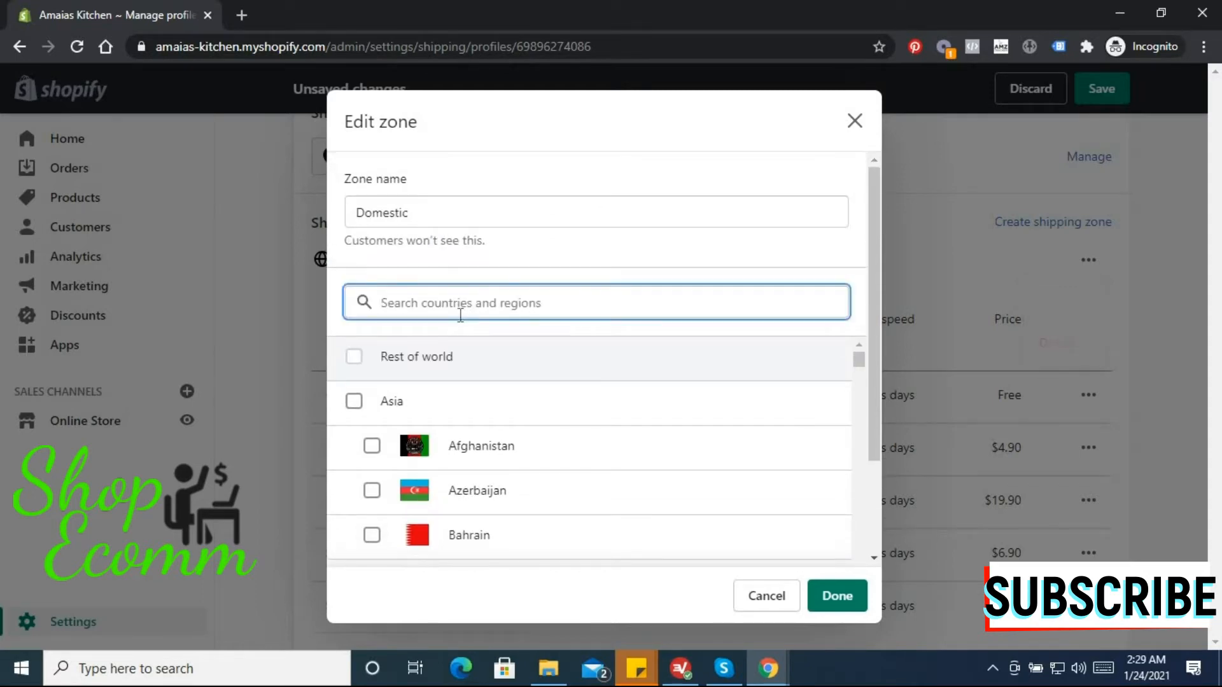
type("Cana")
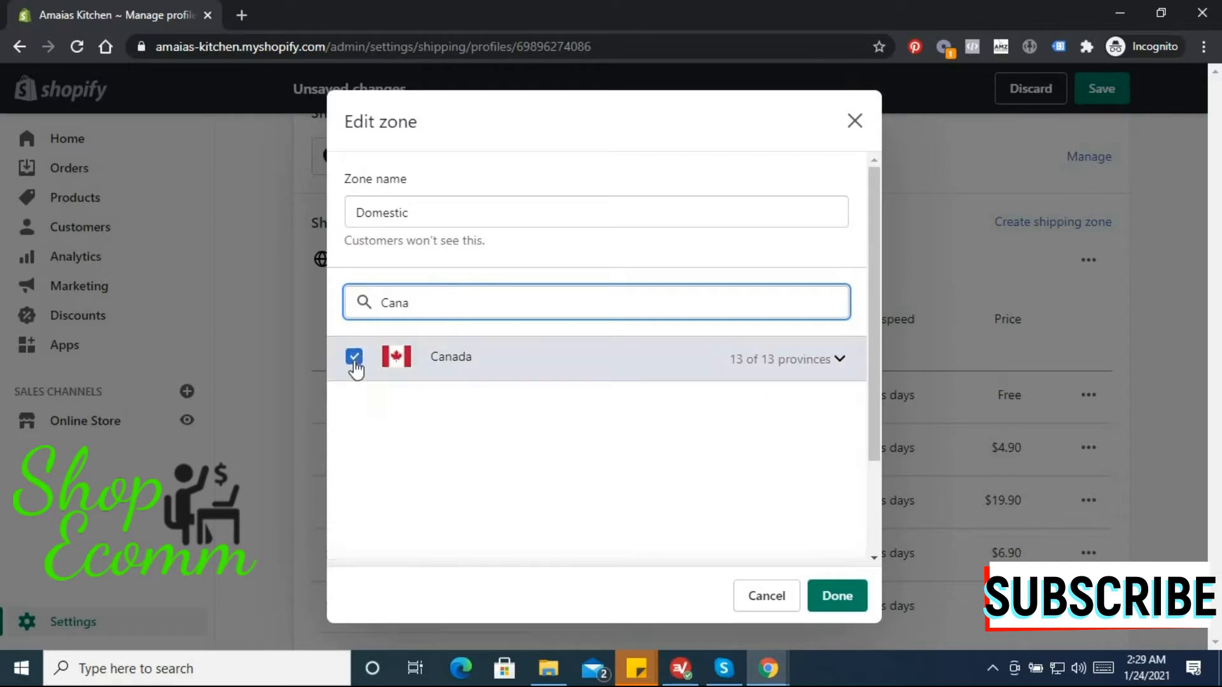
left_click(353, 356)
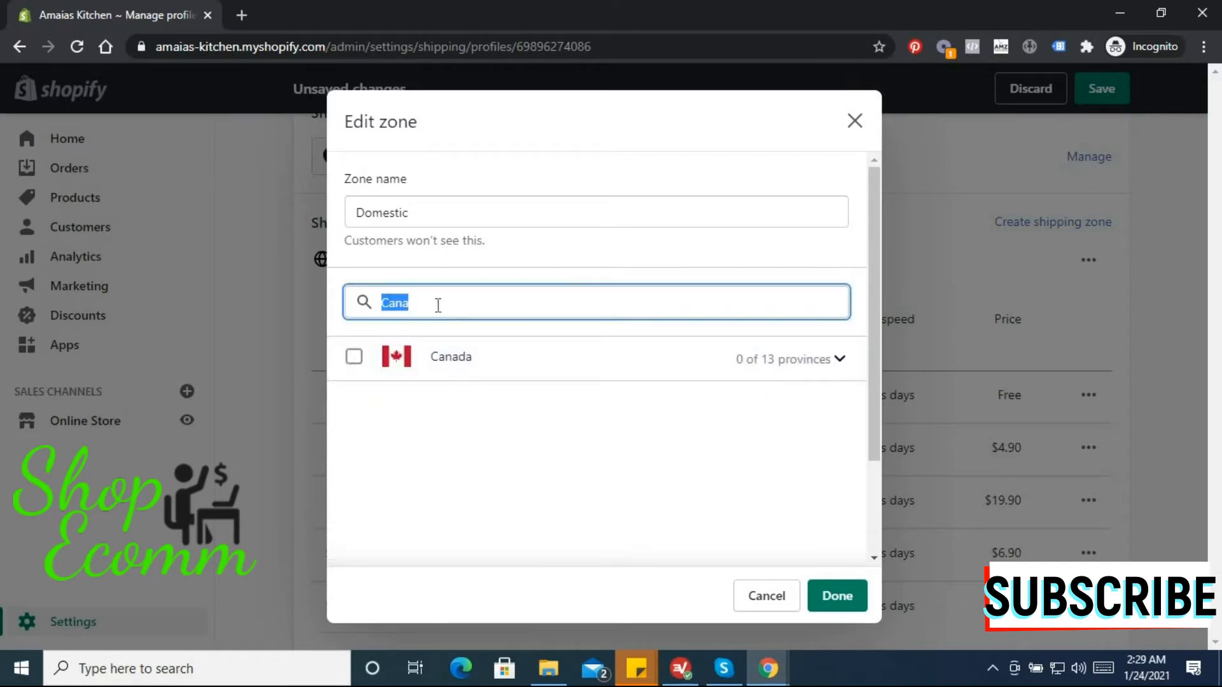
type("United")
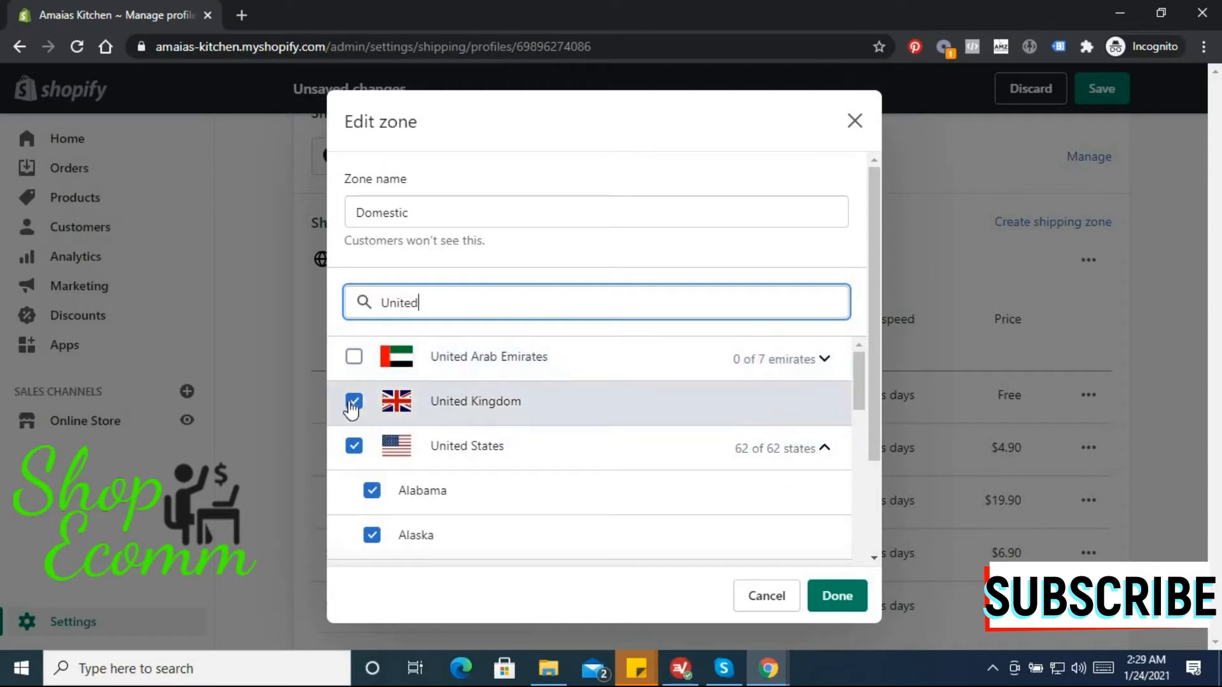
left_click(353, 401)
type("A")
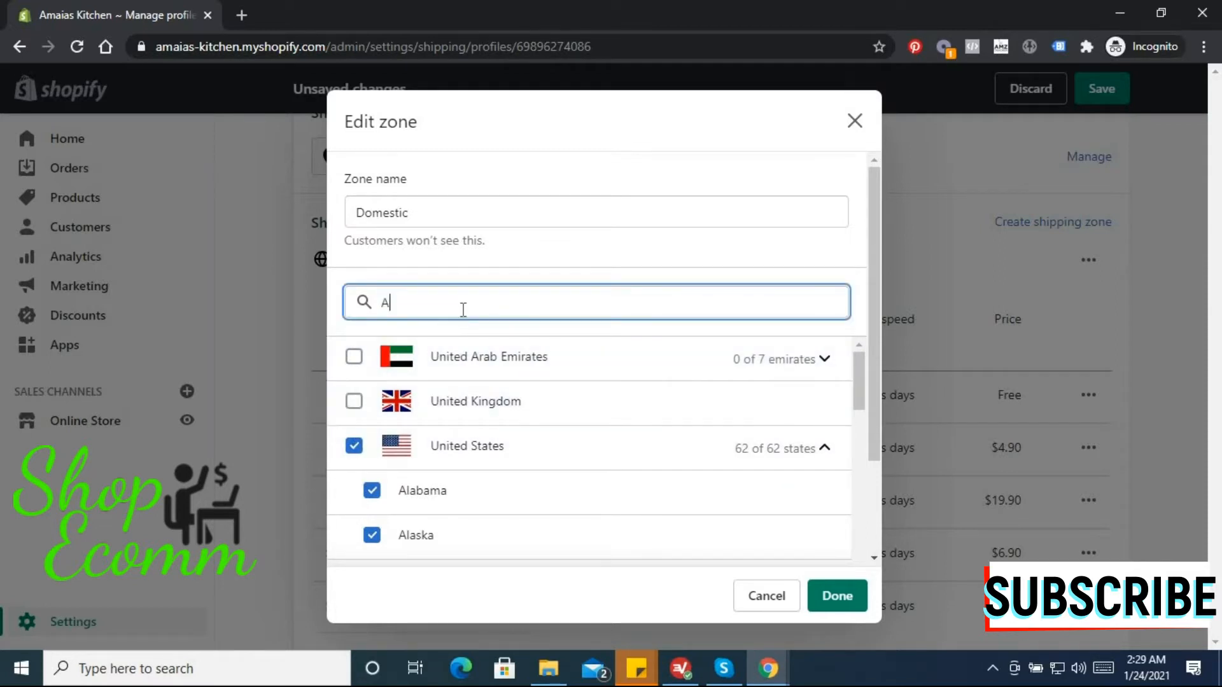
type("ustra")
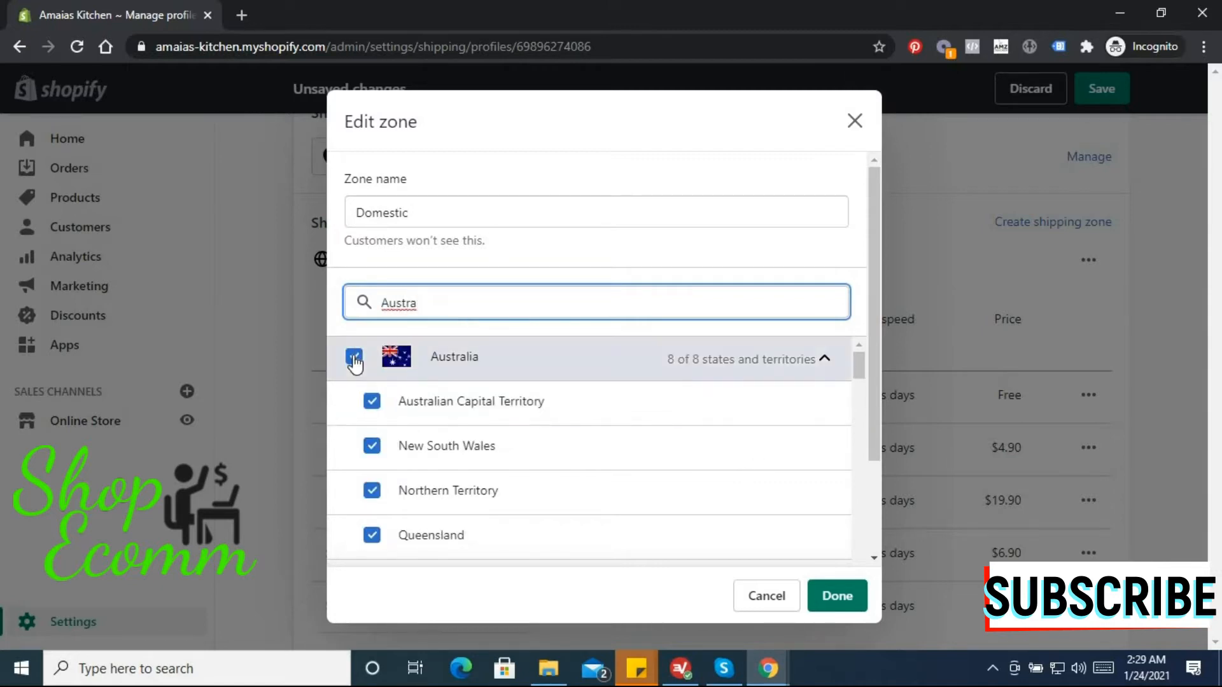
left_click(354, 357)
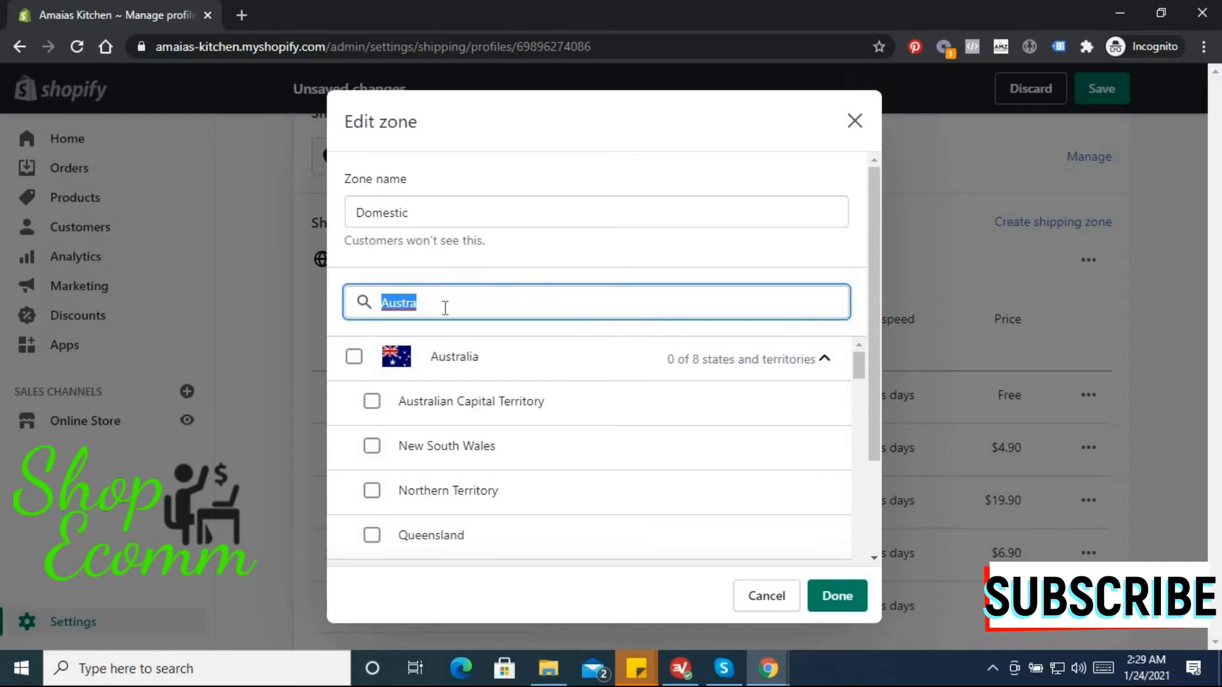
type("New")
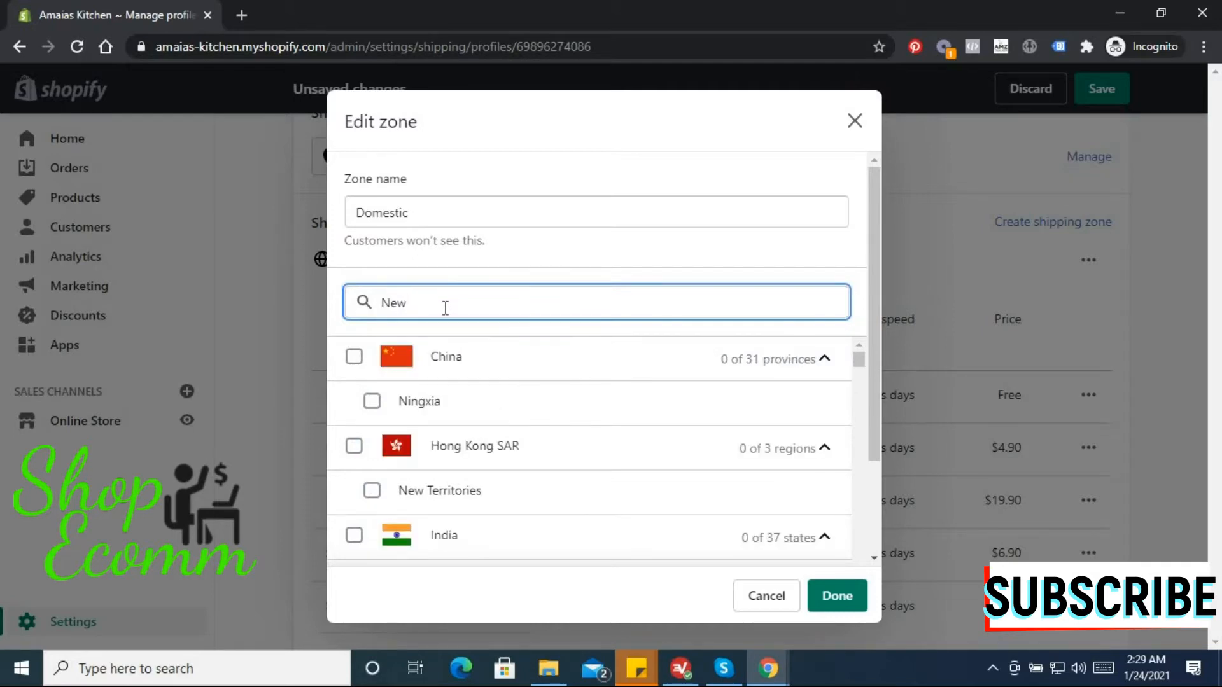
left_click(354, 356)
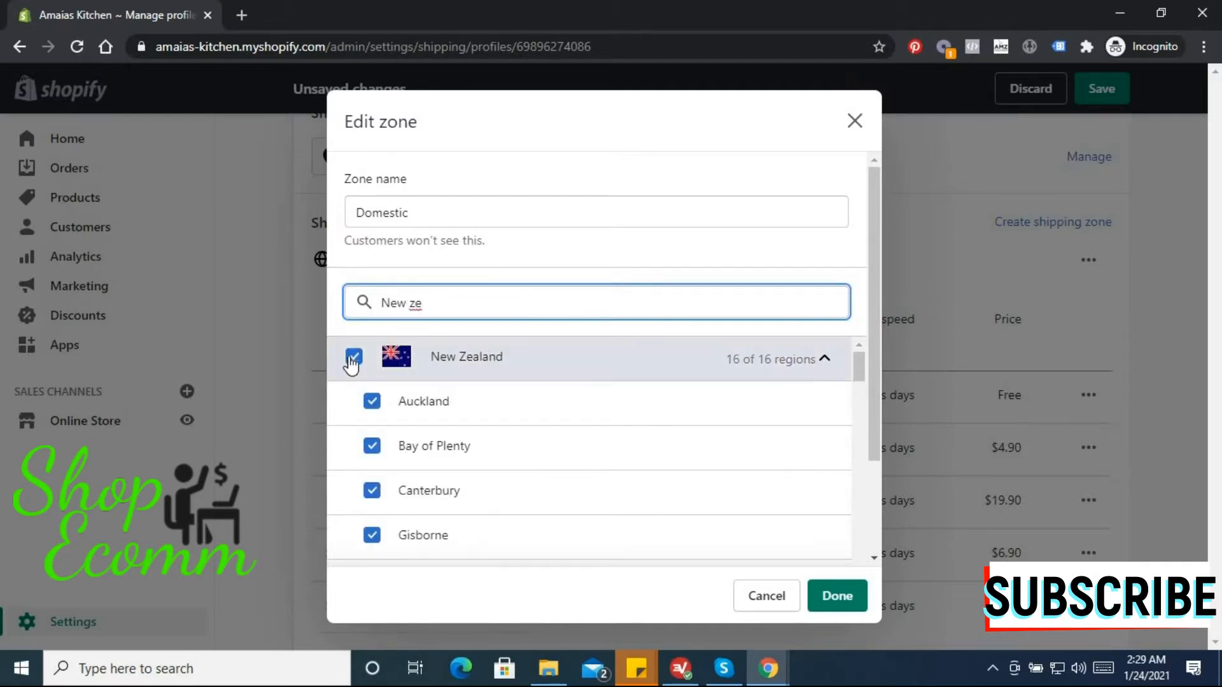
left_click(353, 359)
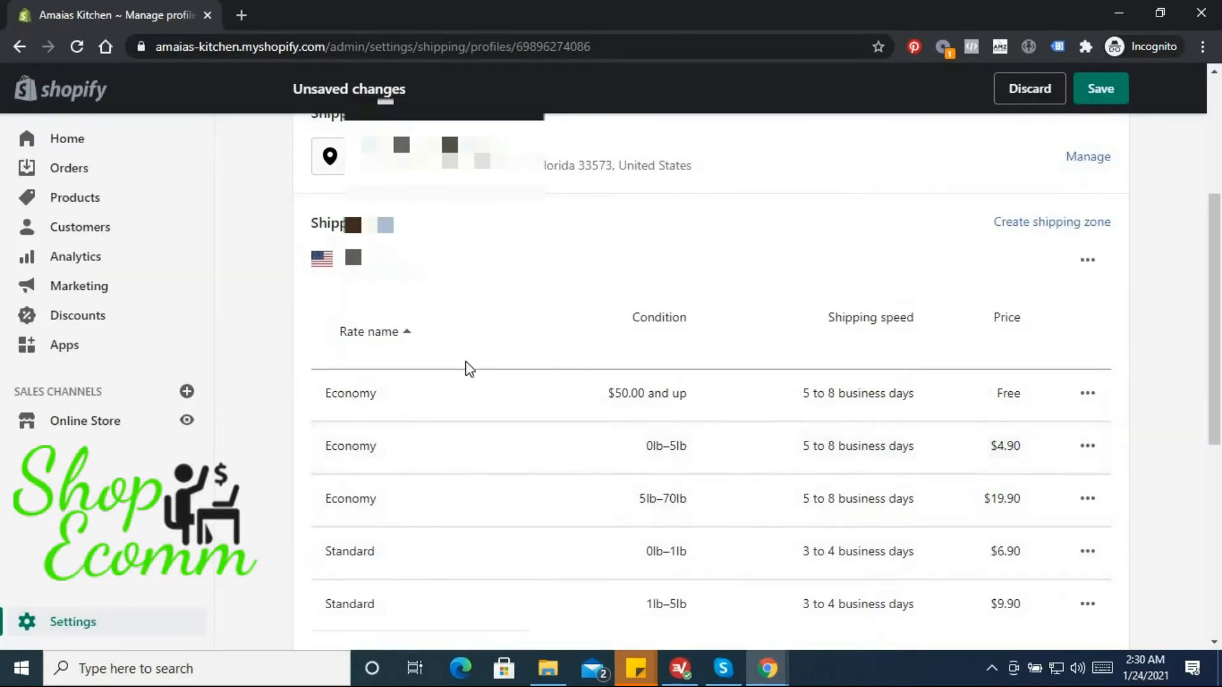
Edit the free Economy rate to be weight-based with a custom flat rate.
scroll("up", 3)
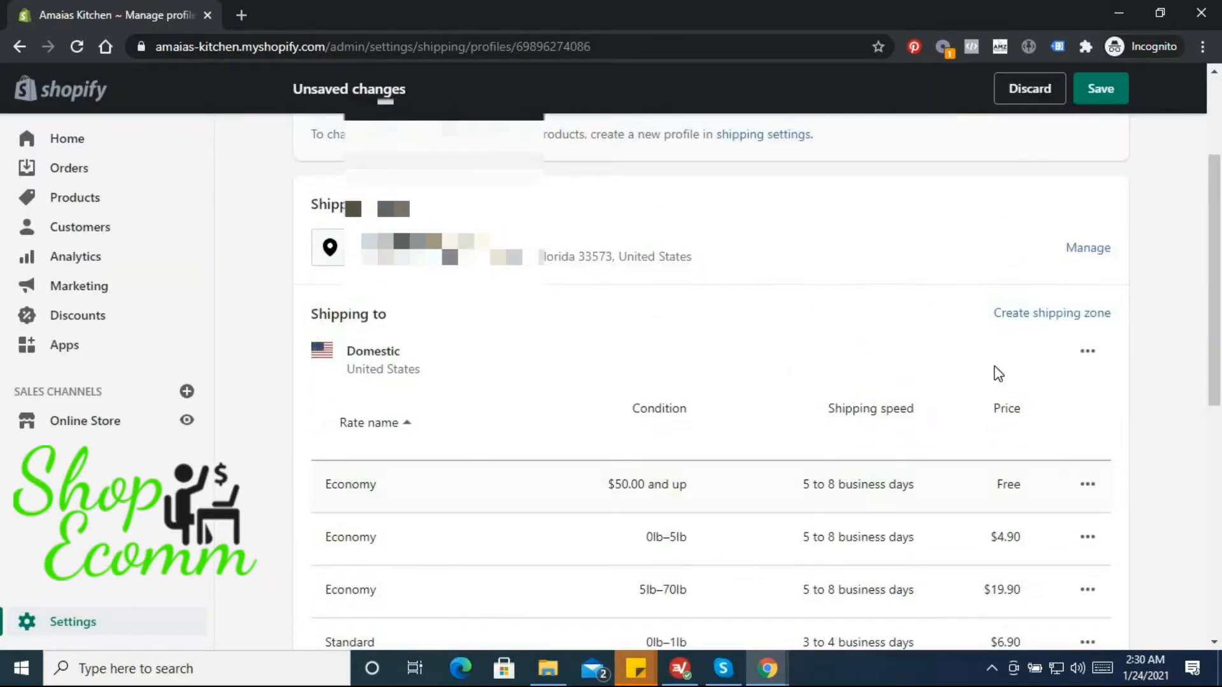
scroll("down", 3)
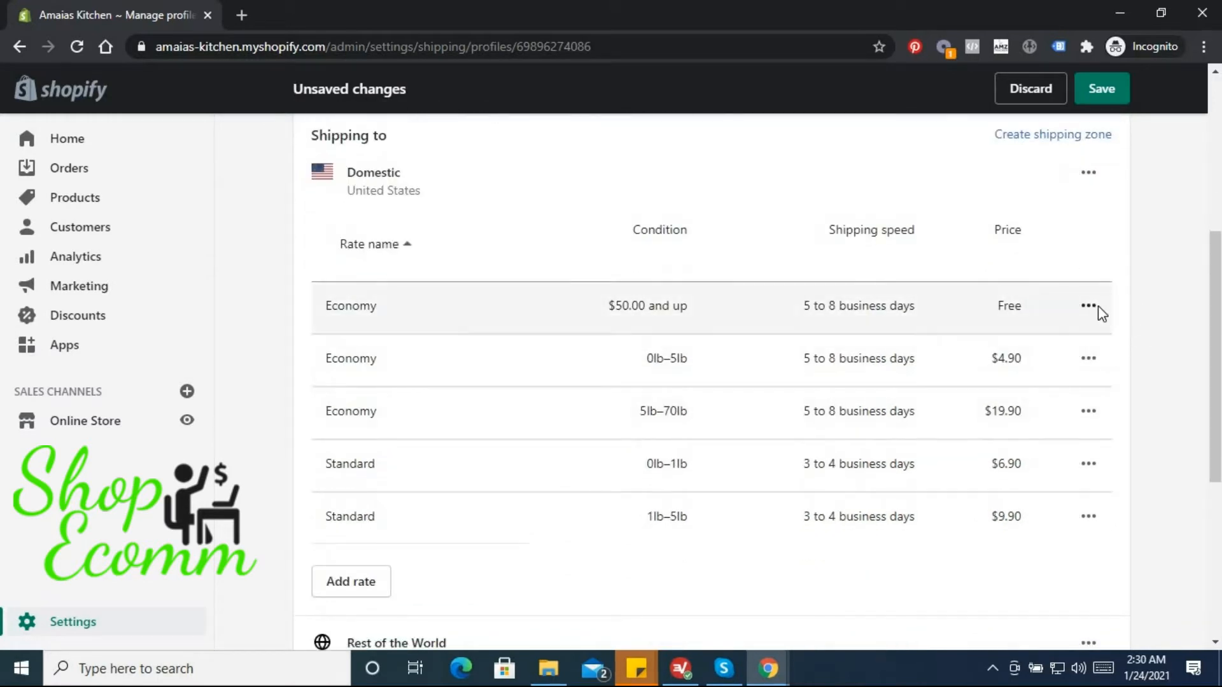
left_click(1089, 306)
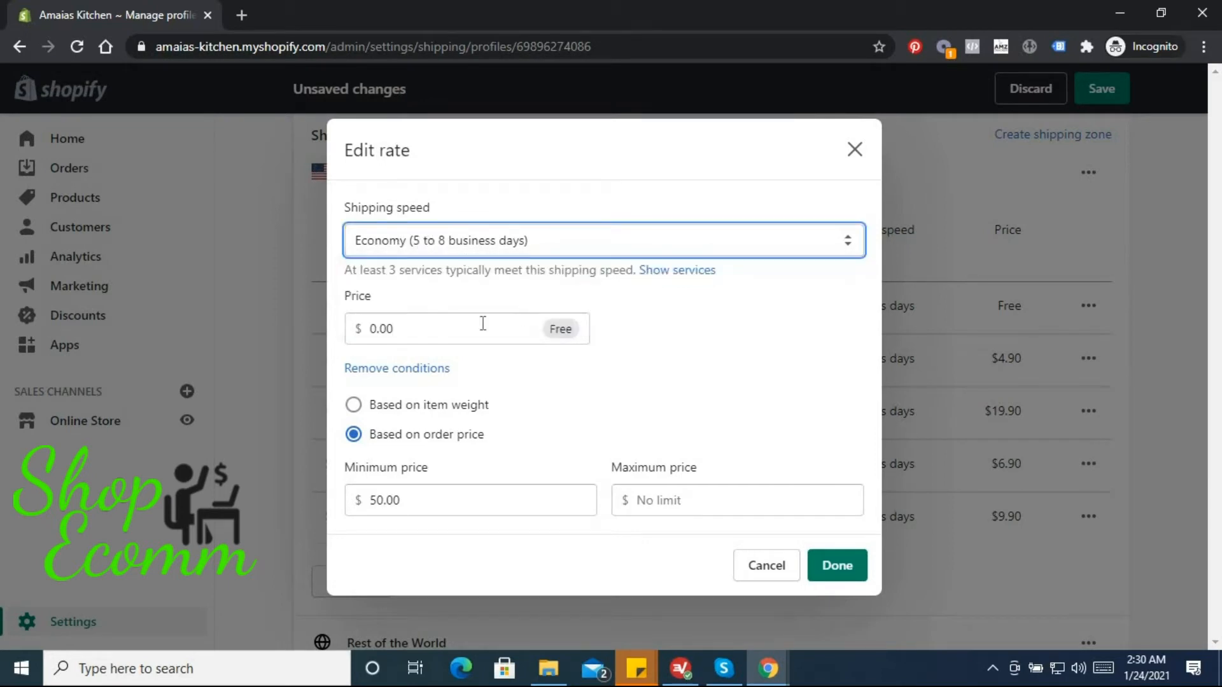
mouse_move(650, 456)
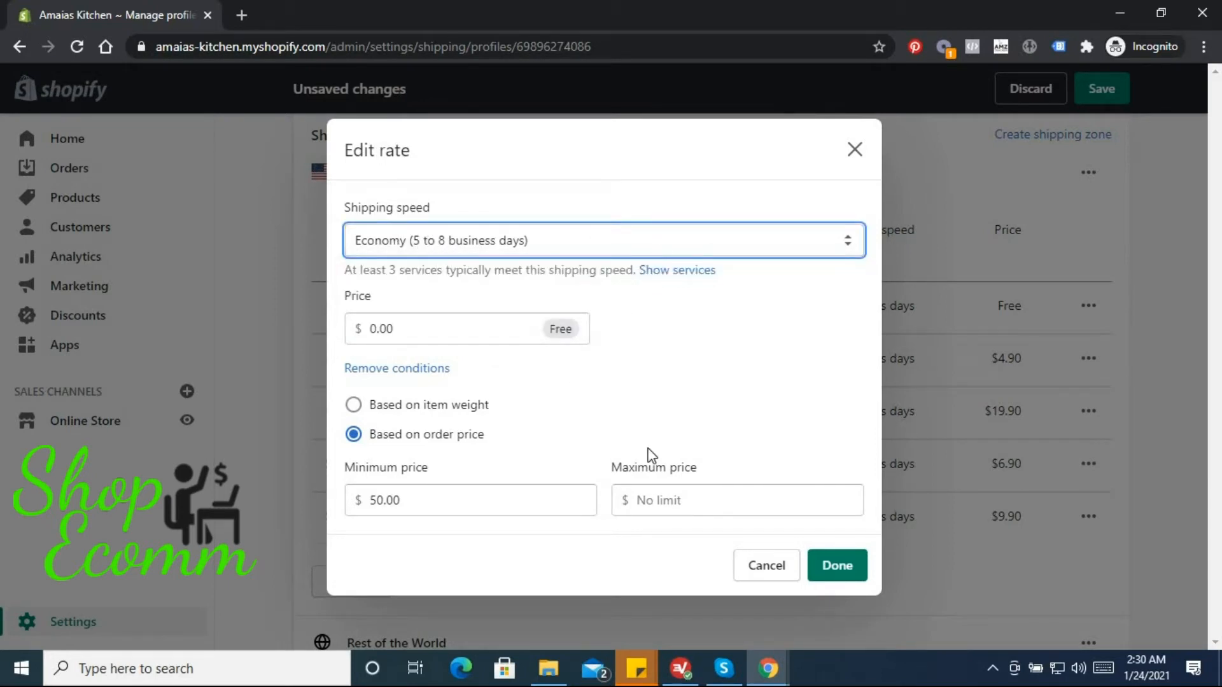
mouse_move(350, 405)
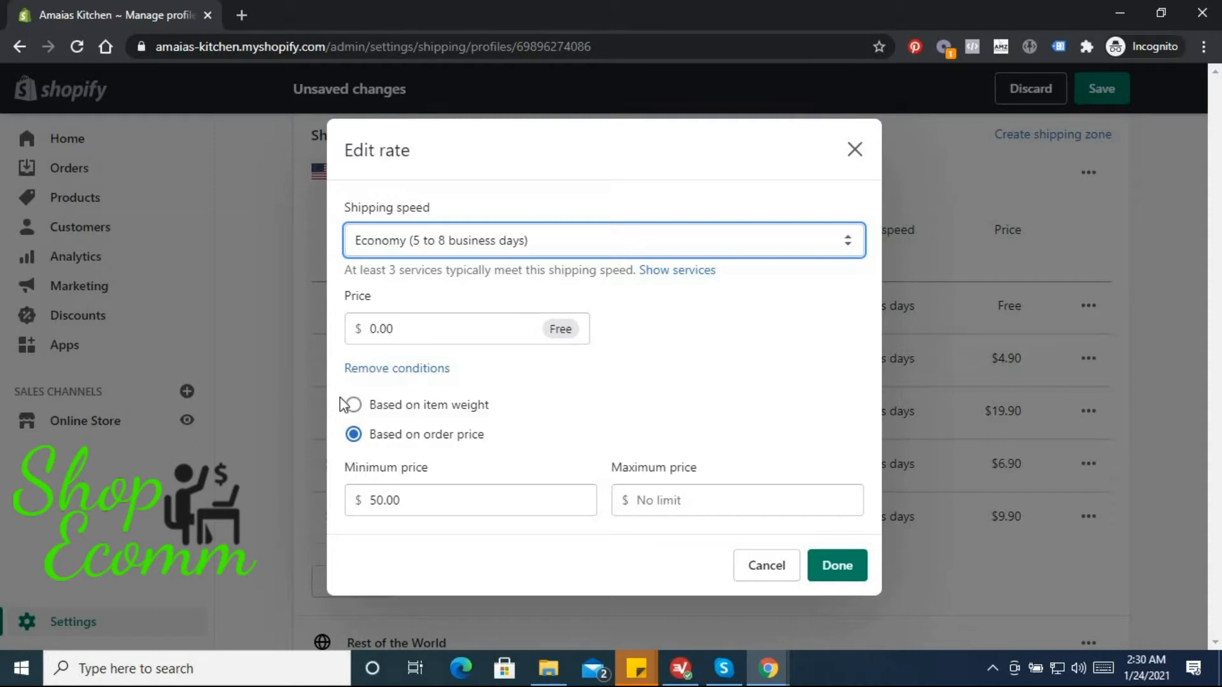
left_click(354, 405)
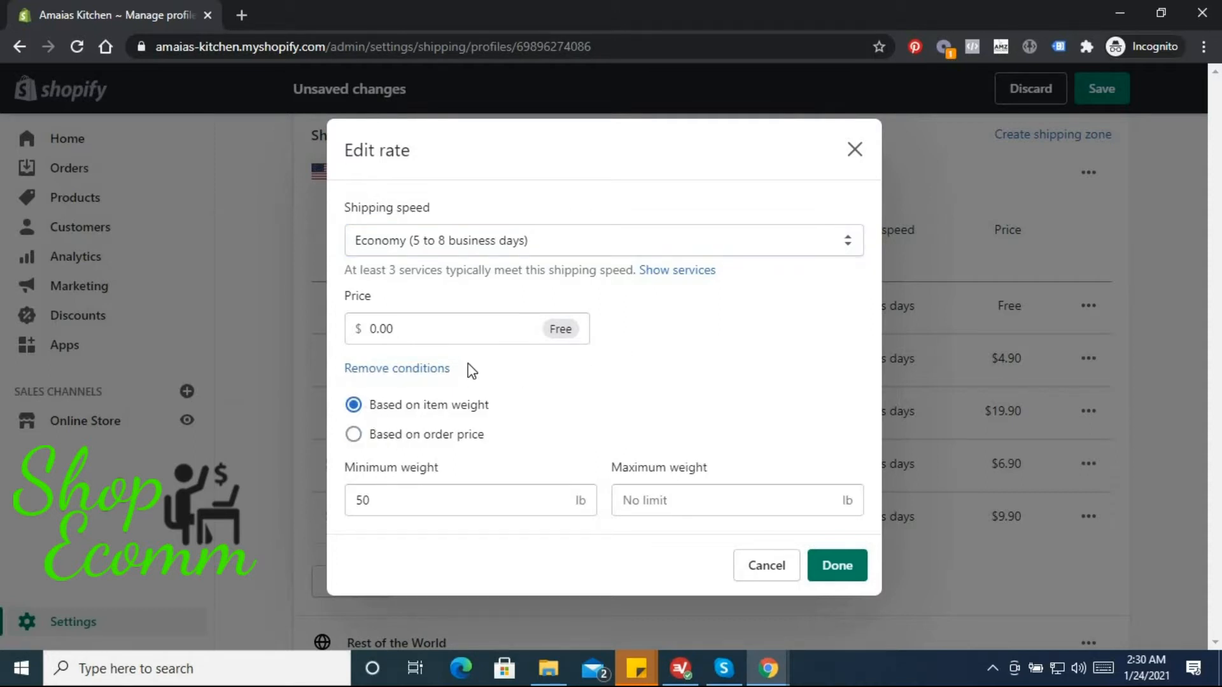
mouse_move(535, 251)
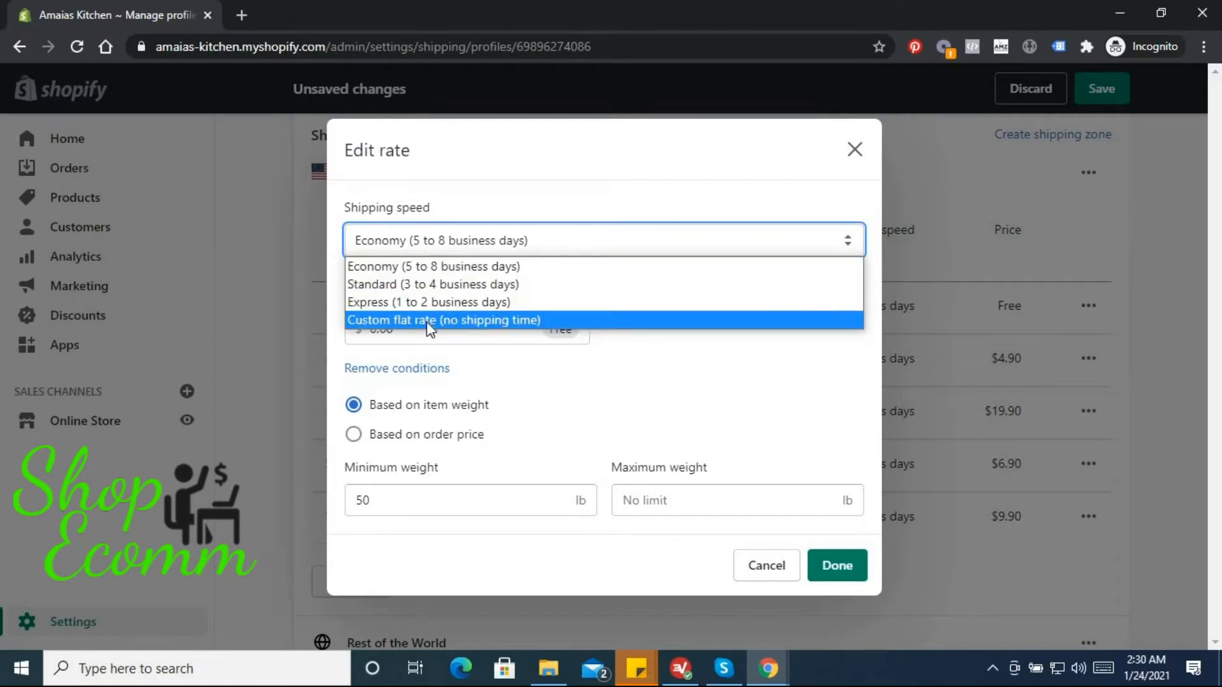
left_click(442, 320)
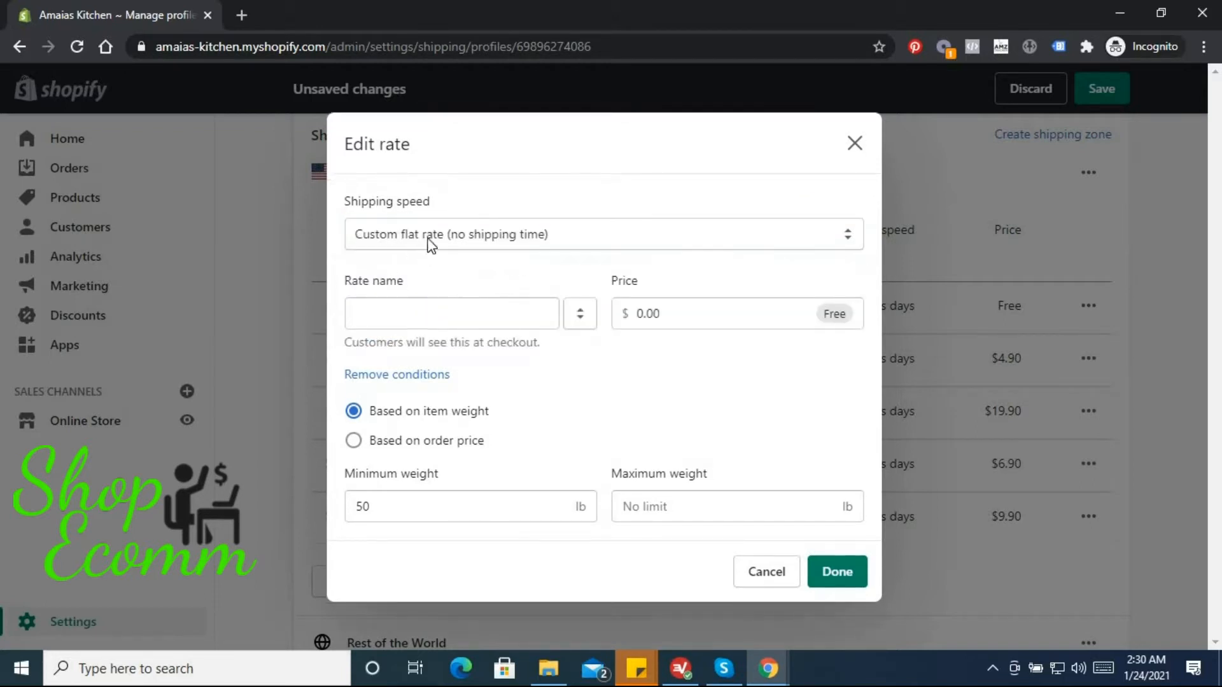
left_click(602, 234)
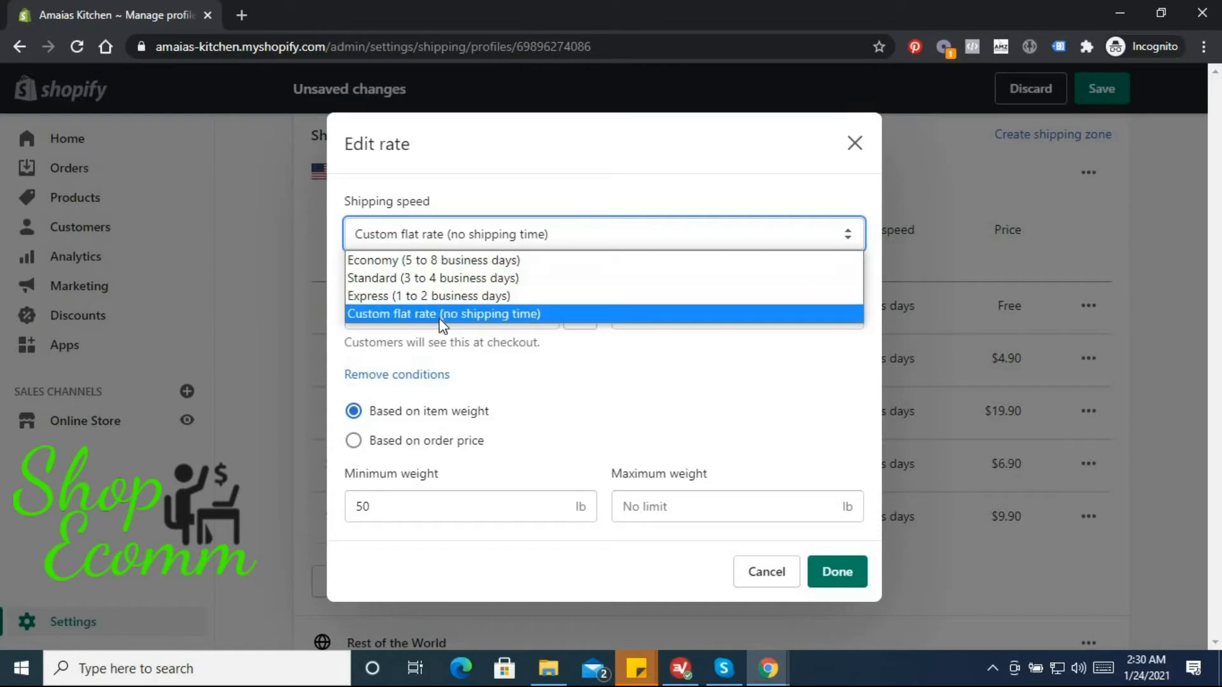
left_click(444, 313)
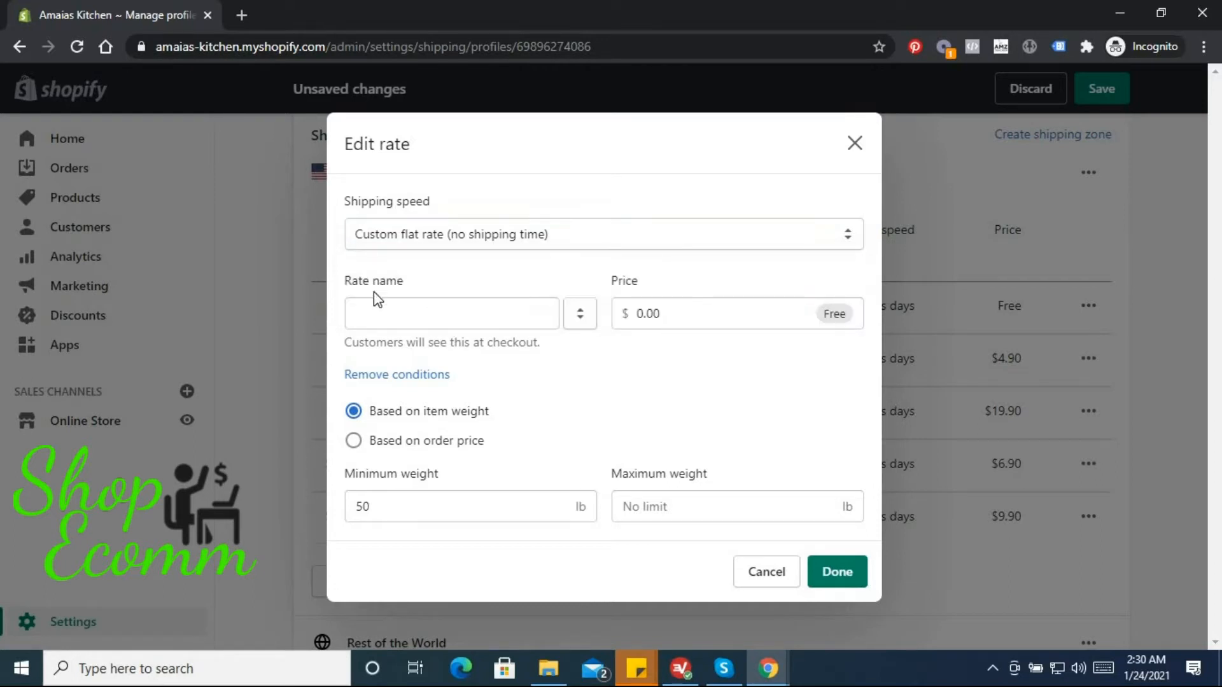
left_click(450, 313)
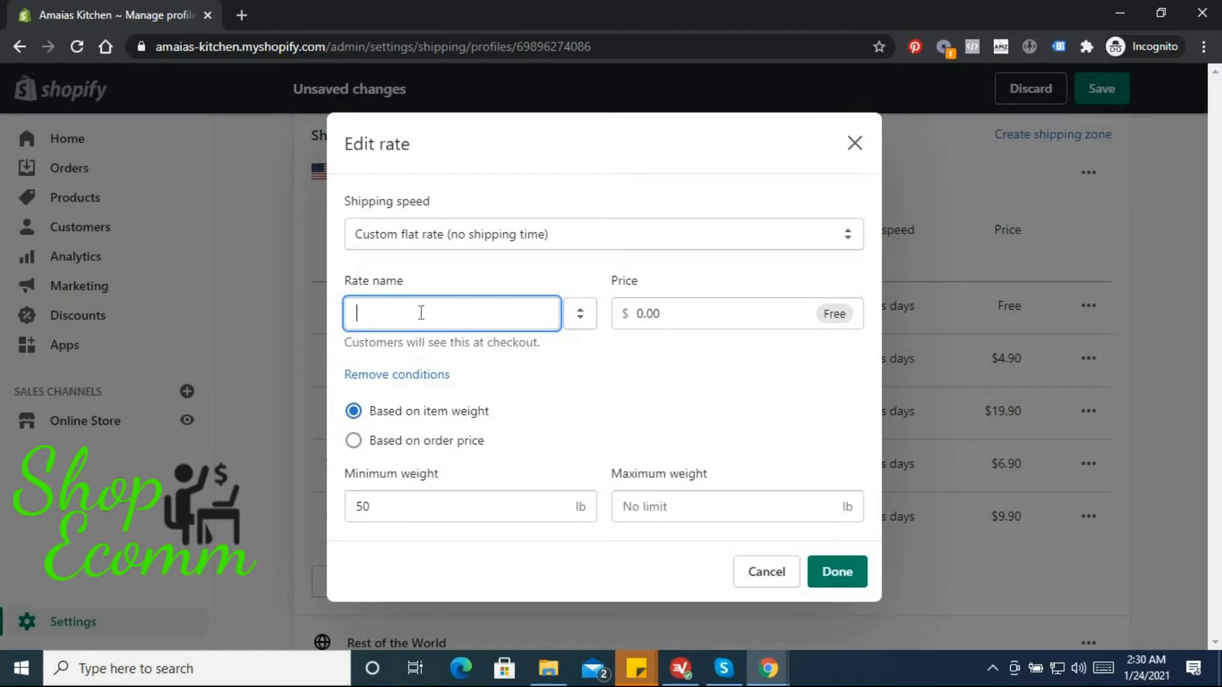
Name it 'Free Economy (10 - 20 working days)', set minimum weight 0, and confirm.
type("Free E")
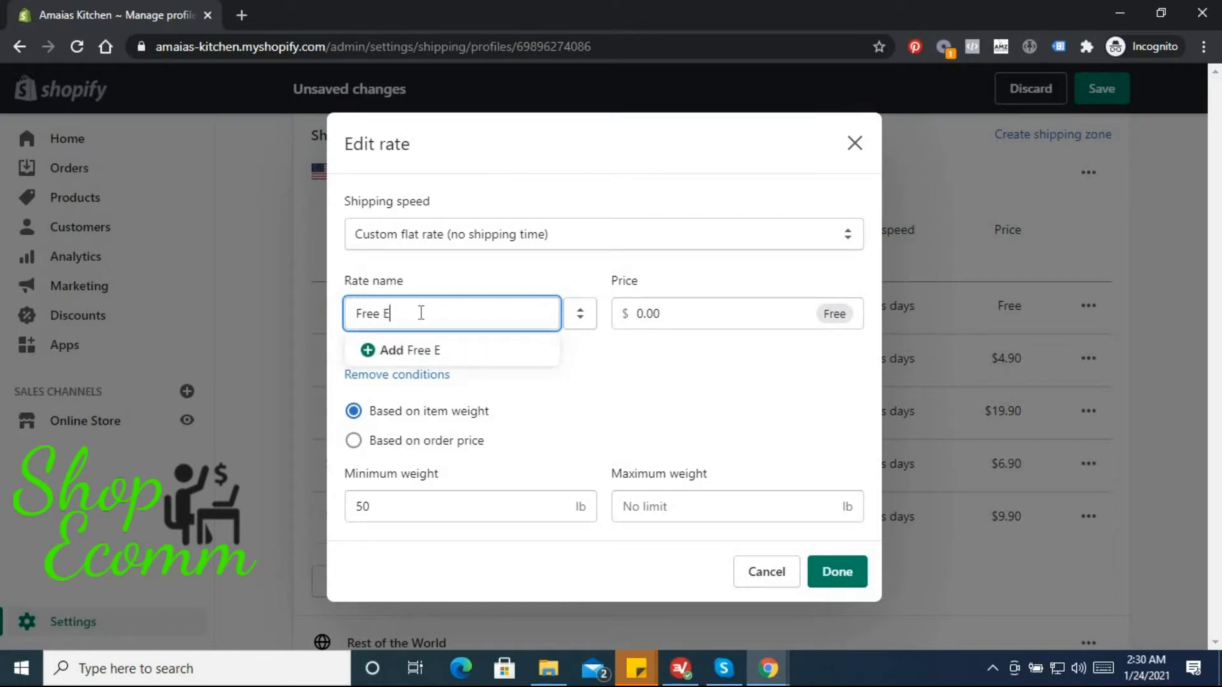
type("conomy")
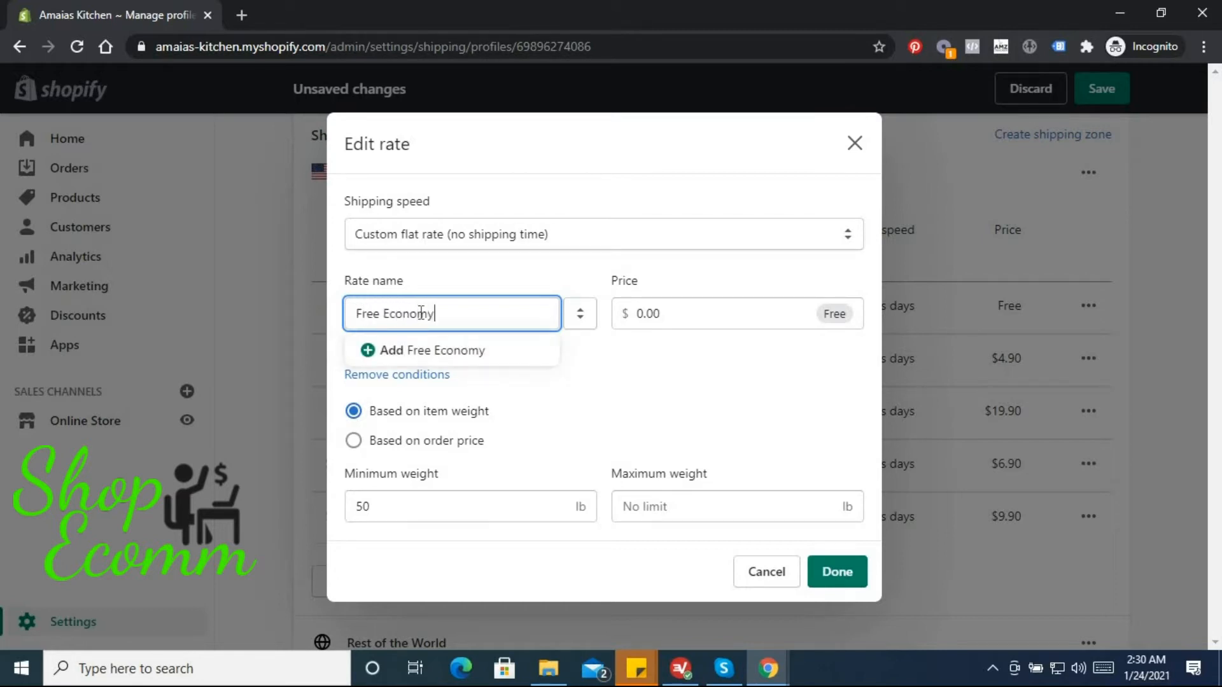
type("(")
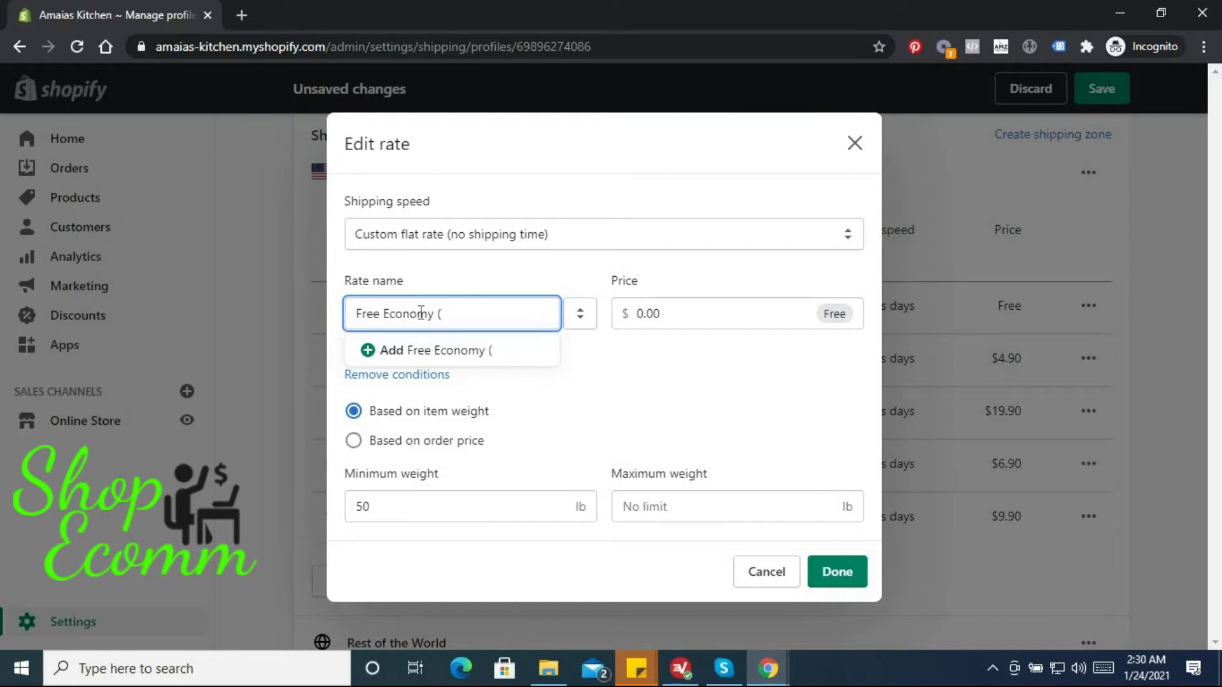
type("1")
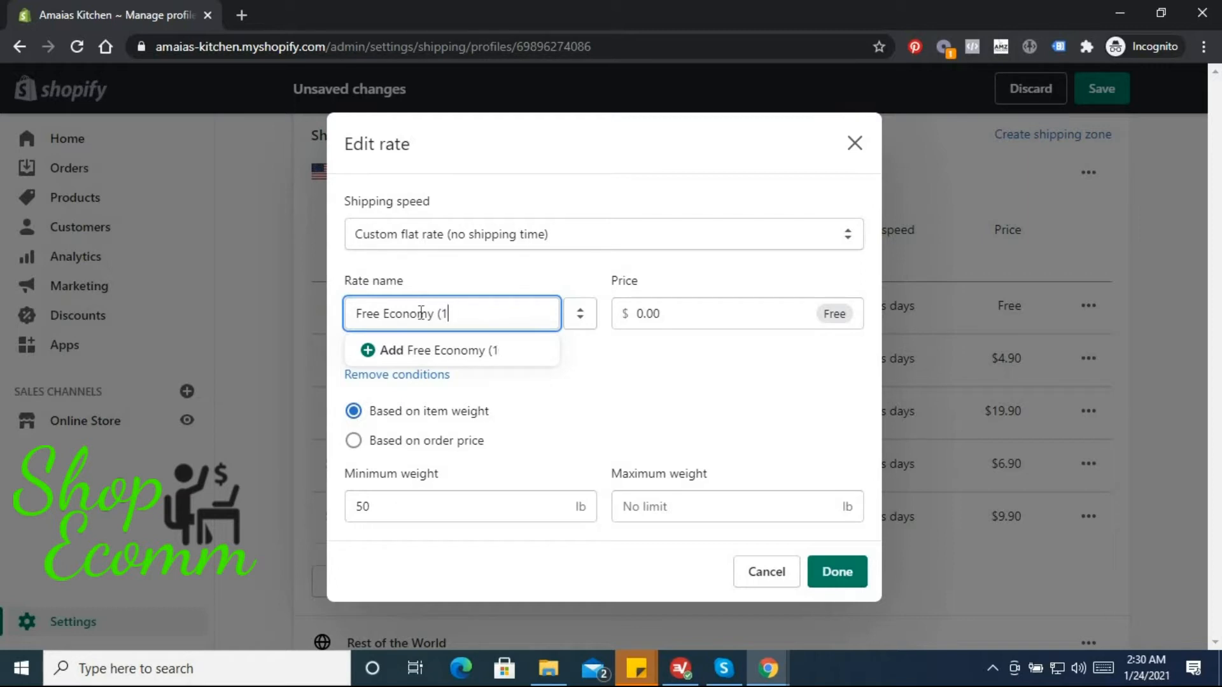
type("0 -")
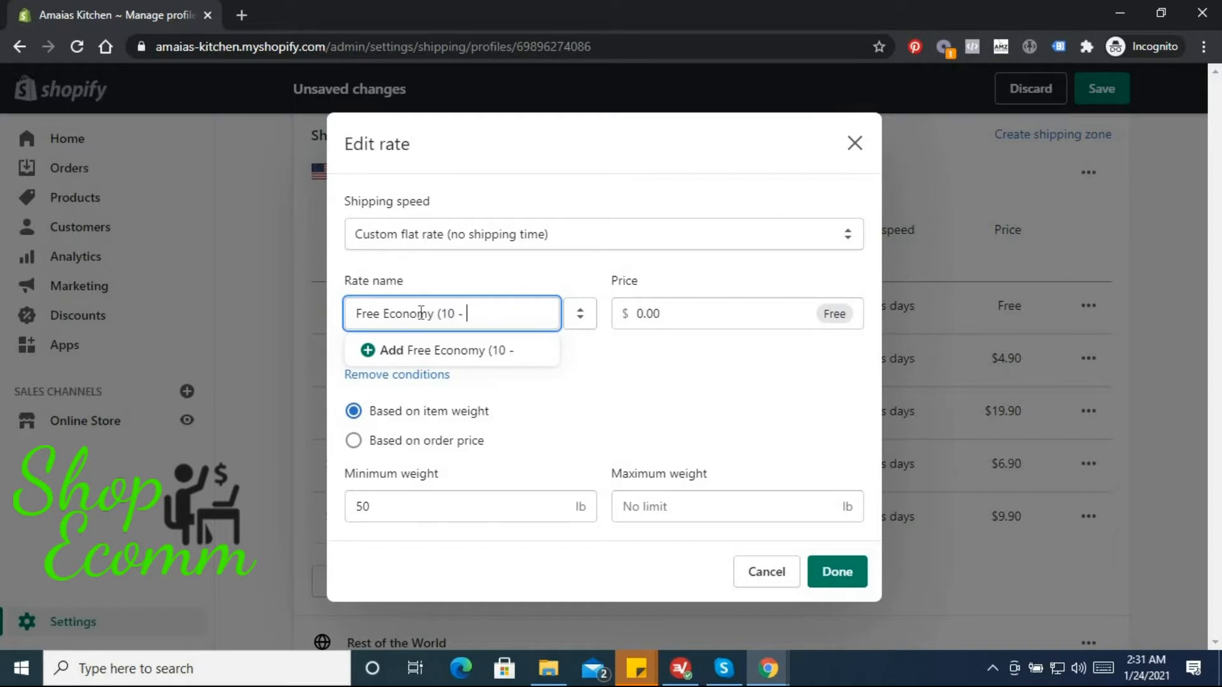
type("20 w")
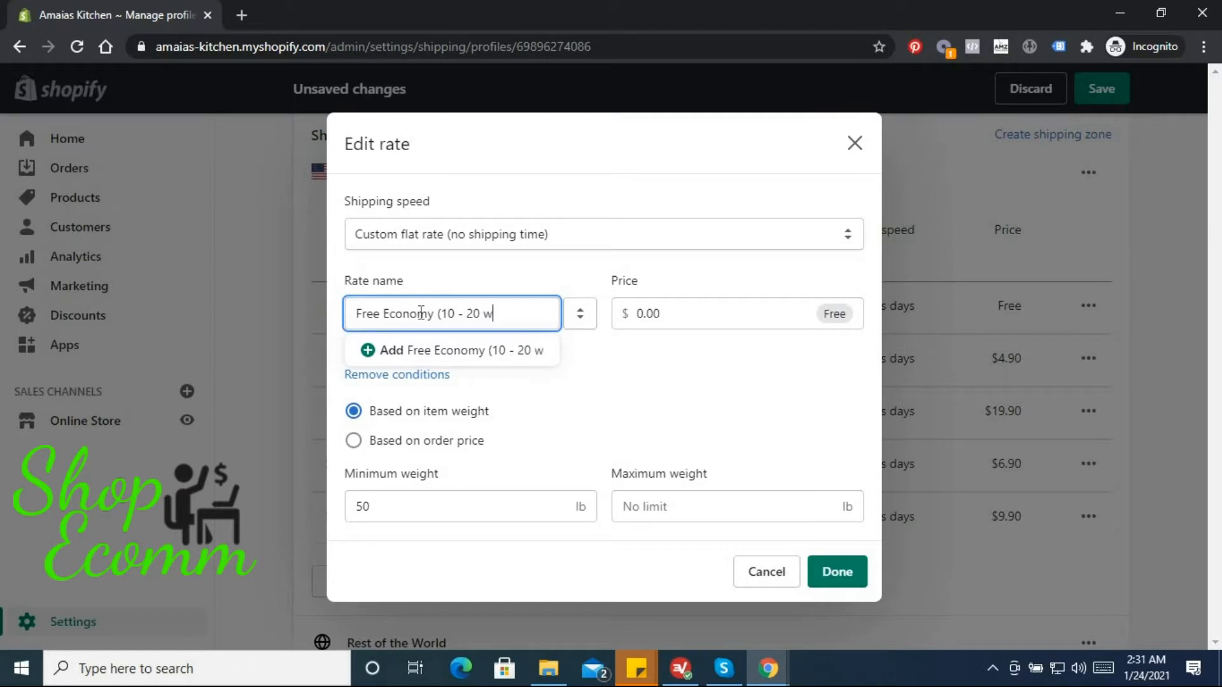
type("orking day")
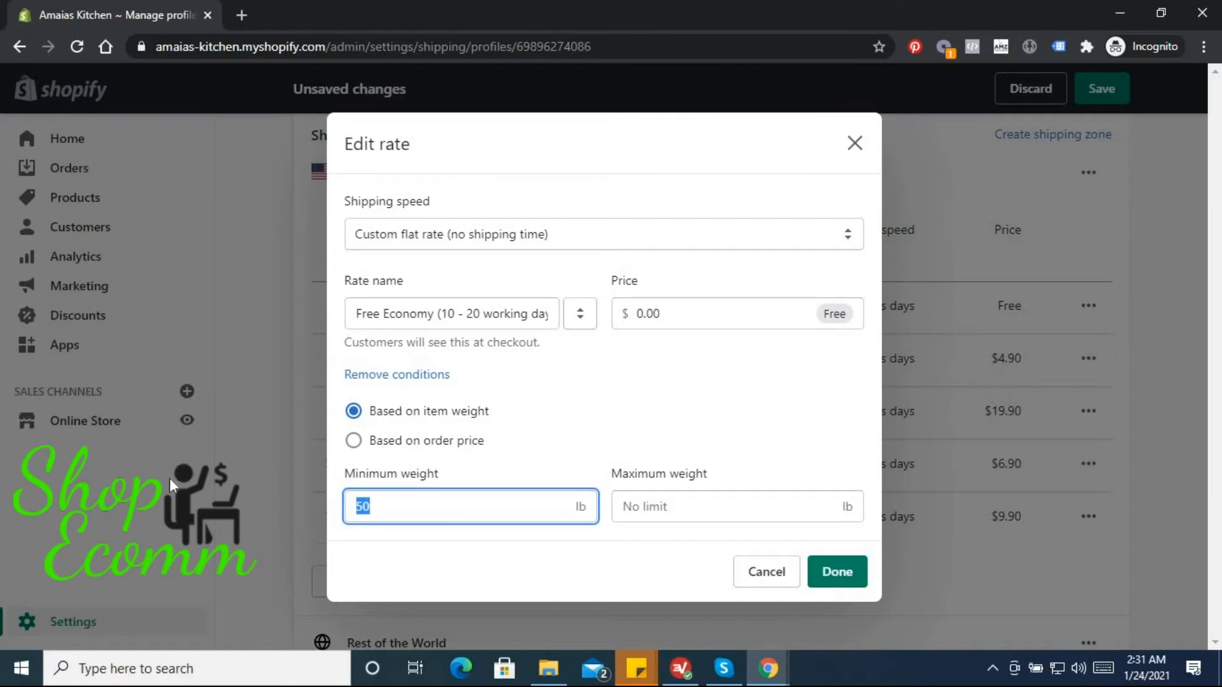
type("0")
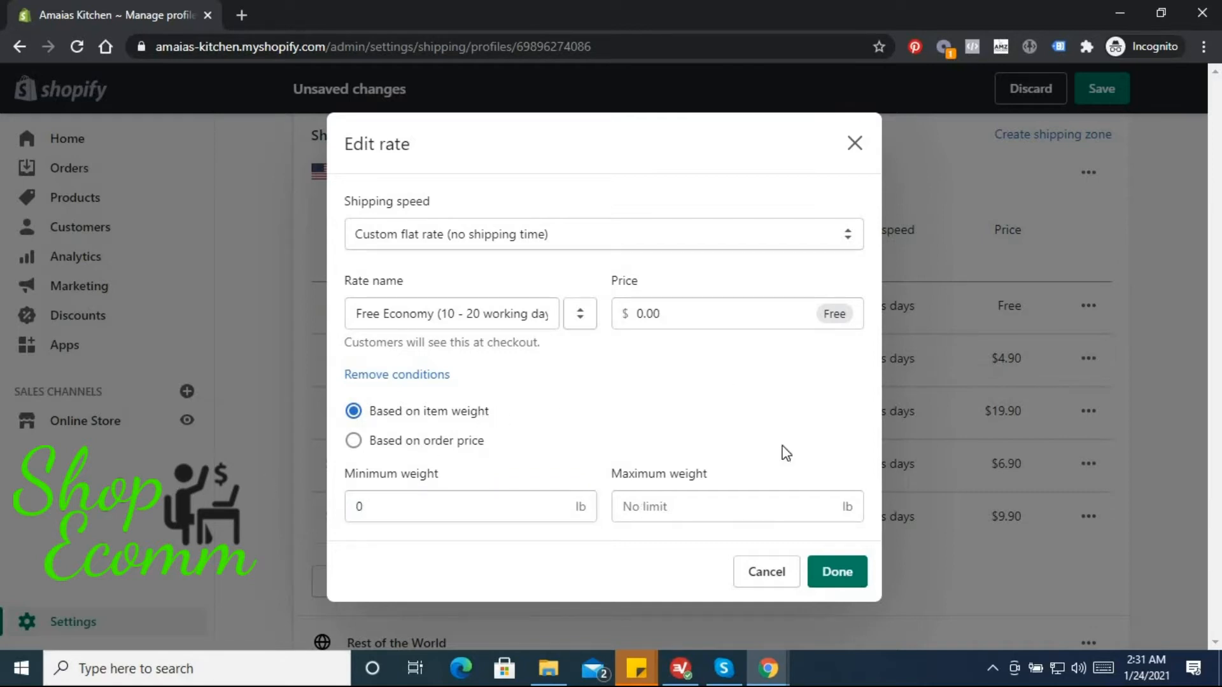
mouse_move(479, 449)
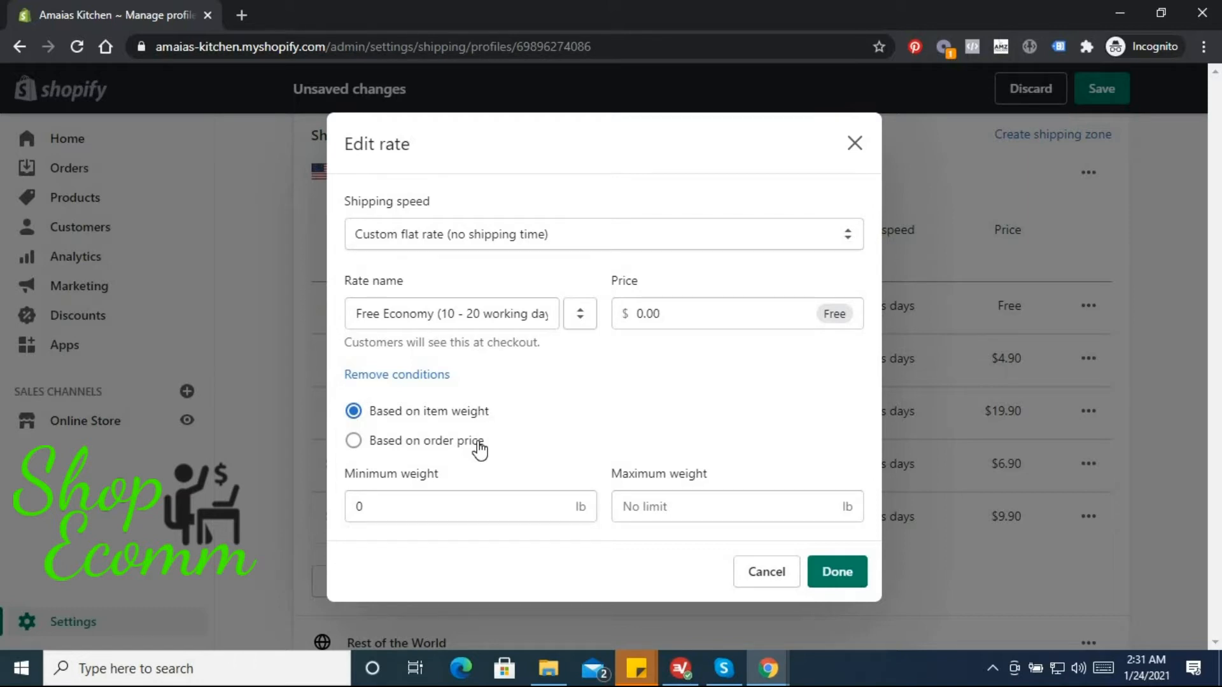
left_click(836, 572)
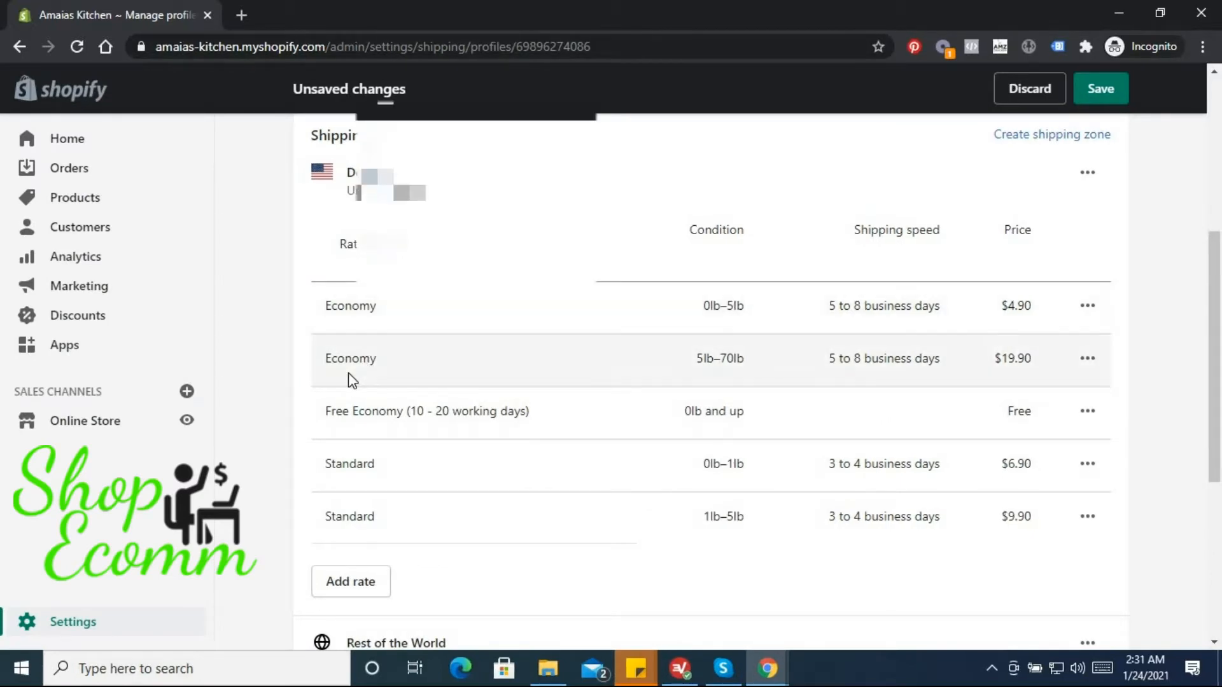
Open the Edit rate dialog for the $4.90 Economy rate covering 0–5 lb.
scroll("down", 3)
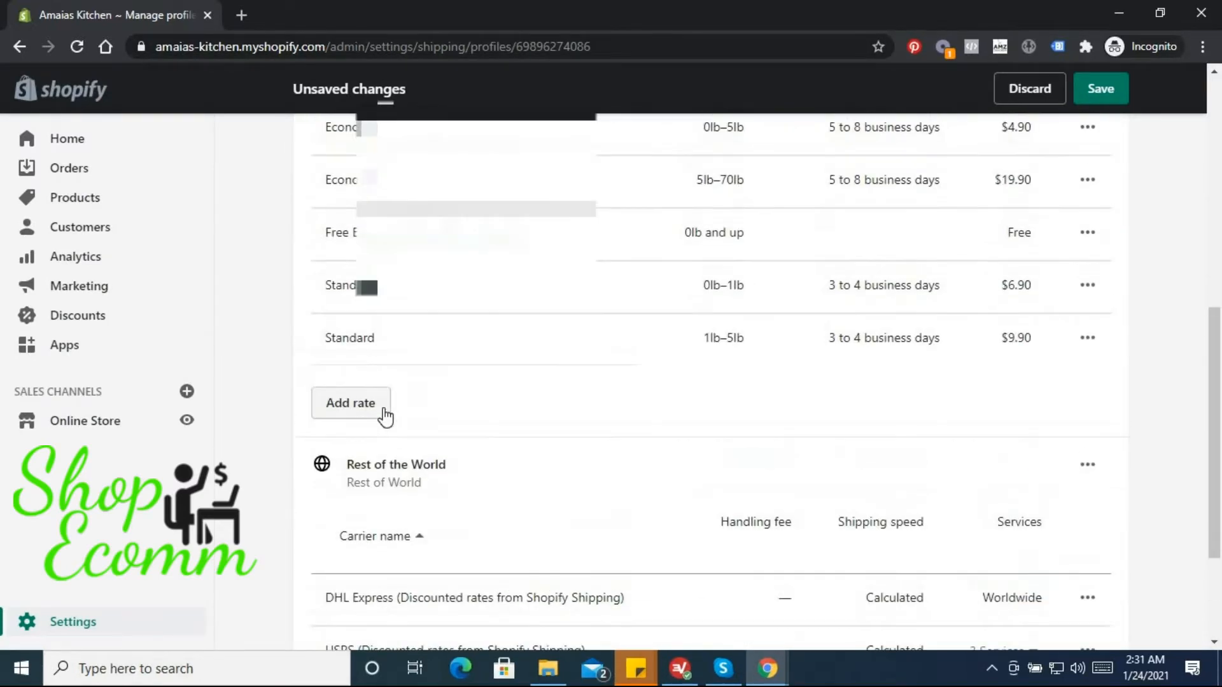
scroll("up", 3)
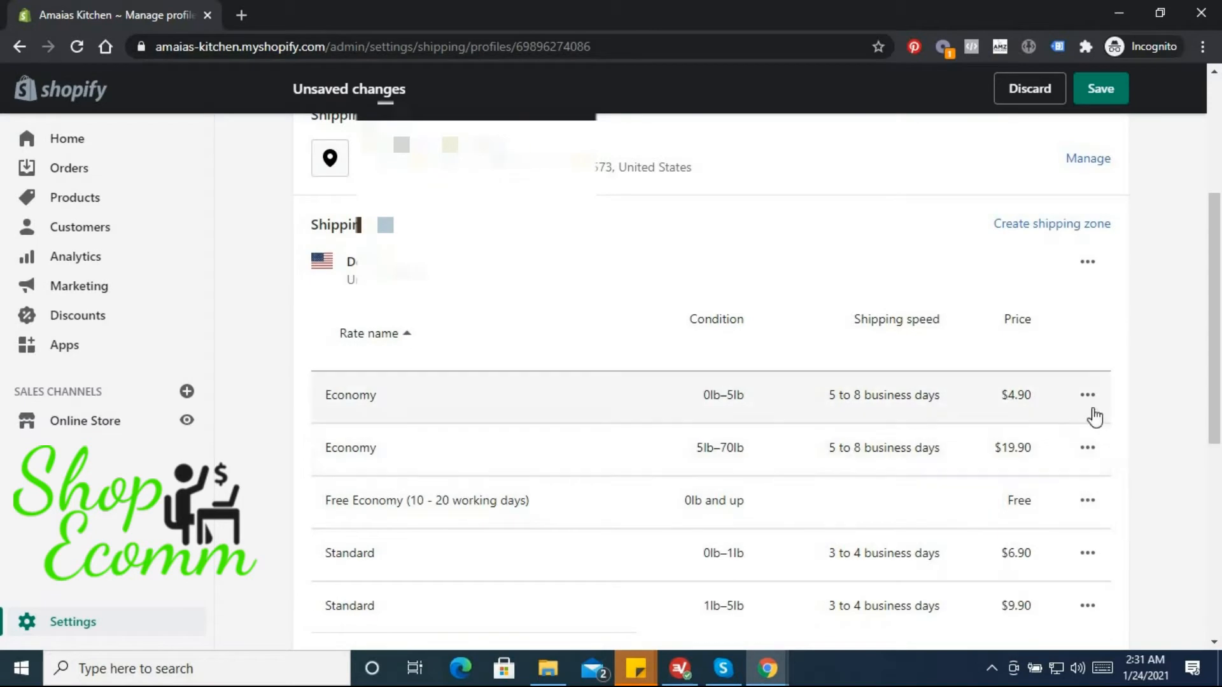
left_click(1088, 395)
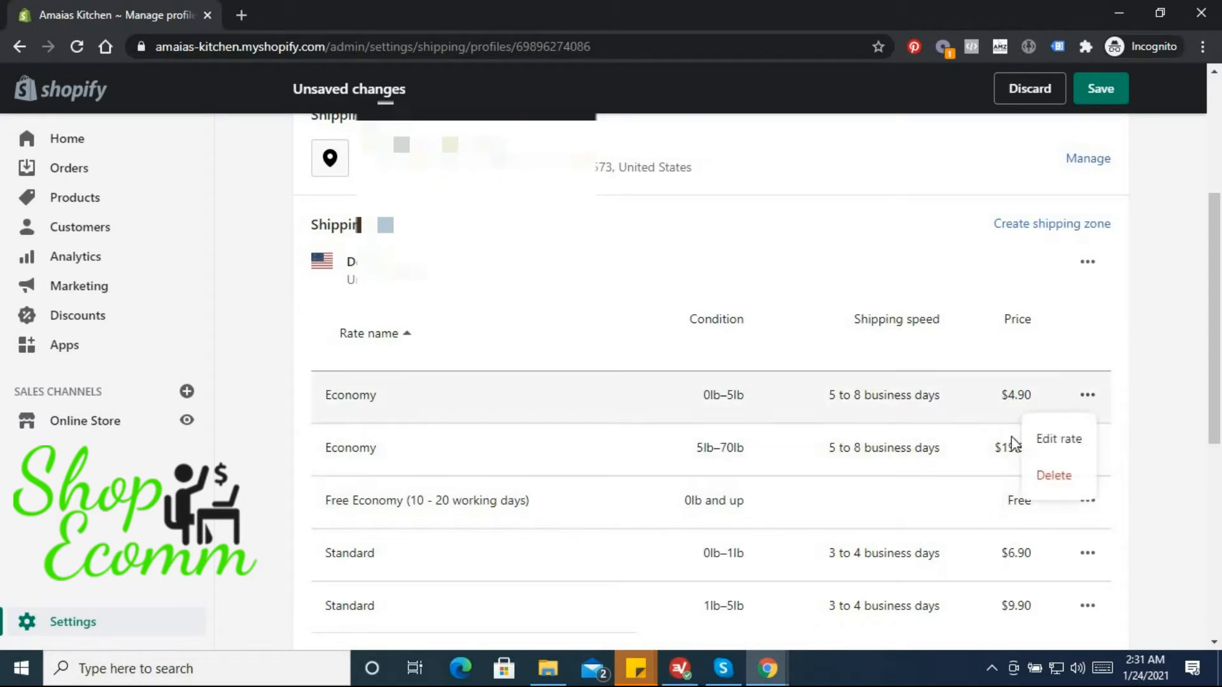
left_click(1058, 438)
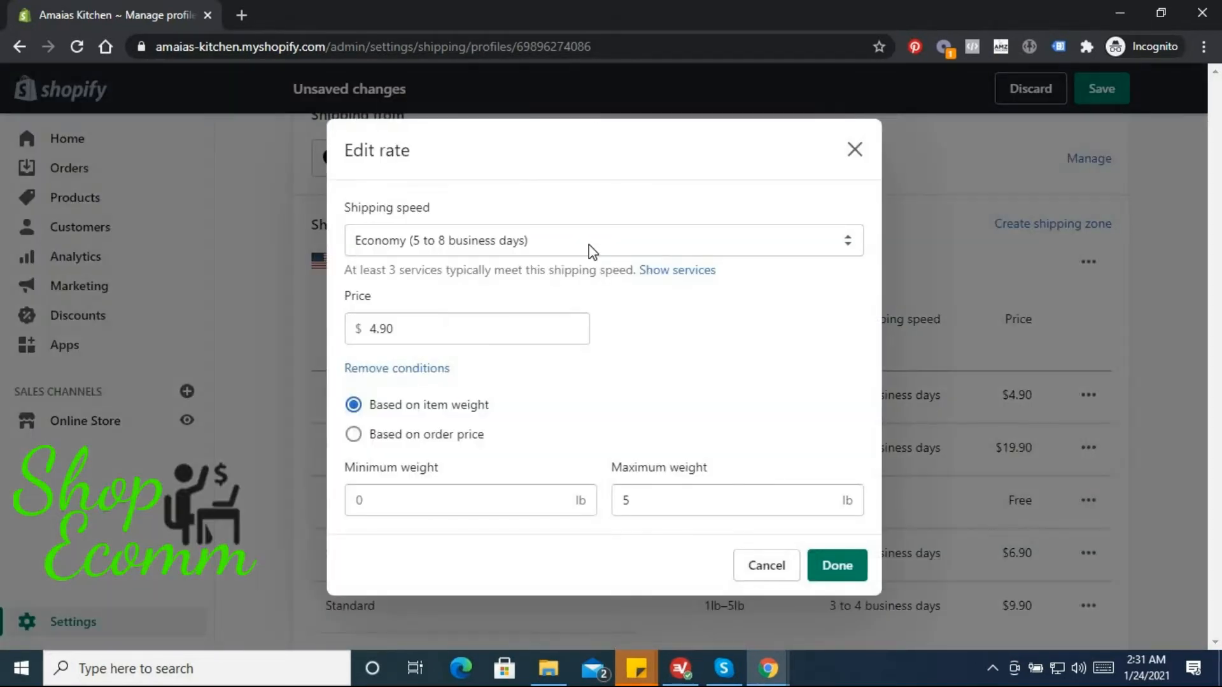
Switch to a custom flat rate named 'Economy Insured (10 - 20 Working Days)'.
left_click(602, 239)
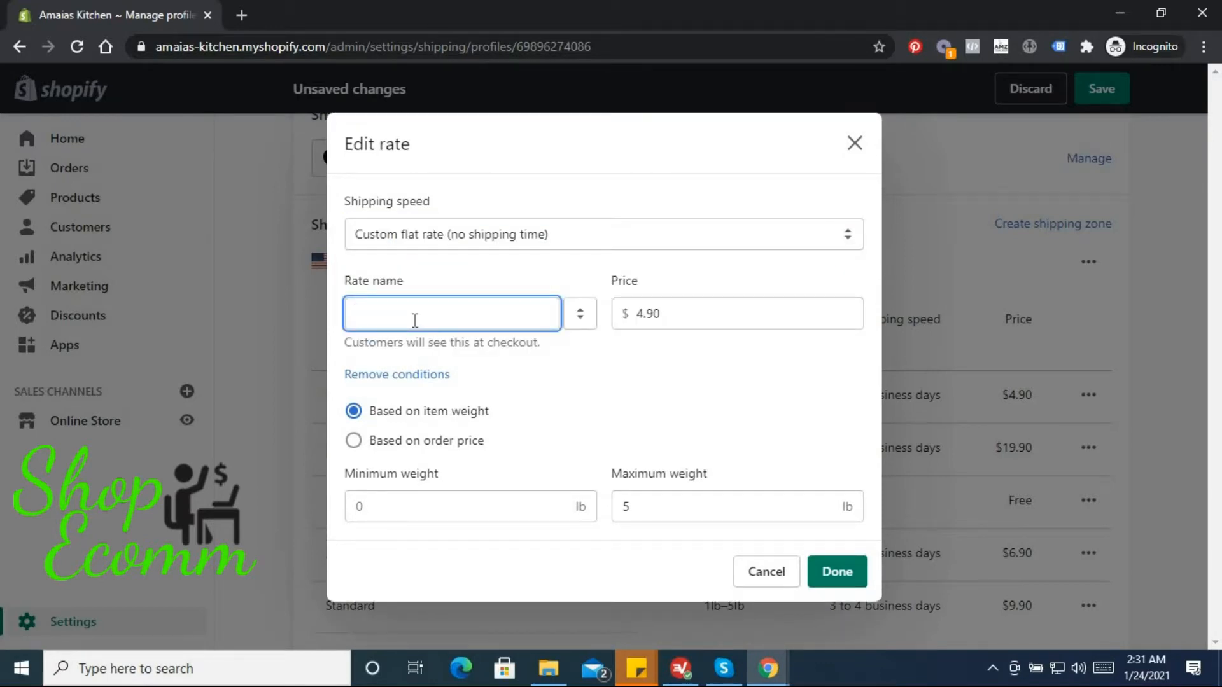
type("Eco")
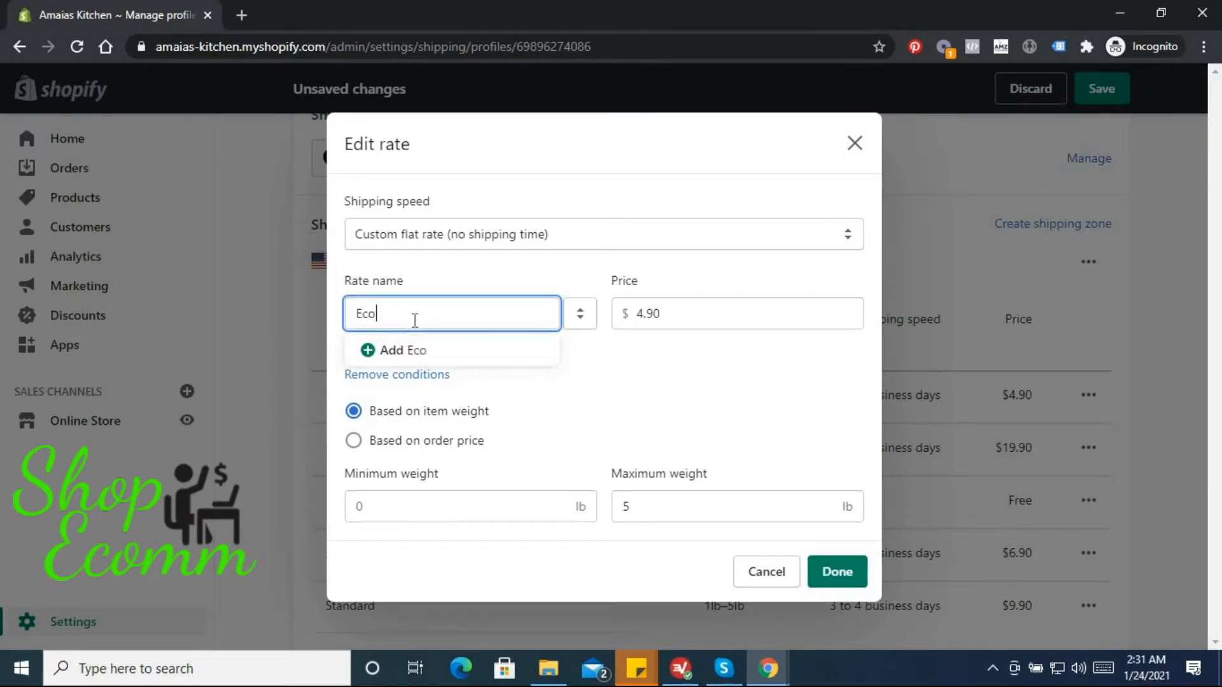
type("nomy")
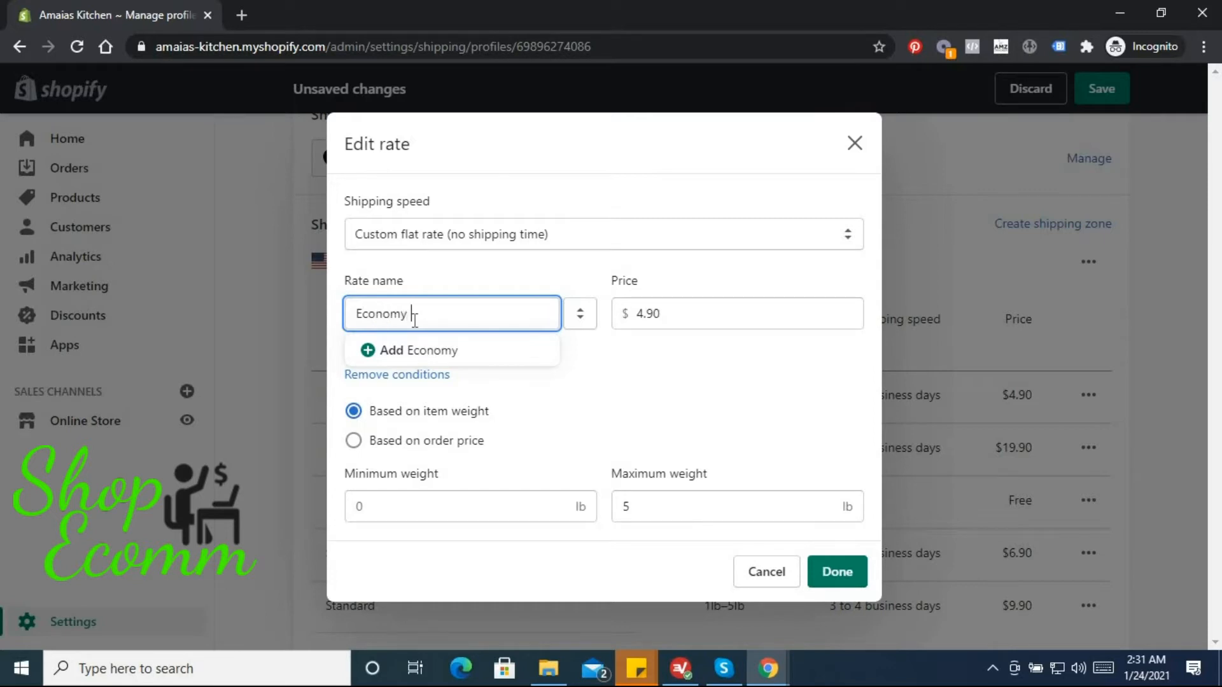
type("Insure")
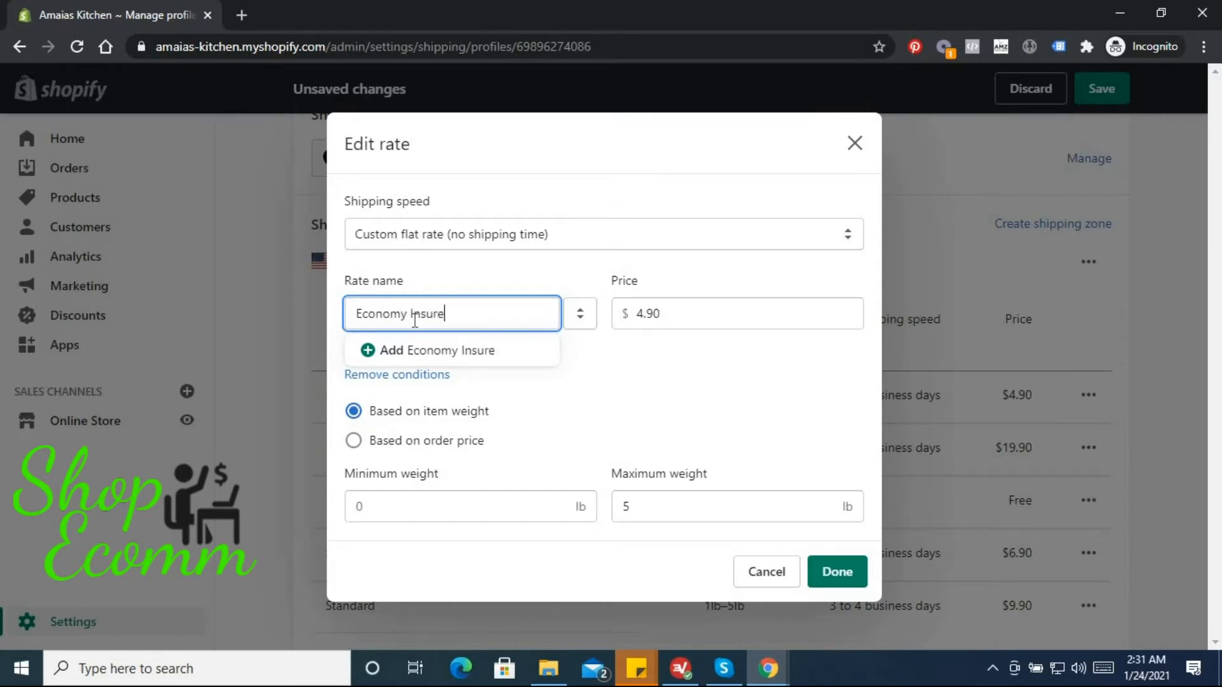
type("d (")
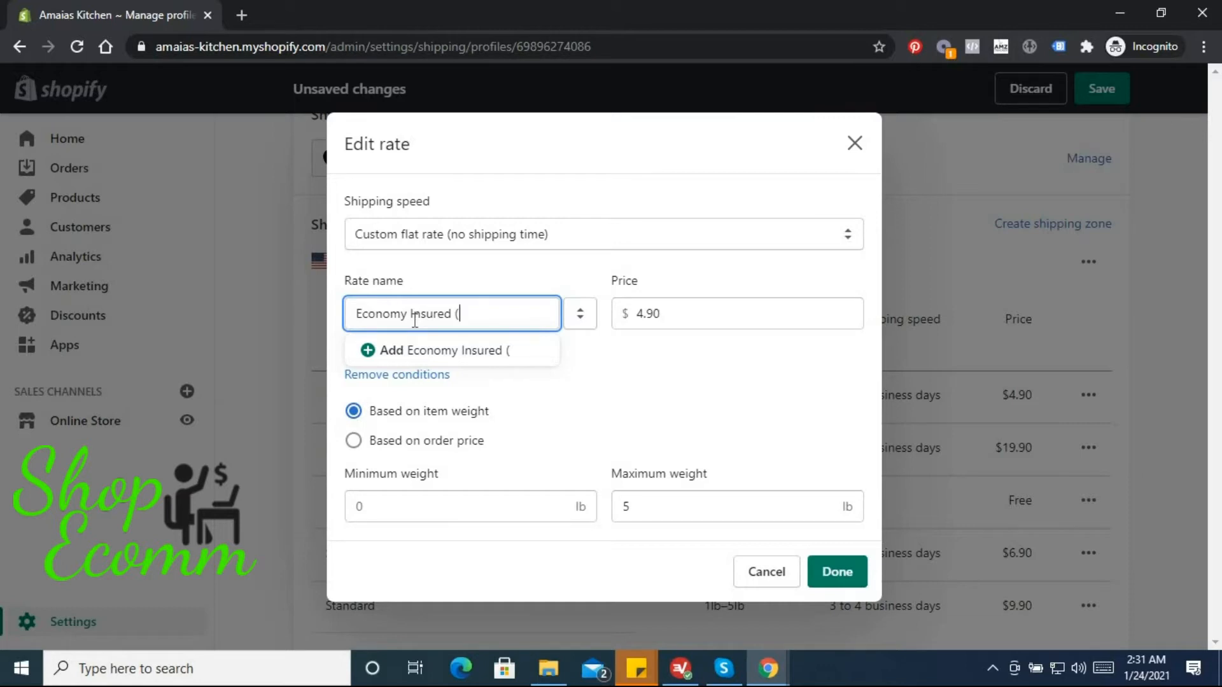
type("1")
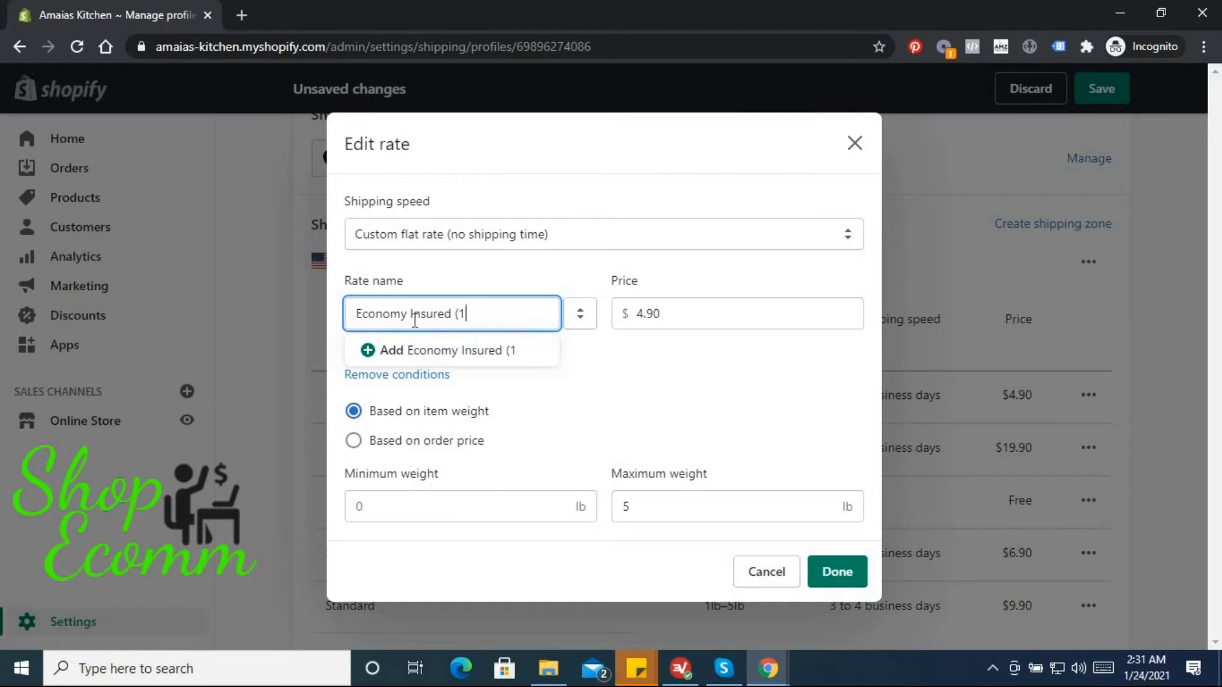
type("0 -")
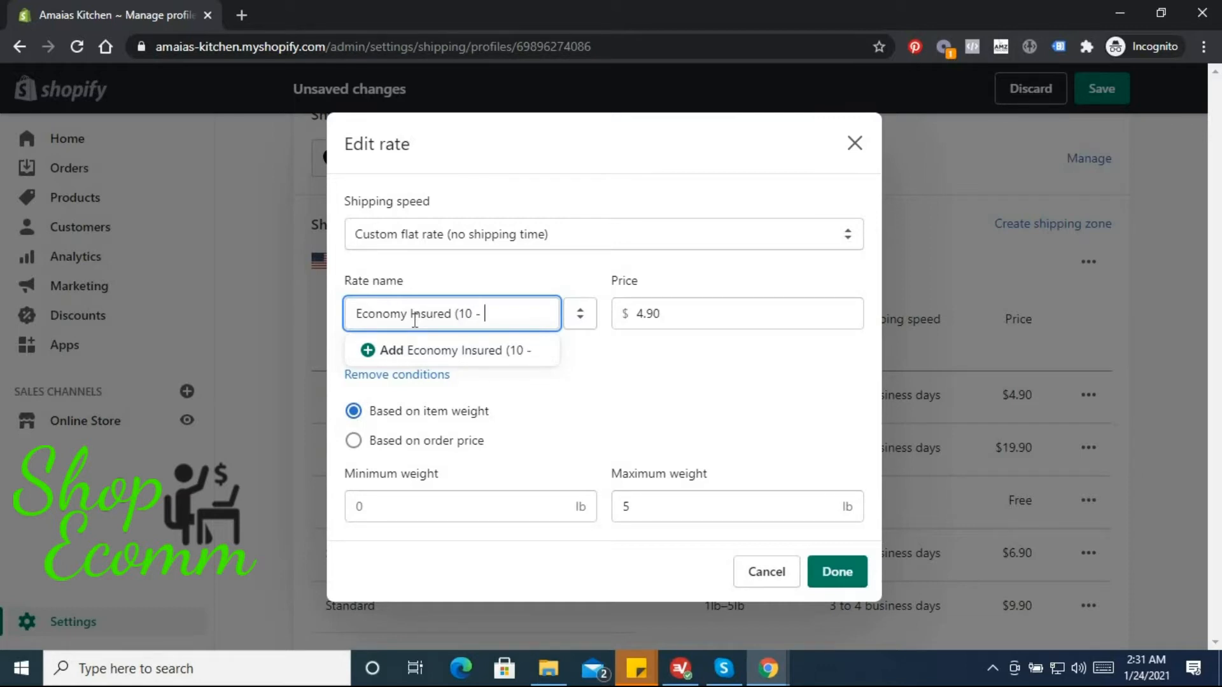
type("20")
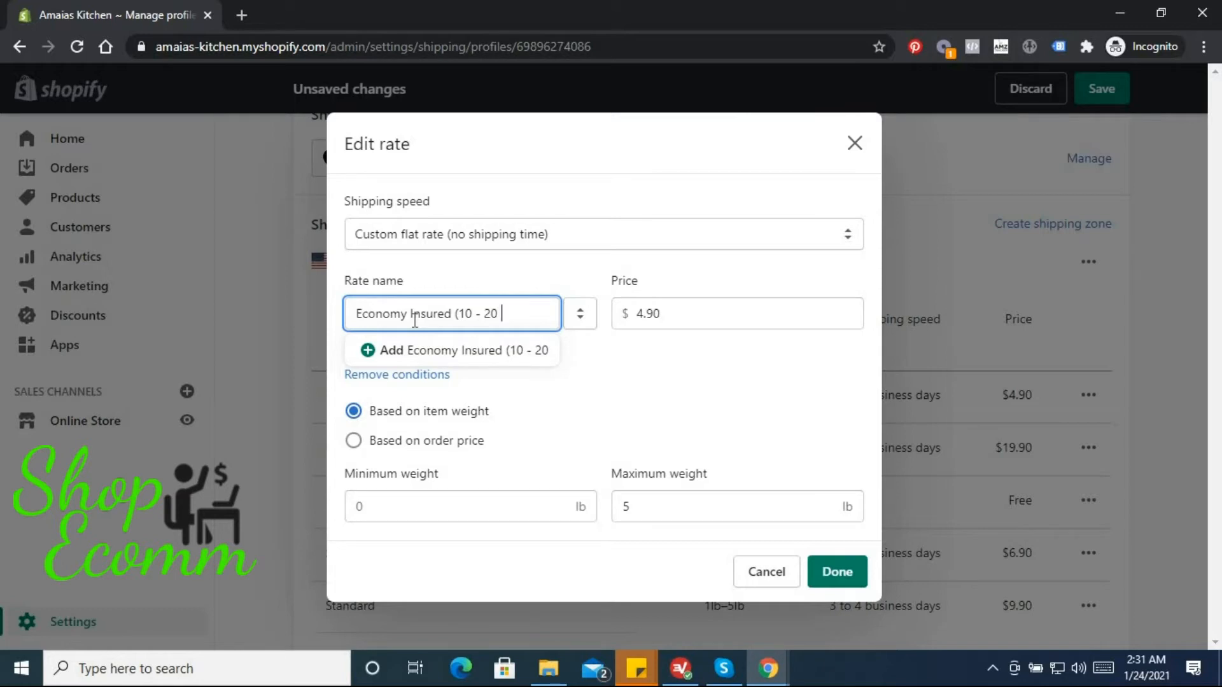
type("Working")
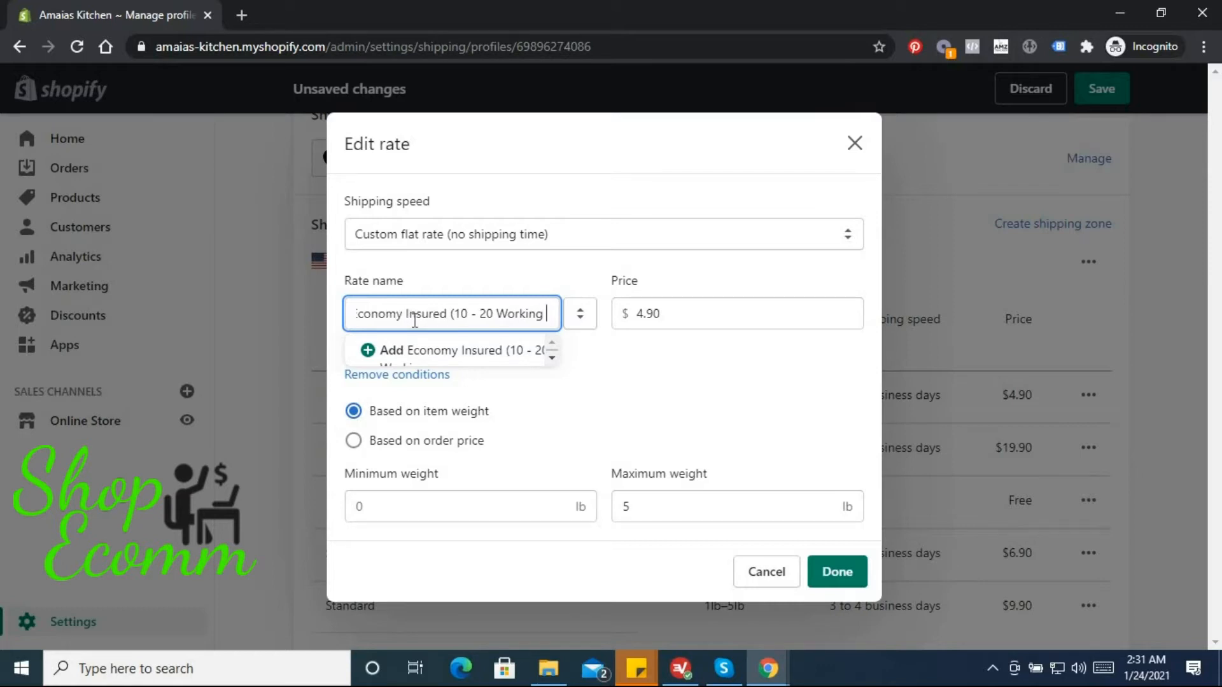
type("Days")
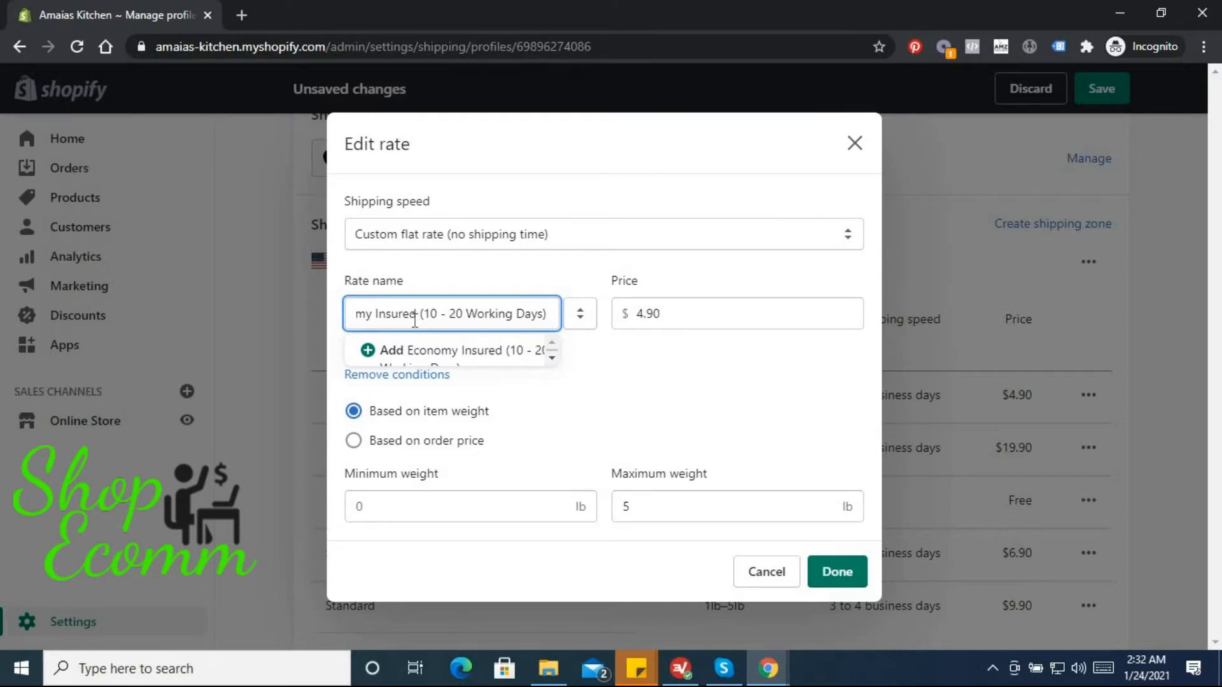
mouse_move(659, 430)
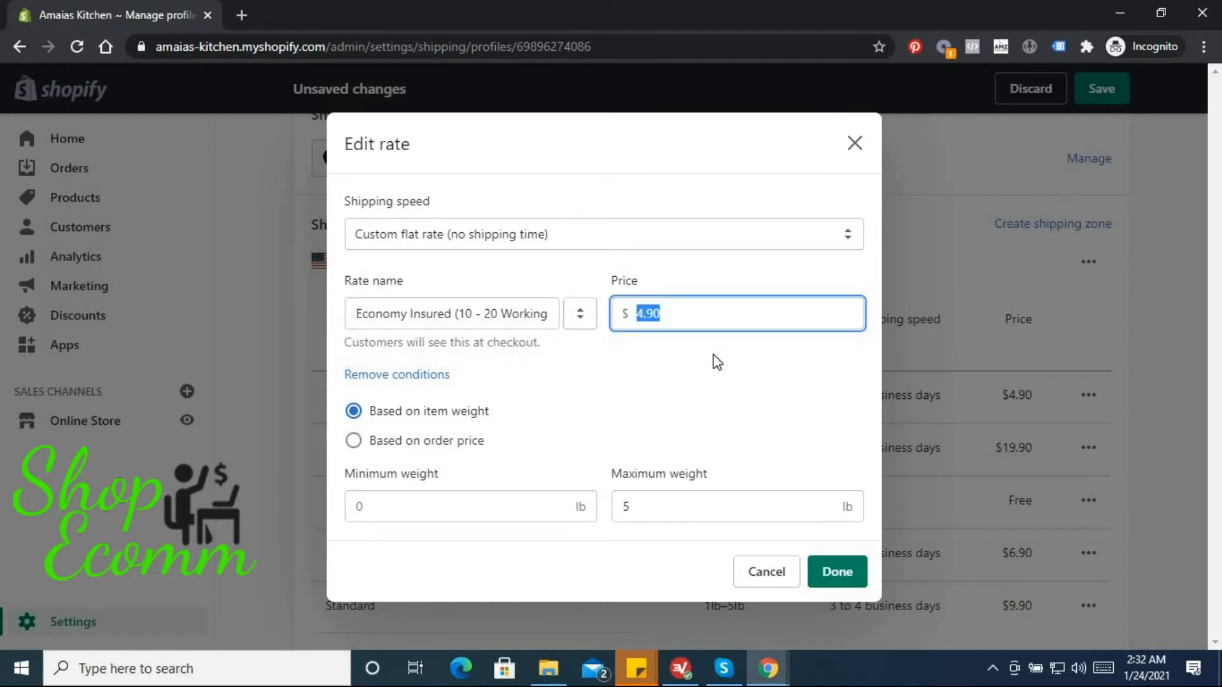
Price the rate at $2.99, clear the maximum weight, and confirm.
type("2.99")
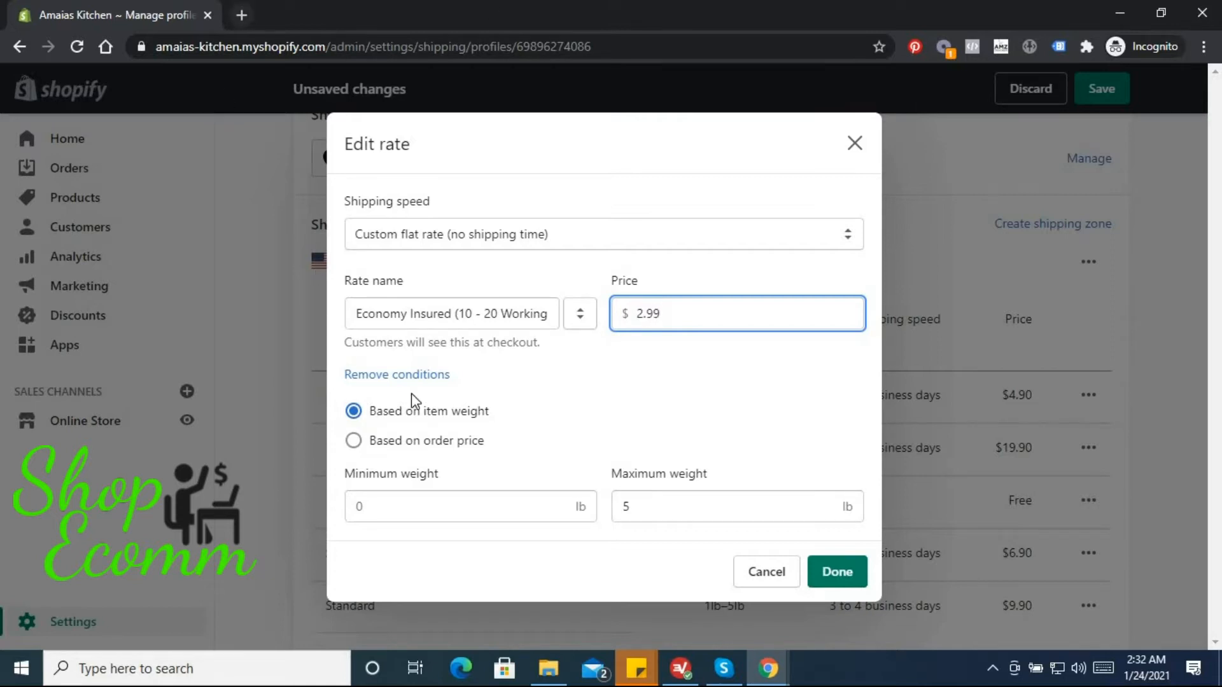
left_click(469, 506)
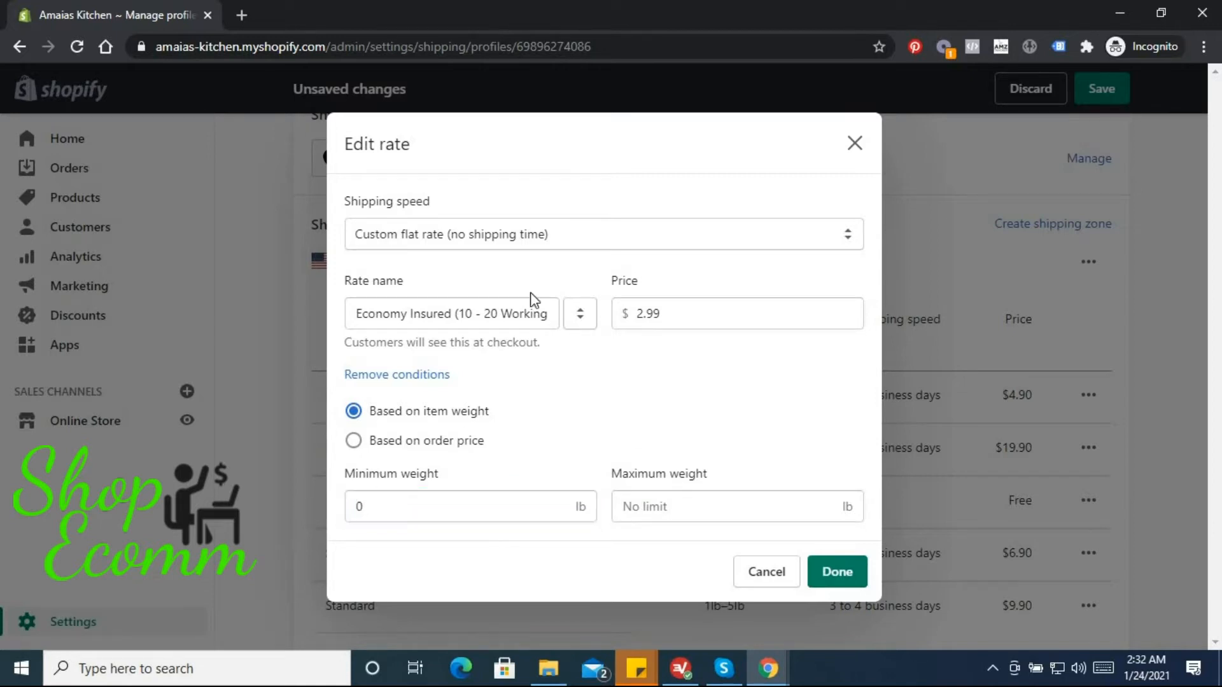
mouse_move(676, 412)
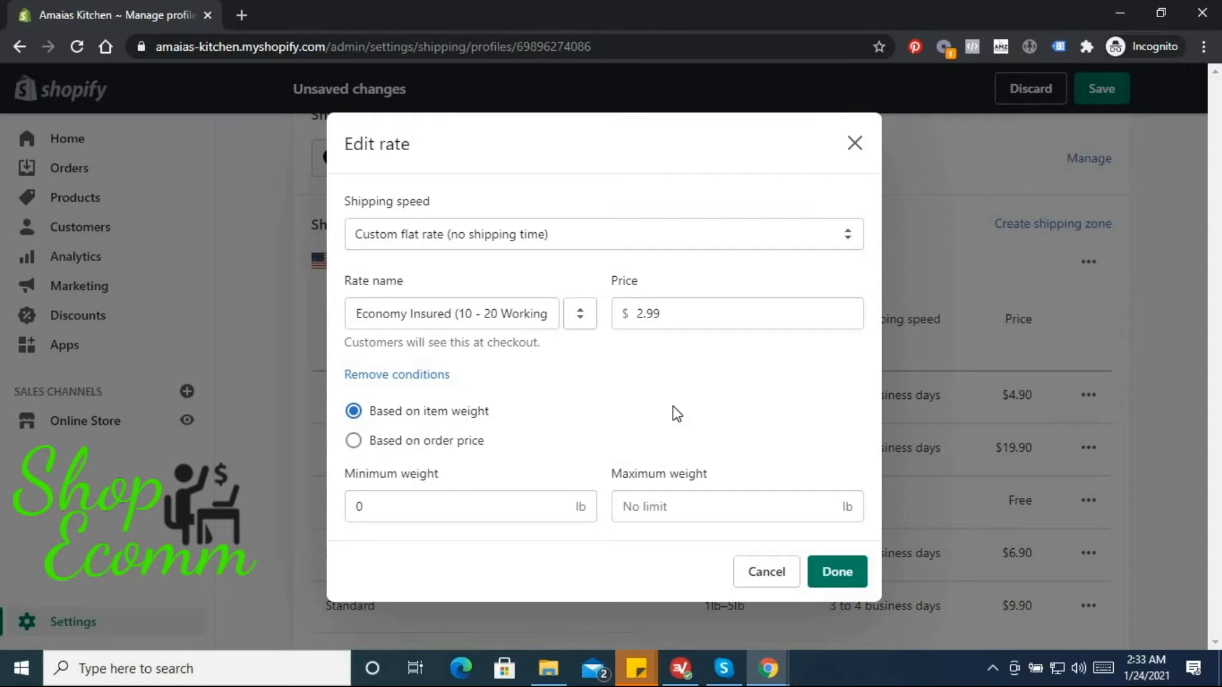
left_click(836, 571)
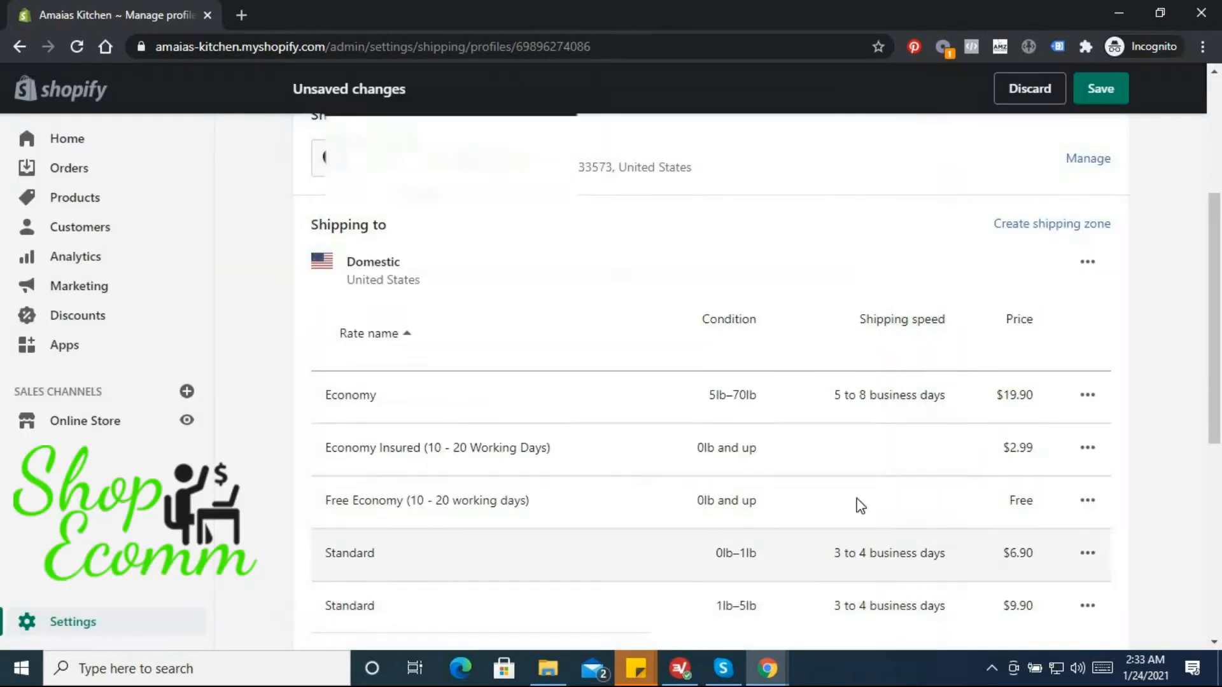
Open the $19.90 Economy 5–70 lb domestic rate in the Edit rate dialog.
scroll("down", 3)
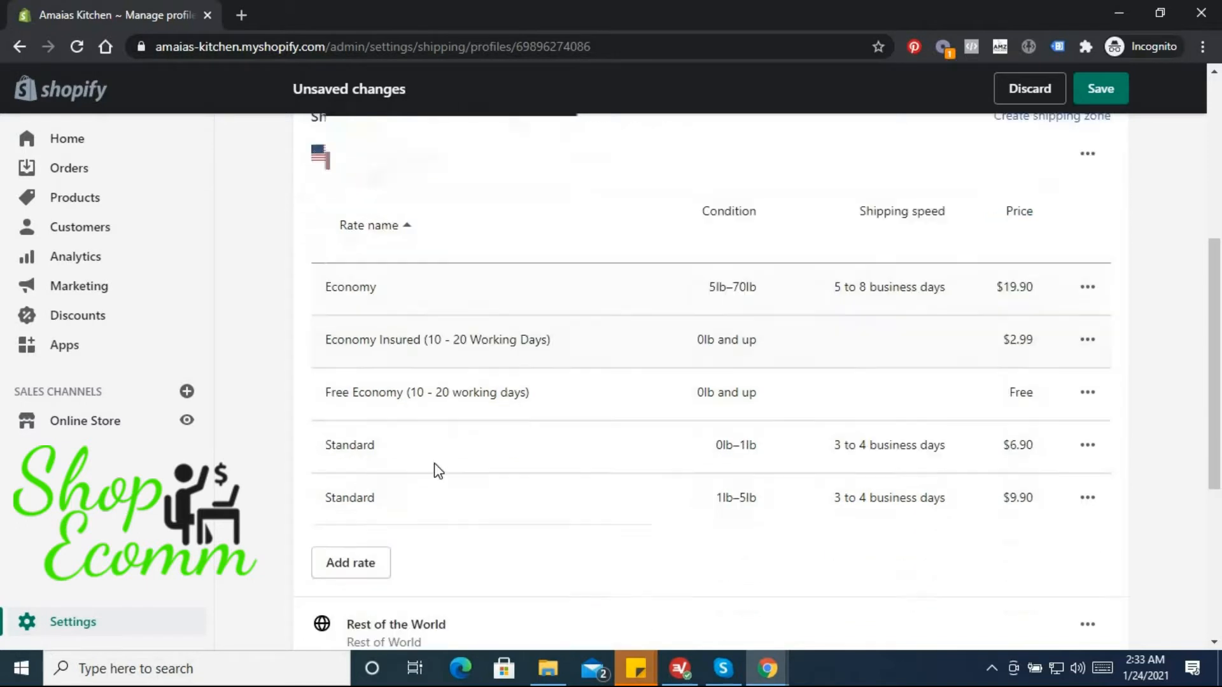
scroll("down", 3)
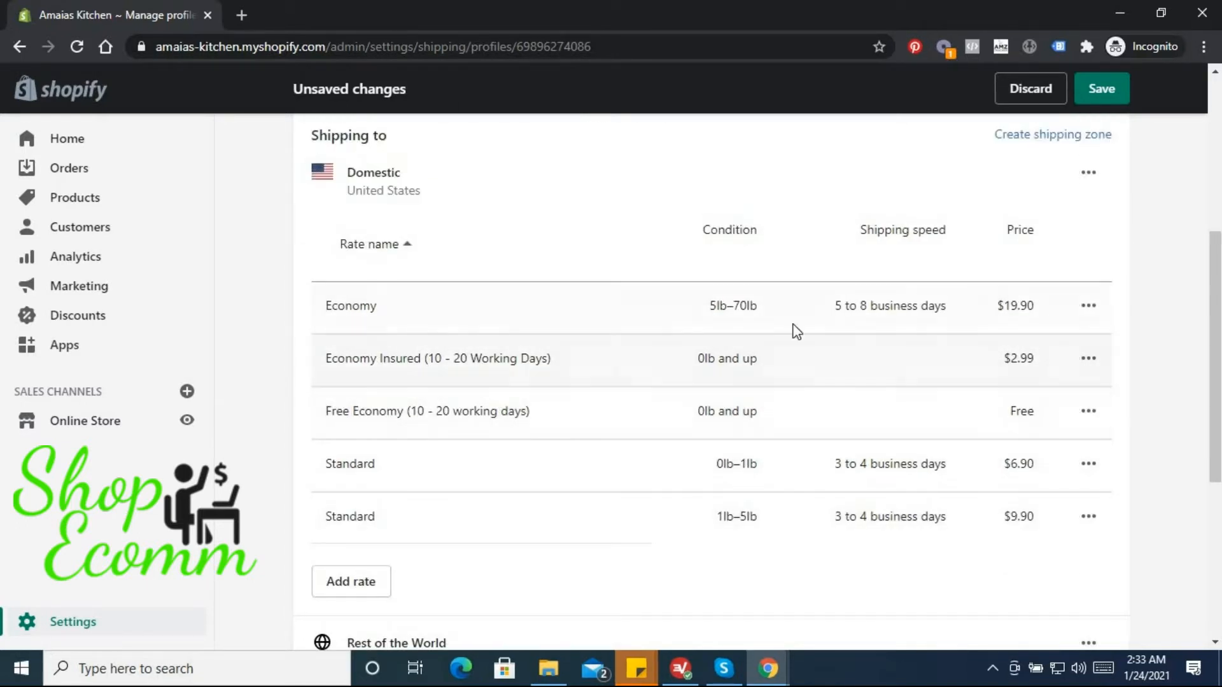
left_click(1089, 305)
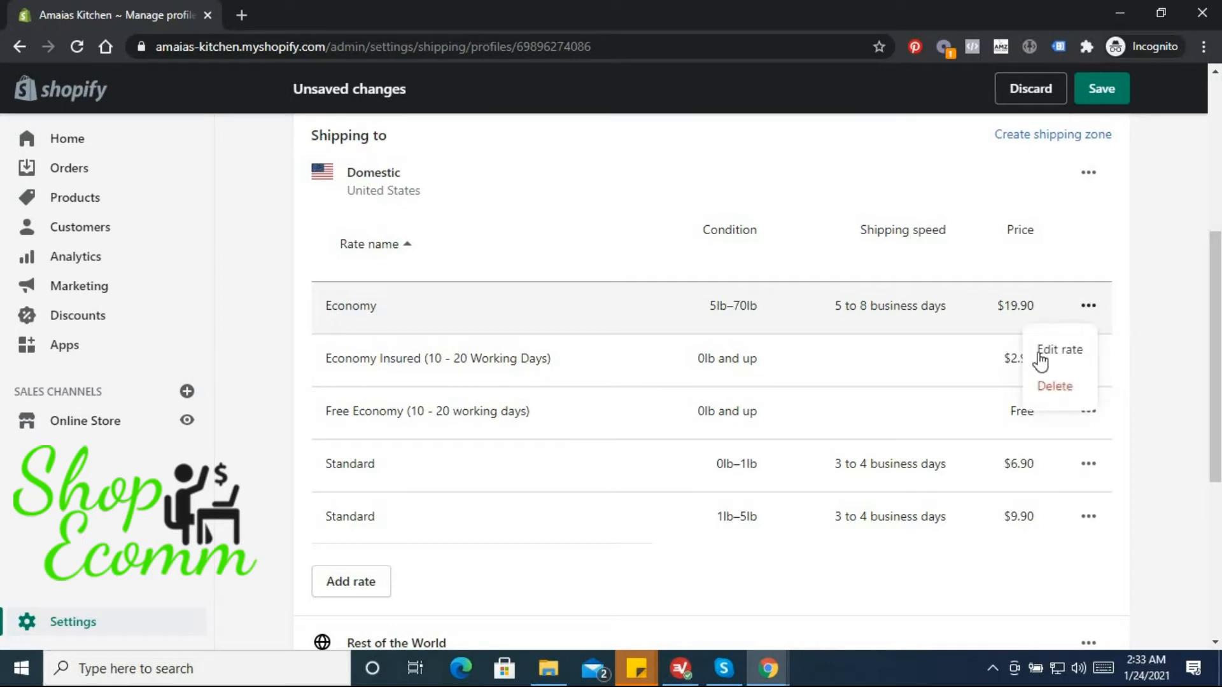
left_click(1059, 350)
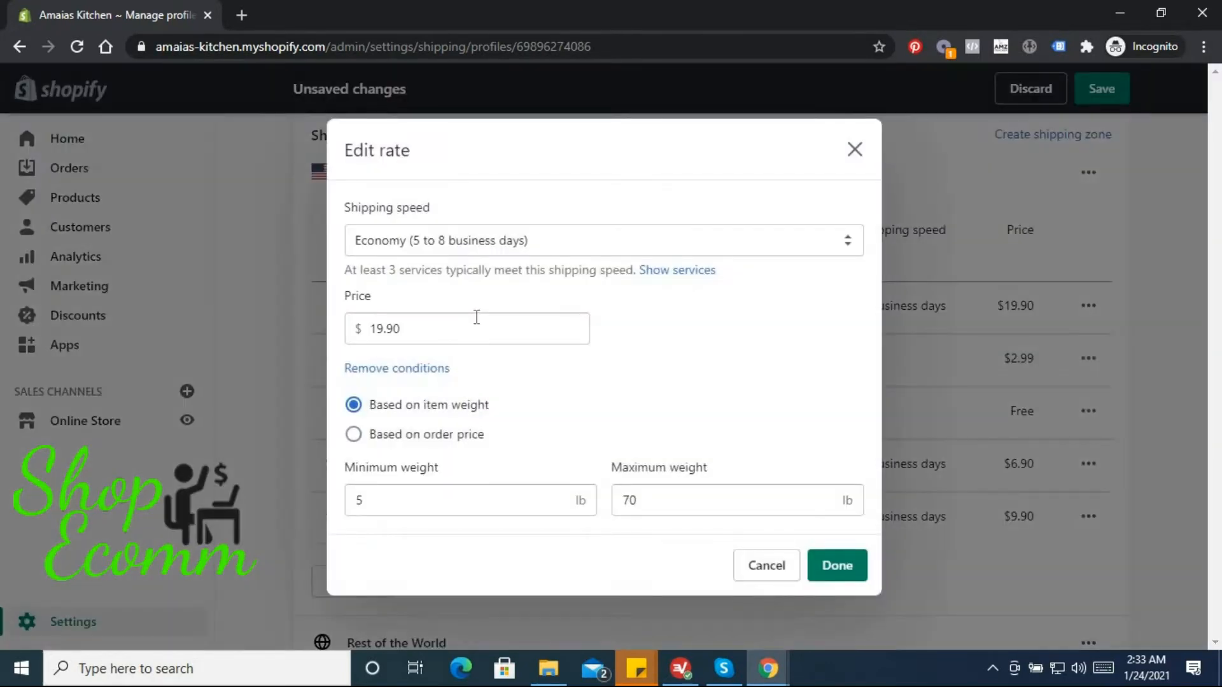
Switch the rate to a custom flat rate named 'Standard (5 - 10 Working days)'.
left_click(601, 240)
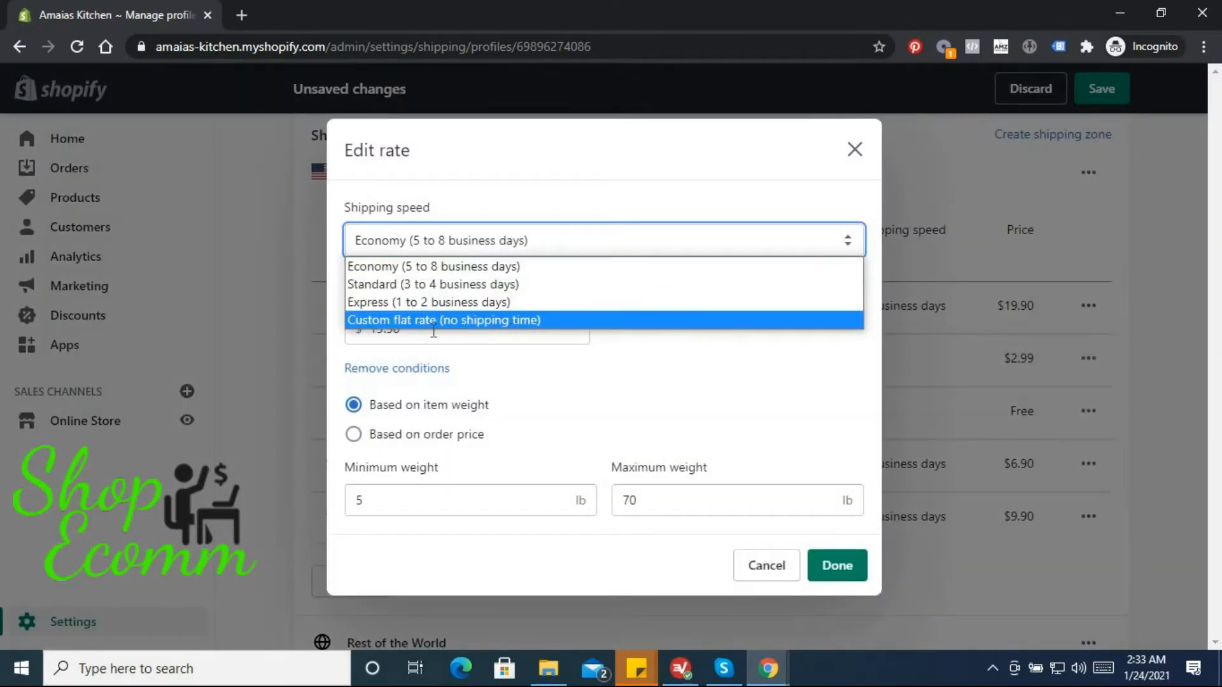
left_click(444, 320)
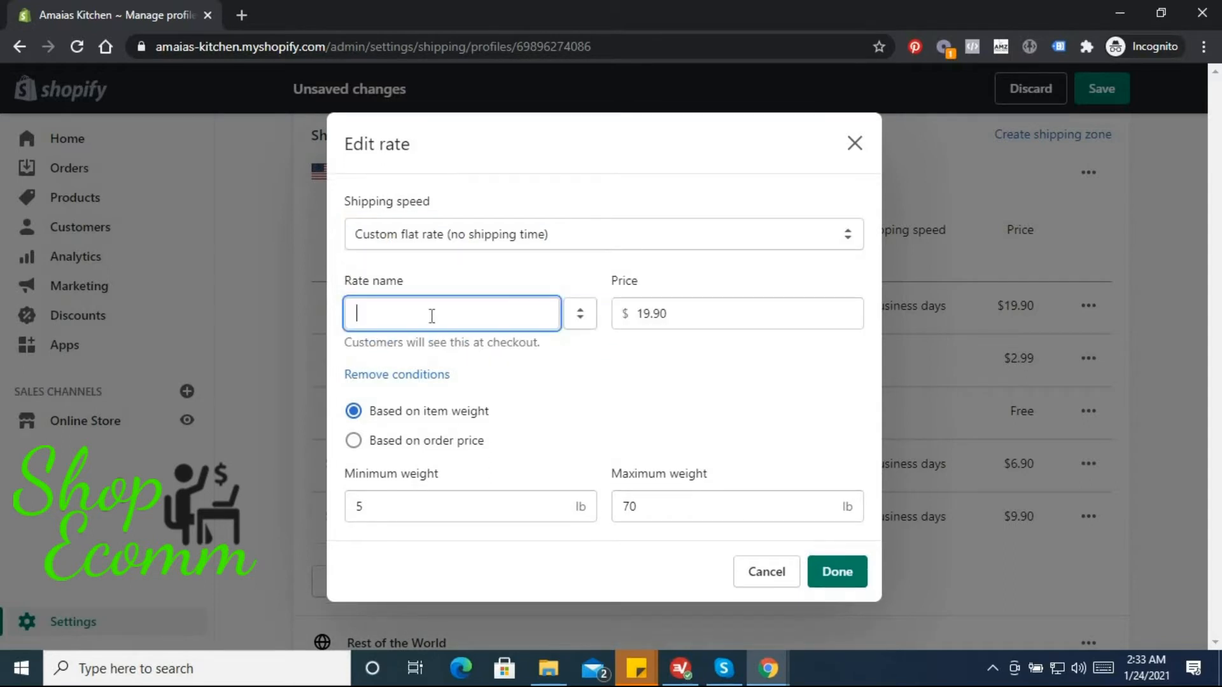
type("Stan")
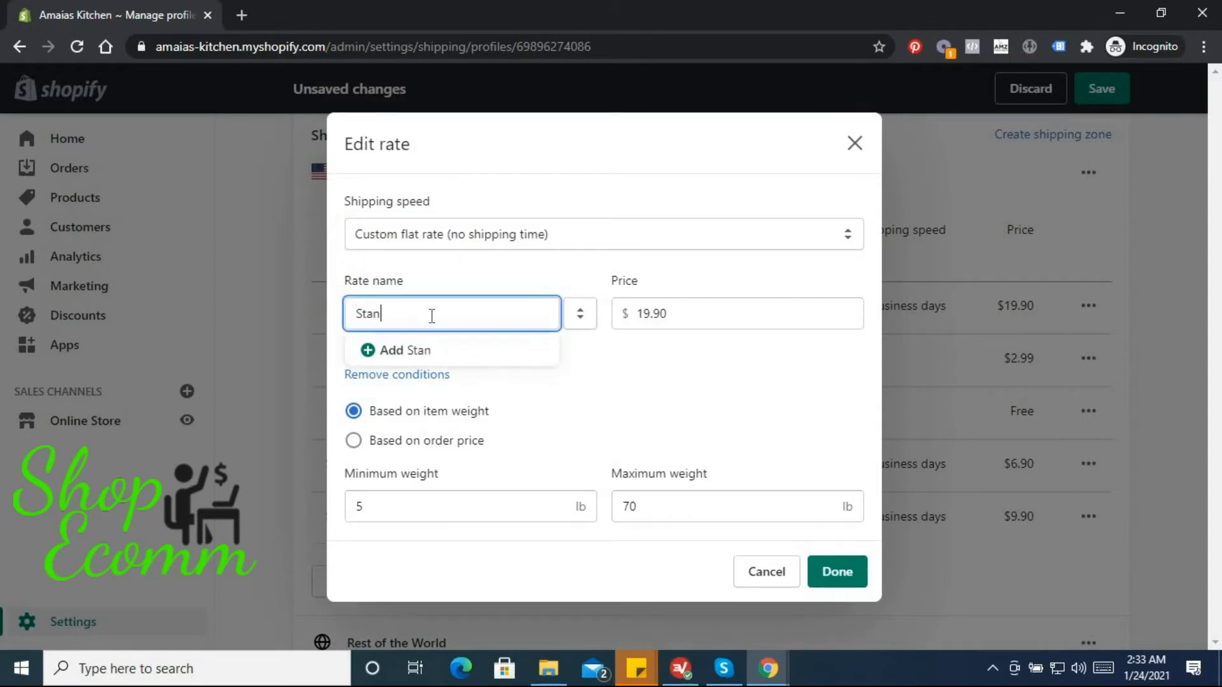
type("dard")
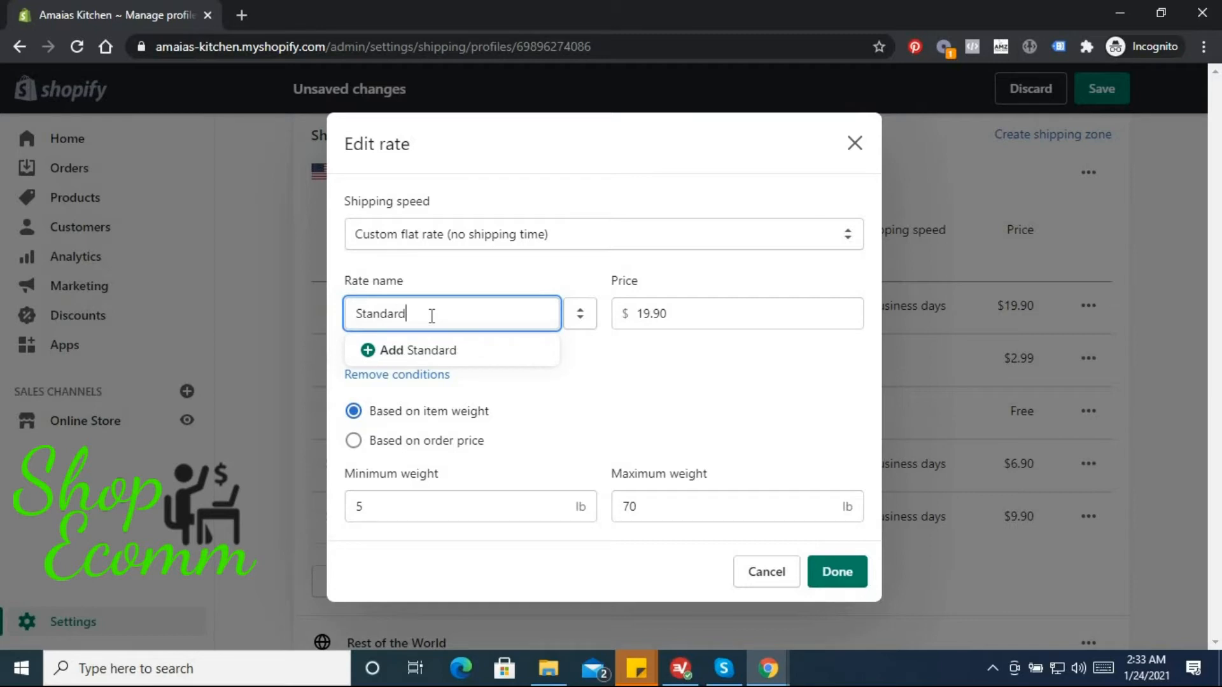
type("(")
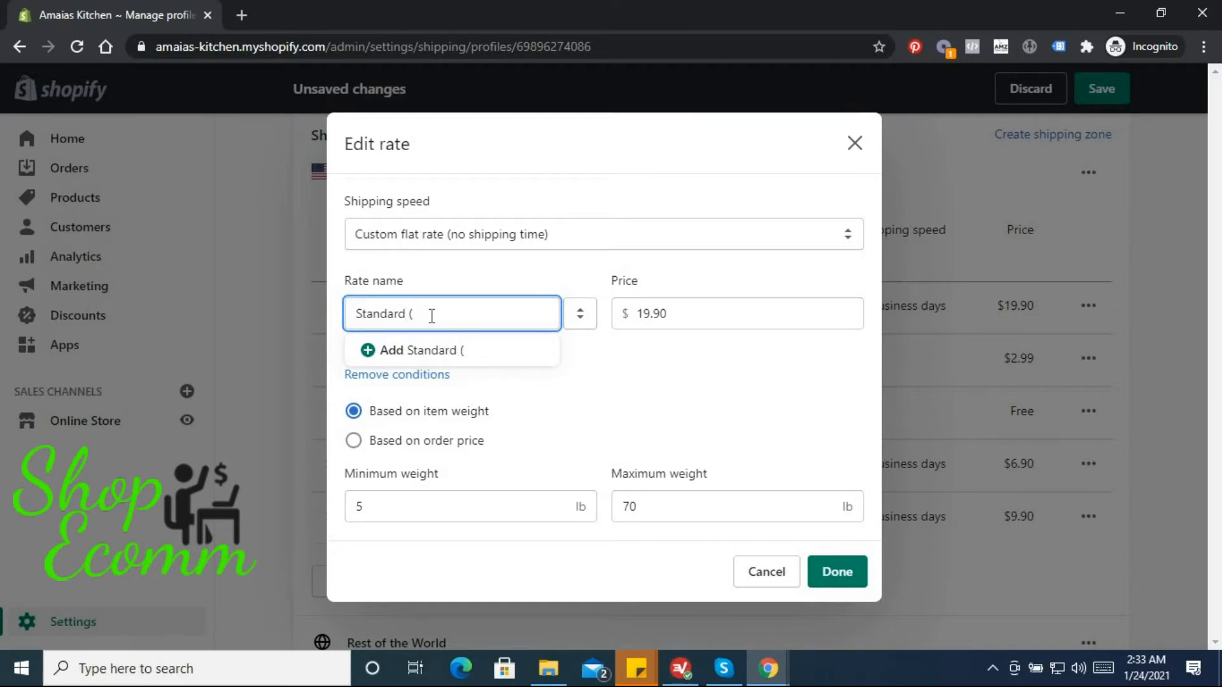
type("5")
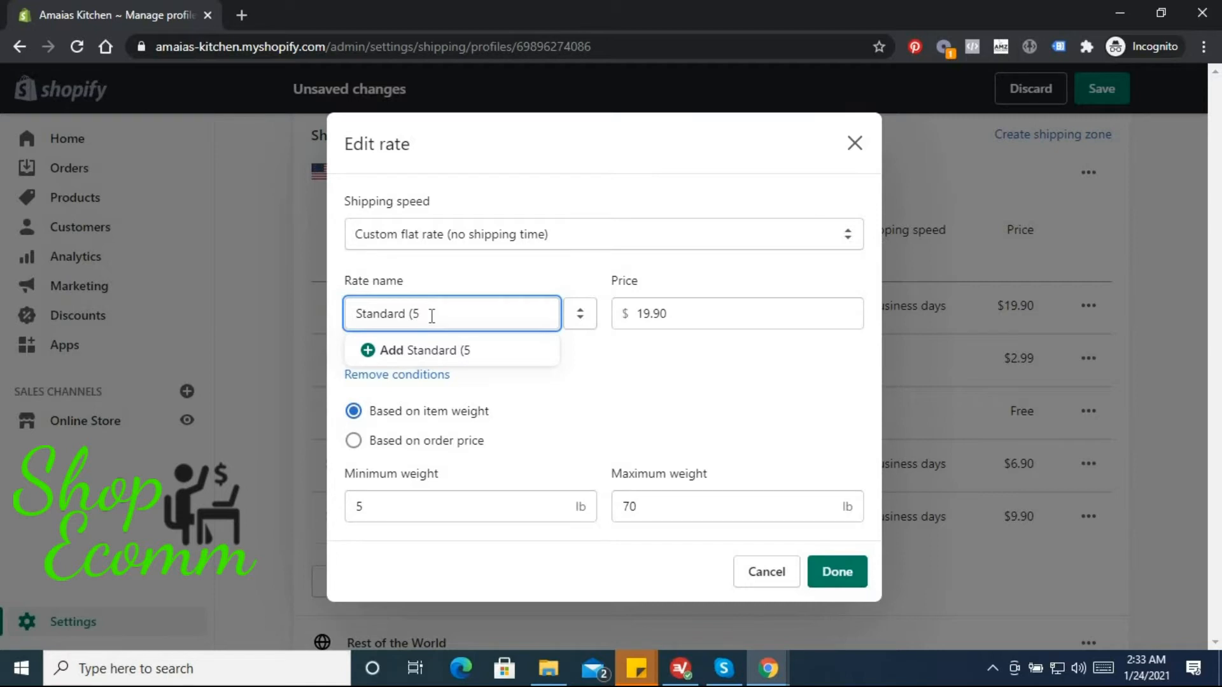
type("- 10")
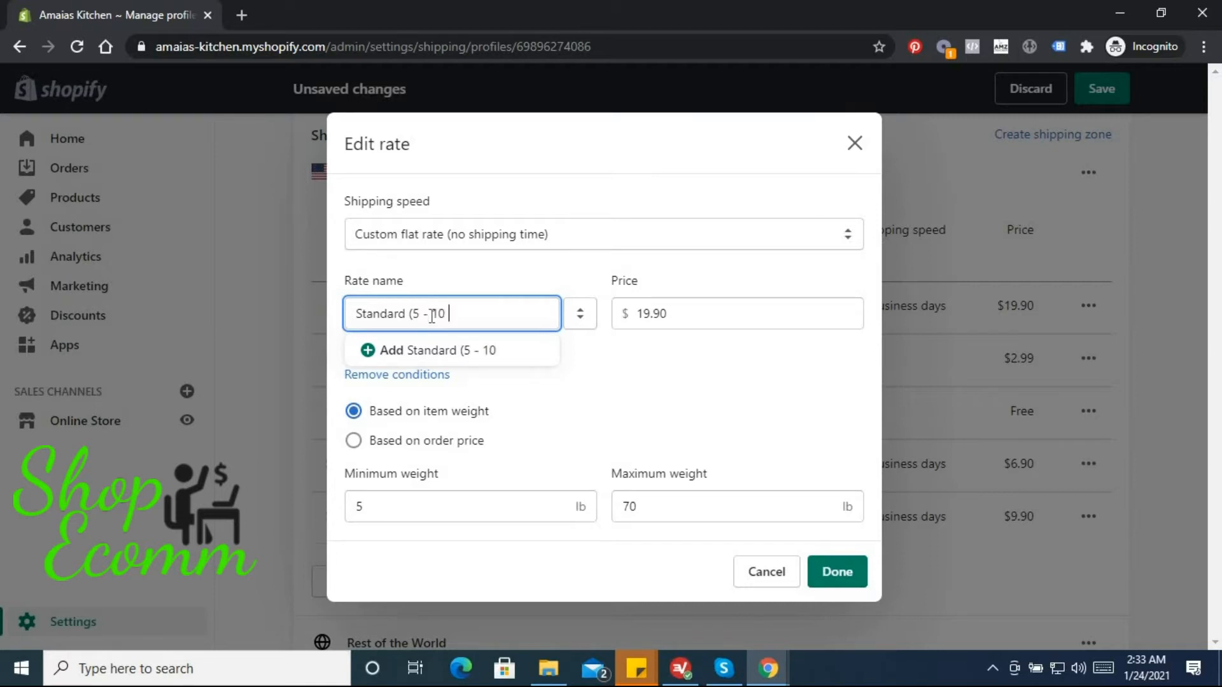
type("Working")
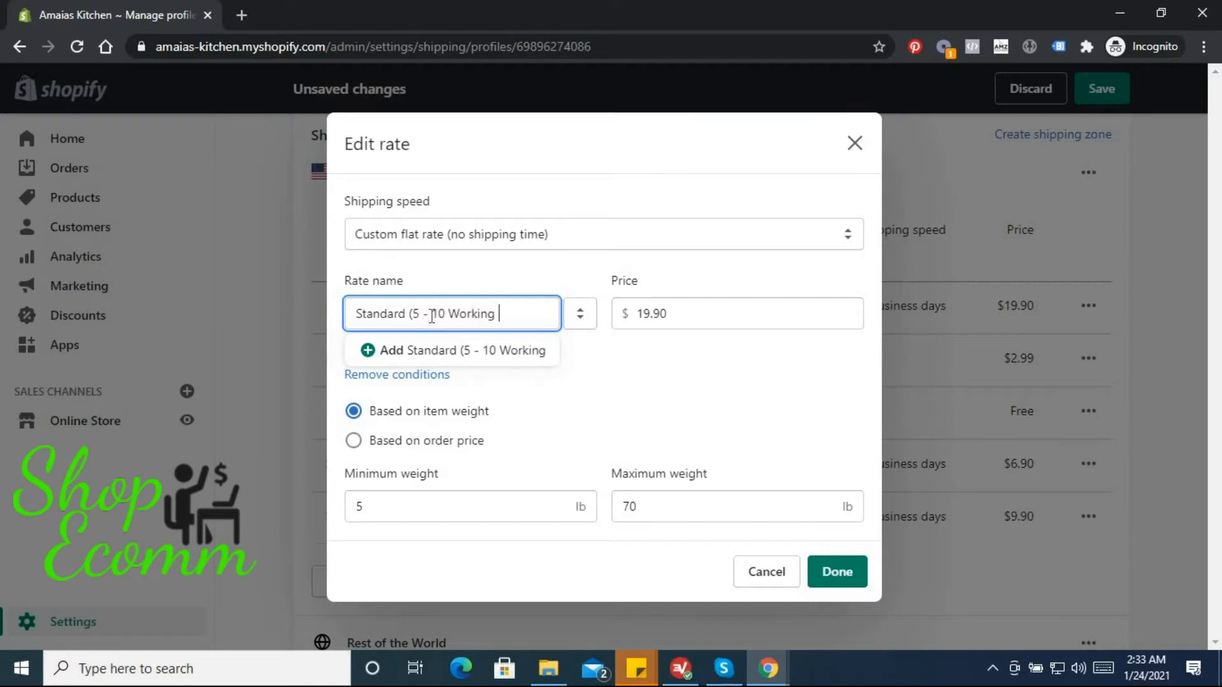
type("days")
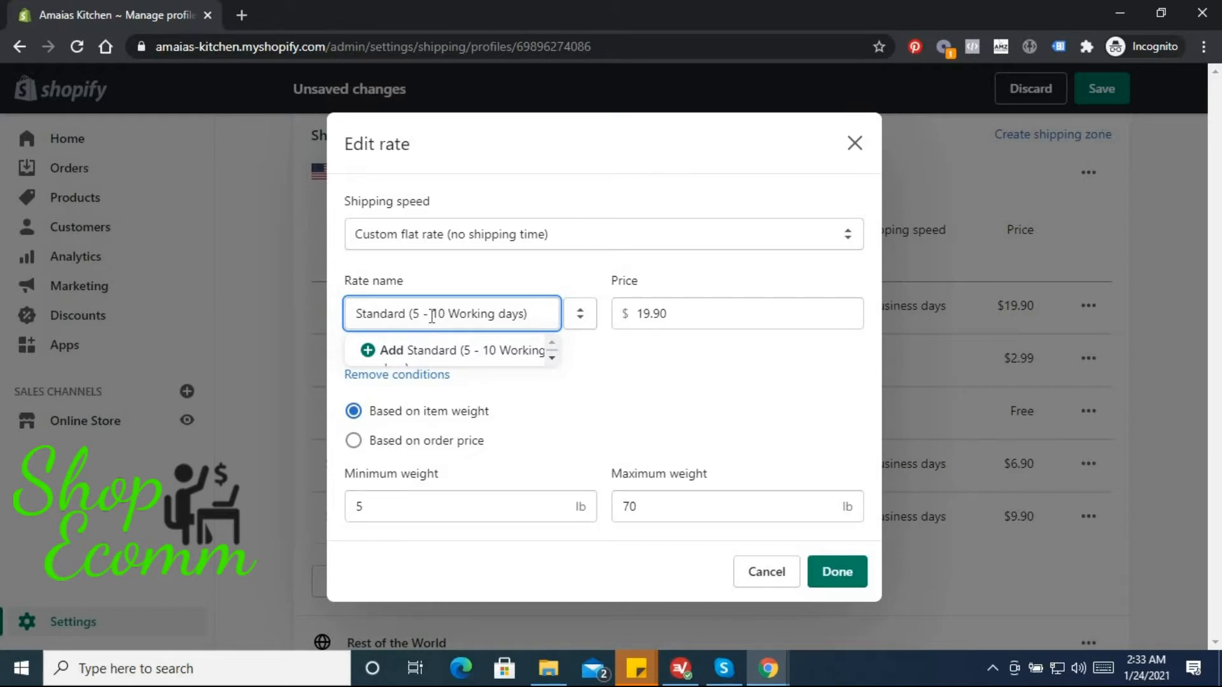
Set the price to $4.99, minimum weight 1 lb, and no maximum weight.
left_click(522, 314)
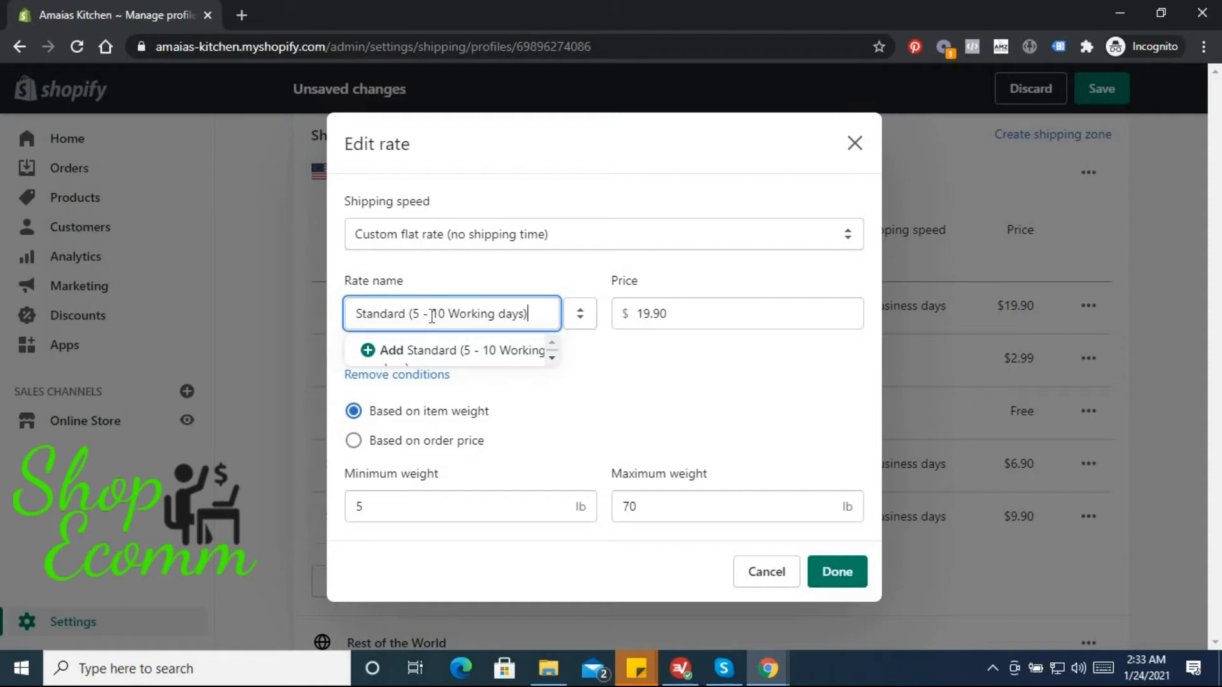
mouse_move(416, 450)
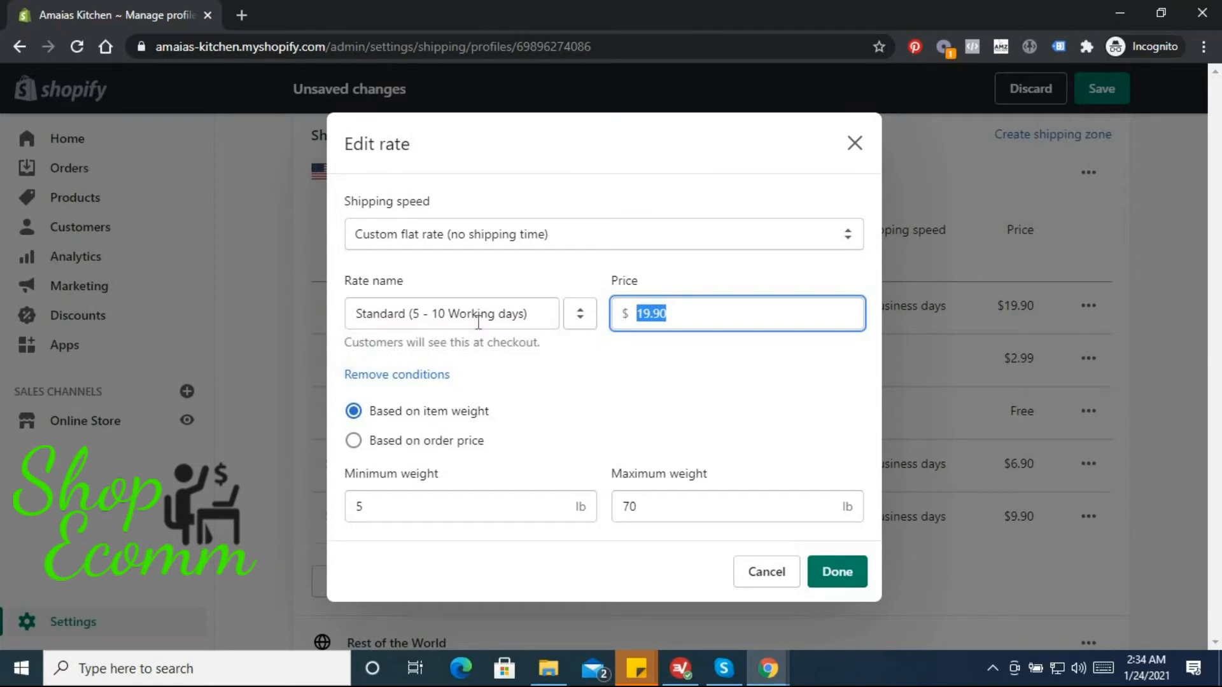
type("5.")
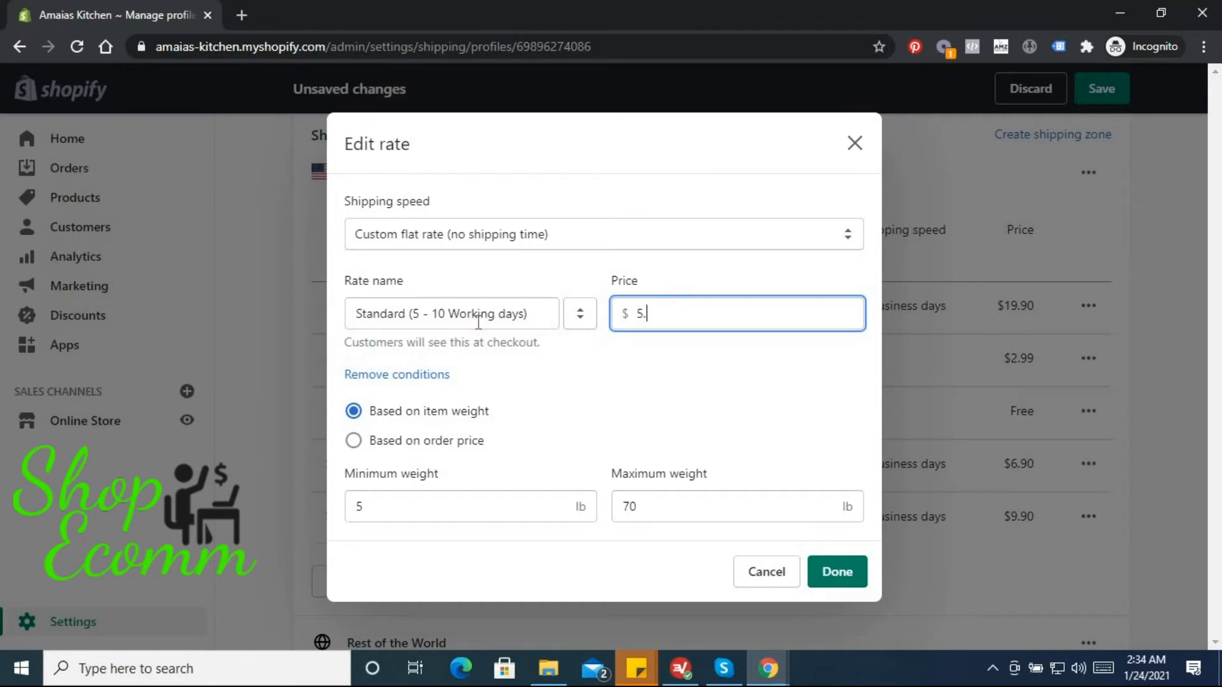
key("Backspace")
type("4")
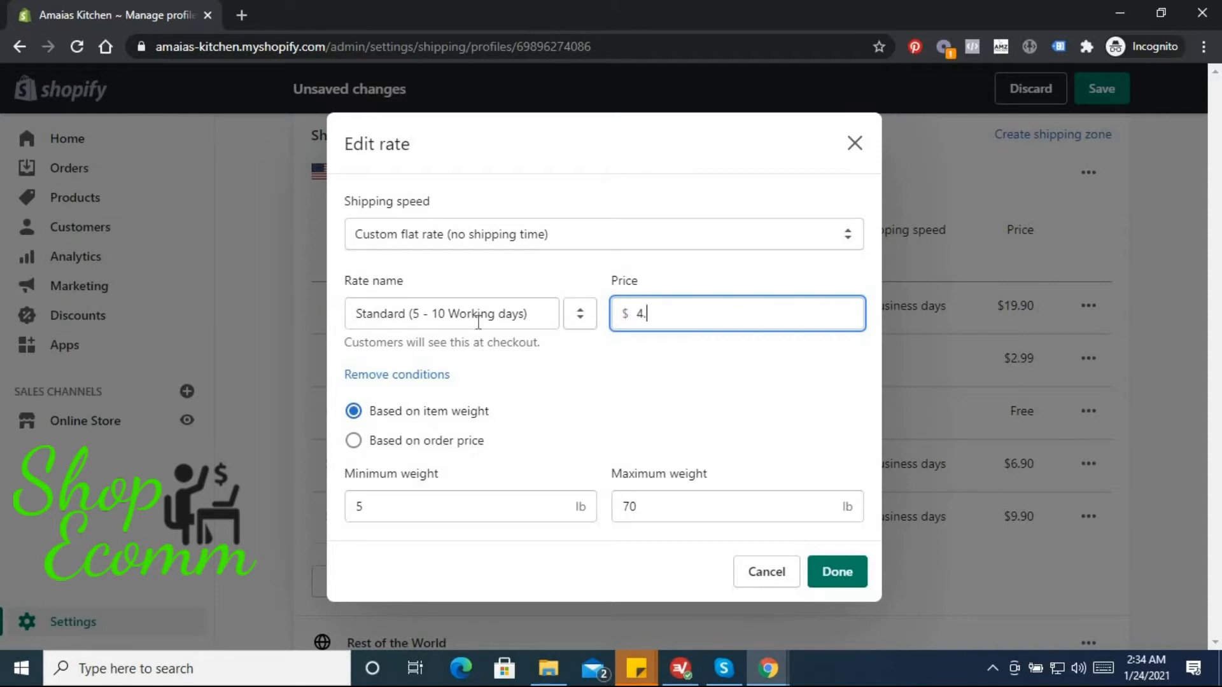
type("99")
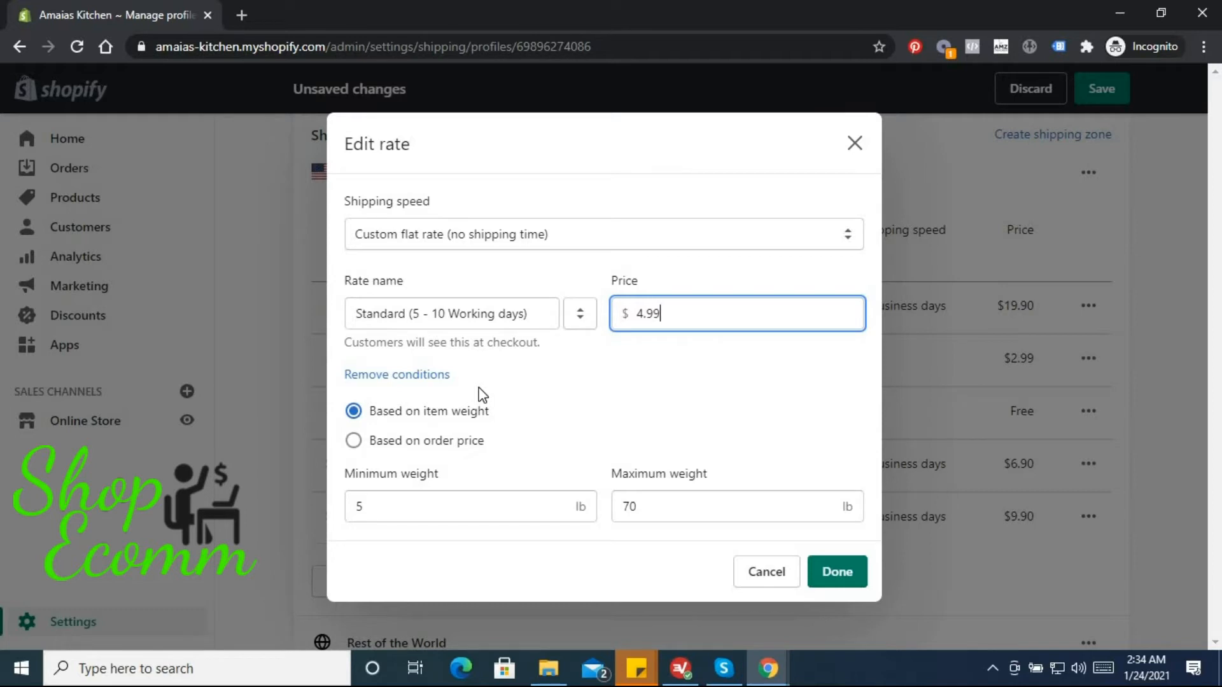
mouse_move(410, 515)
type("1")
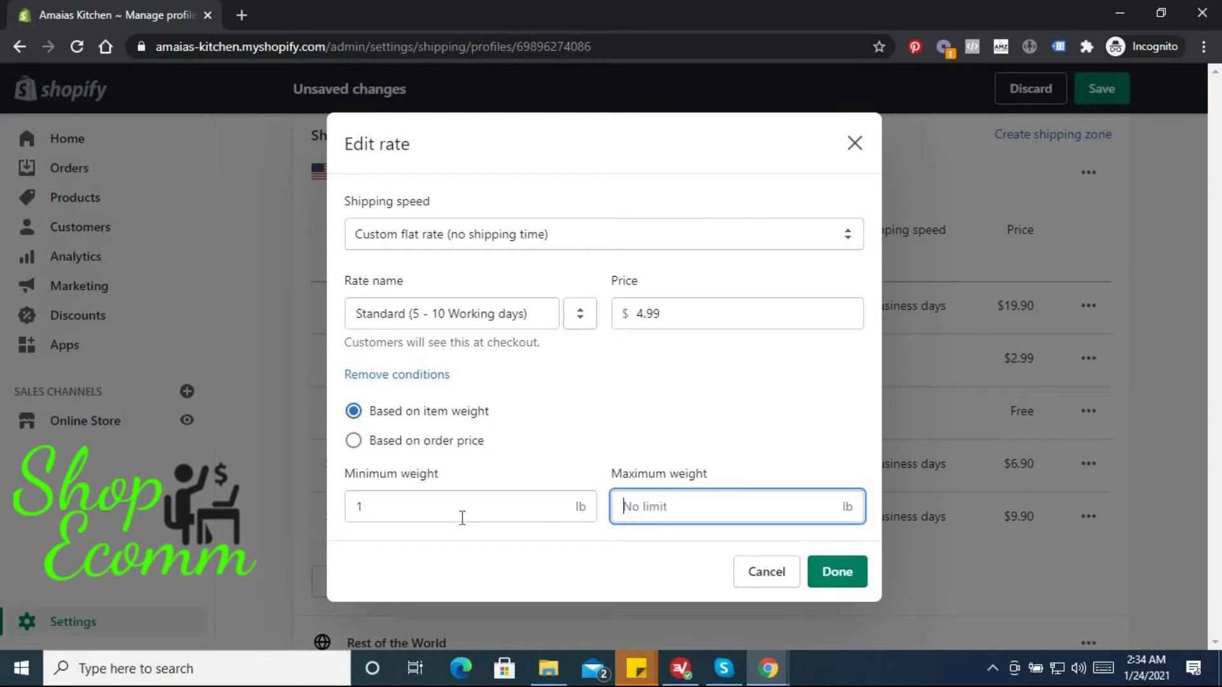
type("0")
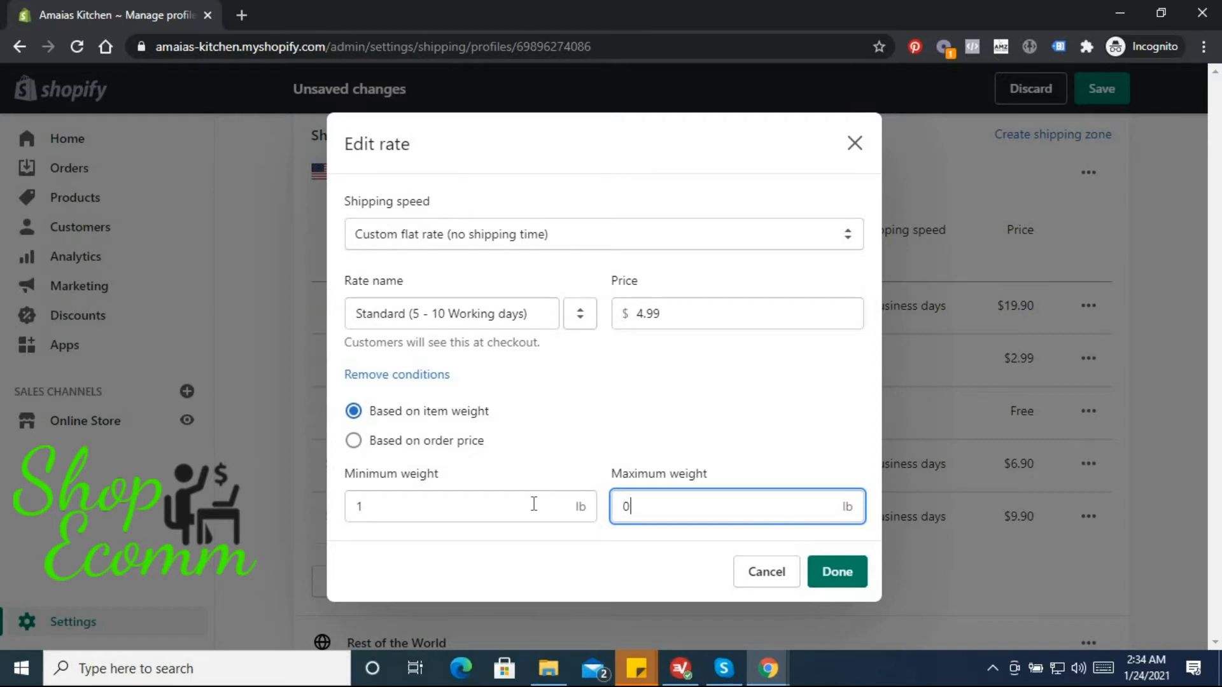
key("Backspace")
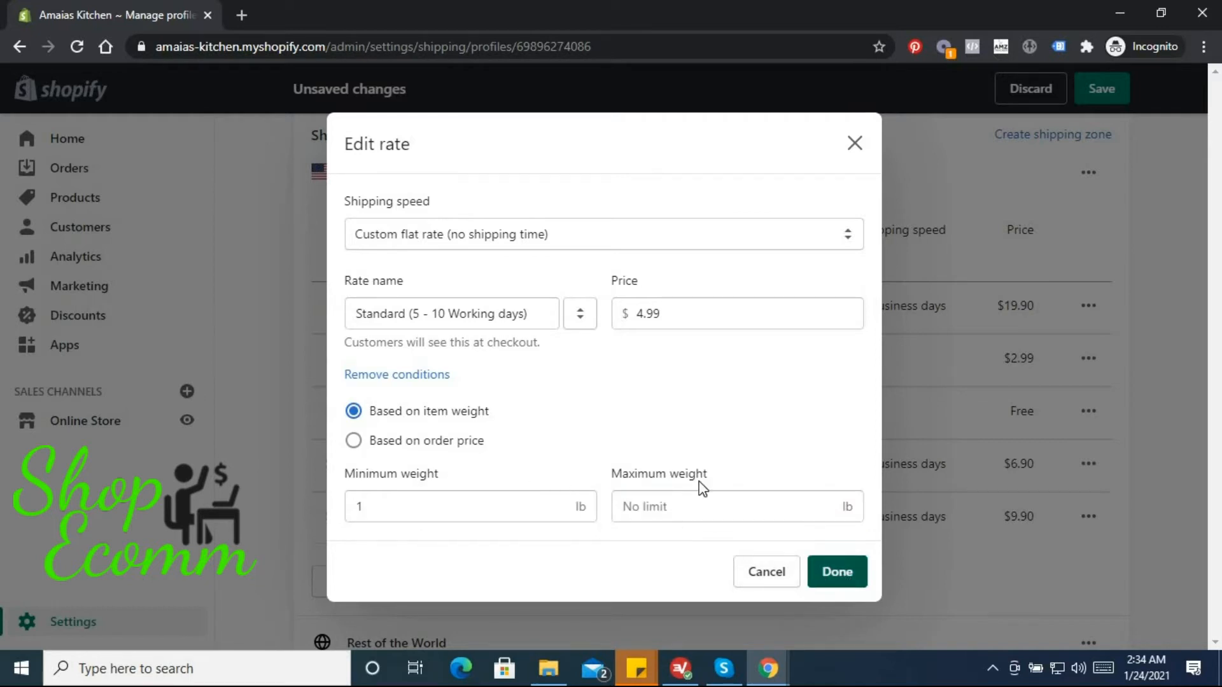
Confirm the Standard (5 - 10 Working days) $4.99 rate with Done.
left_click(836, 571)
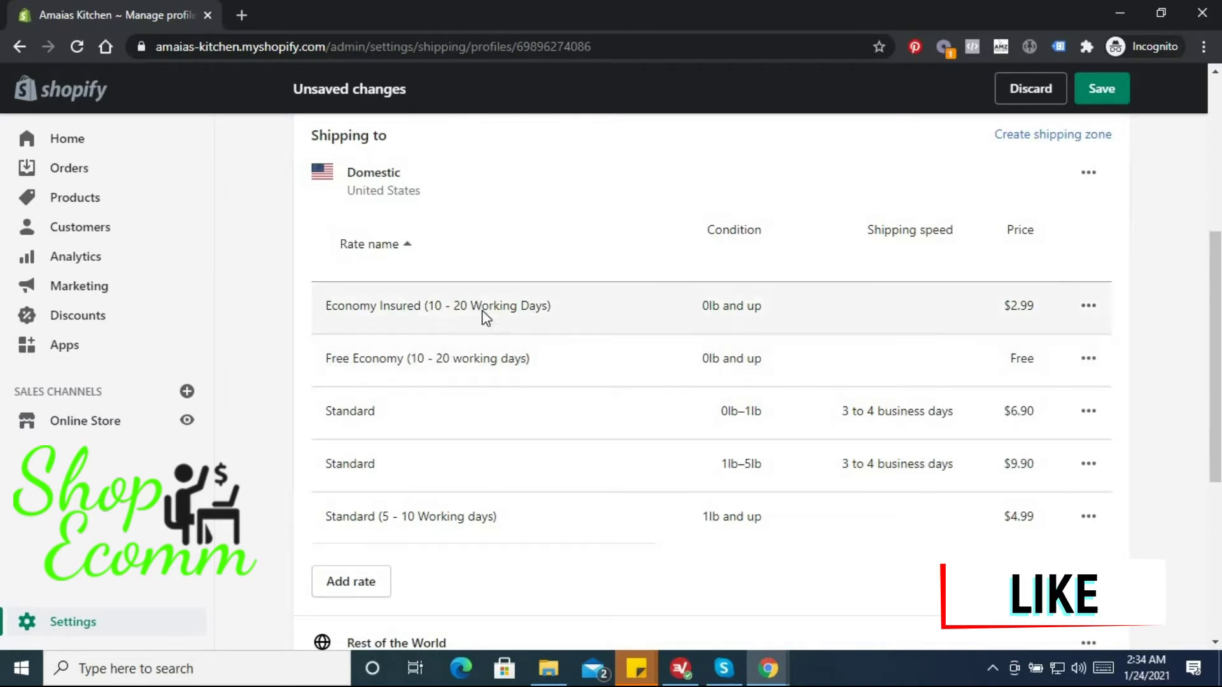
mouse_move(358, 464)
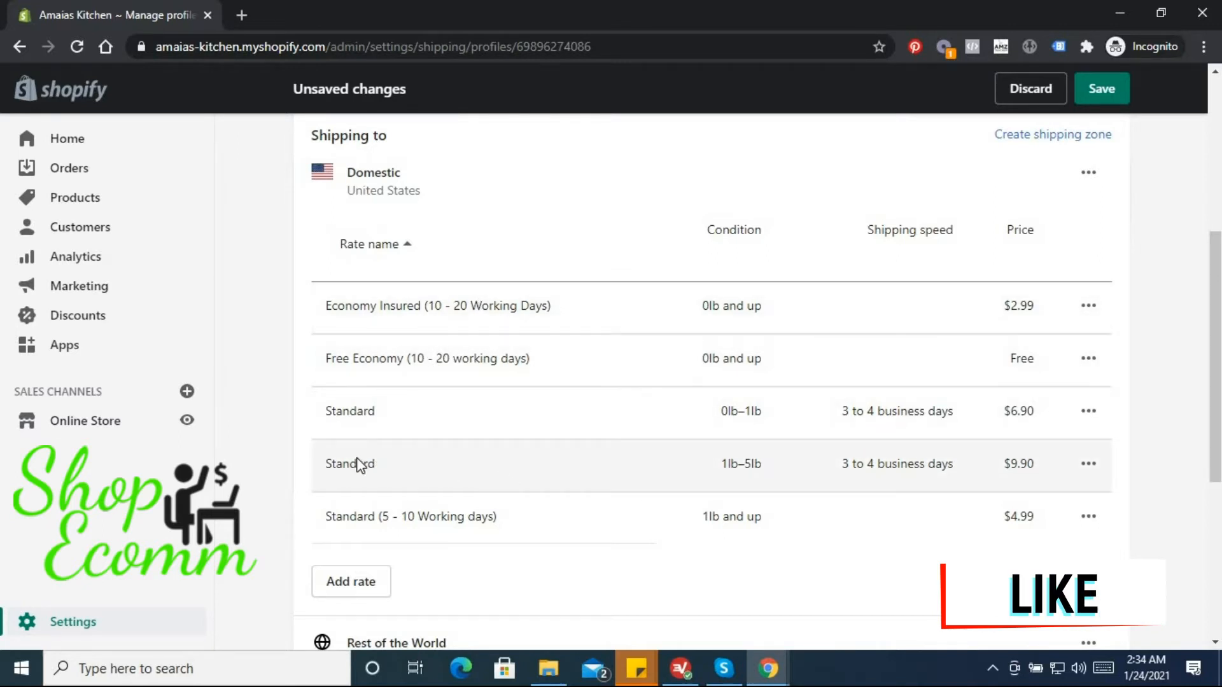
mouse_move(372, 468)
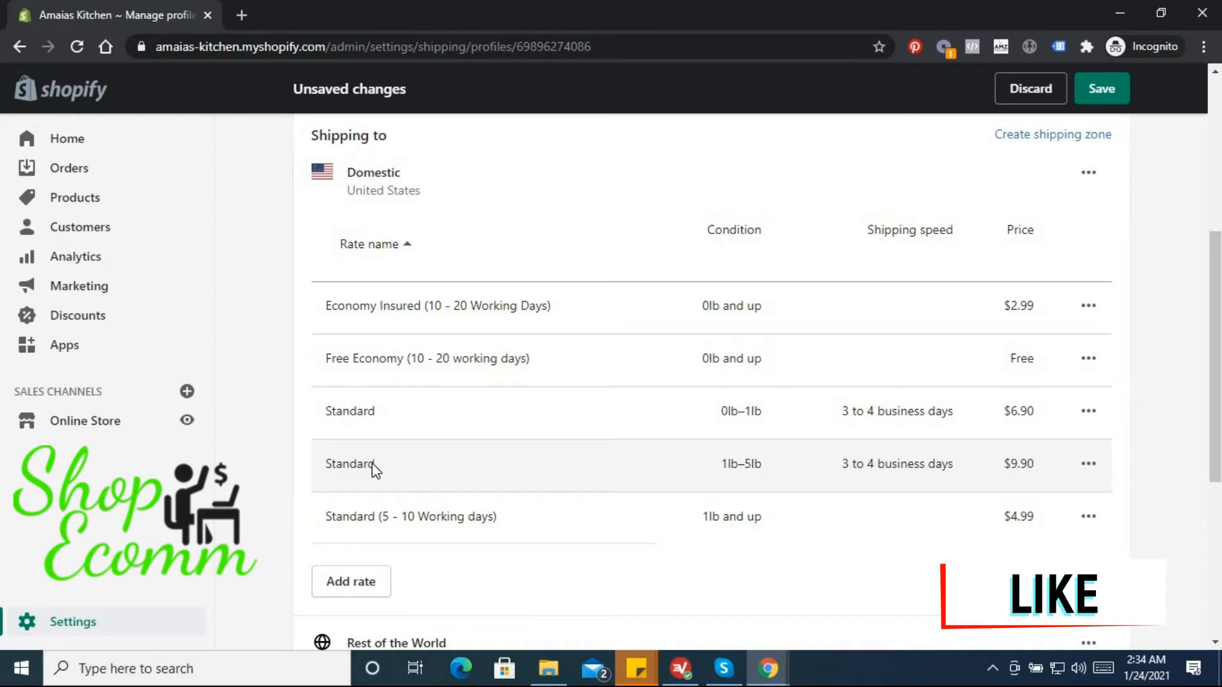
mouse_move(413, 527)
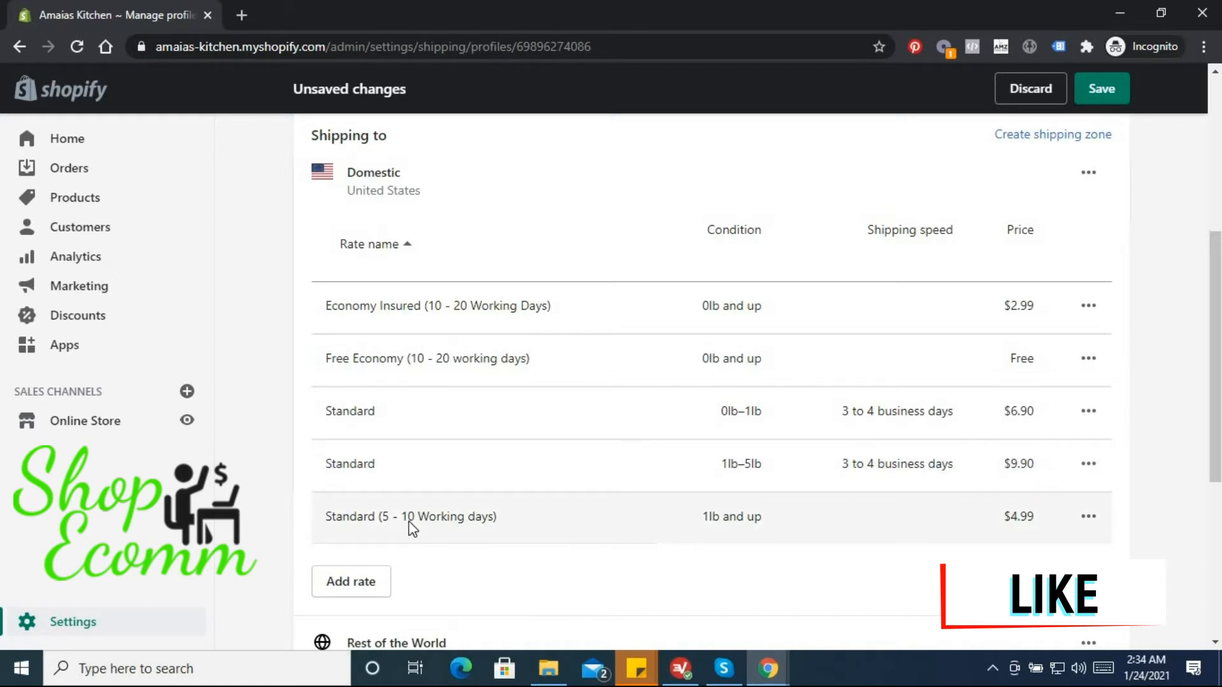
mouse_move(364, 464)
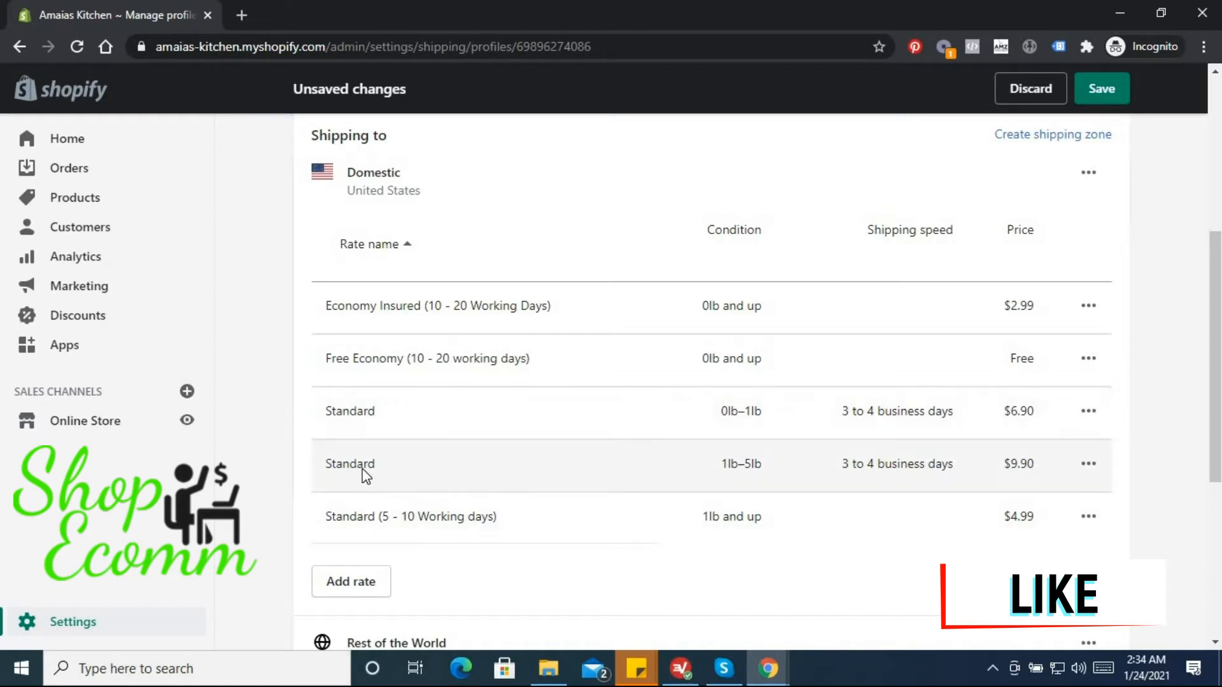
mouse_move(457, 418)
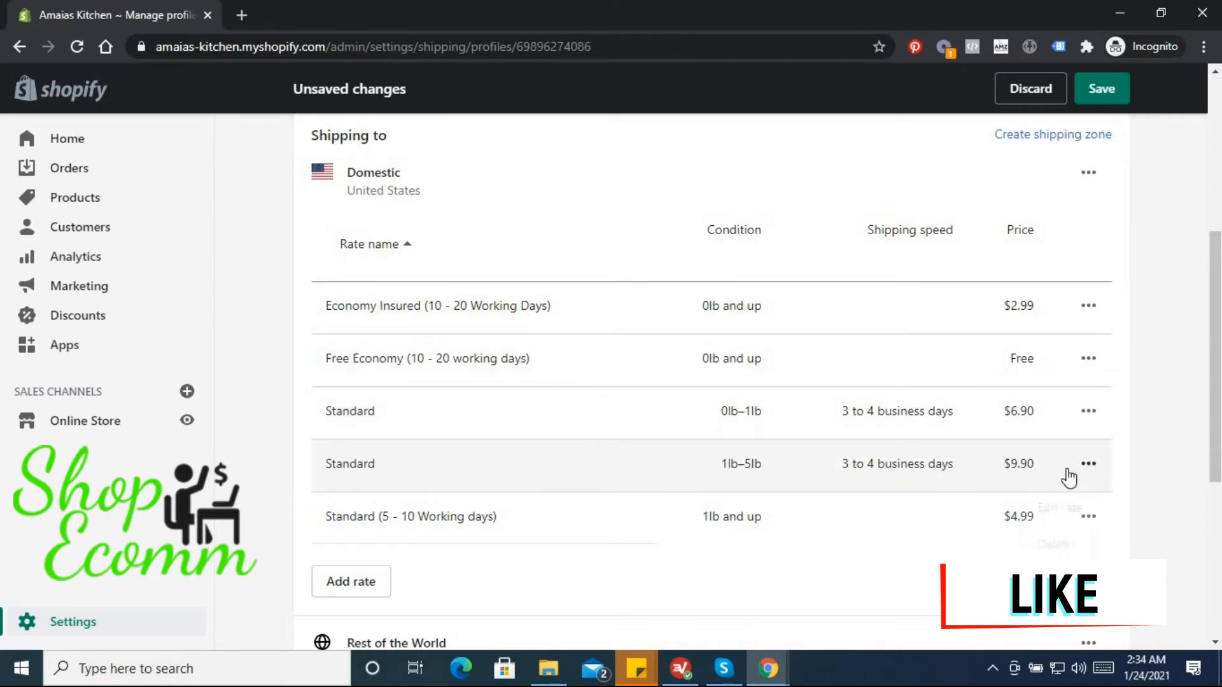
Edit the $9.90 Standard rate into 'Standard Insured (5 - 10 Working Days)' at $7.99.
left_click(1089, 465)
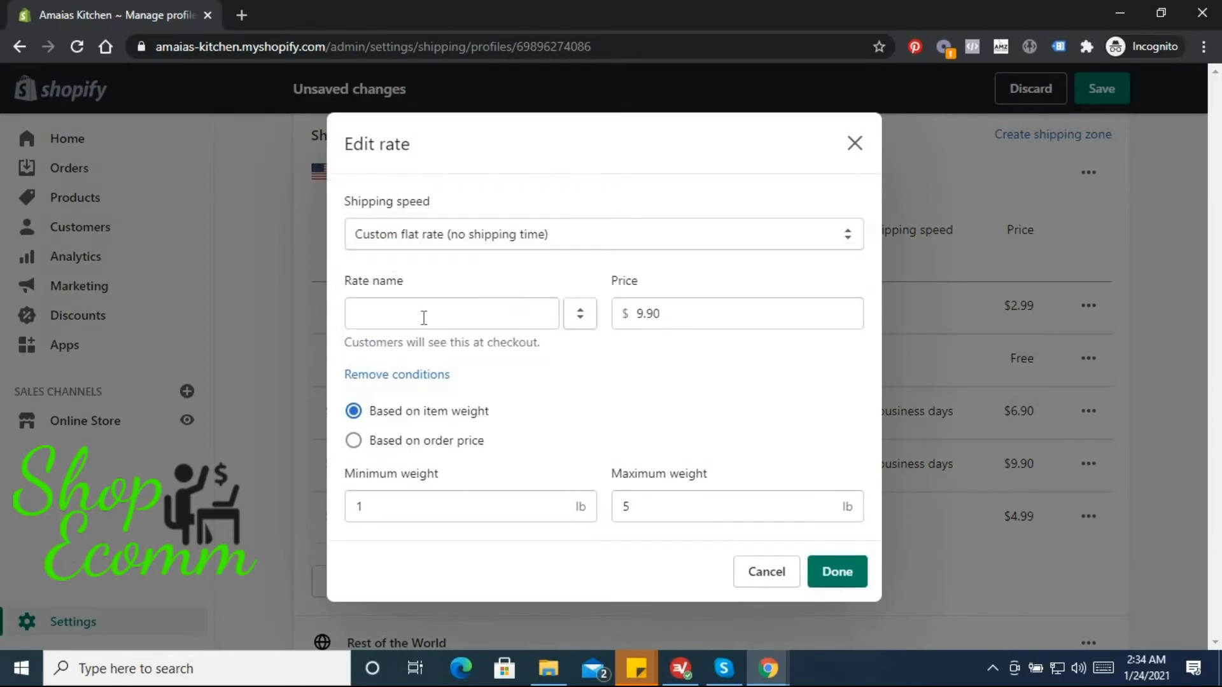
type("Stan")
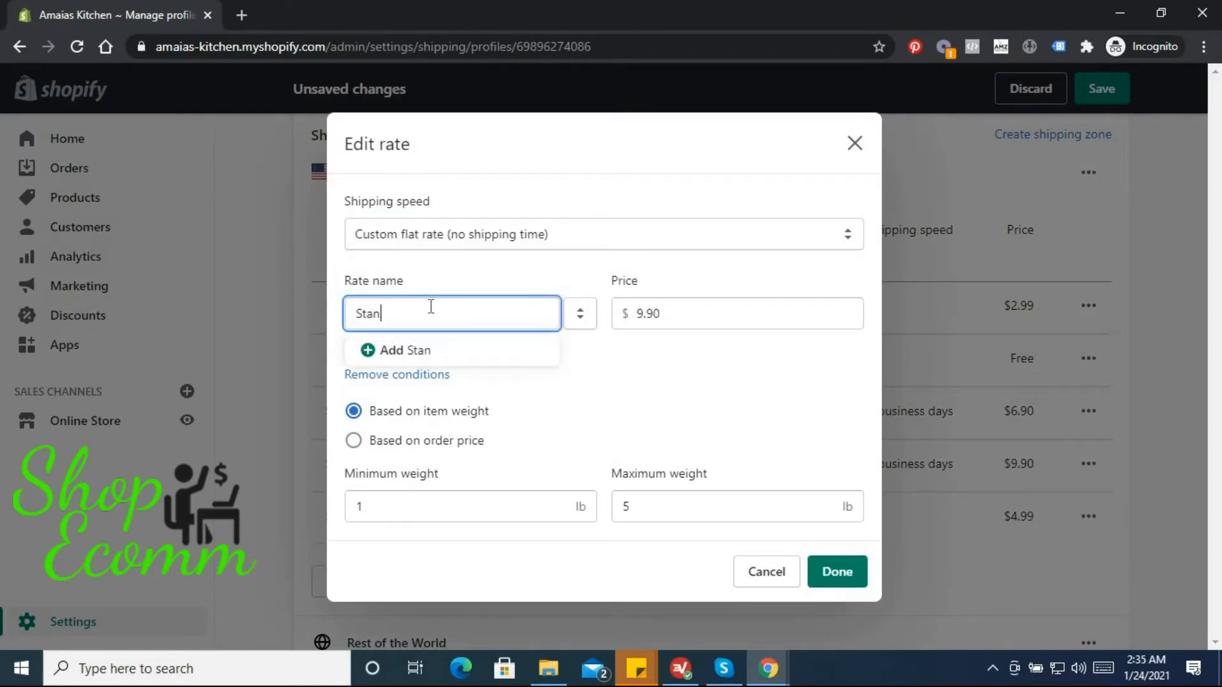
type("dard")
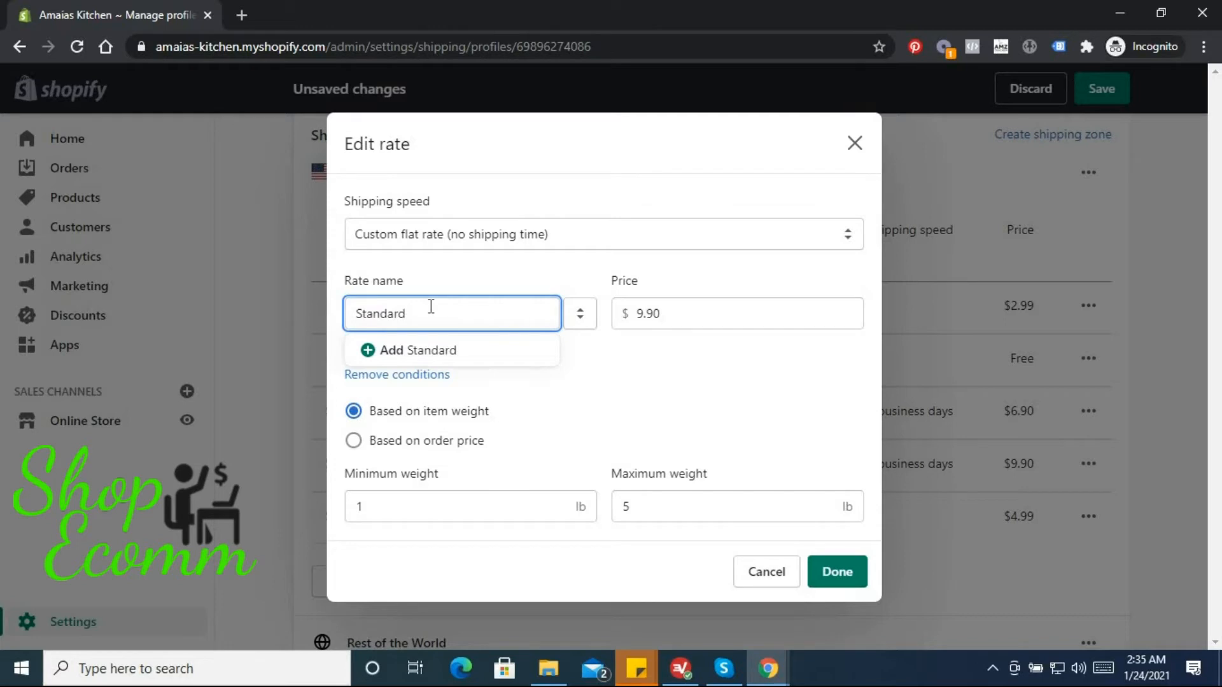
type("Insure")
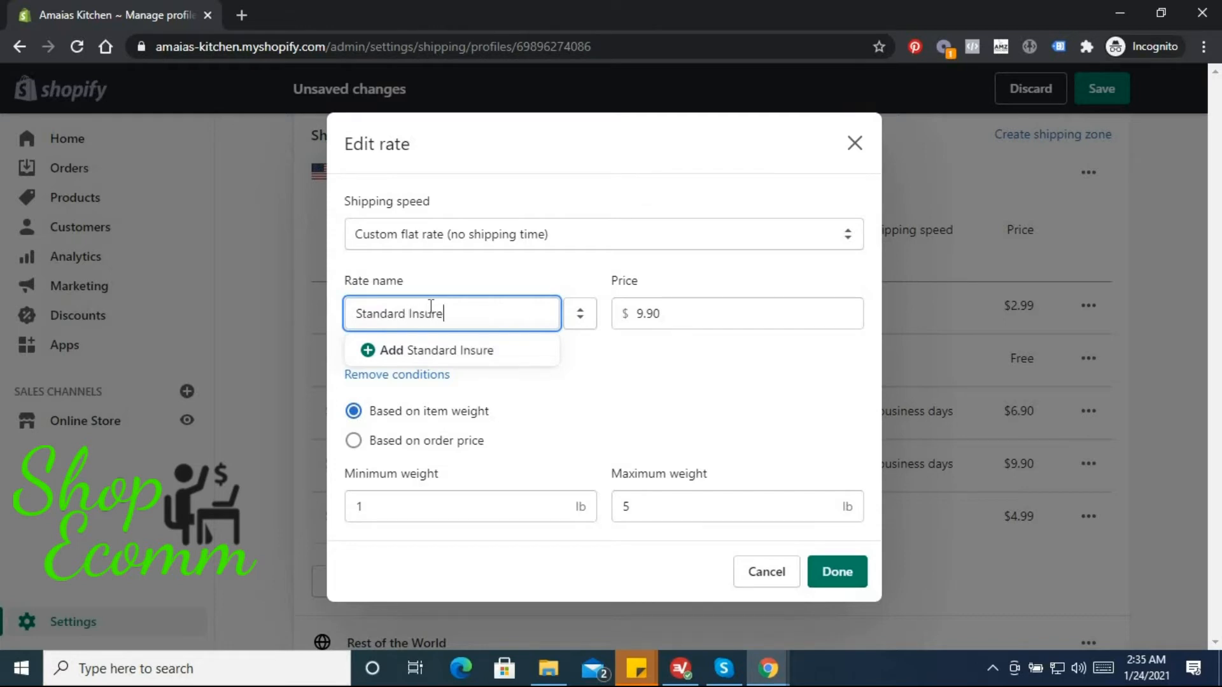
type("d (")
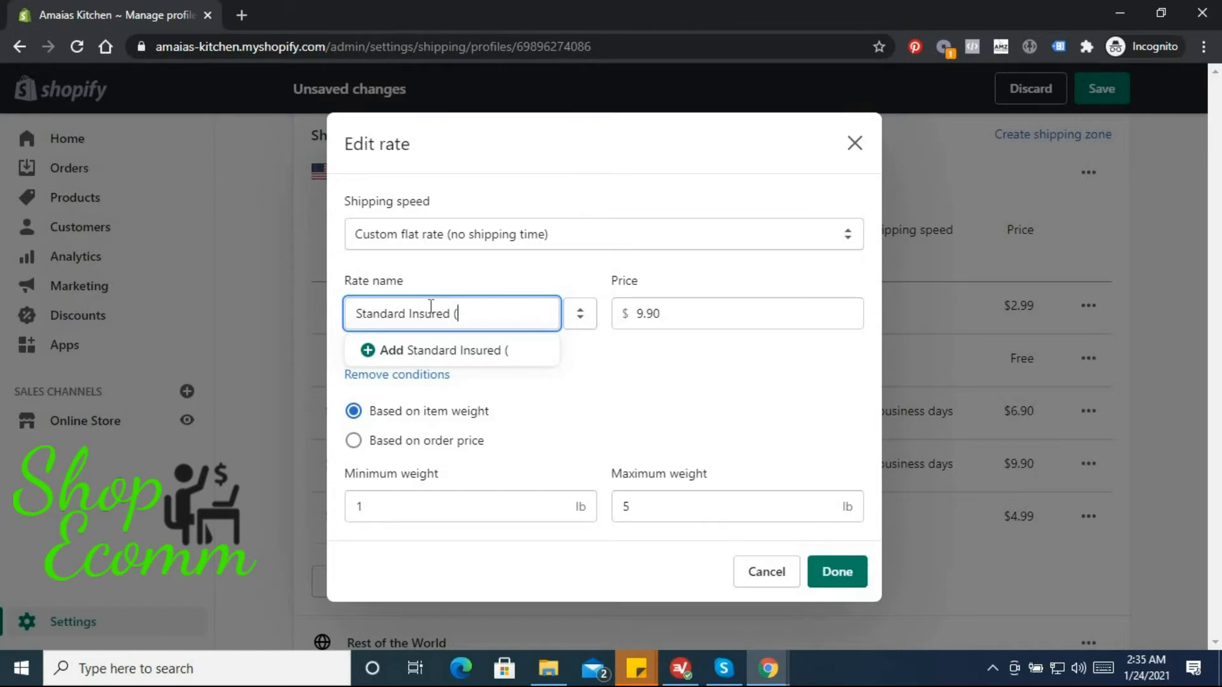
type("5")
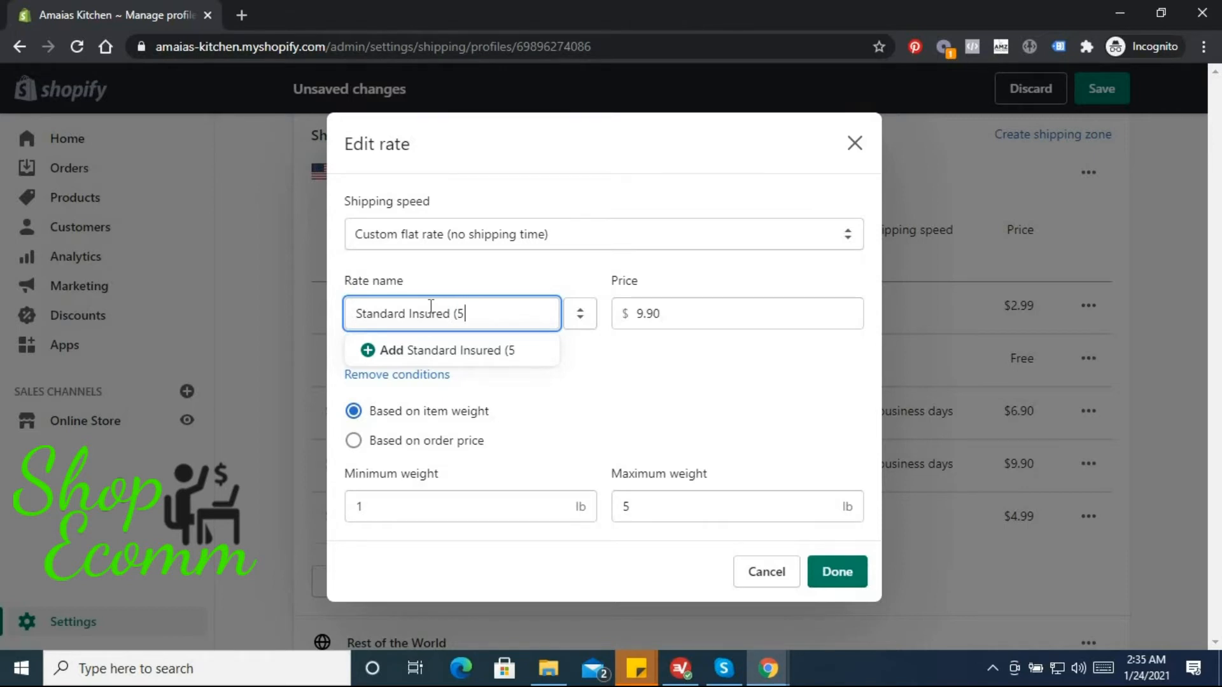
type("-")
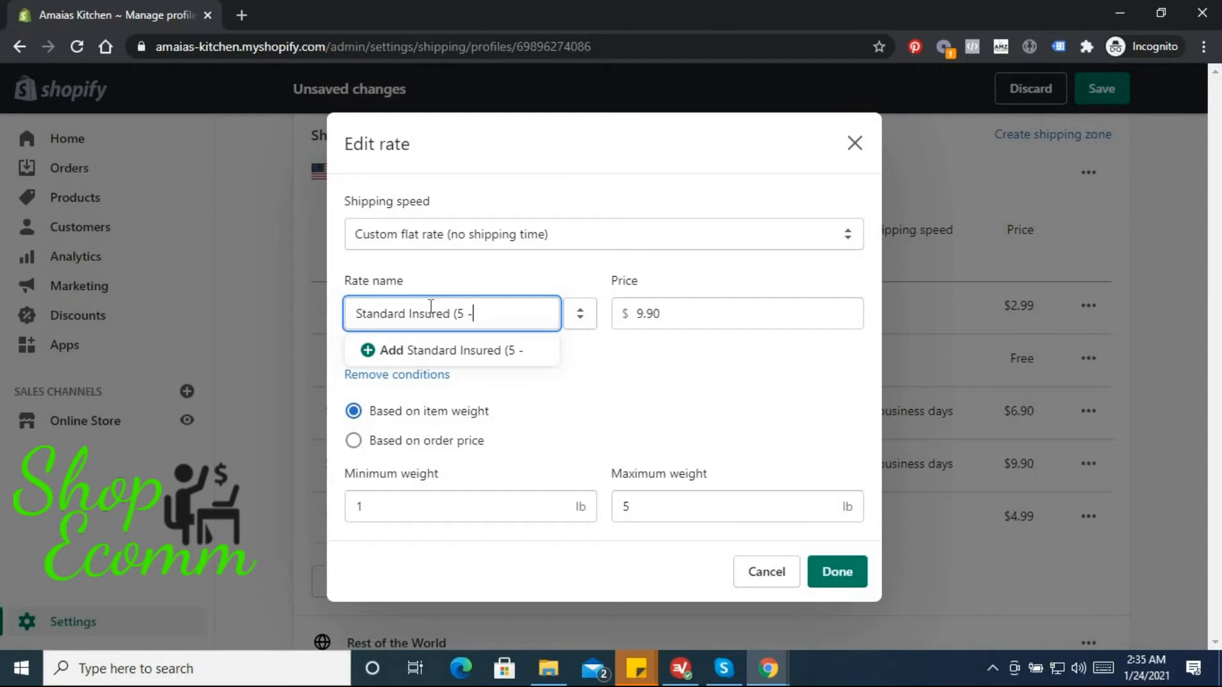
key("Backspace")
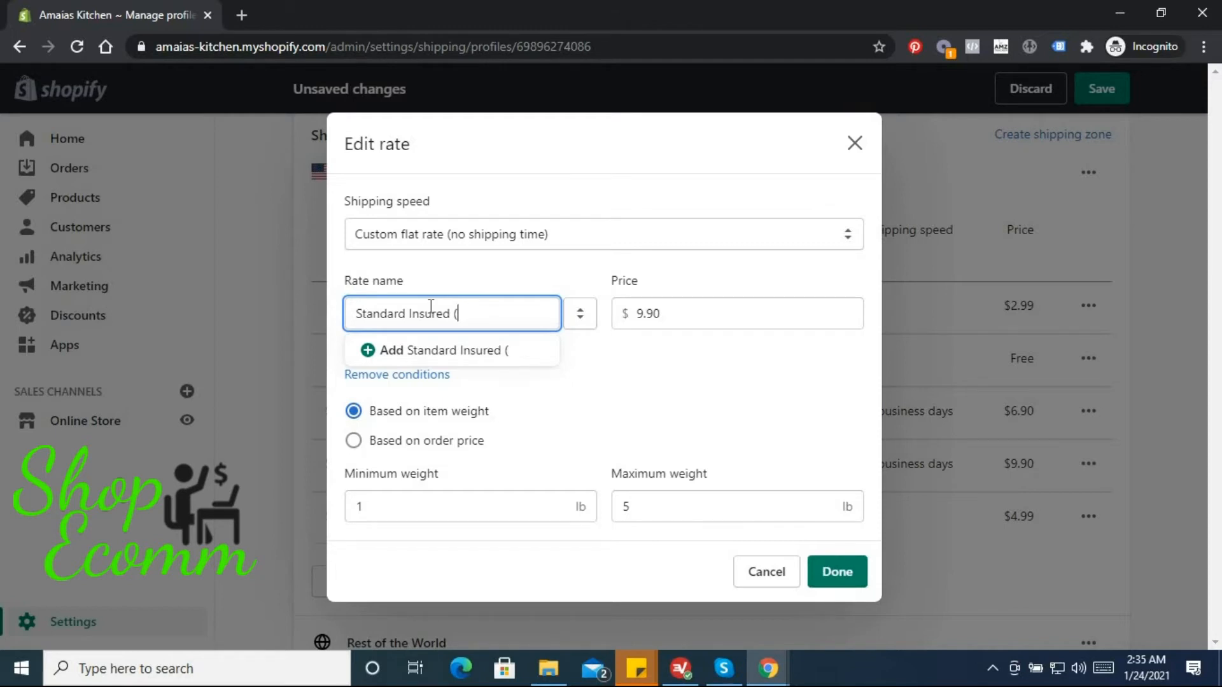
type("5")
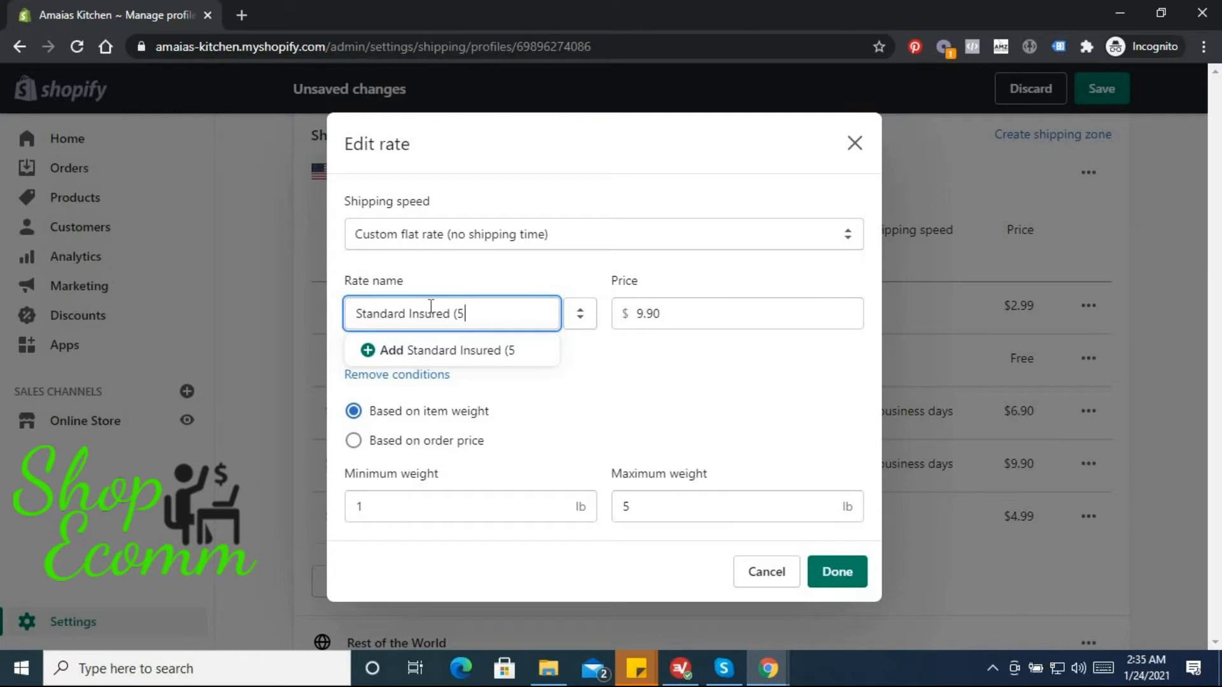
type("- 10")
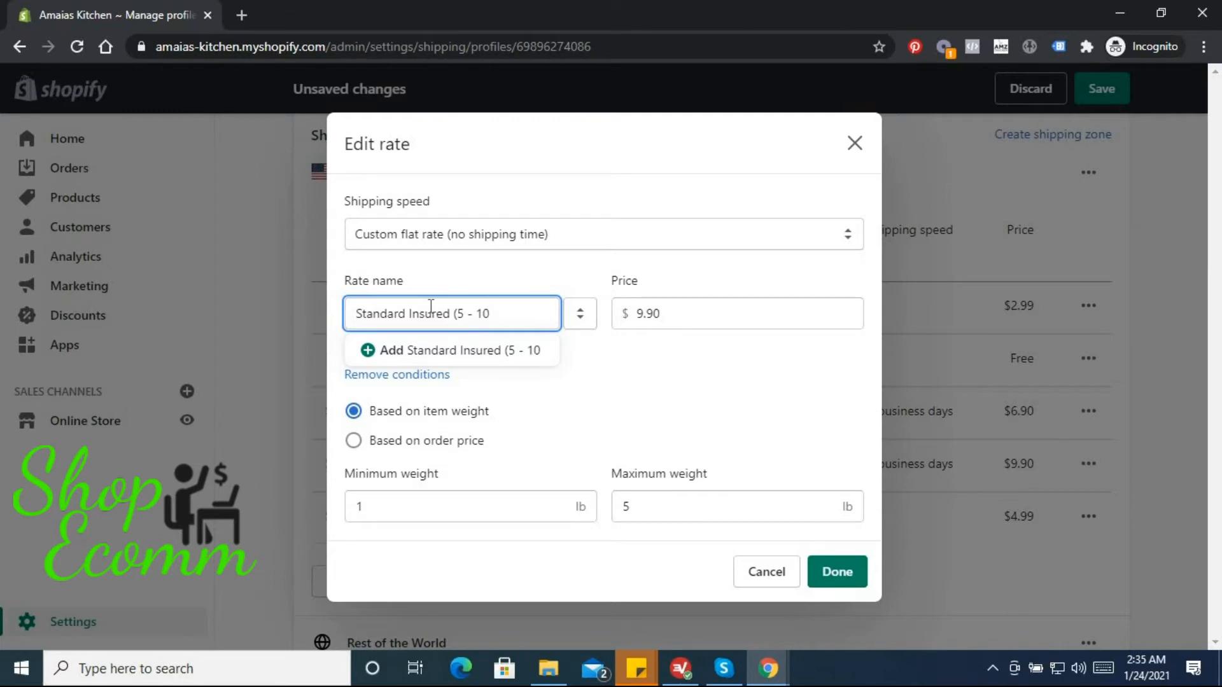
type("Working")
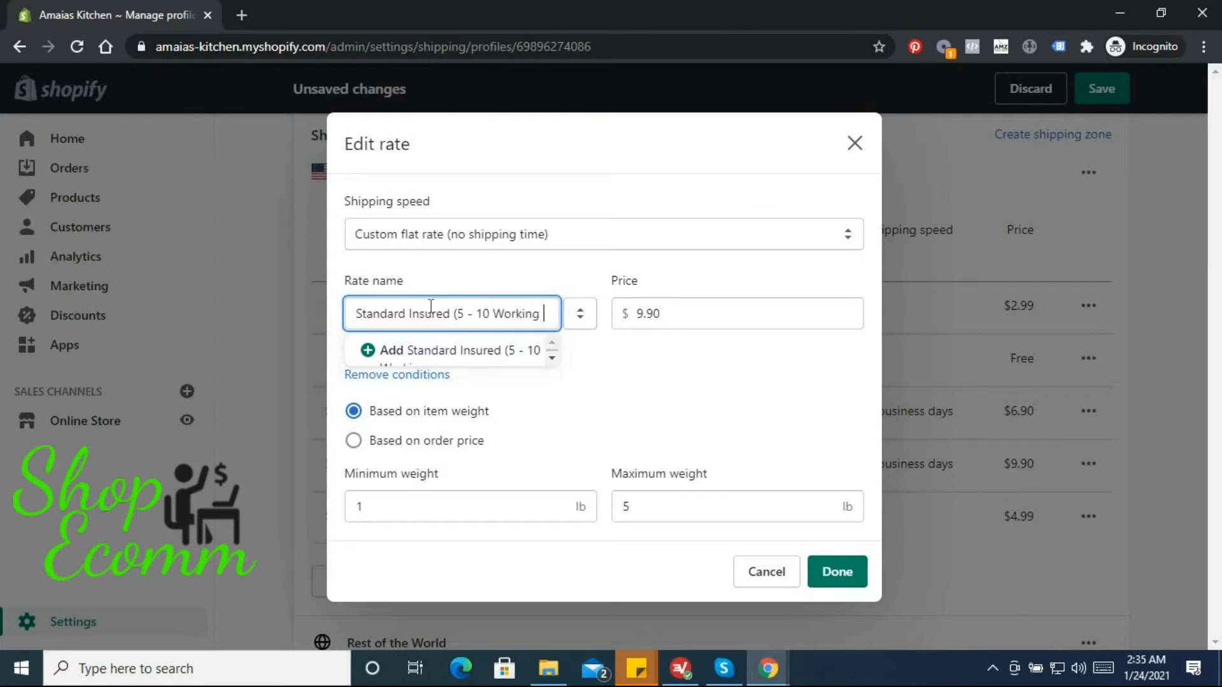
type("days")
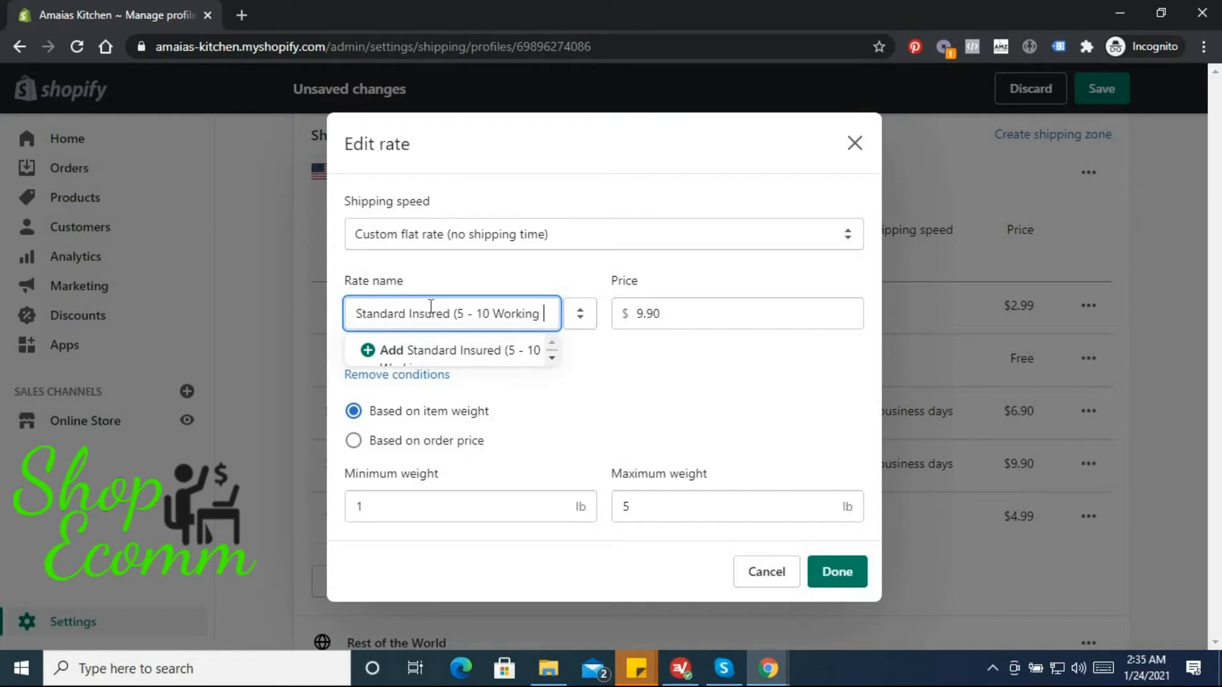
type("Days")
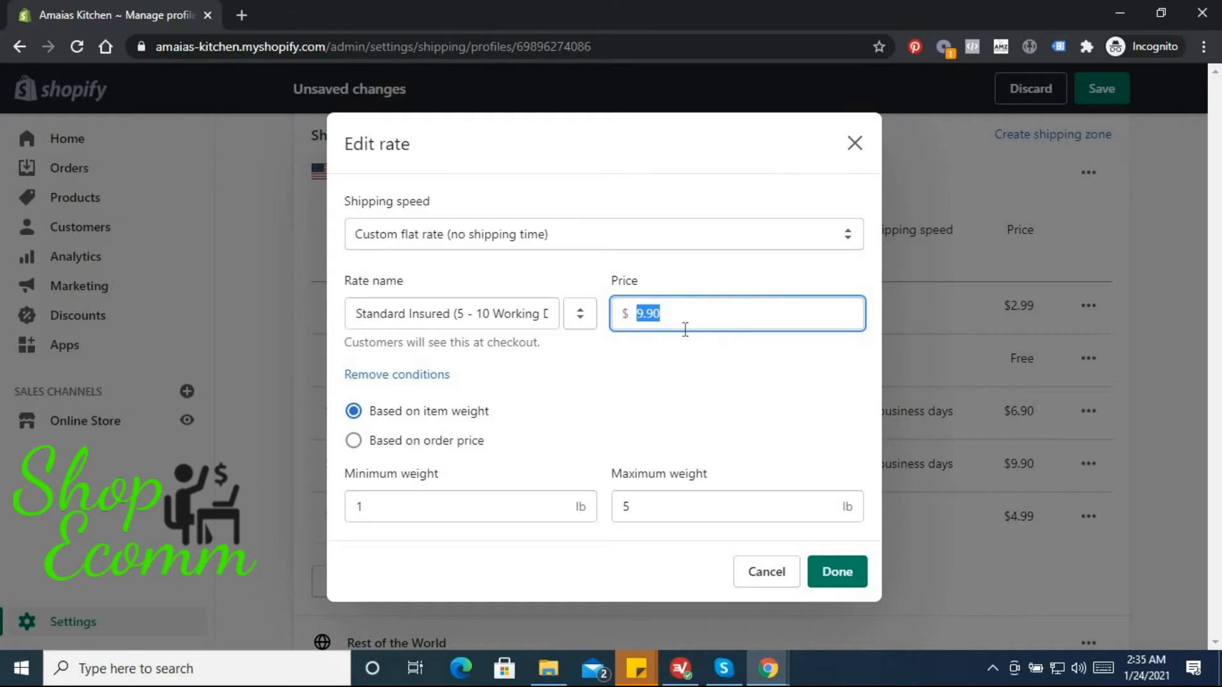
type("7.99")
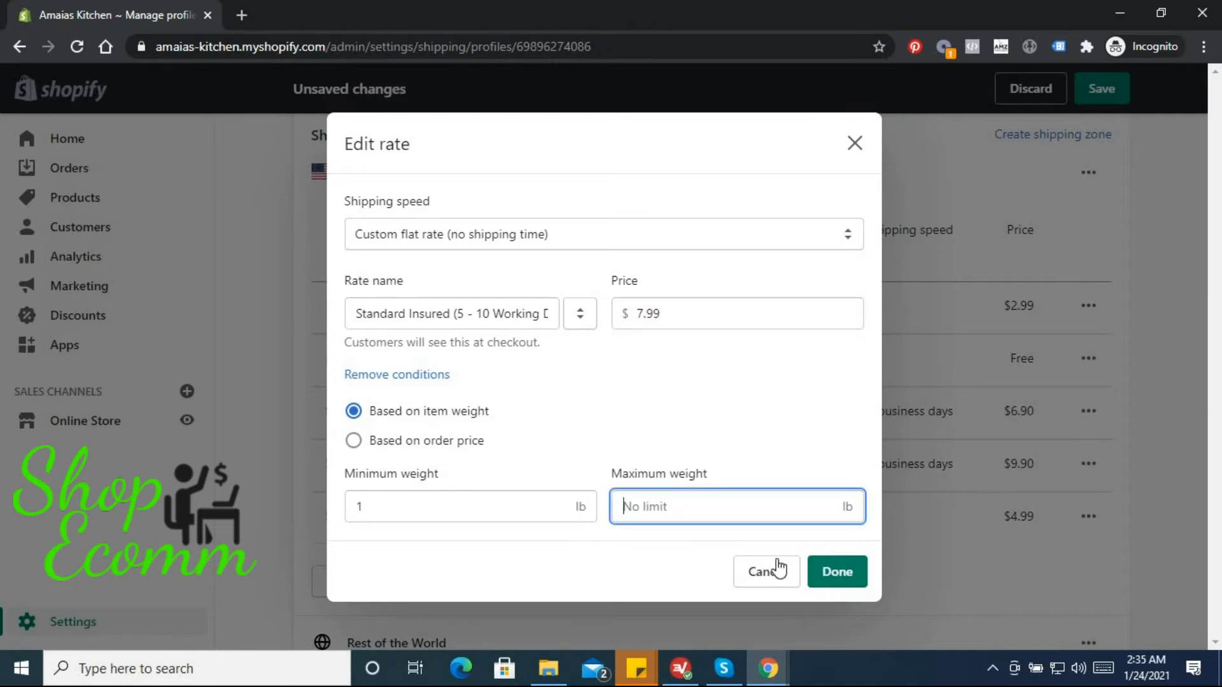
left_click(837, 571)
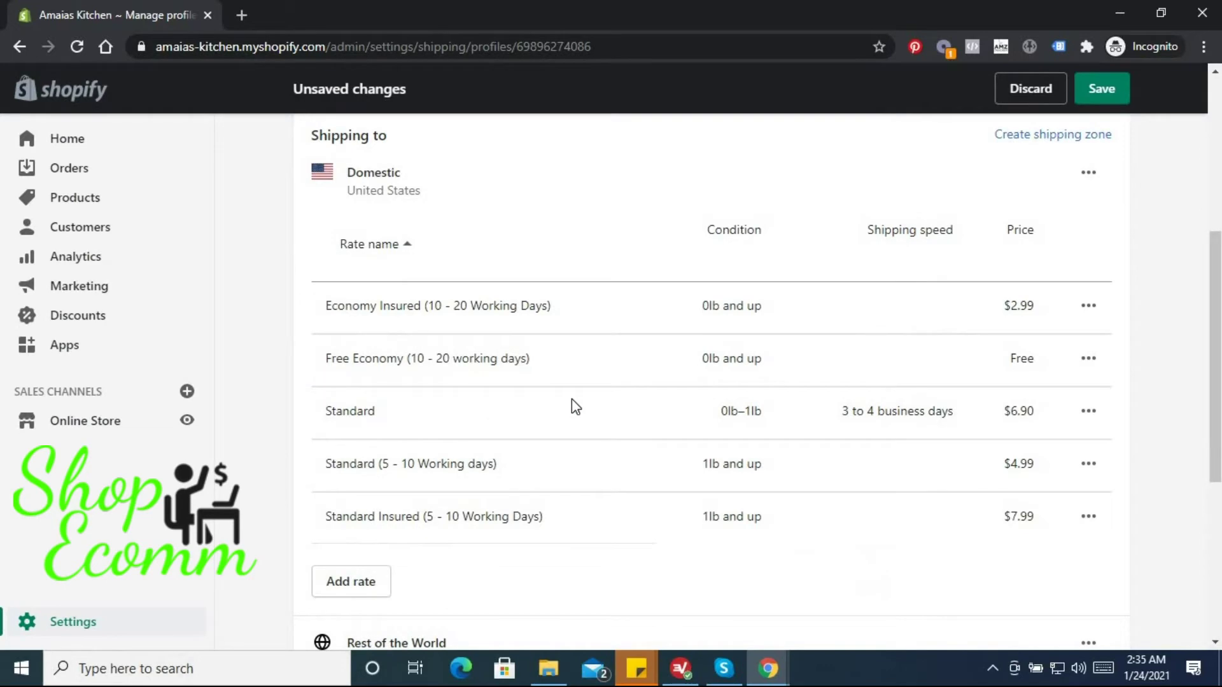
mouse_move(460, 405)
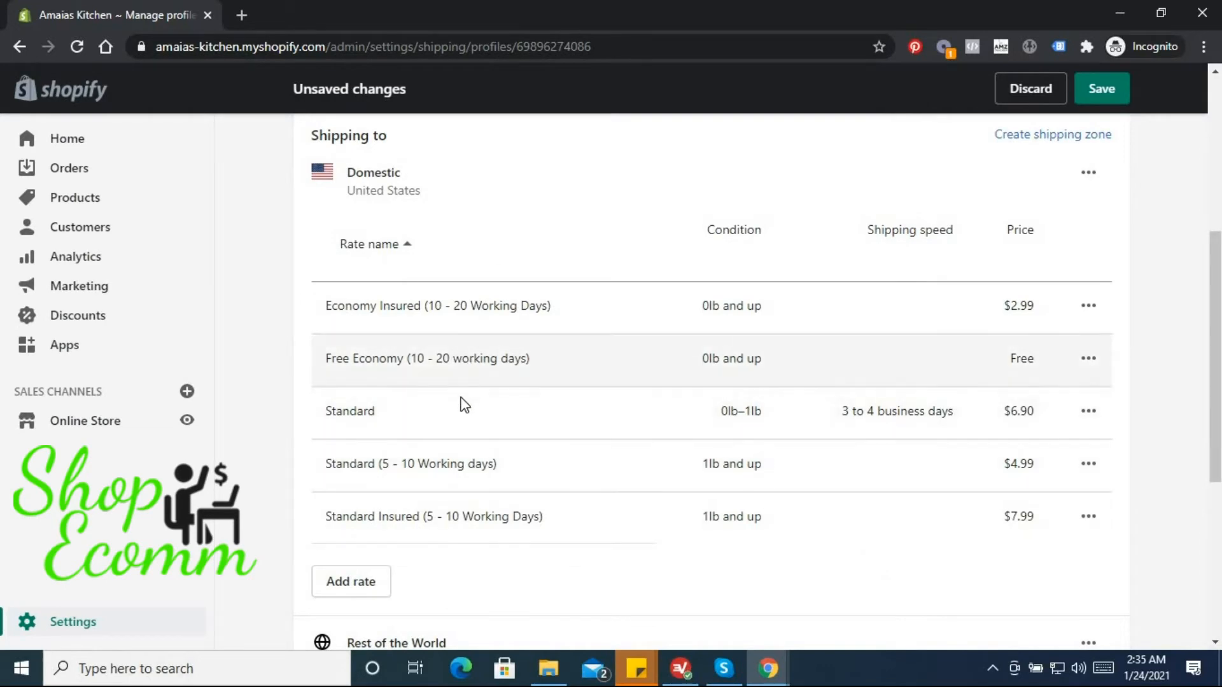
scroll("down", 3)
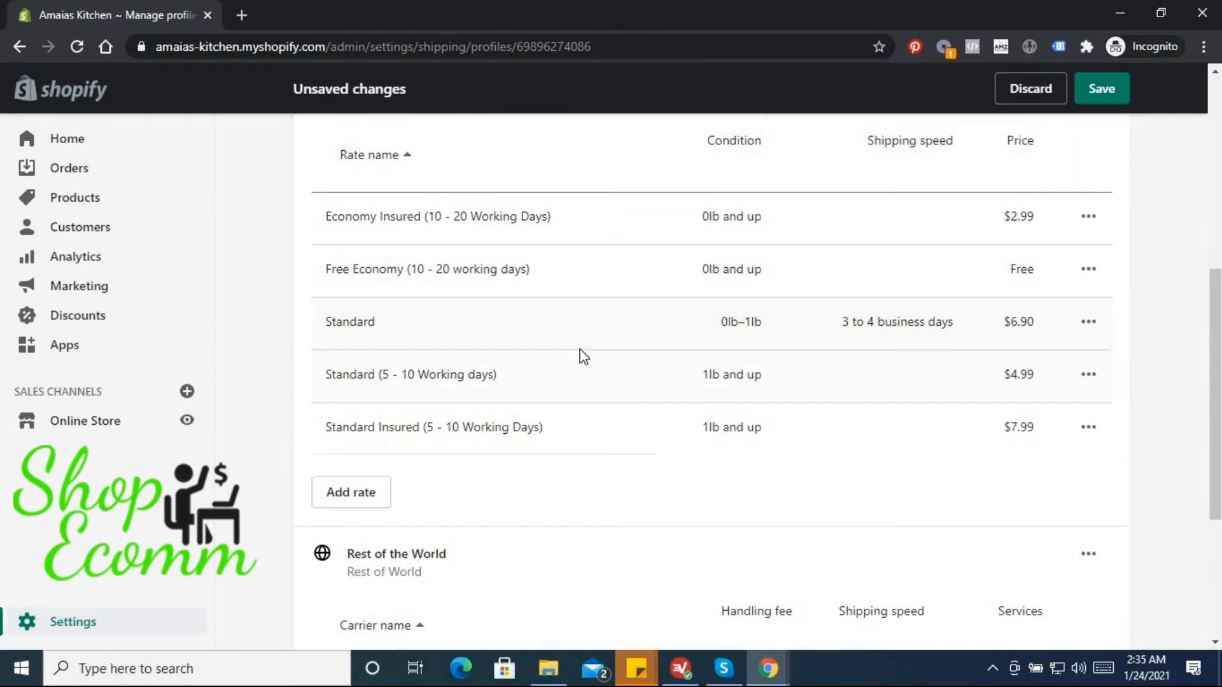
mouse_move(786, 405)
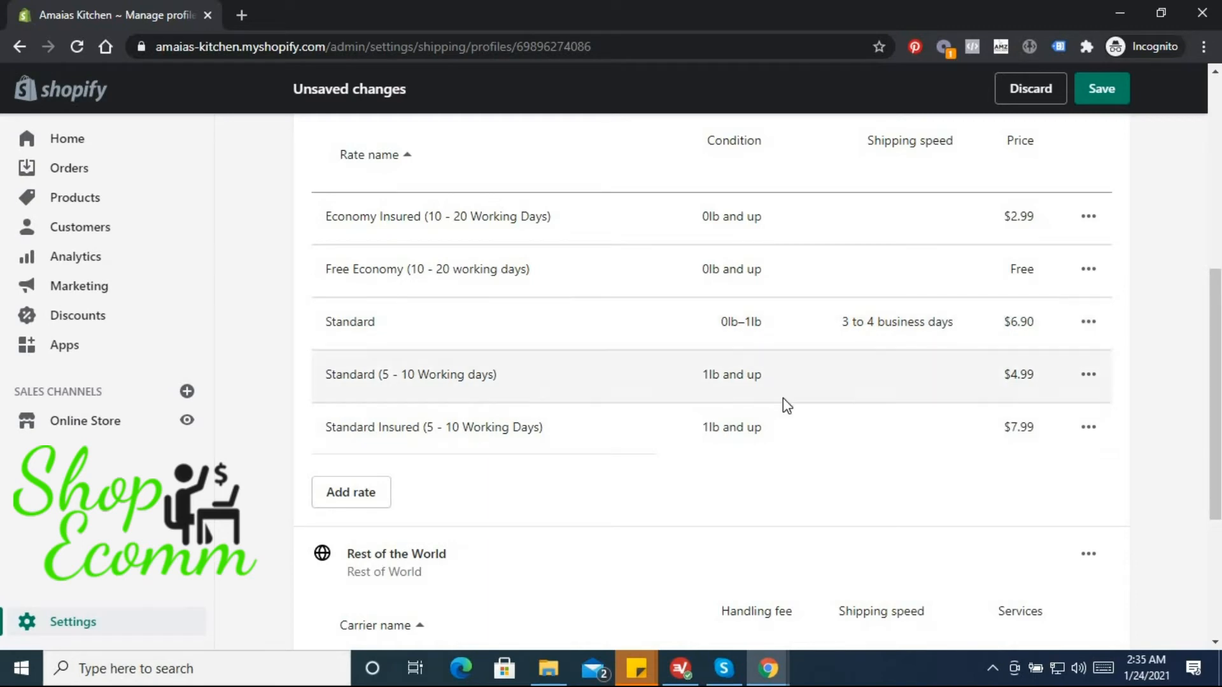
mouse_move(399, 329)
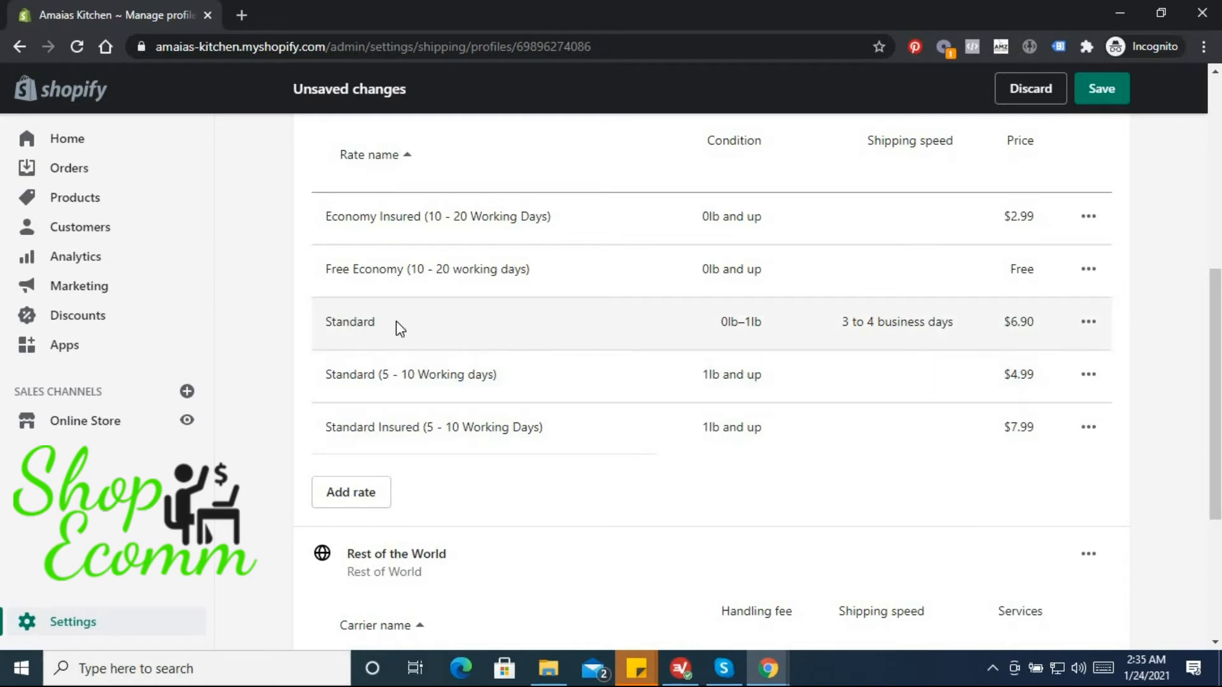
mouse_move(376, 340)
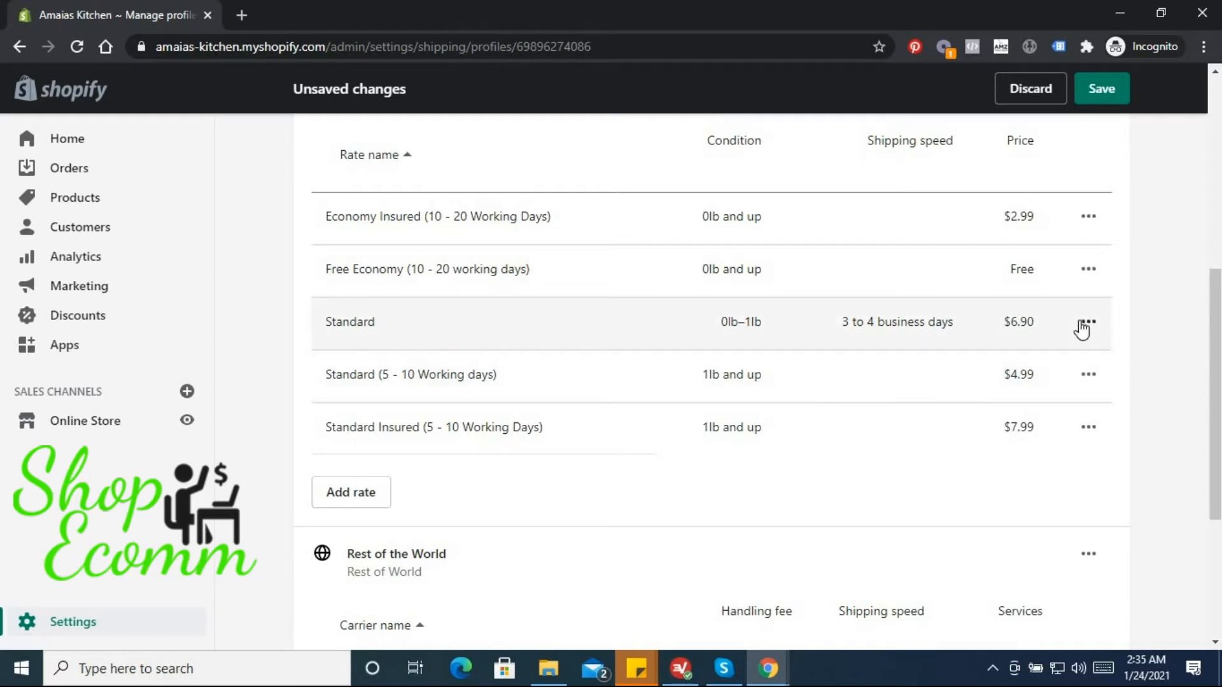
Edit the $6.90 Standard 0–1 lb rate and switch it to a custom flat rate.
left_click(1089, 322)
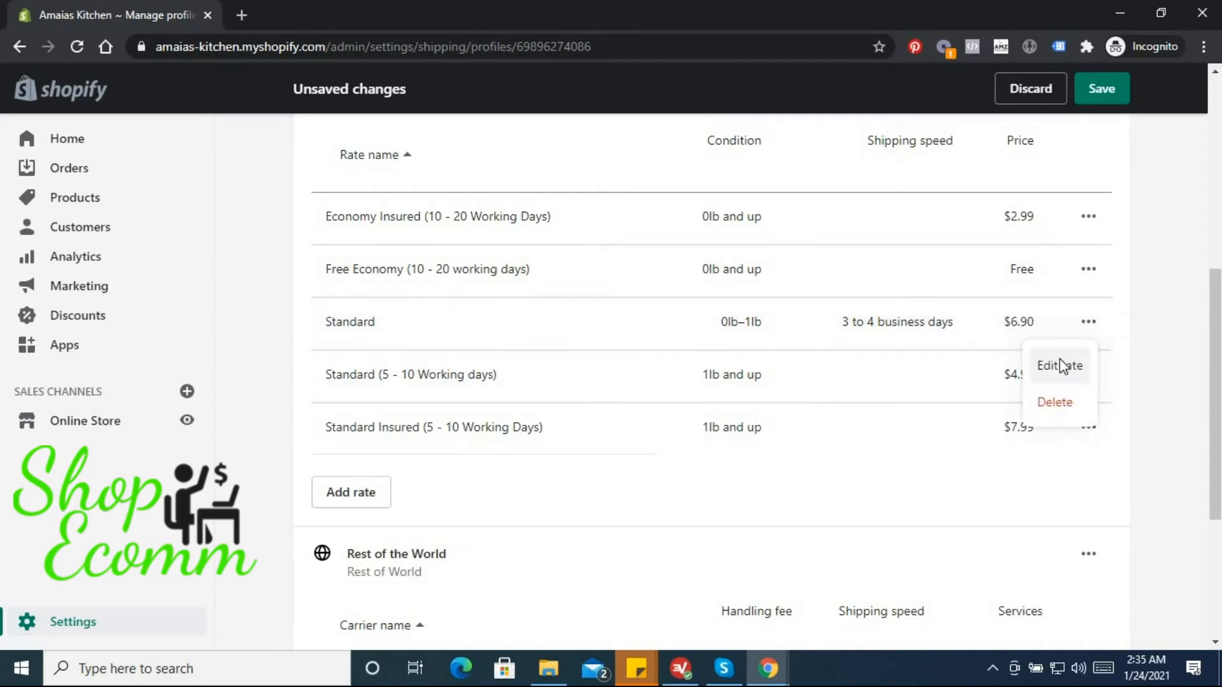
left_click(1060, 365)
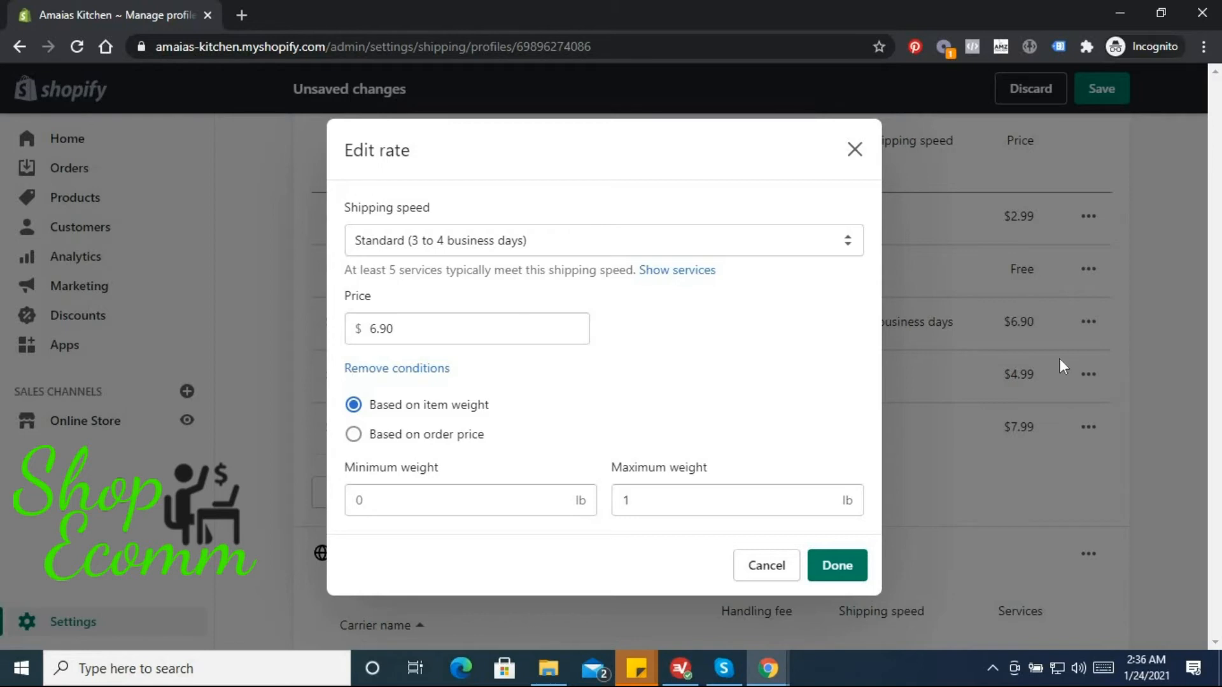
mouse_move(696, 218)
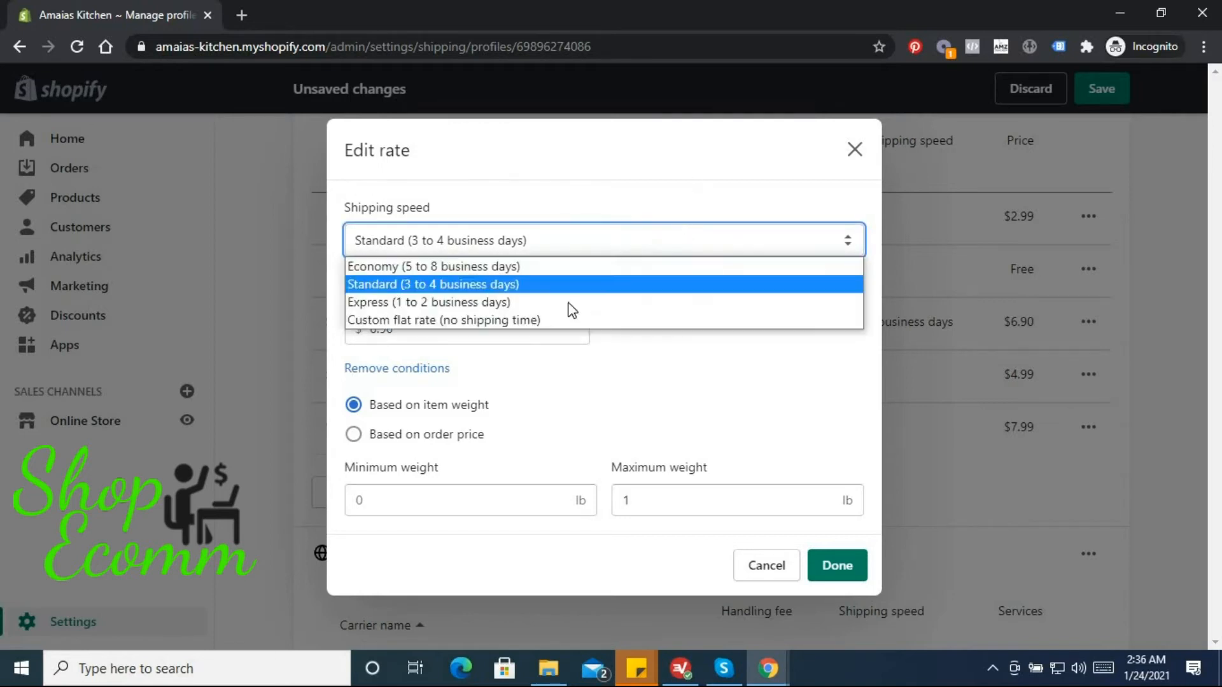
left_click(444, 320)
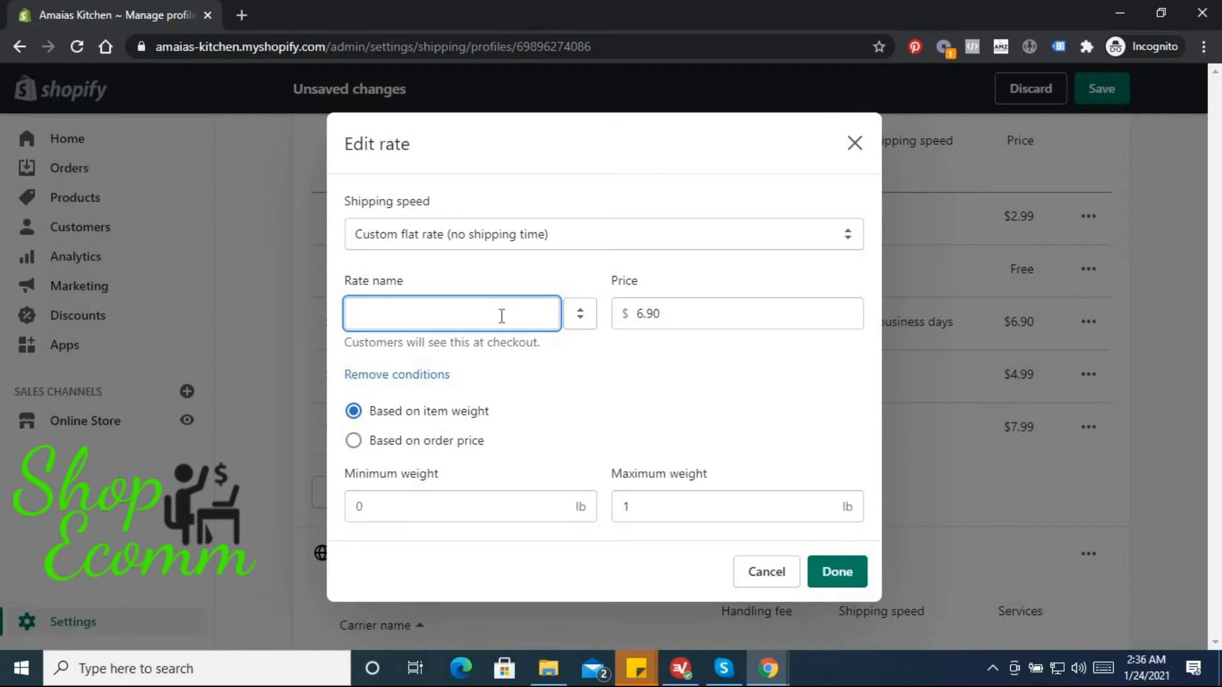
Name the rate 'Express (3 - 5 Working Days)' and price it at $14.99.
type("Ex")
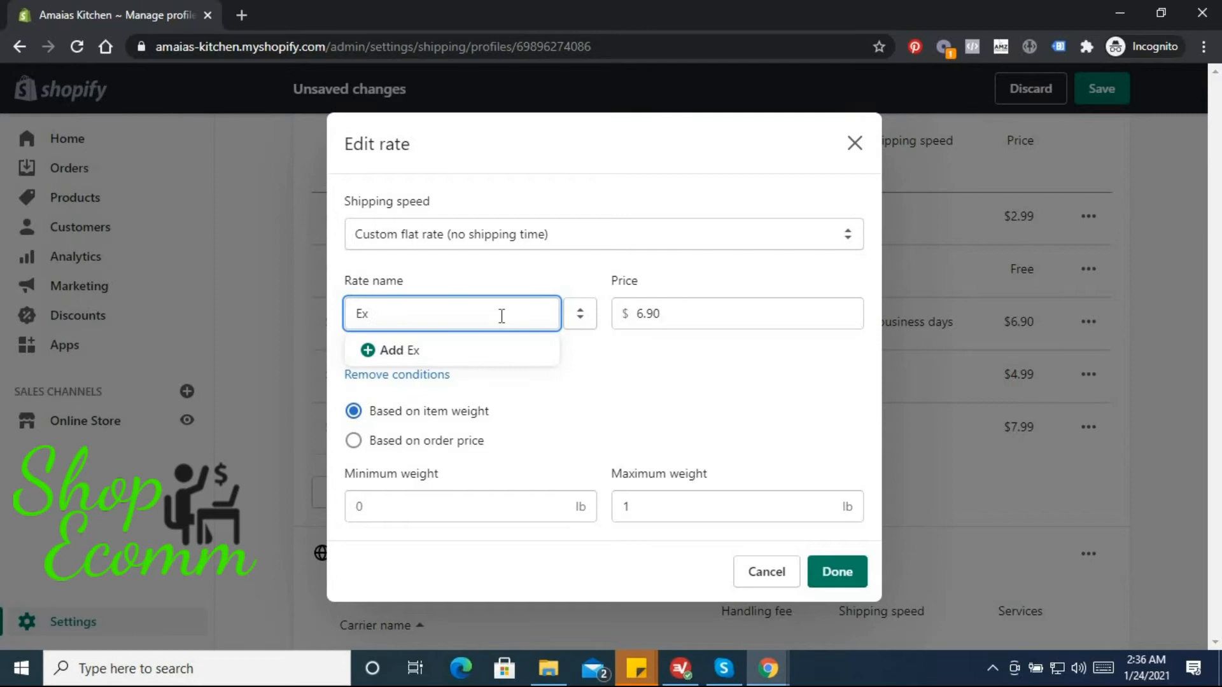
type("press")
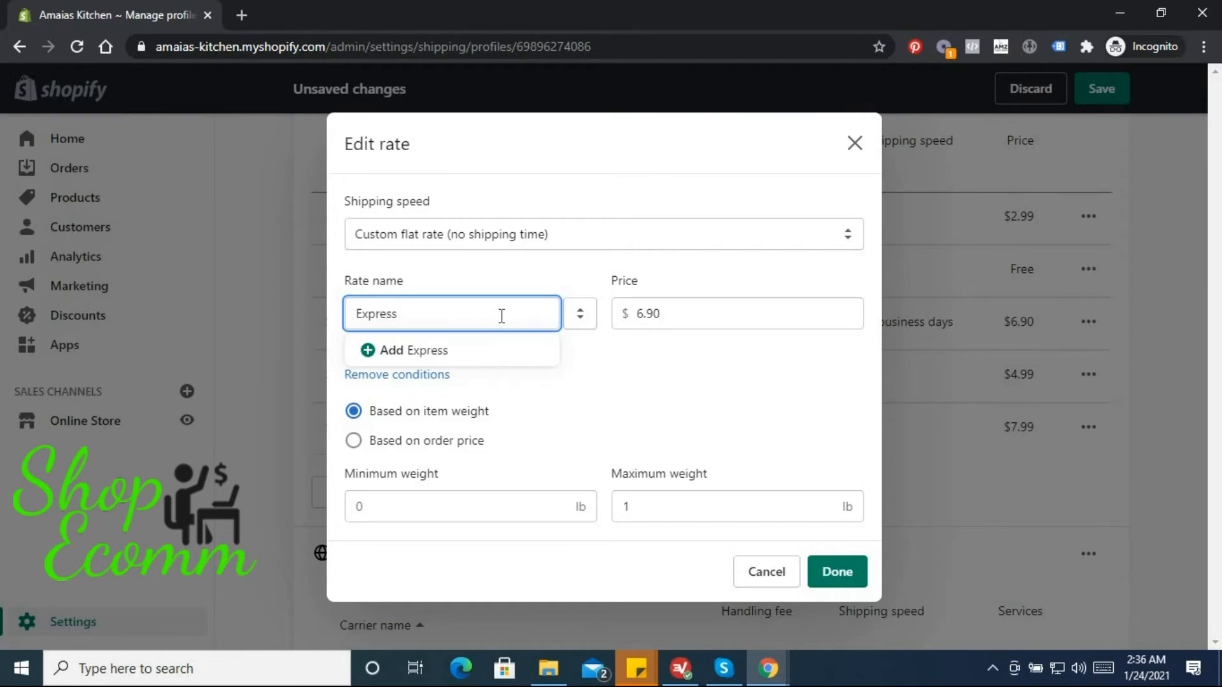
type("(")
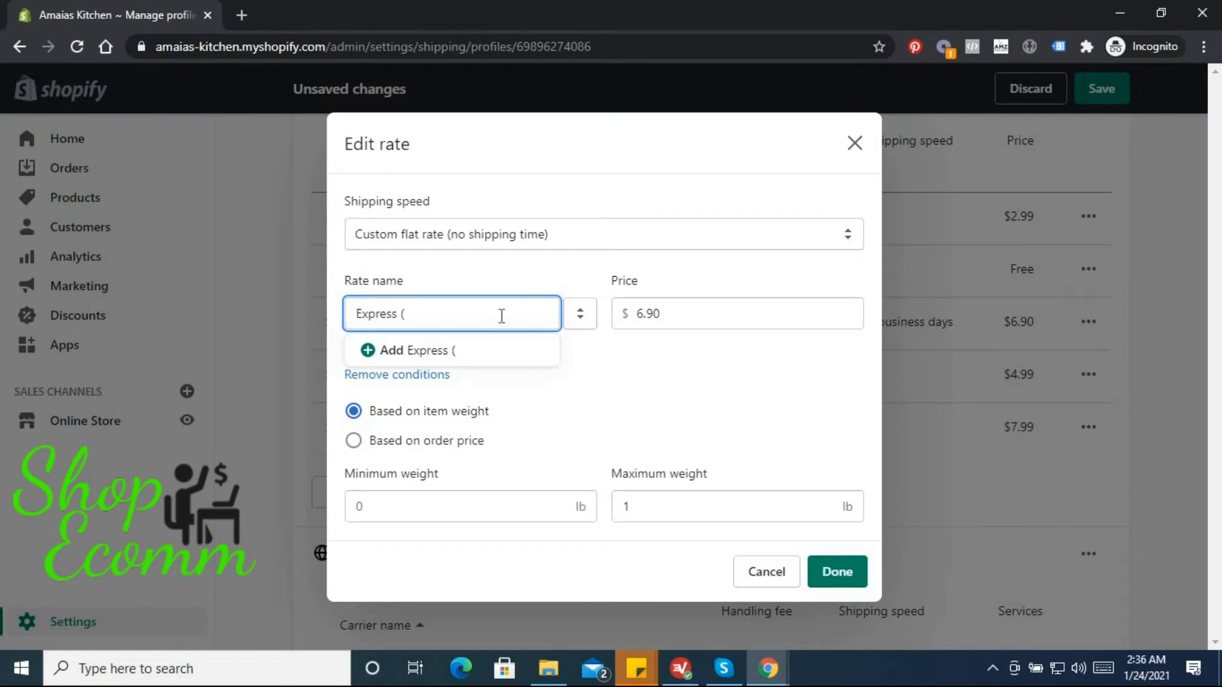
type("3 -")
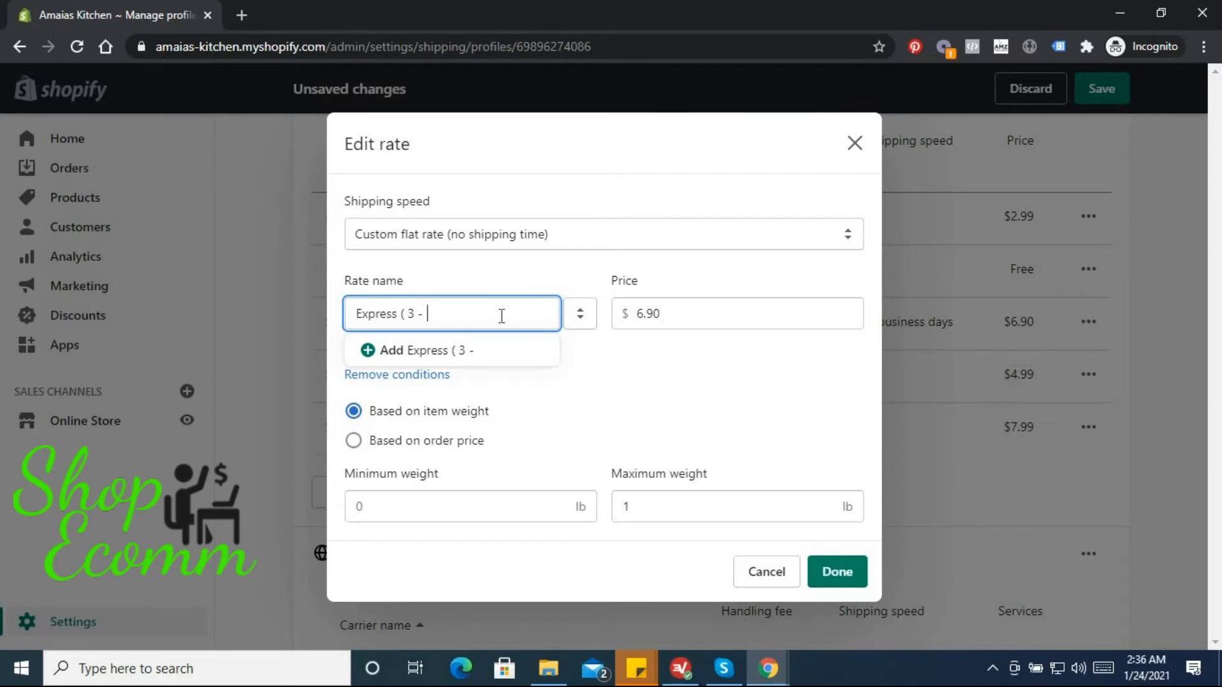
type("5 W")
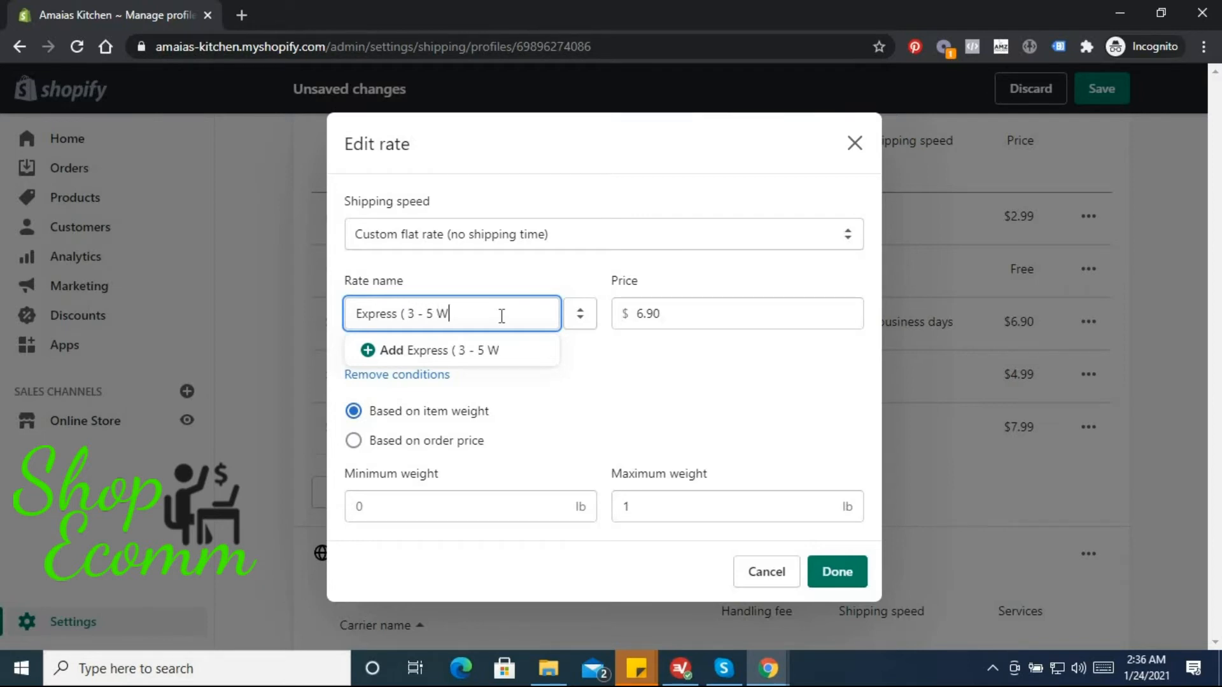
type("orking Days")
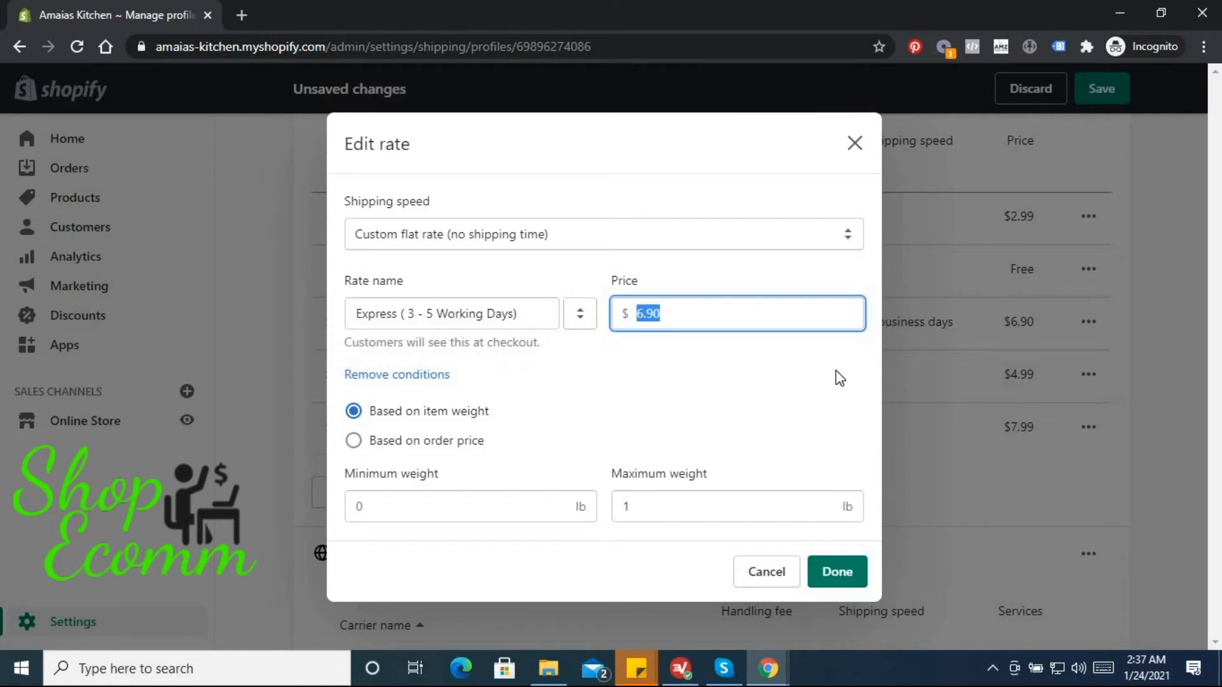
type("14.99")
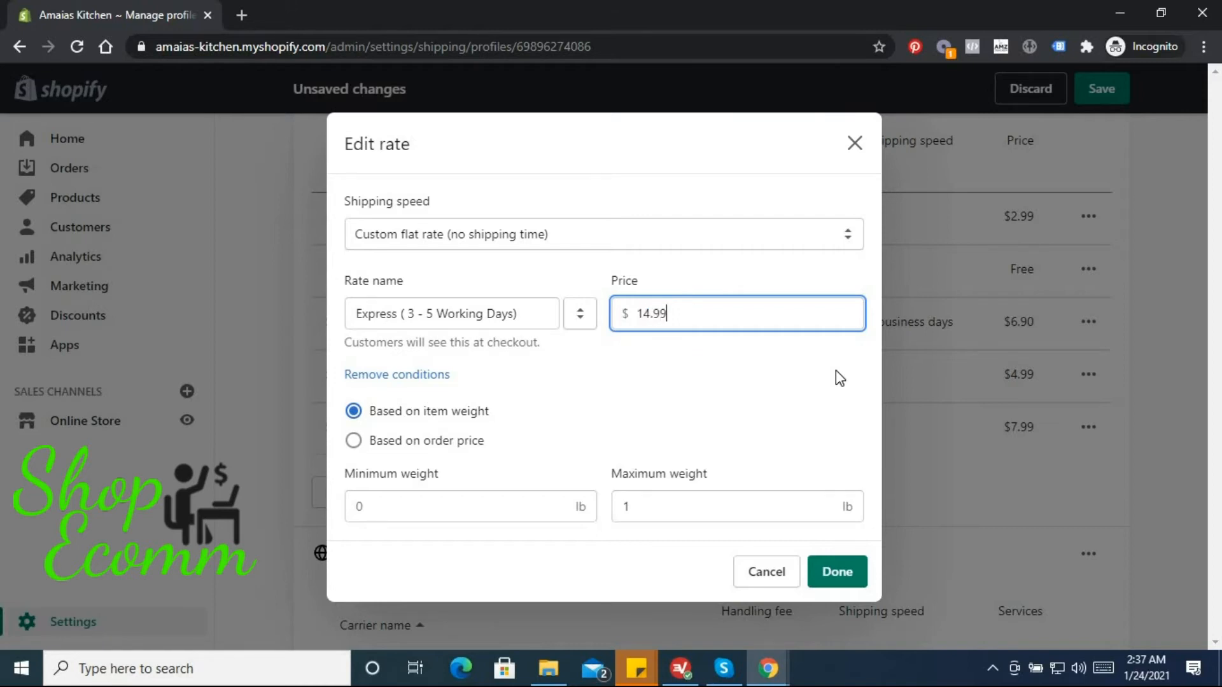
Set minimum weight to 2 lb with no maximum, and confirm the rate.
left_click(468, 506)
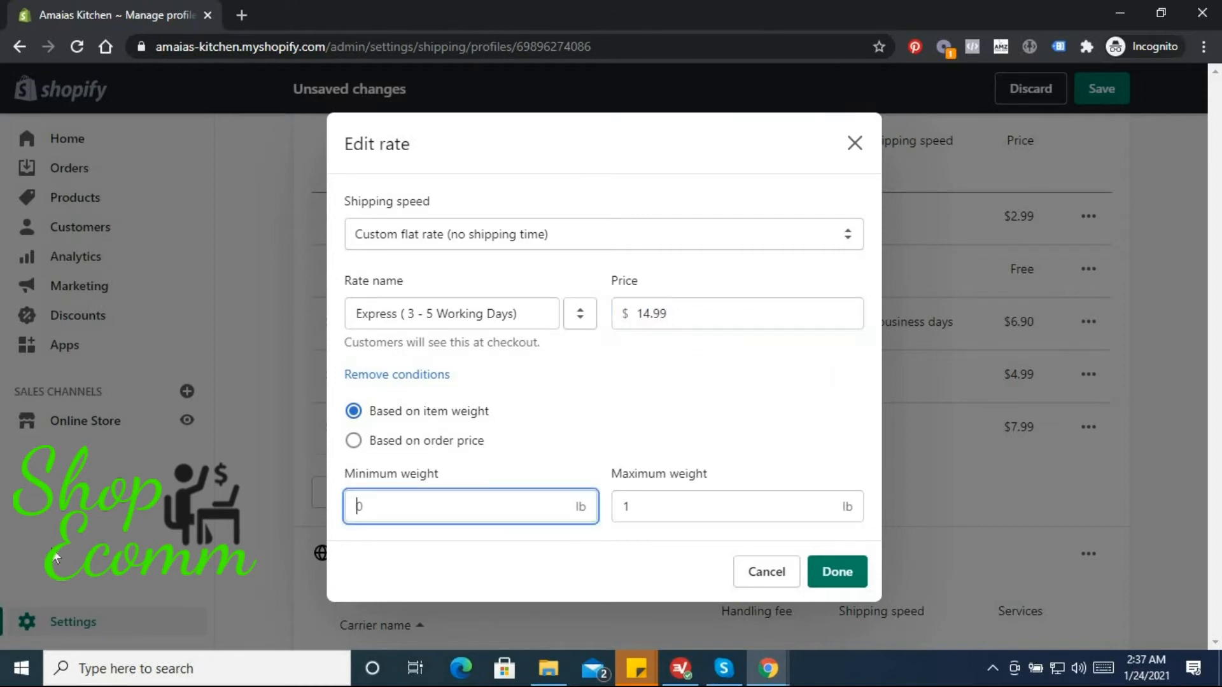
type("2")
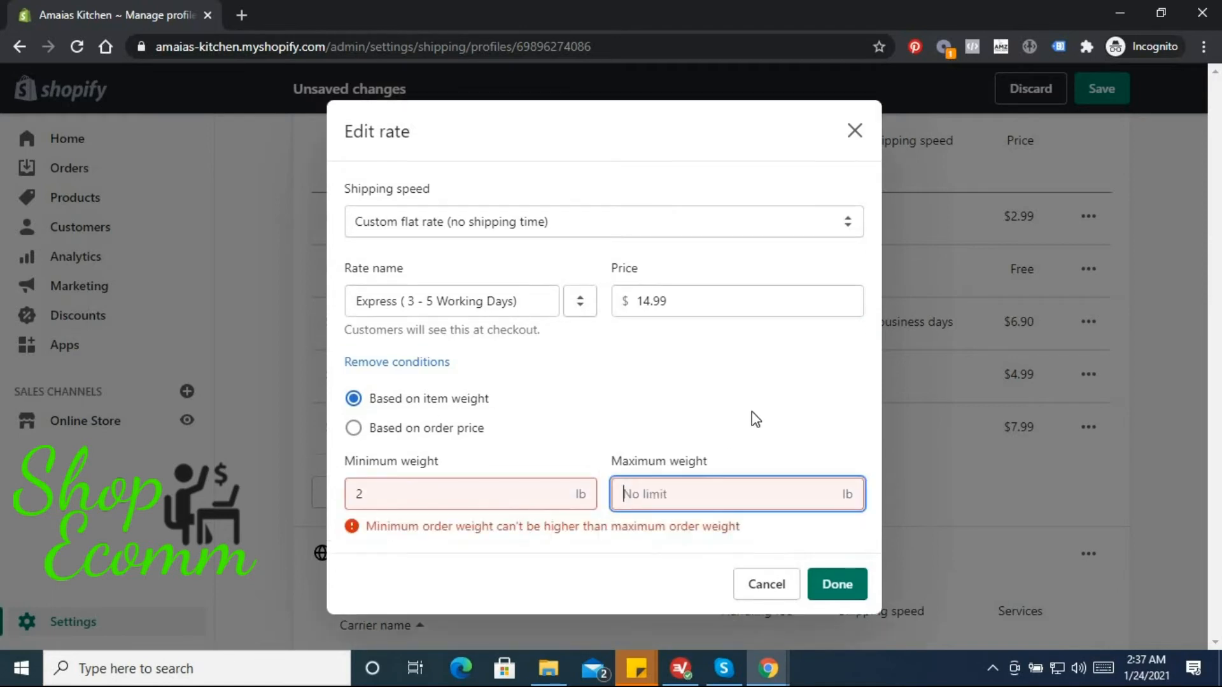
left_click(448, 506)
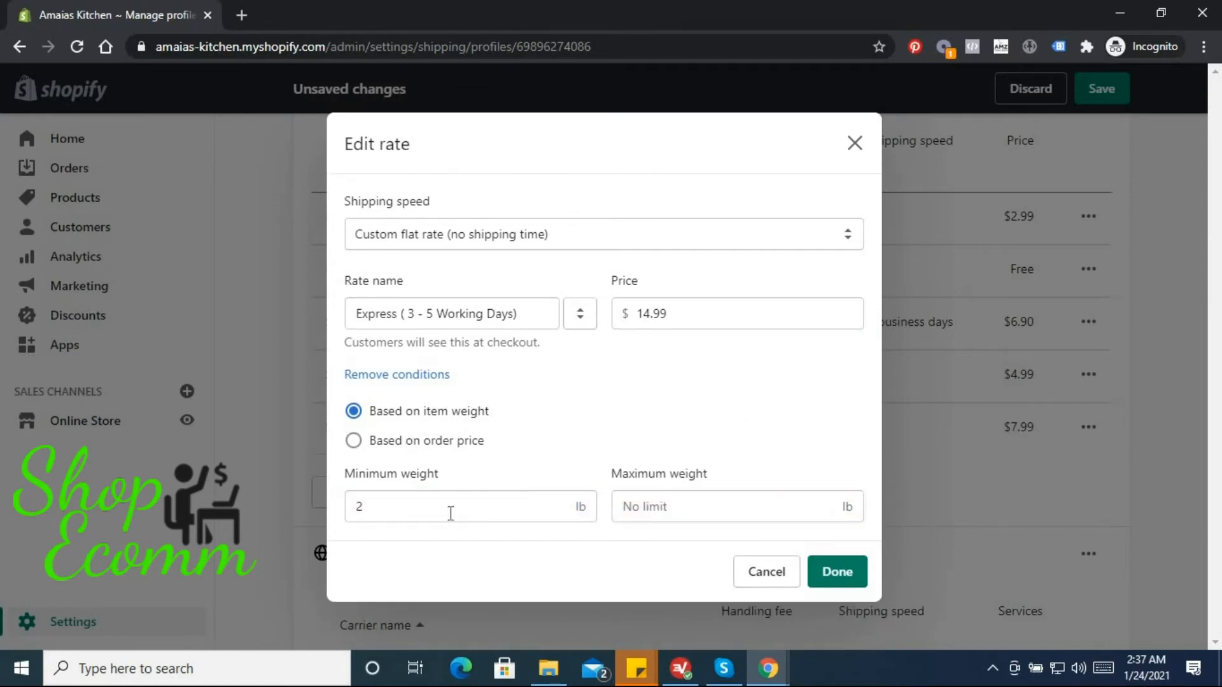
mouse_move(662, 496)
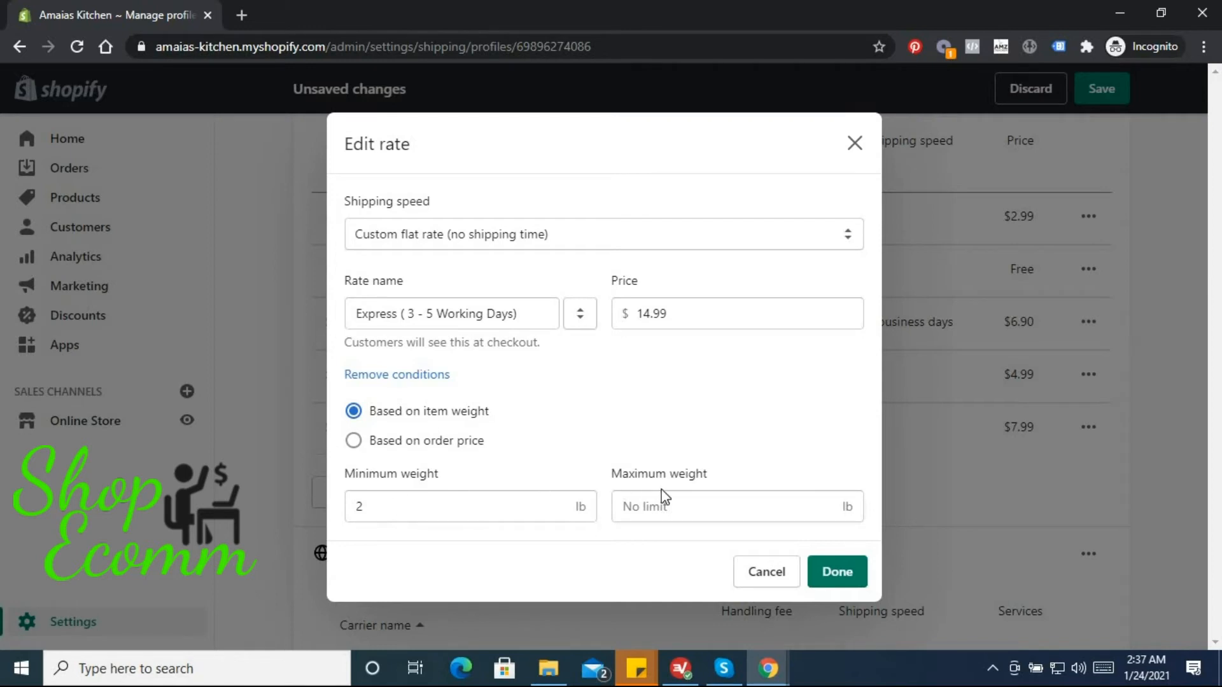
mouse_move(837, 572)
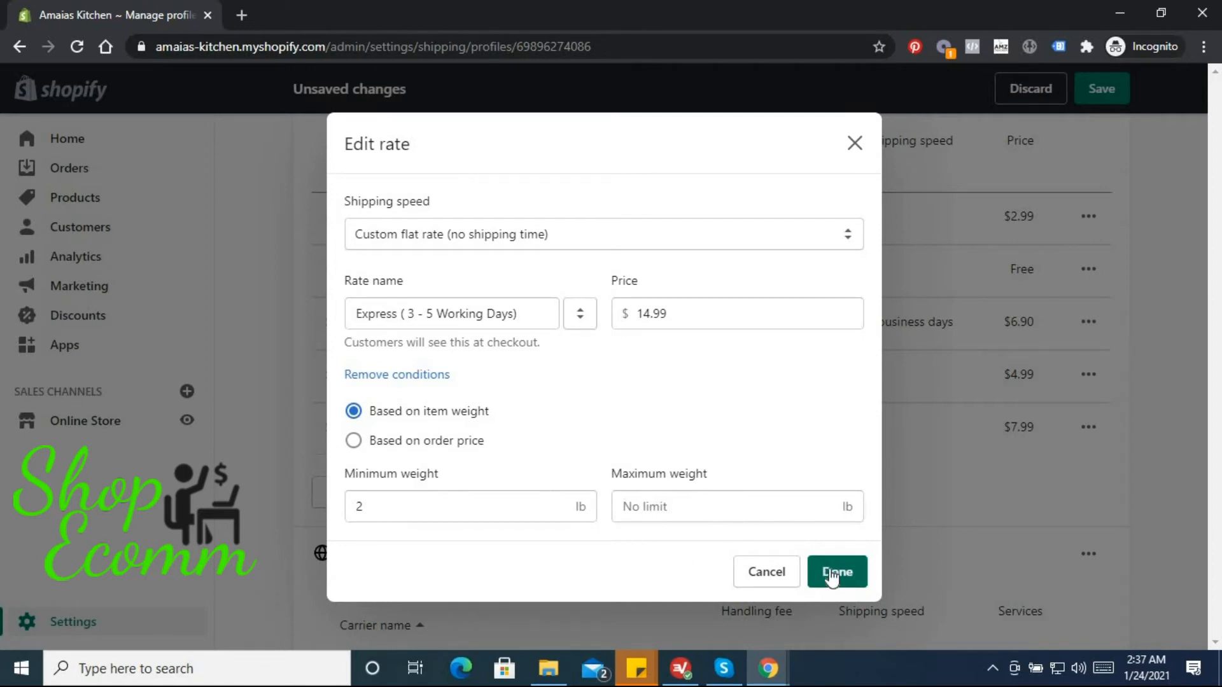
left_click(836, 572)
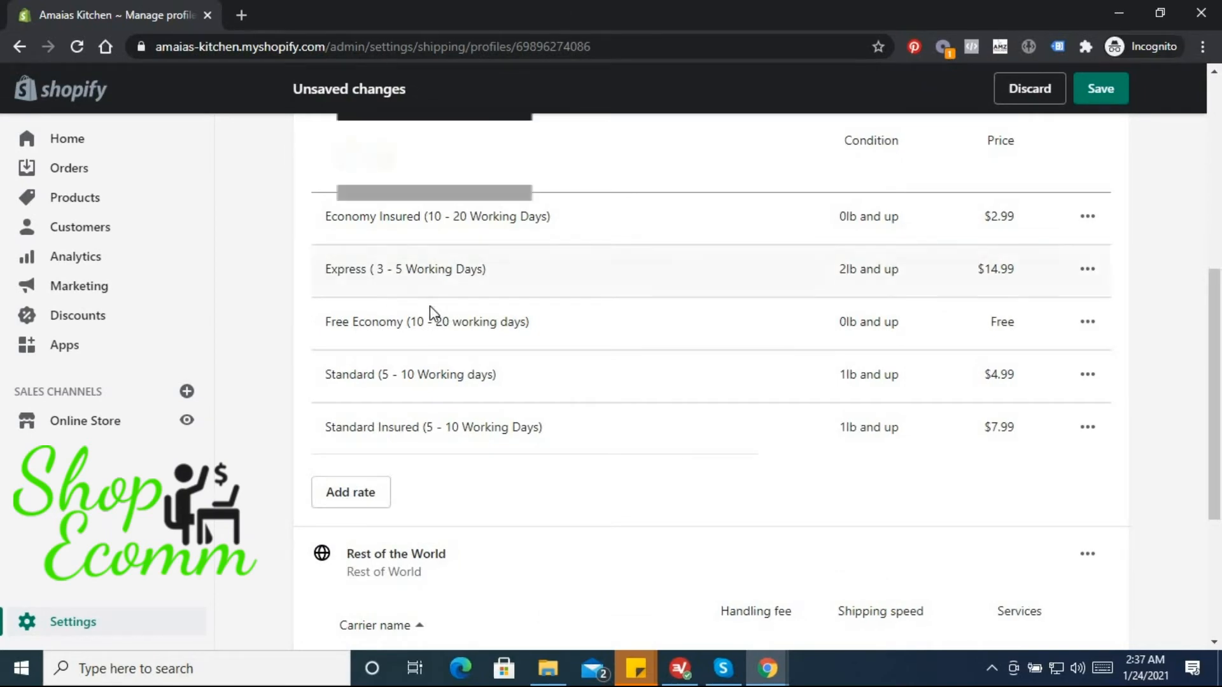
scroll("up", 3)
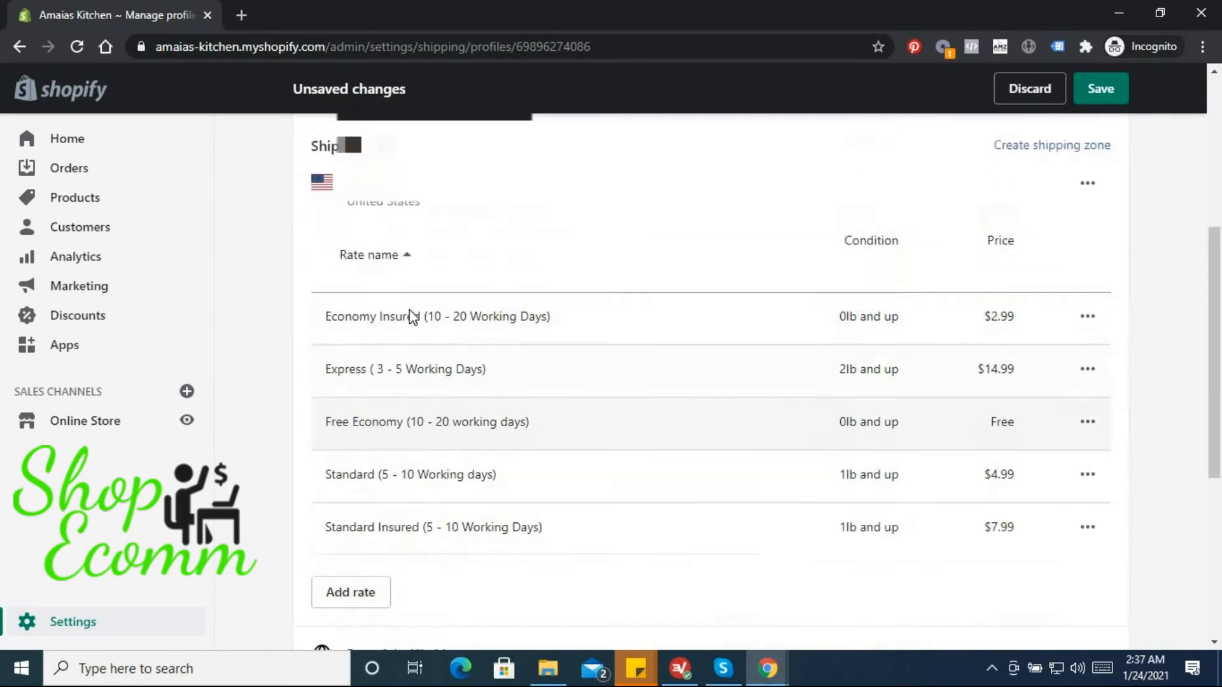
scroll("down", 3)
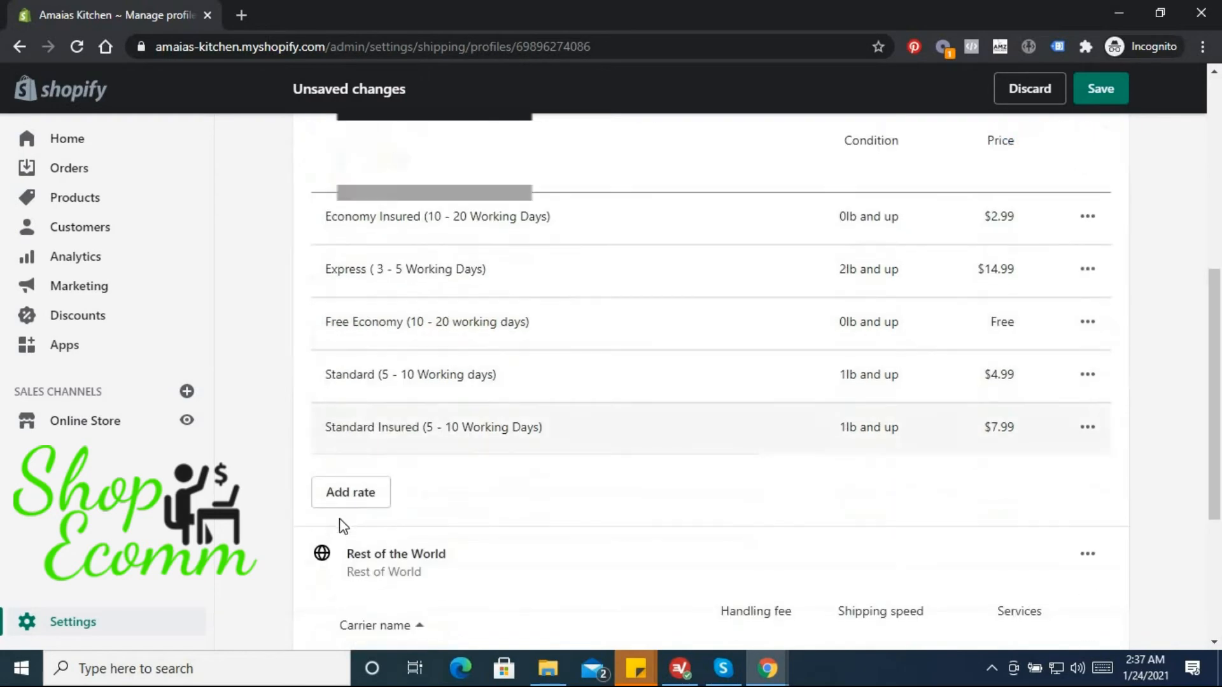
Add a new Domestic custom flat rate named Express Insured, priced $16.99.
left_click(350, 492)
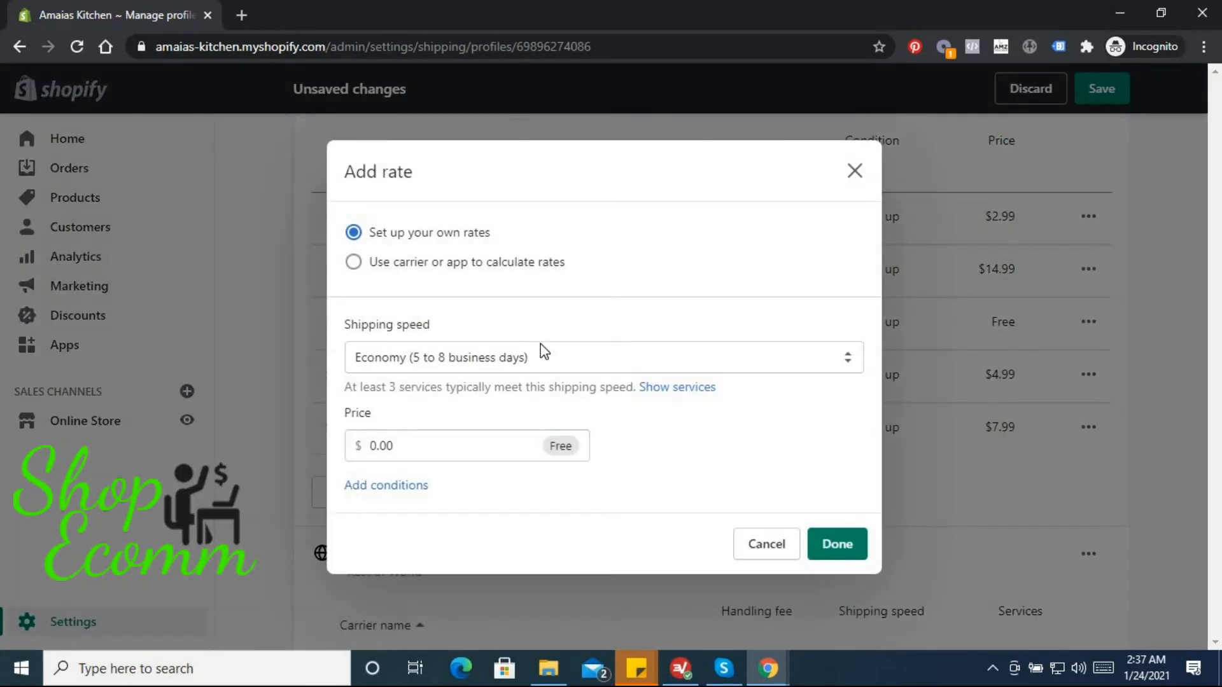
left_click(602, 357)
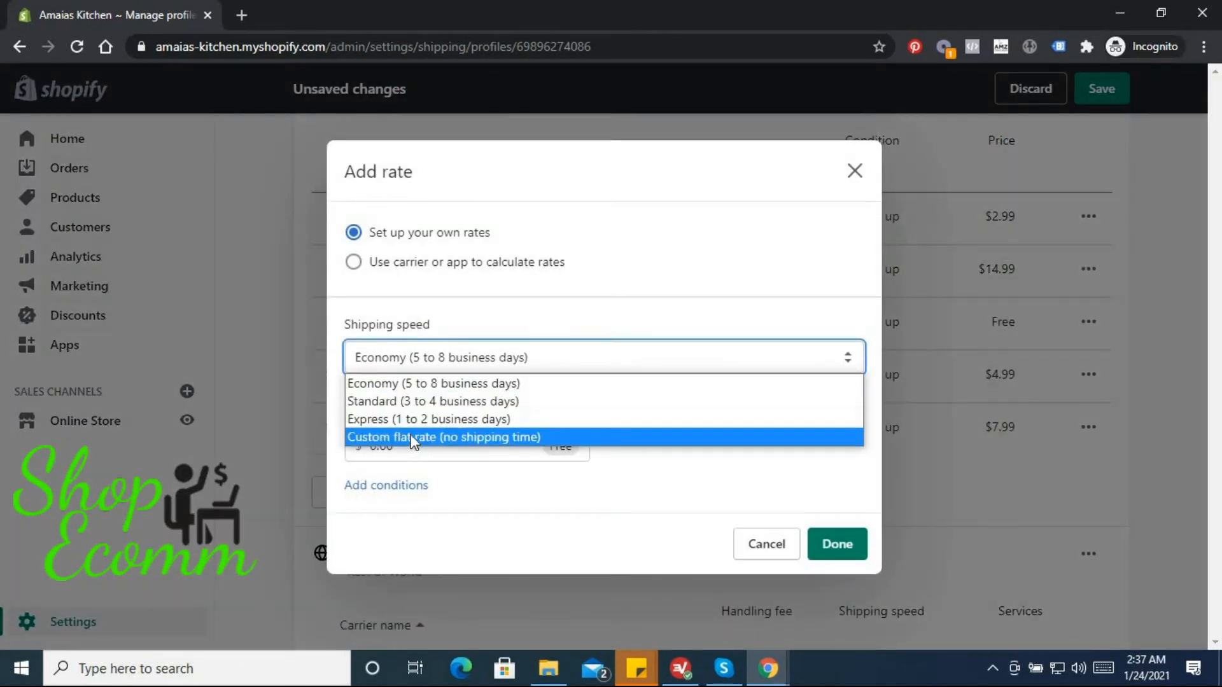
left_click(444, 437)
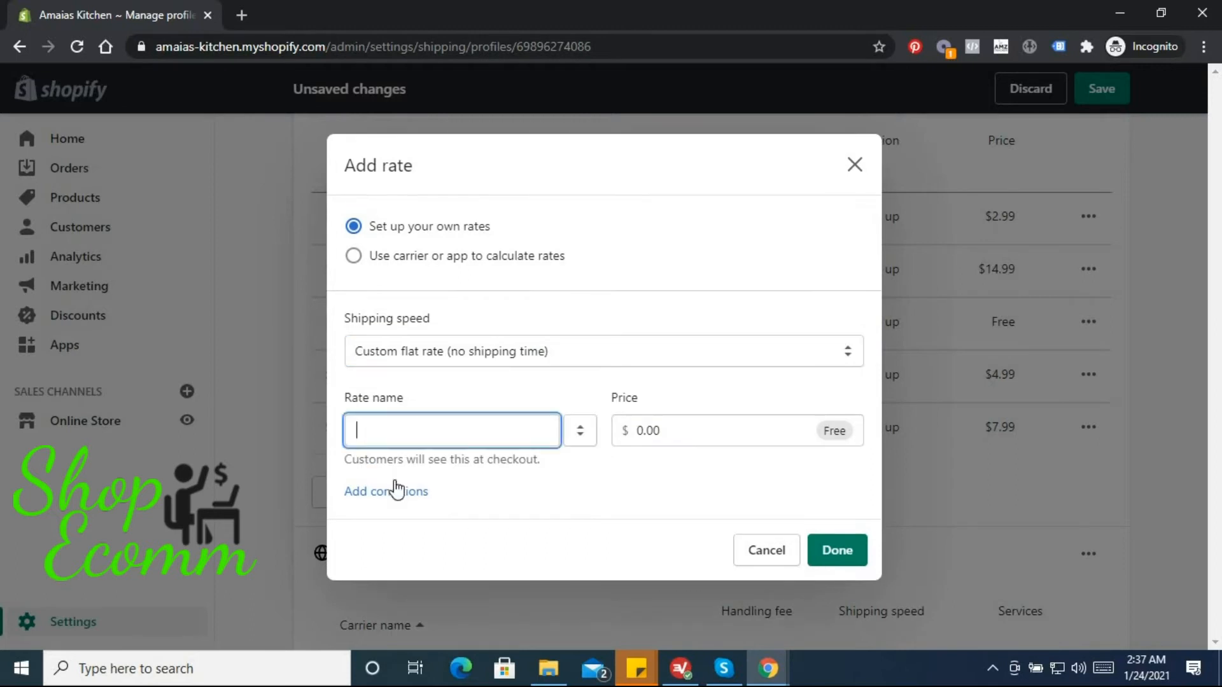
type("Express I")
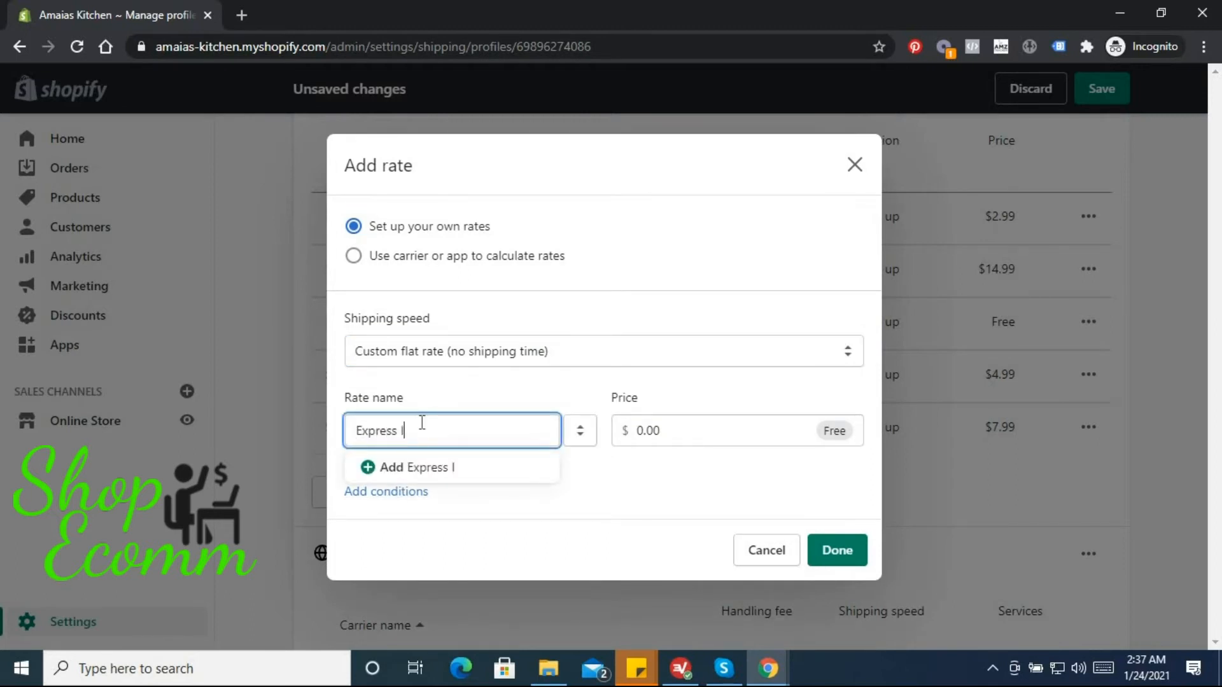
type("nsr")
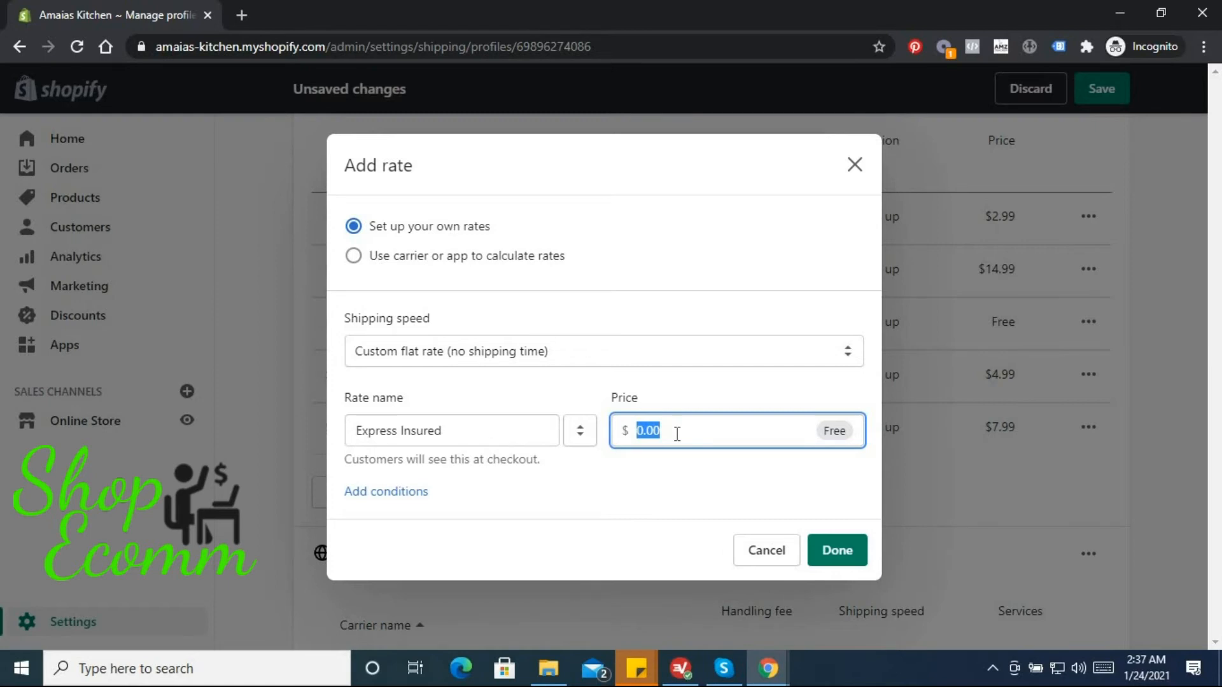
type("16")
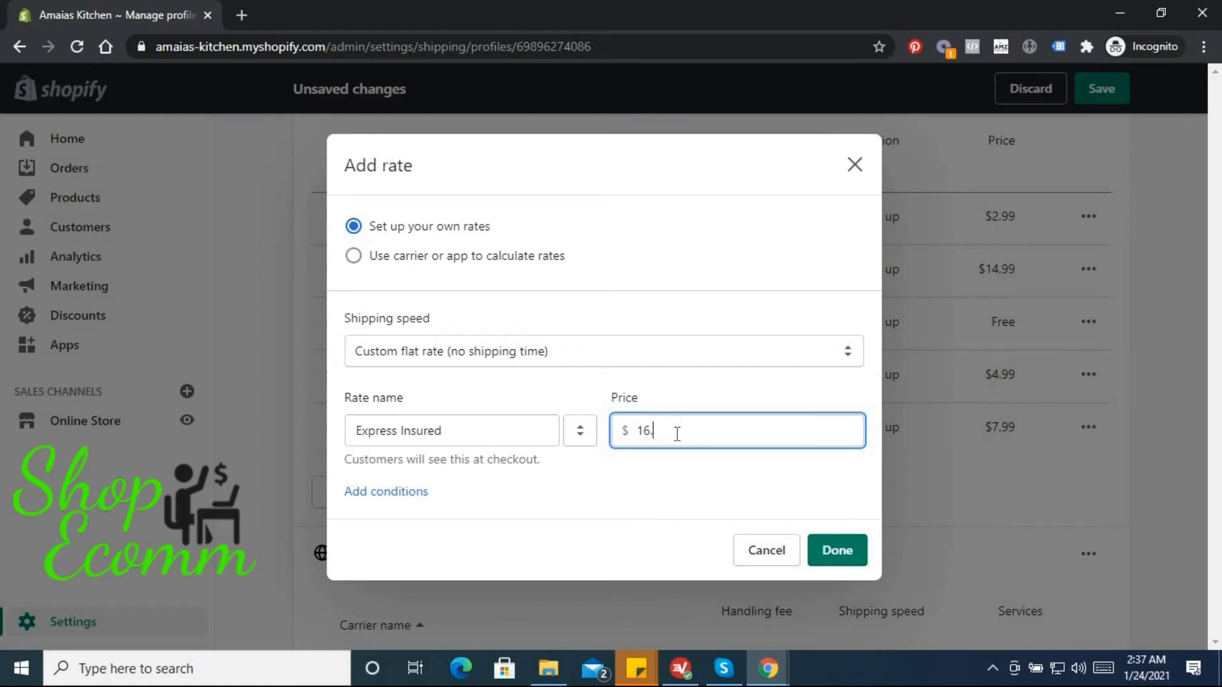
type("99")
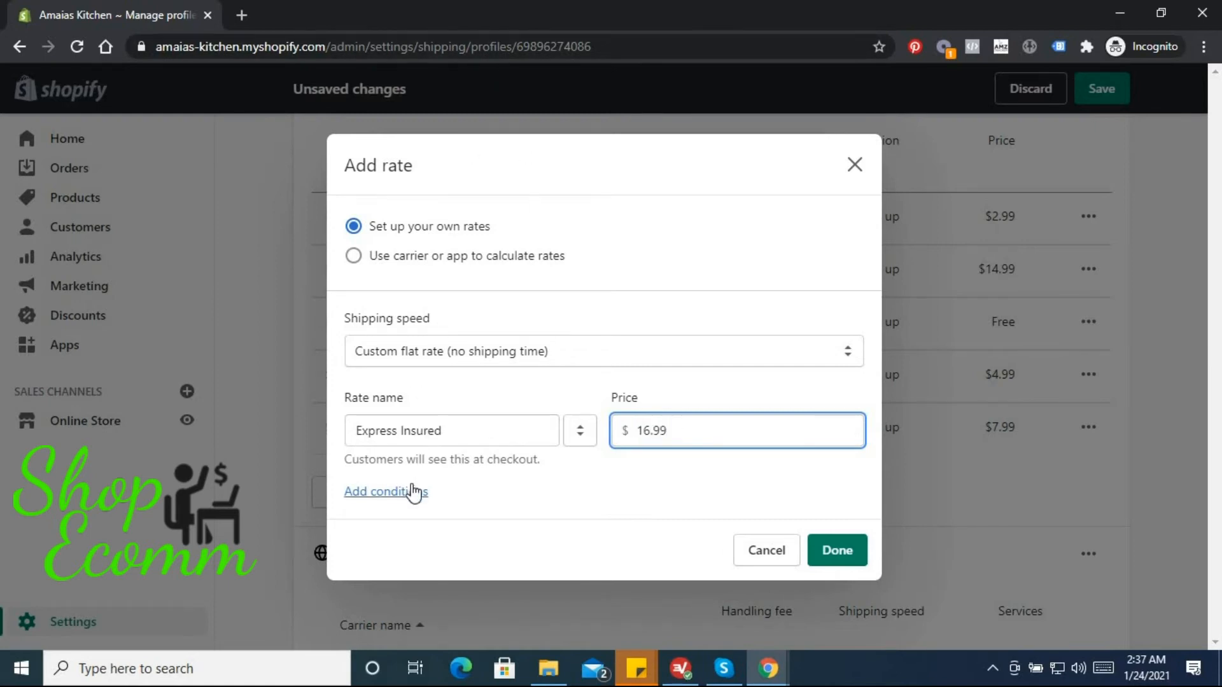
Add a 2 lb minimum weight condition, complete the name '(3 - 5 Working Days)', and confirm.
left_click(385, 492)
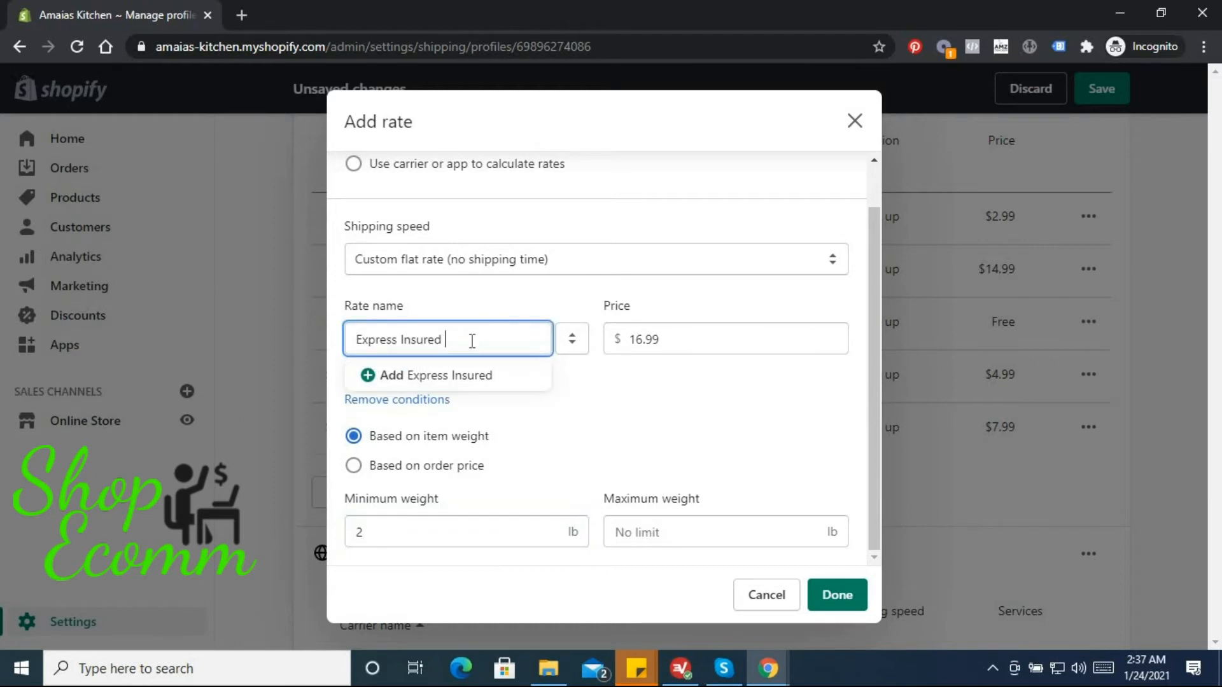
type("(")
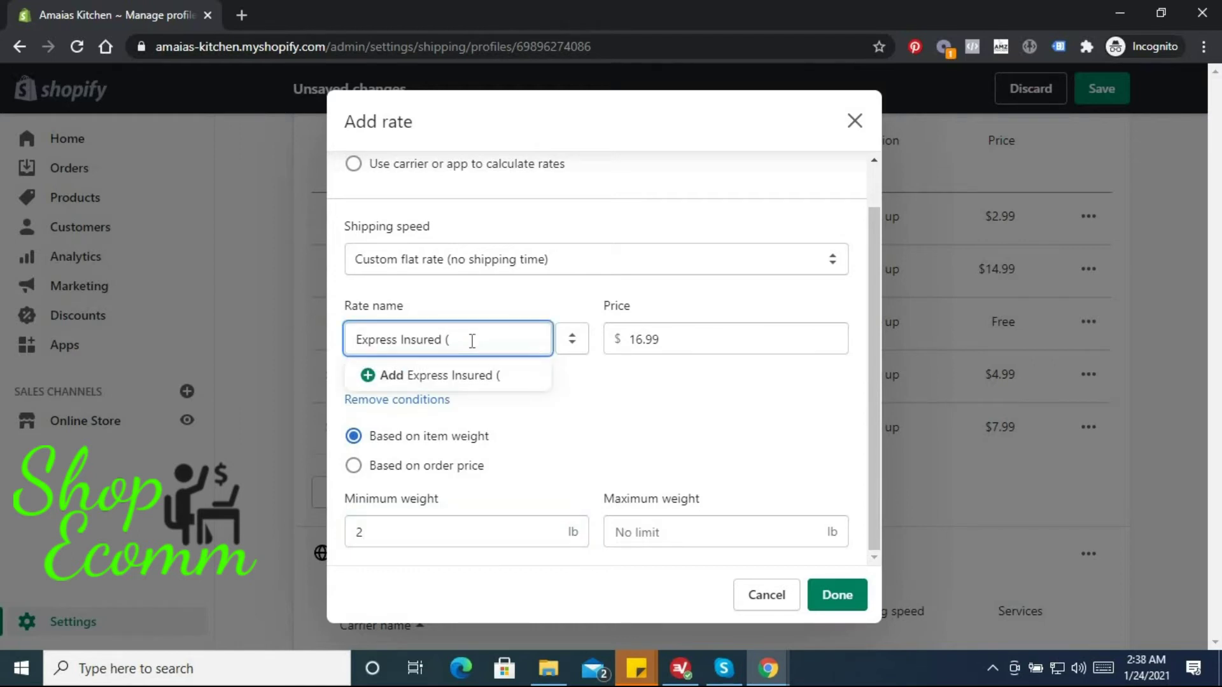
type("3 -")
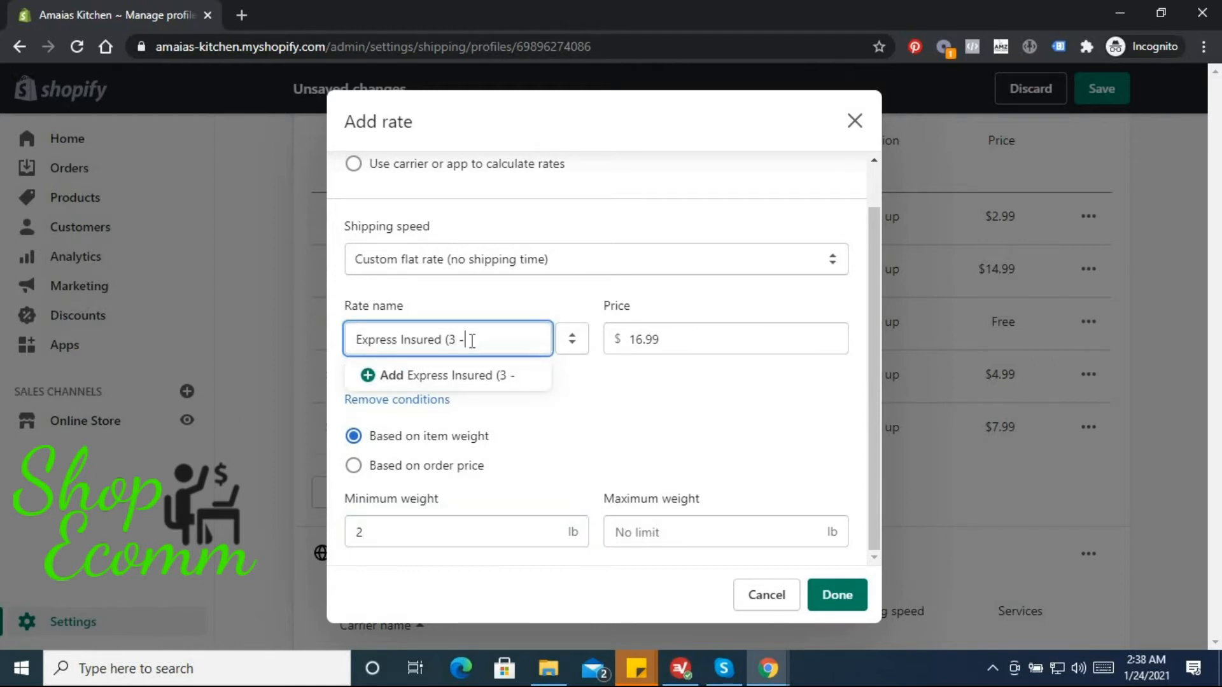
type("5")
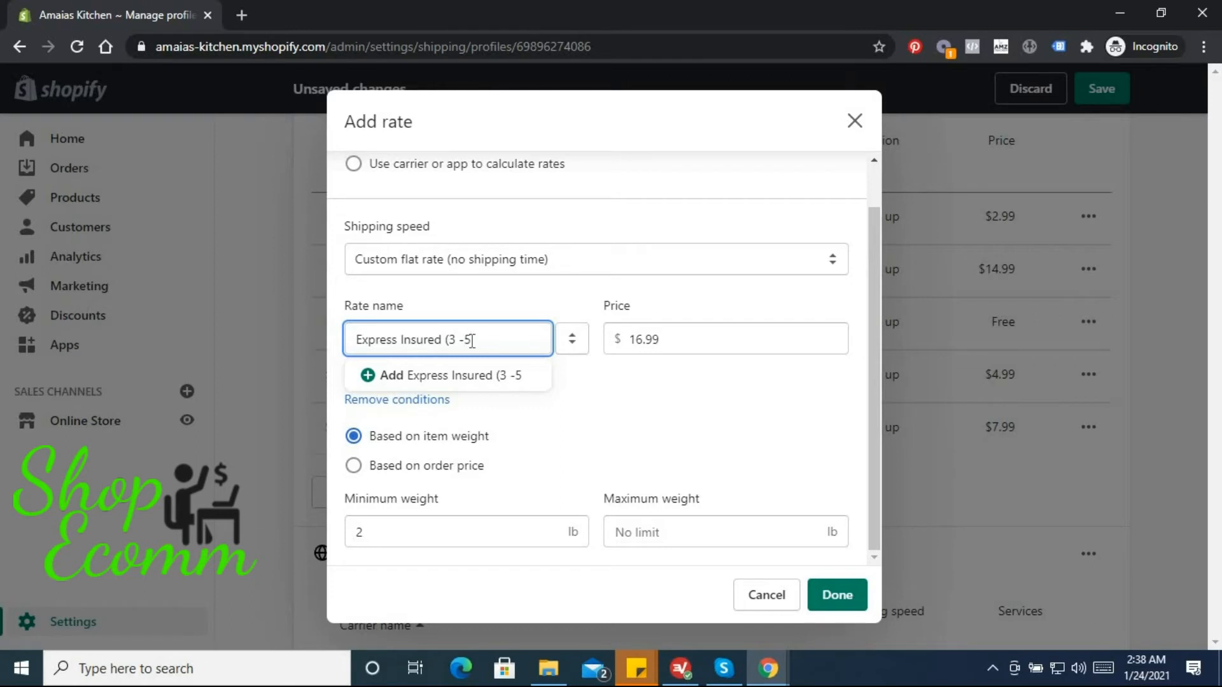
type("W")
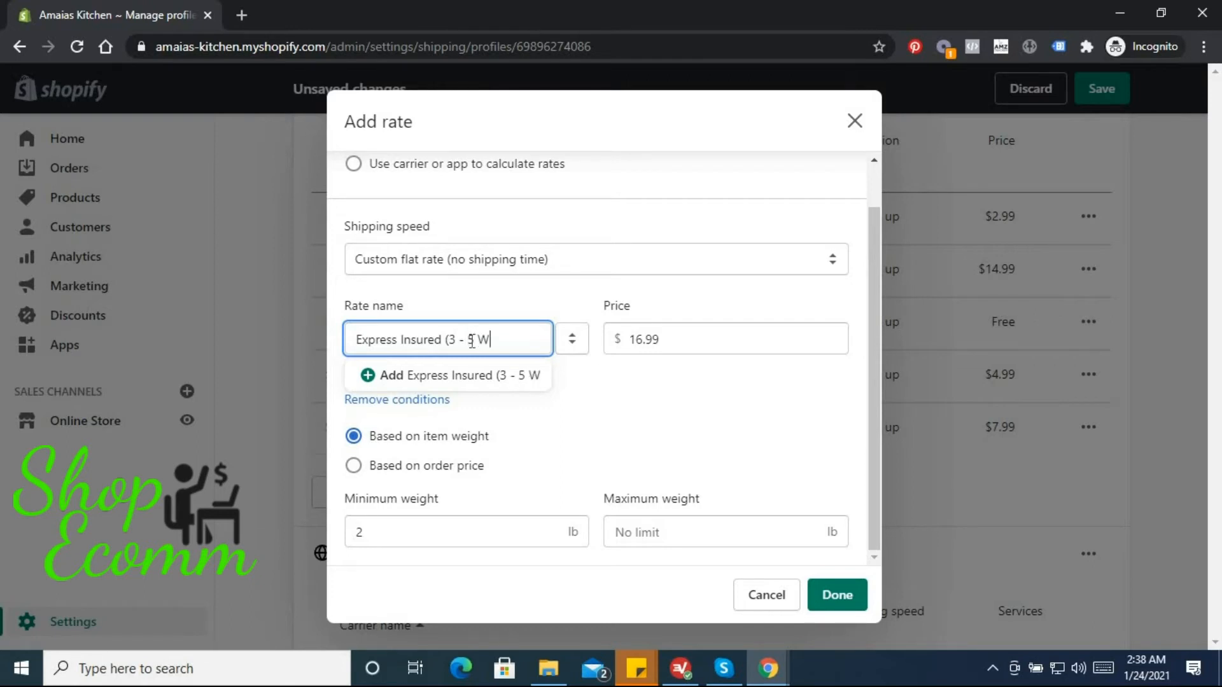
type("orking")
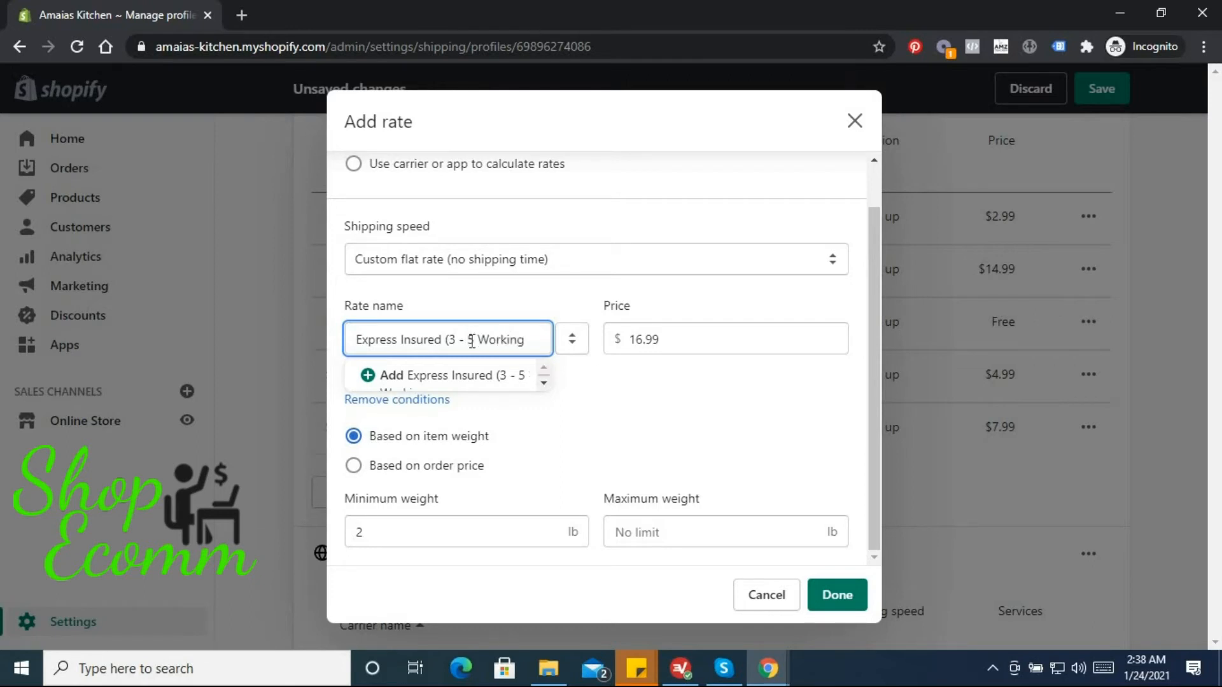
type("Days")
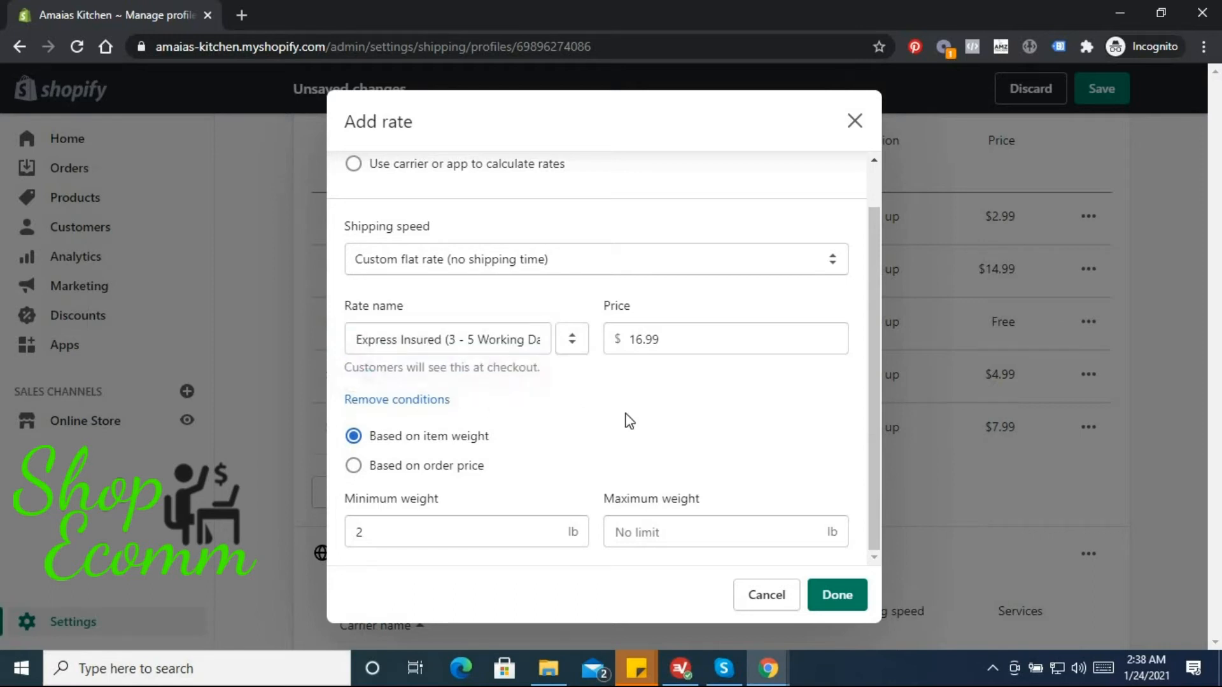
scroll("up", 3)
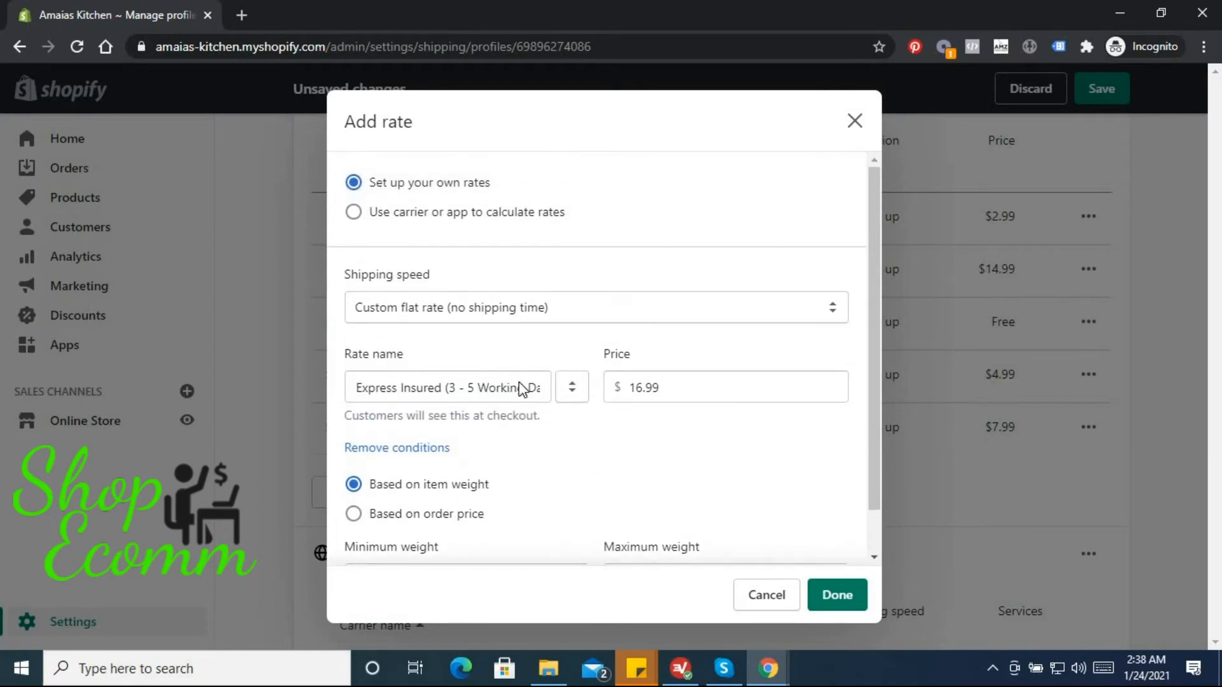
left_click(836, 594)
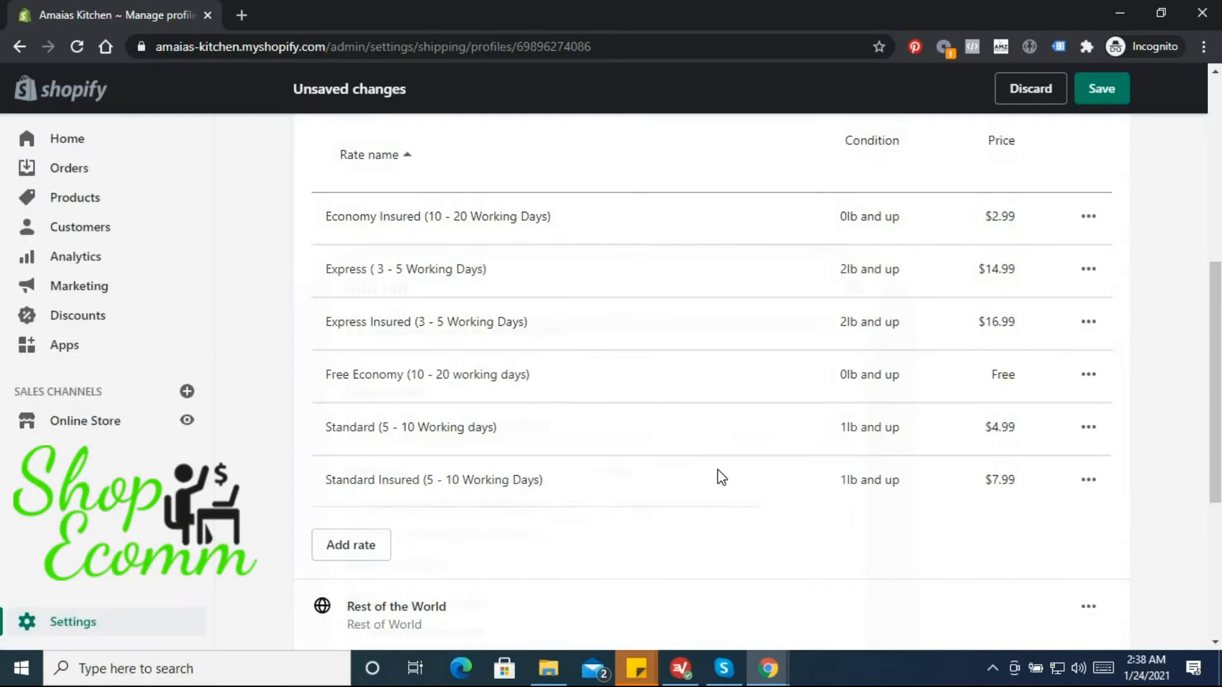
scroll("up", 3)
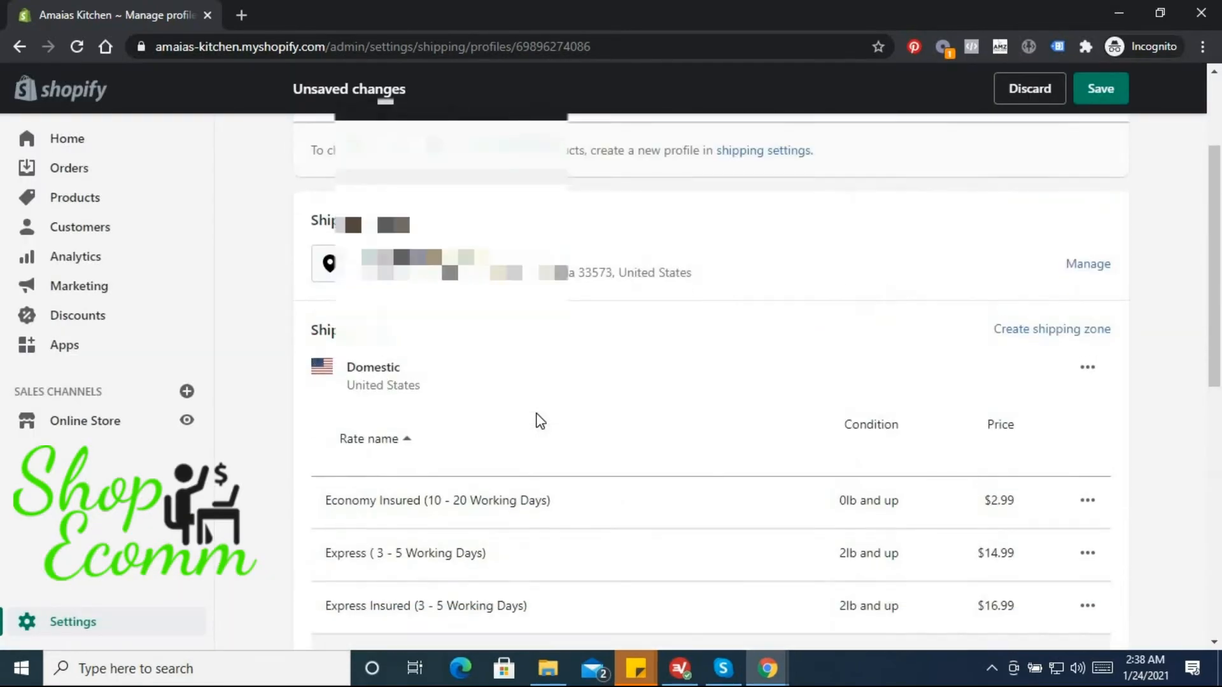
scroll("up", 3)
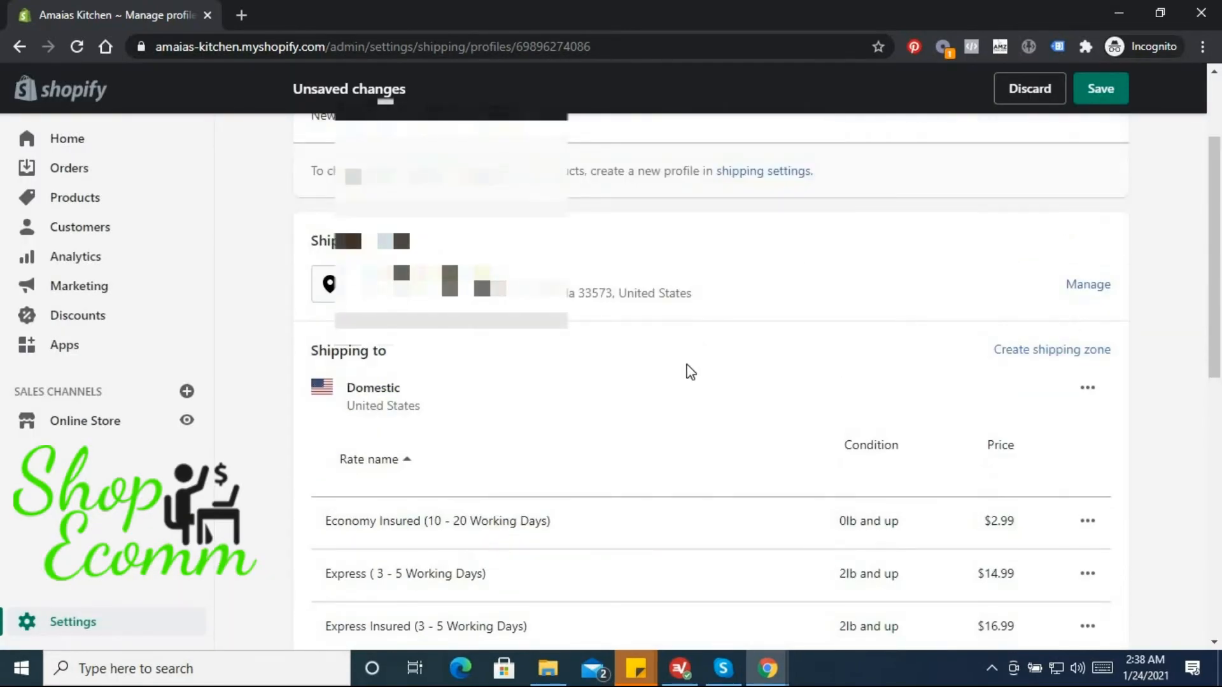
scroll("down", 3)
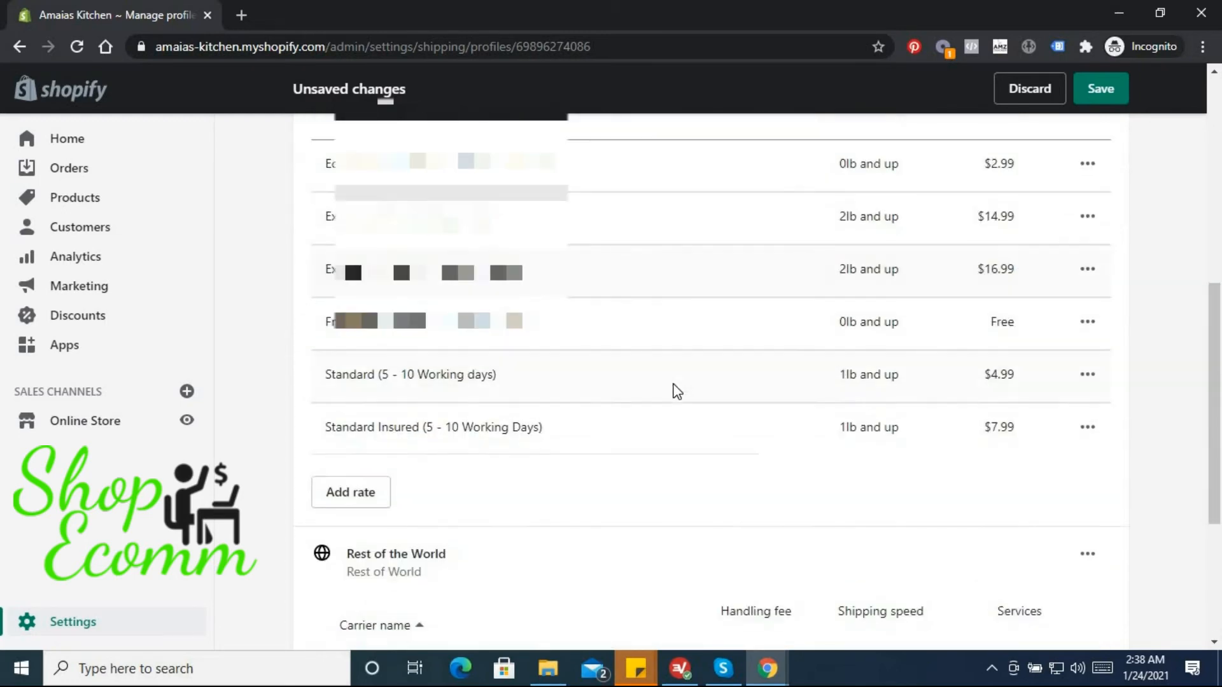
scroll("up", 3)
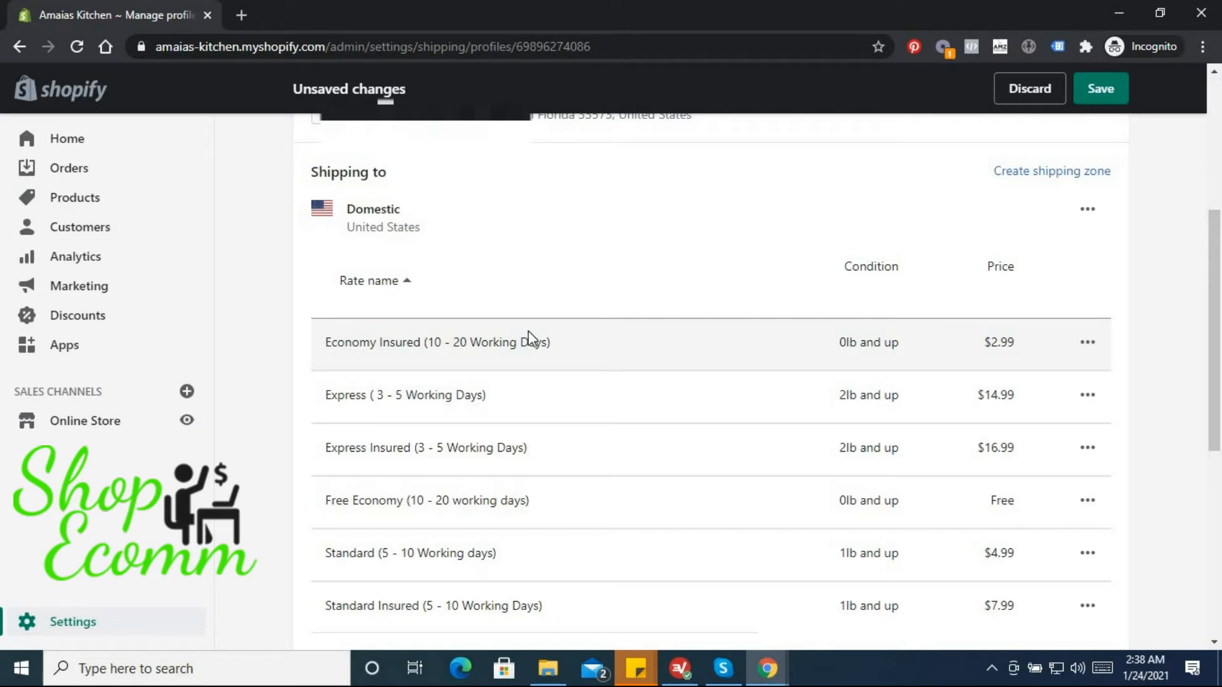
scroll("down", 3)
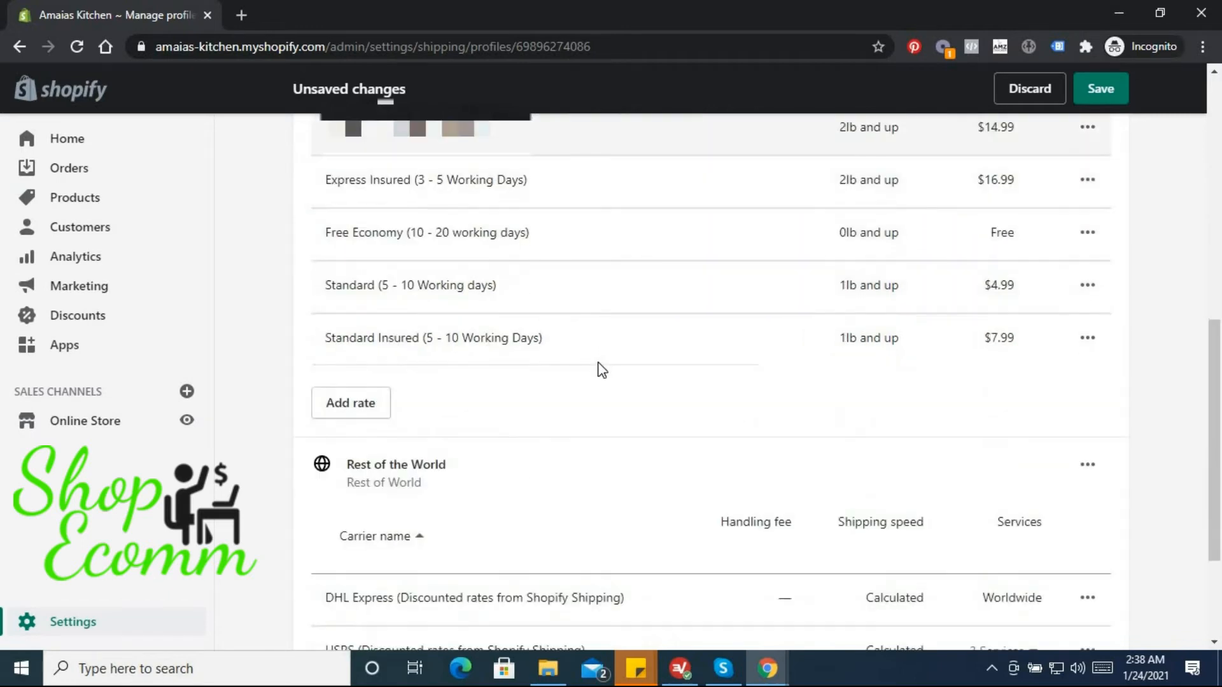
scroll("down", 3)
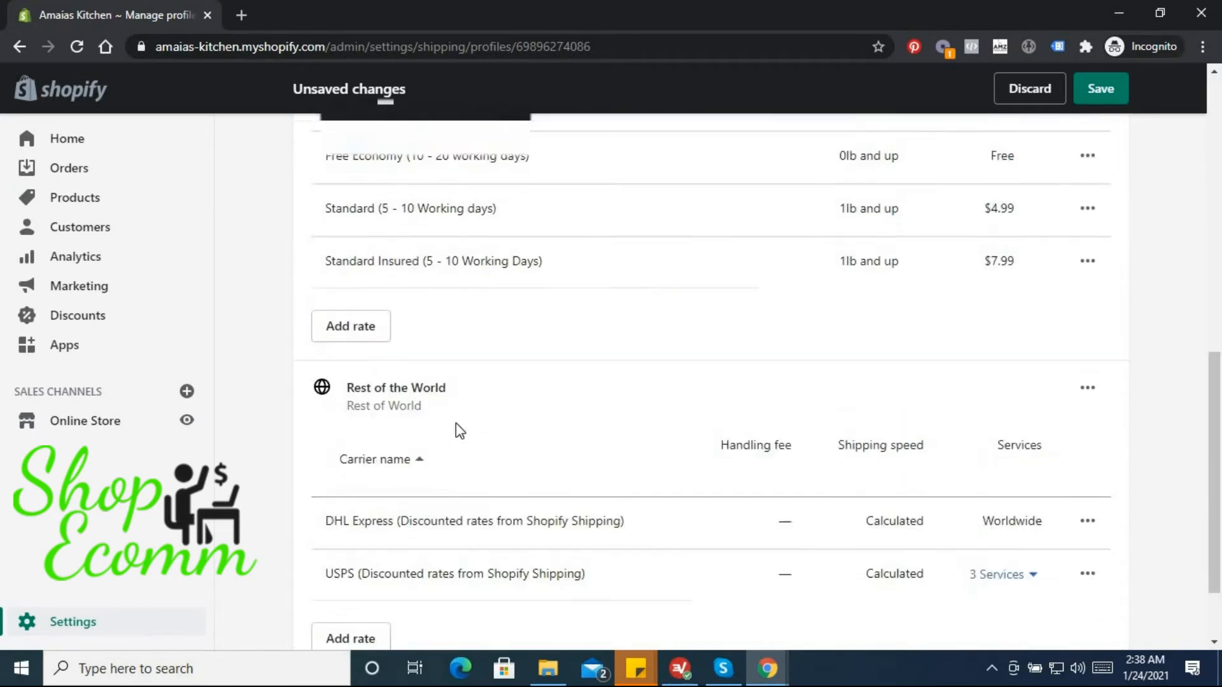
scroll("up", 3)
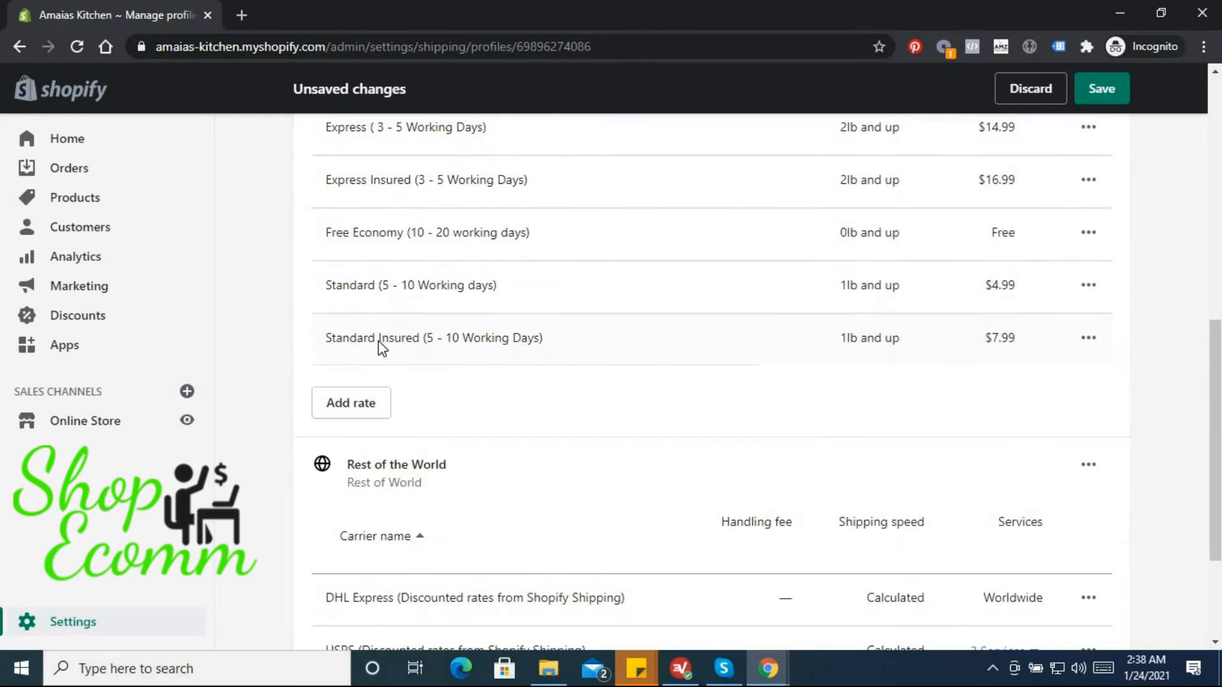
Add a Domestic custom flat rate named 'Special Line', correcting its spelling.
left_click(350, 403)
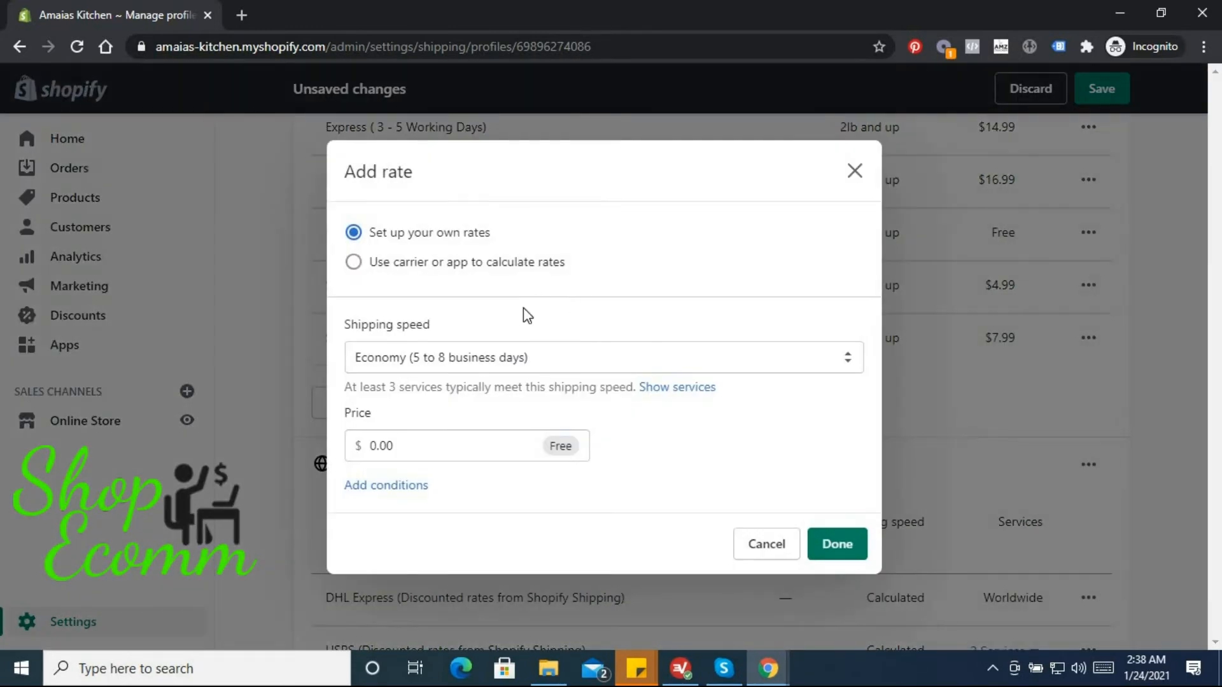
mouse_move(541, 373)
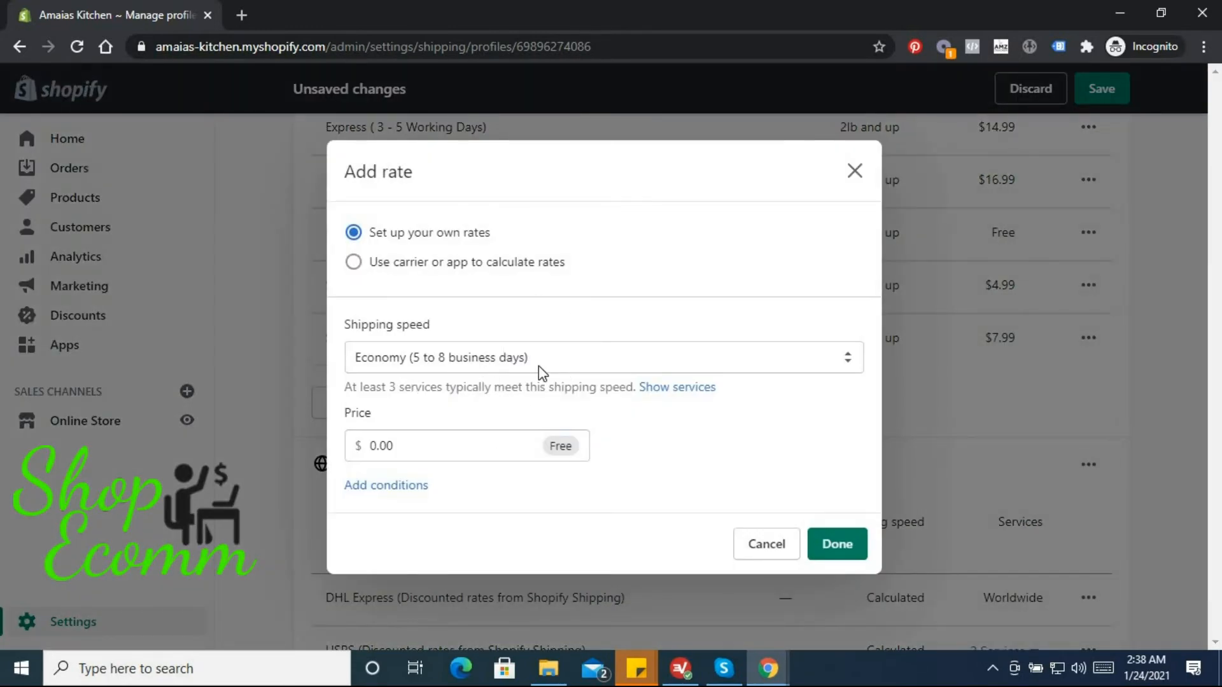
left_click(601, 357)
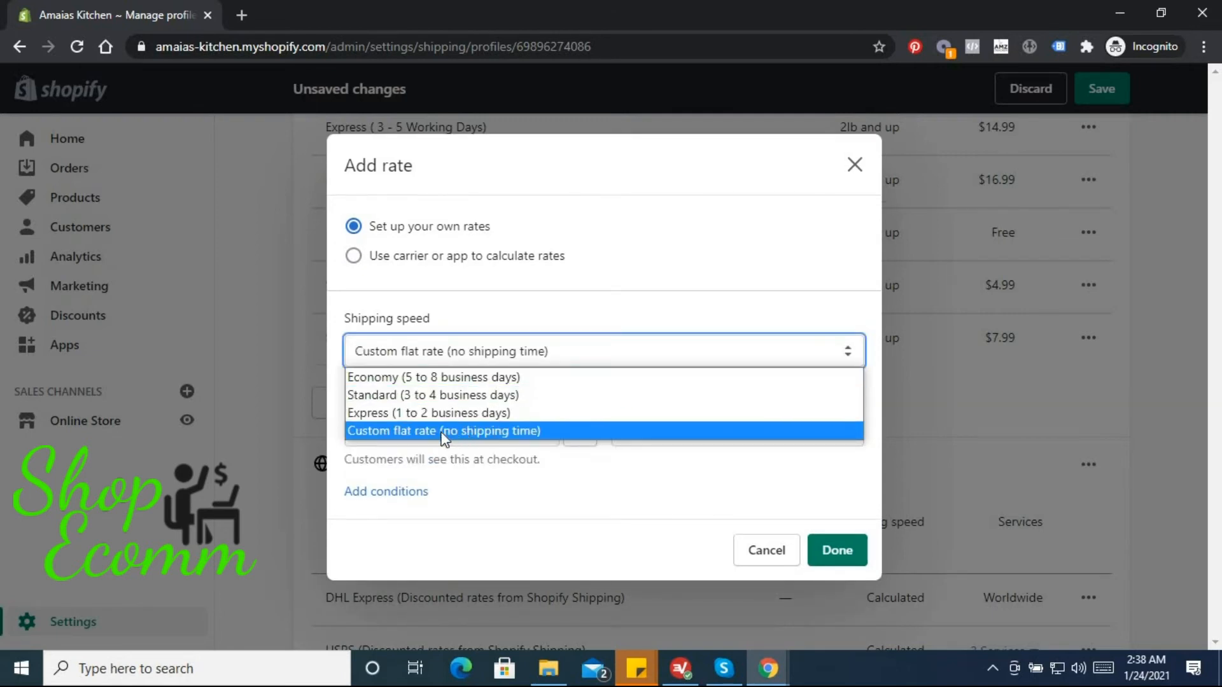
left_click(445, 431)
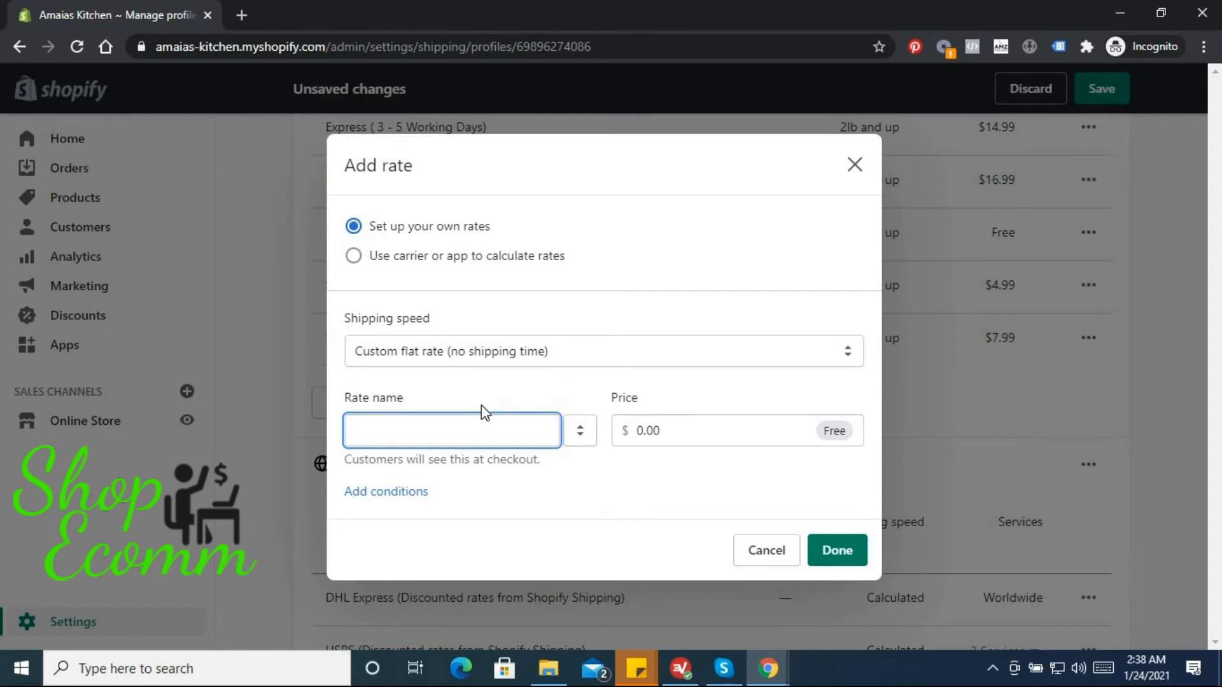
type("Specil")
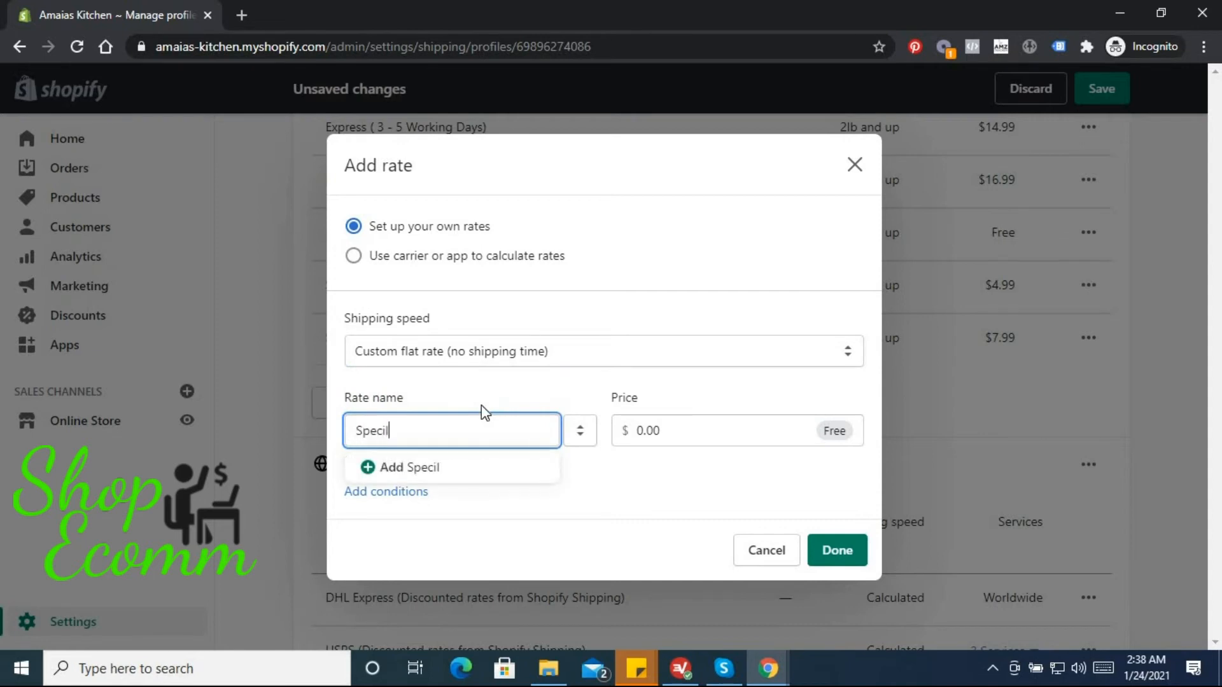
type("ai")
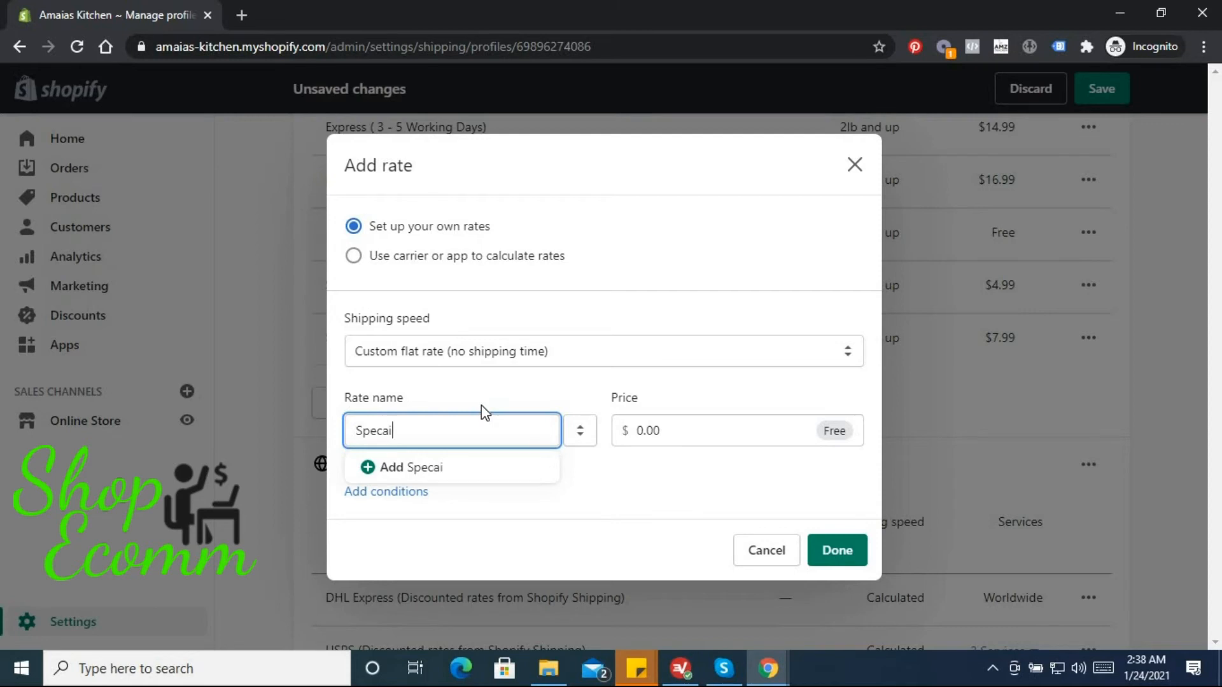
type("Line")
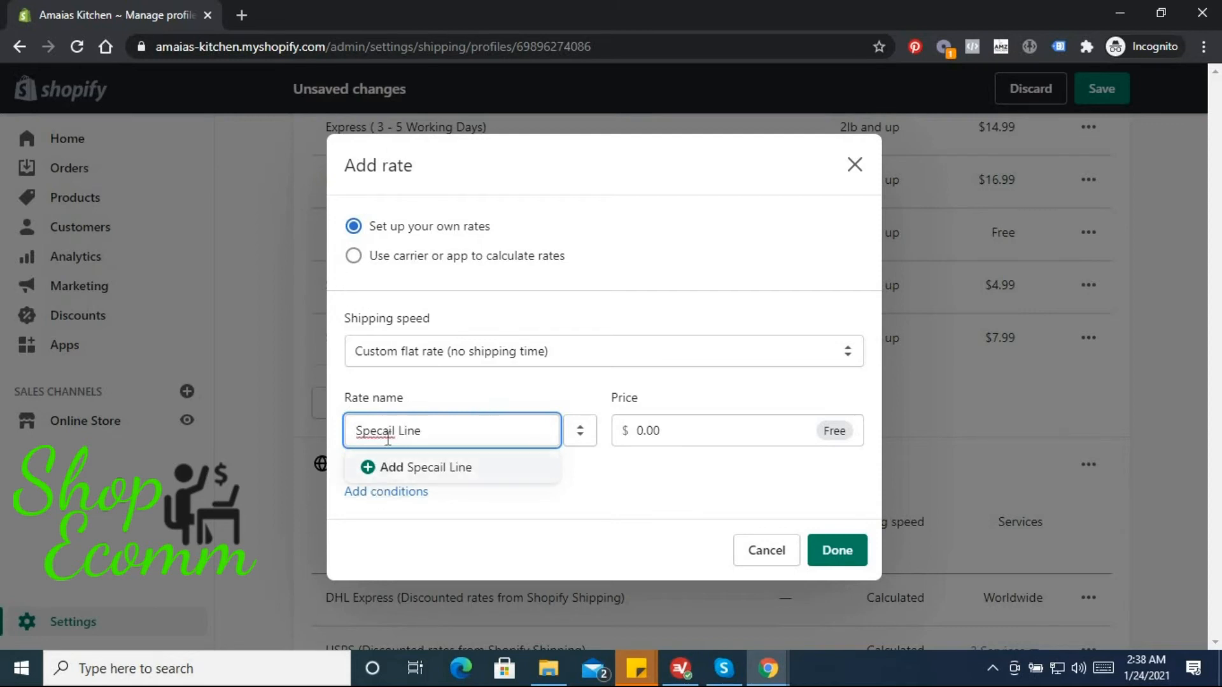
right_click(388, 431)
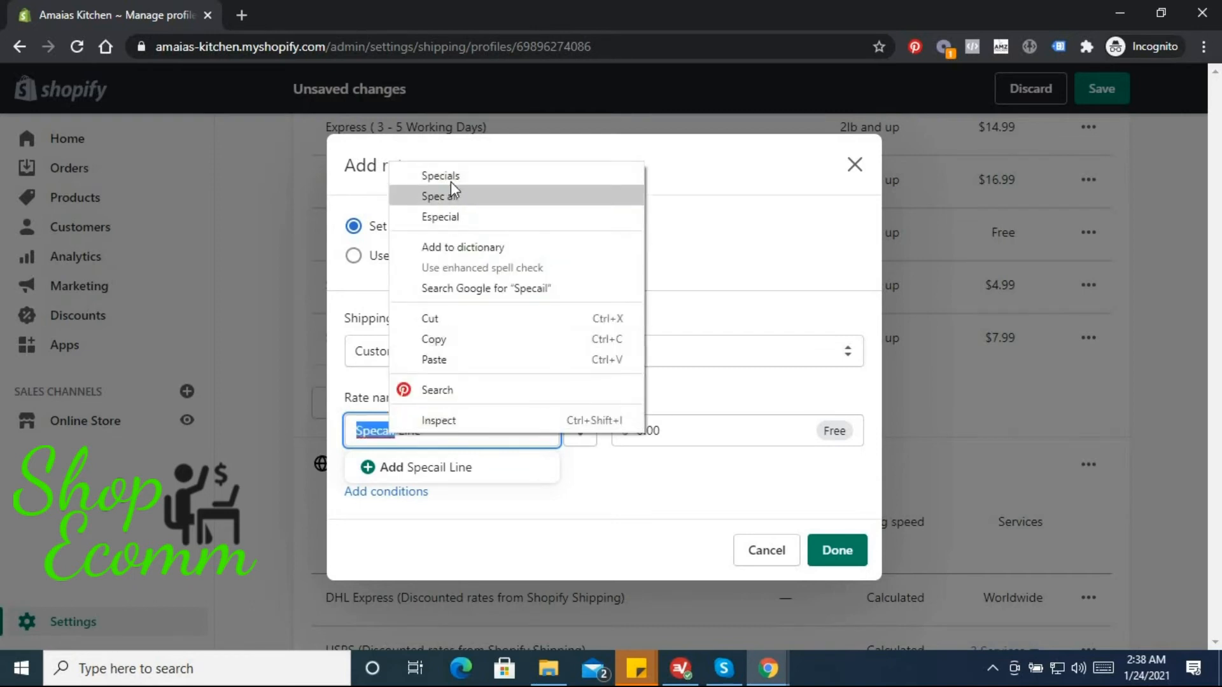
left_click(440, 195)
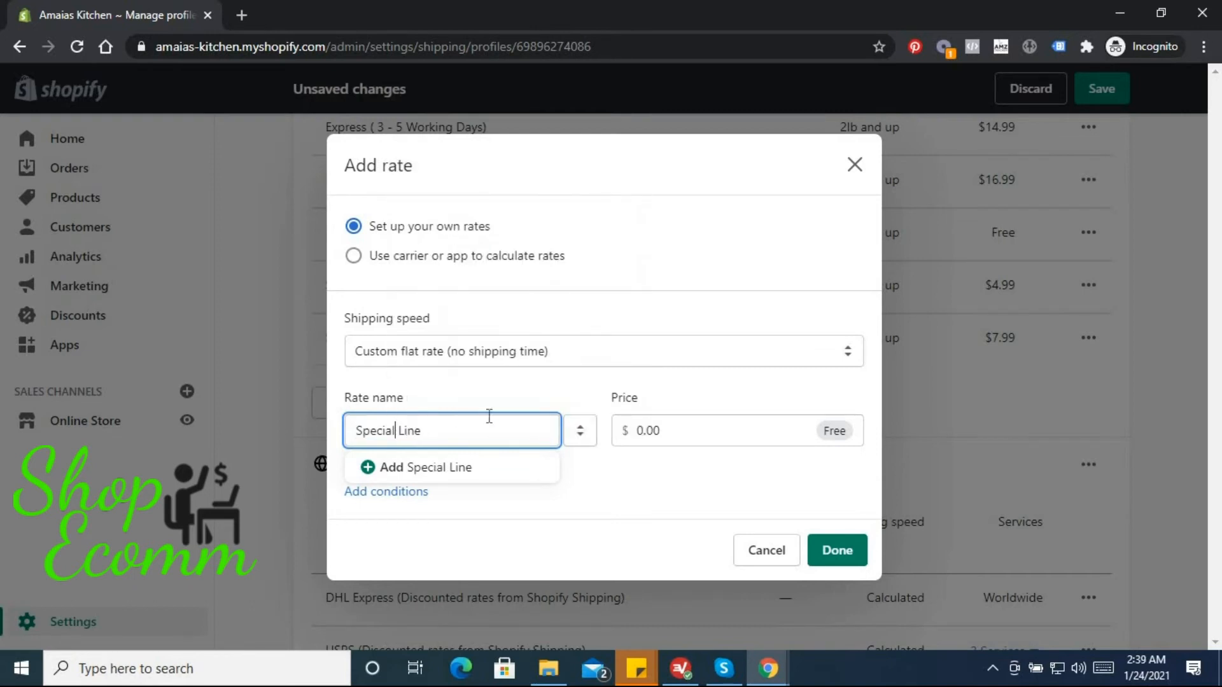
mouse_move(681, 431)
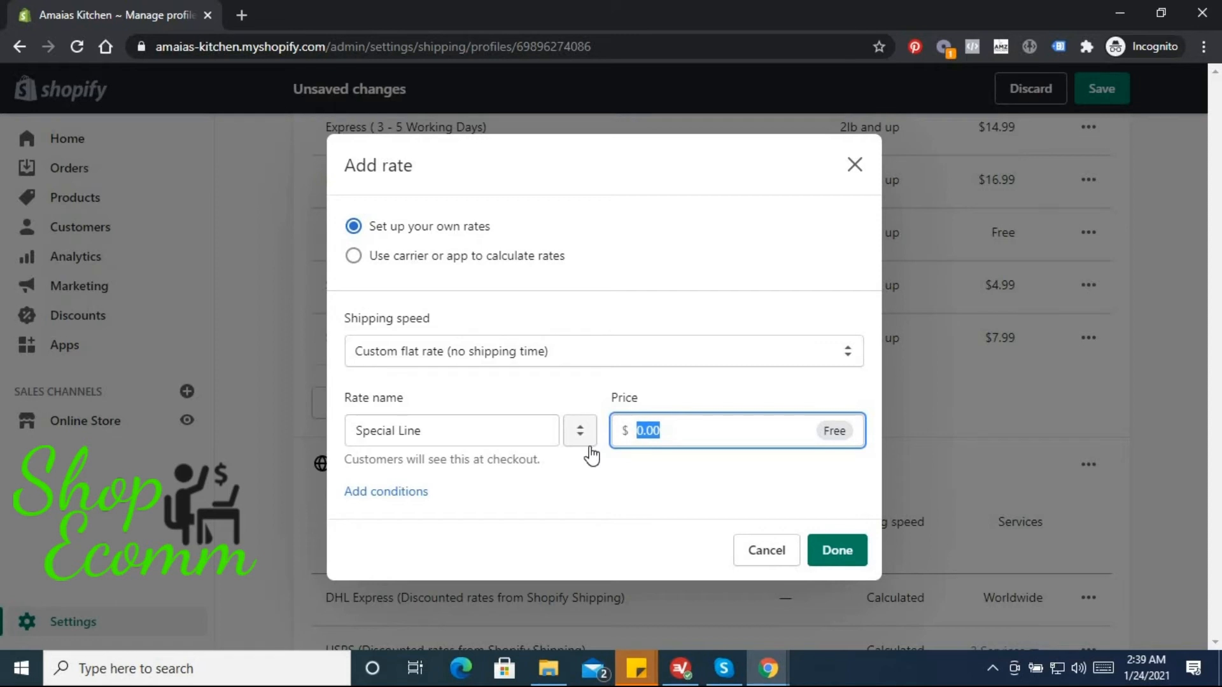
Price Special Line at $6.99 with an order-price condition, add it, and save the profile.
type("6.")
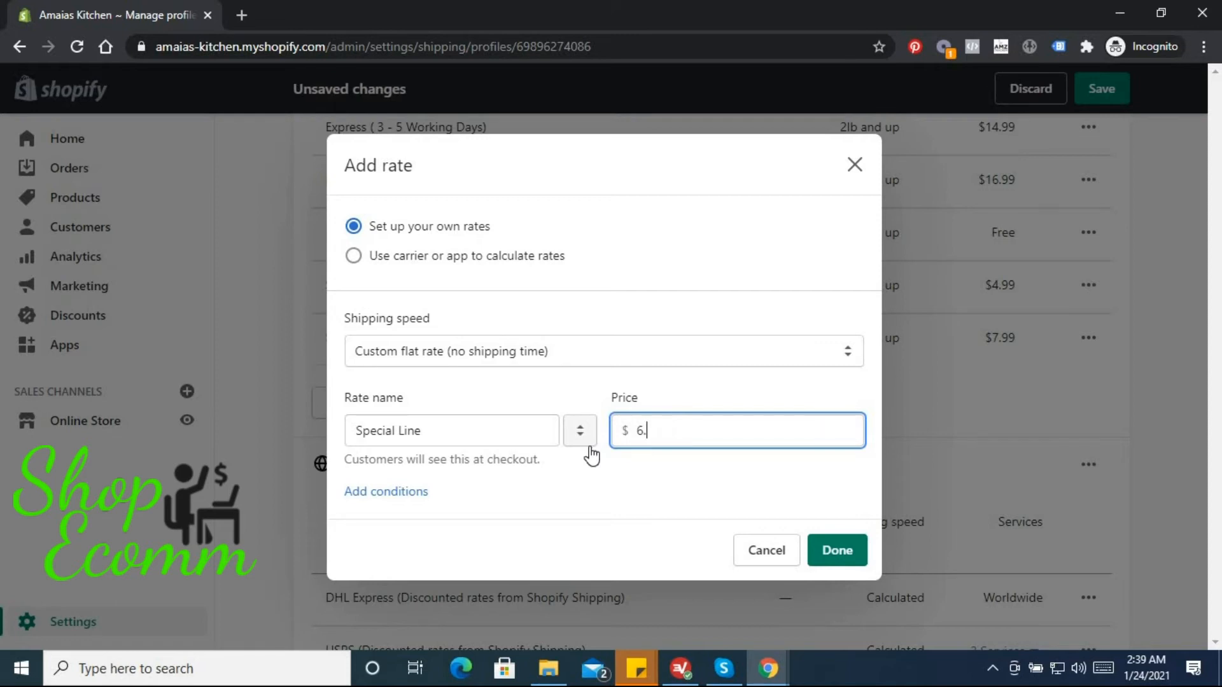
type("99")
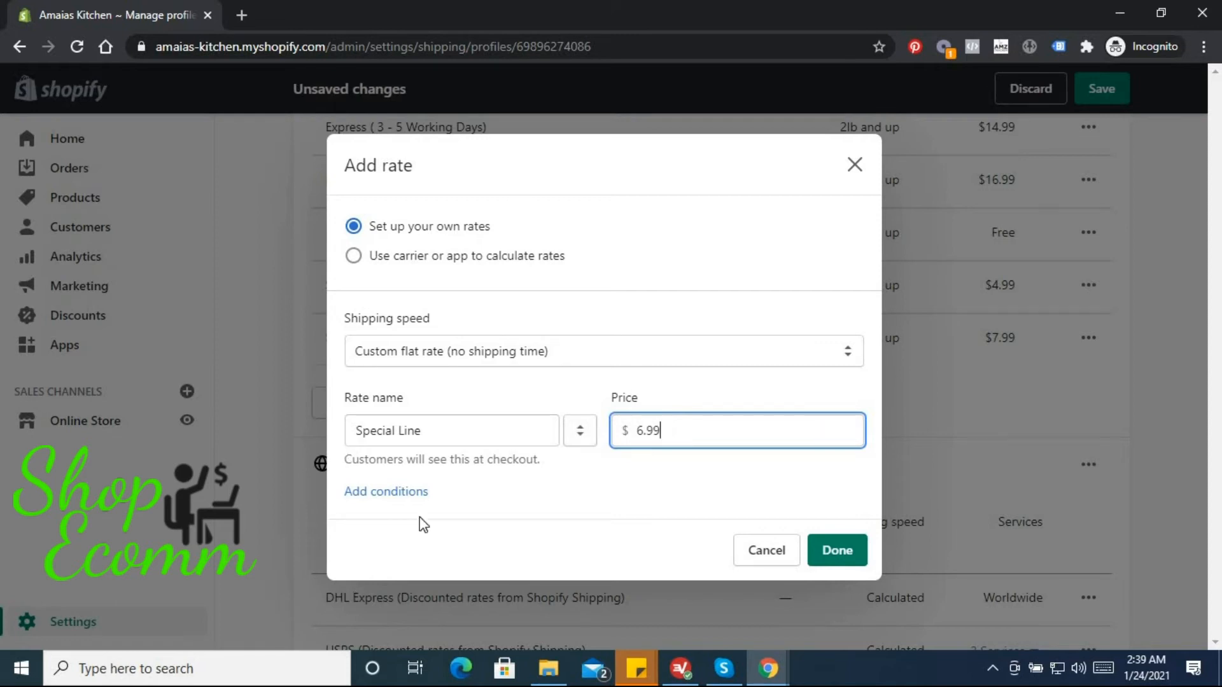
mouse_move(439, 429)
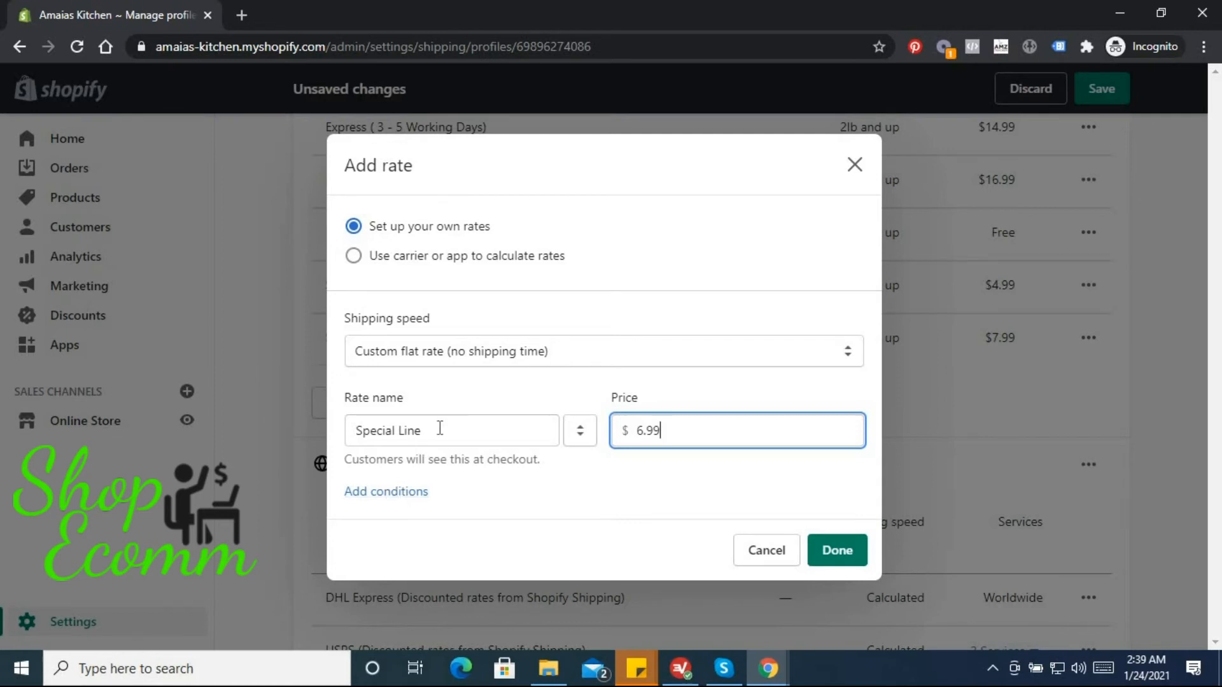
left_click(450, 430)
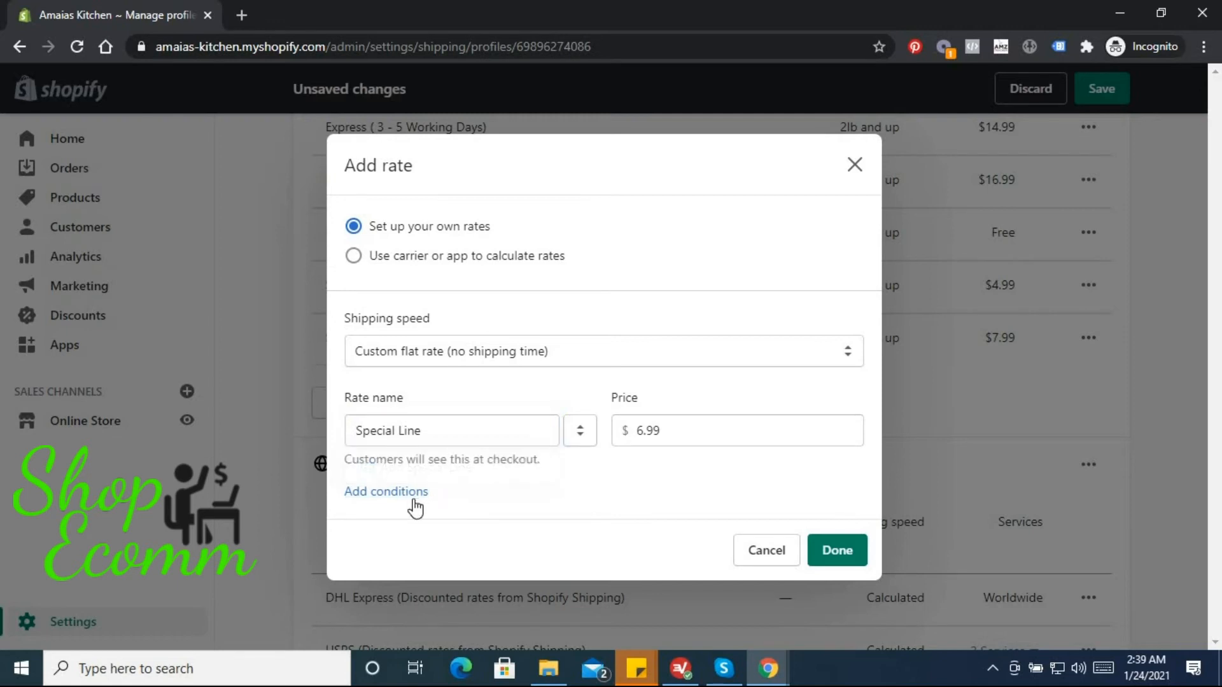
left_click(386, 490)
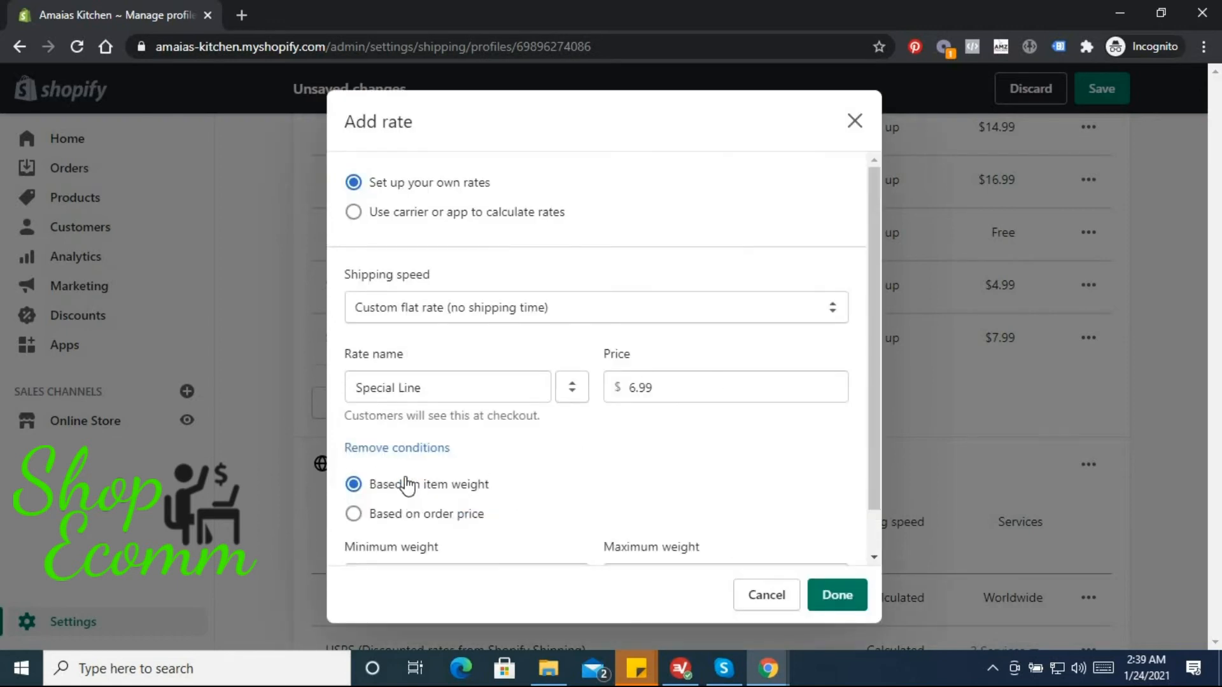
scroll("down", 3)
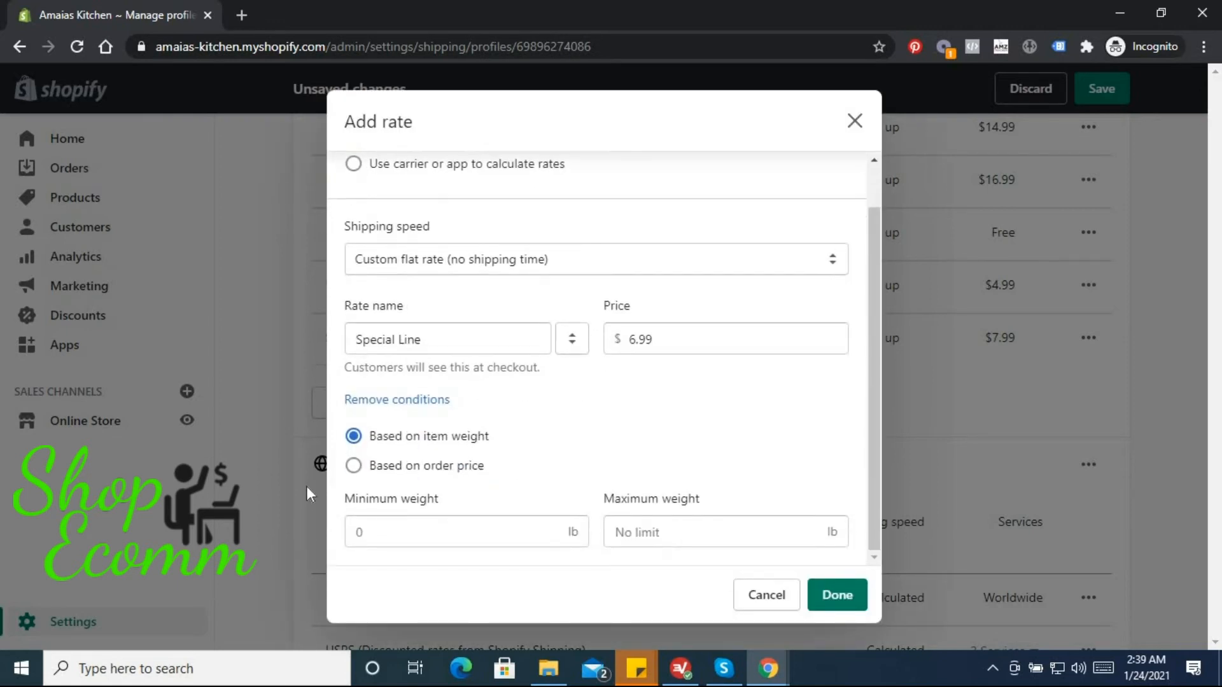
left_click(354, 465)
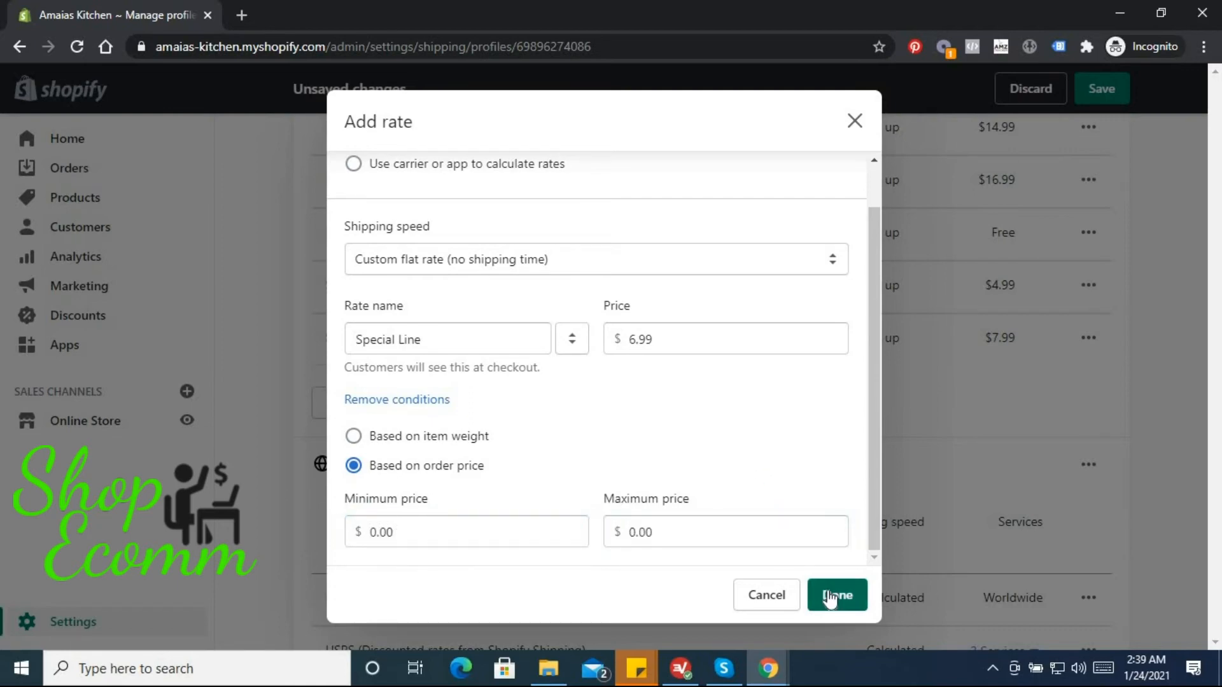
left_click(836, 595)
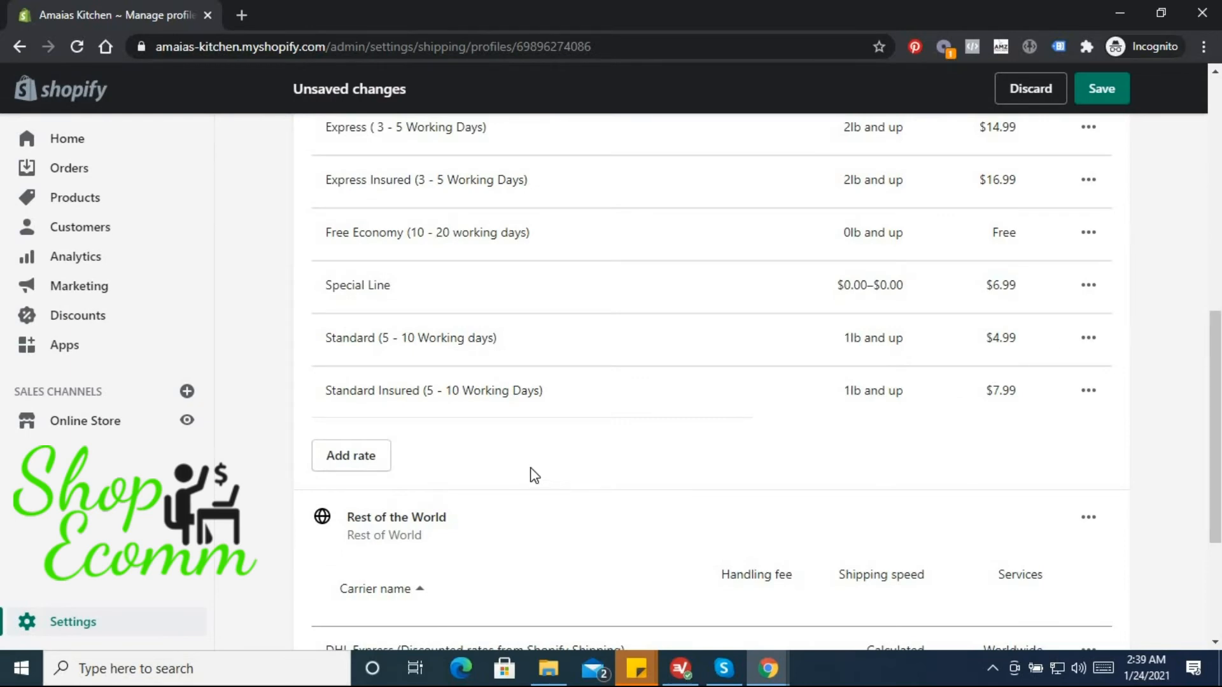
scroll("up", 3)
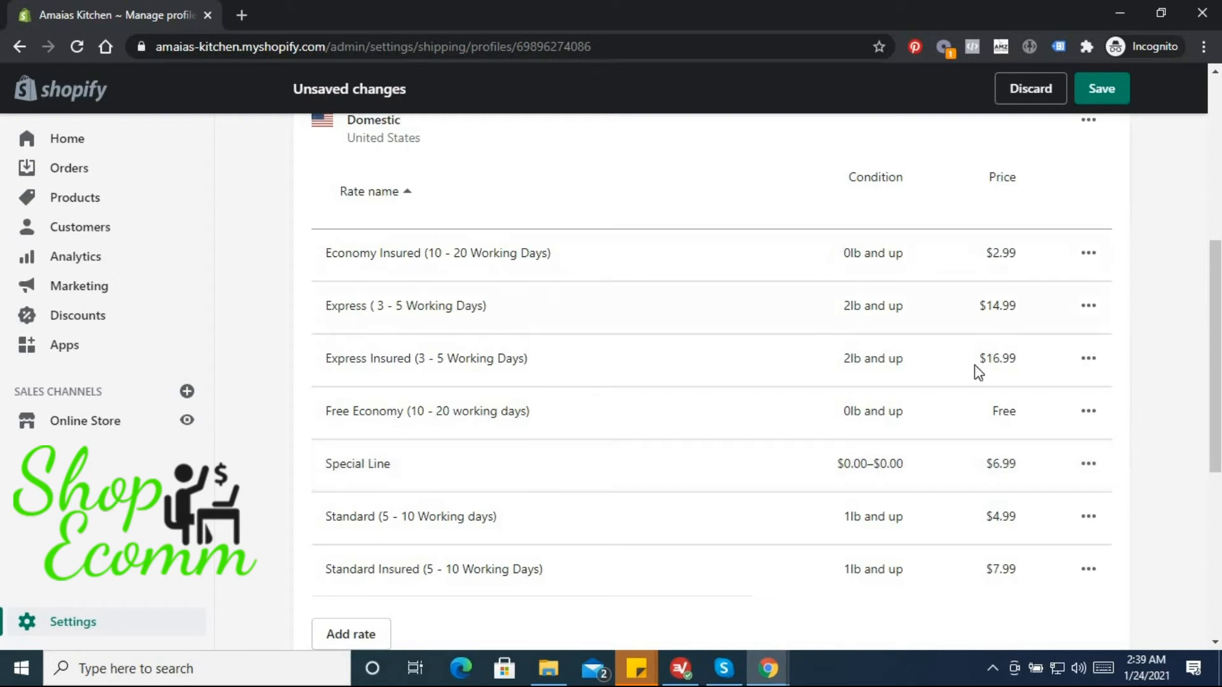
mouse_move(829, 260)
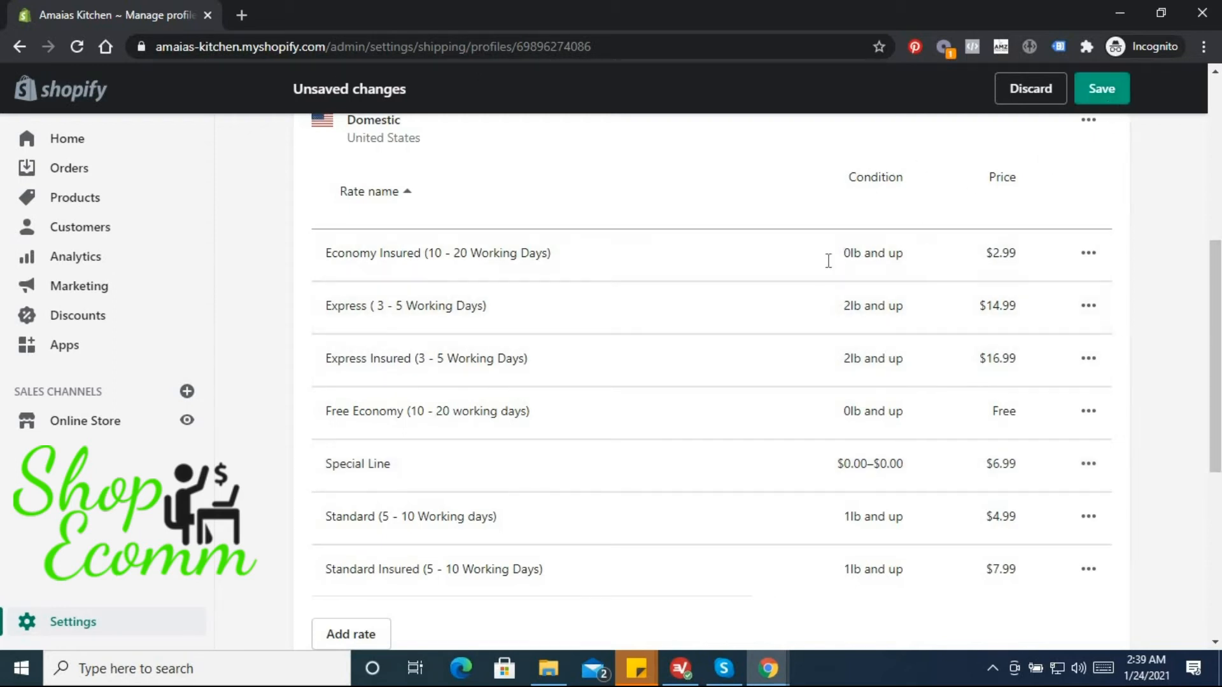
left_click(1101, 88)
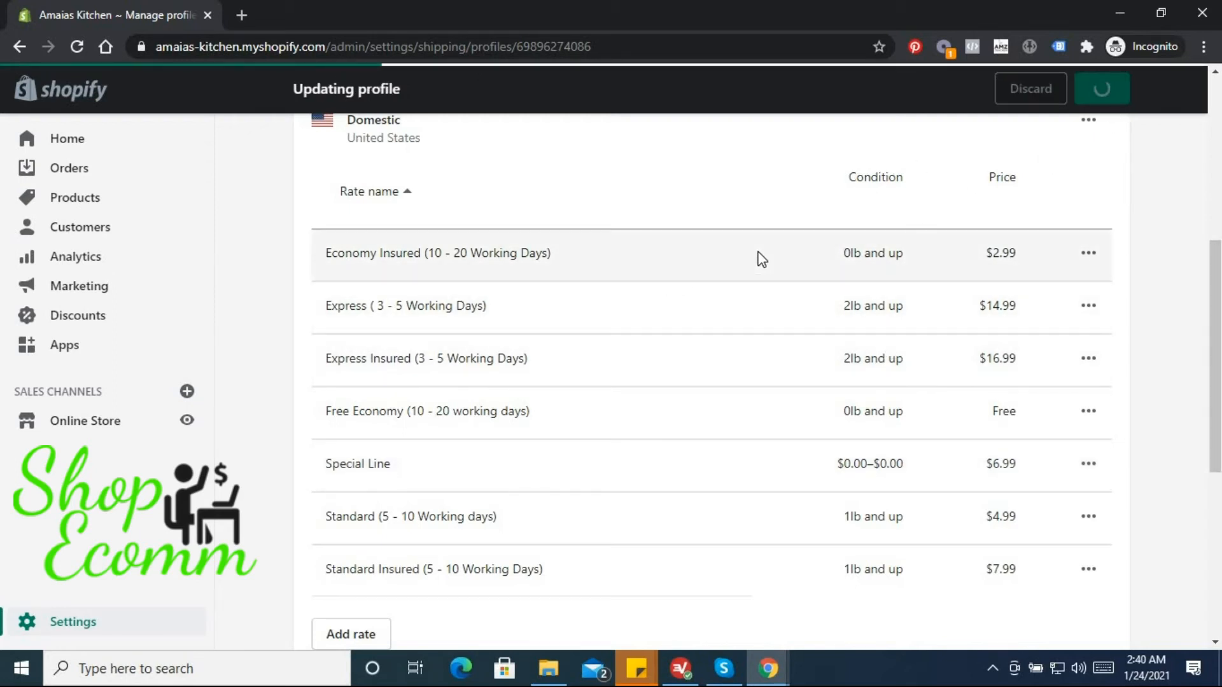
Delete the DHL Express and USPS carrier rates listed under Rest of the World.
left_click(1102, 88)
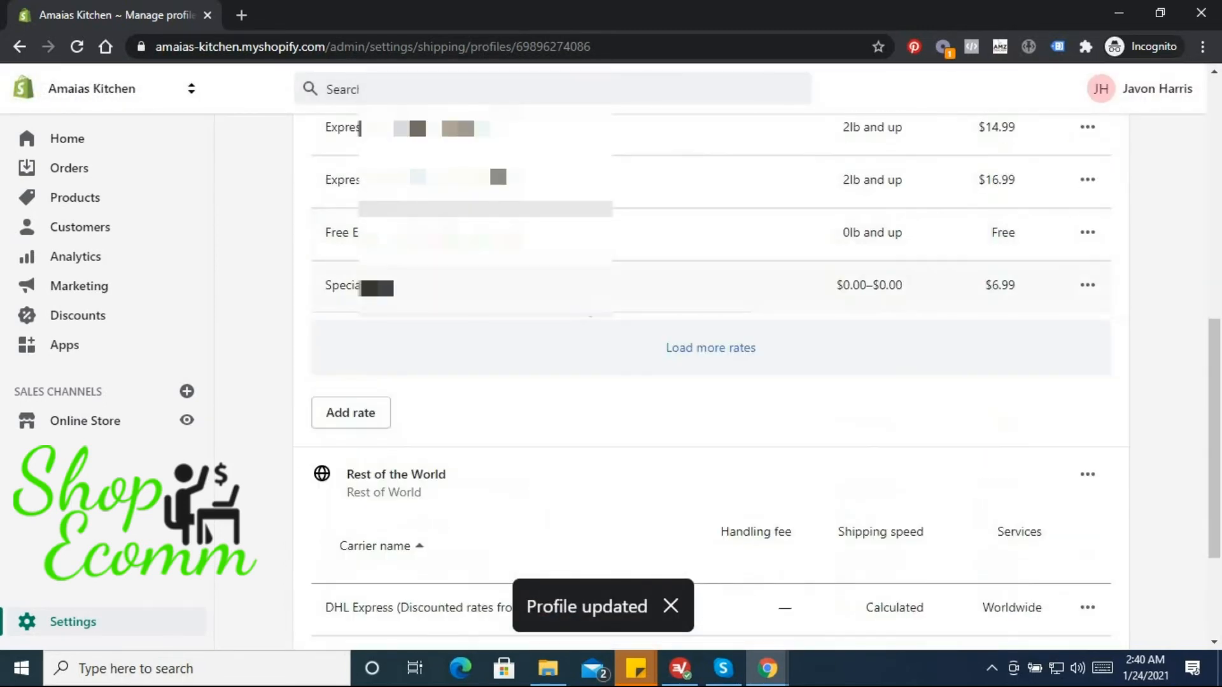
scroll("down", 3)
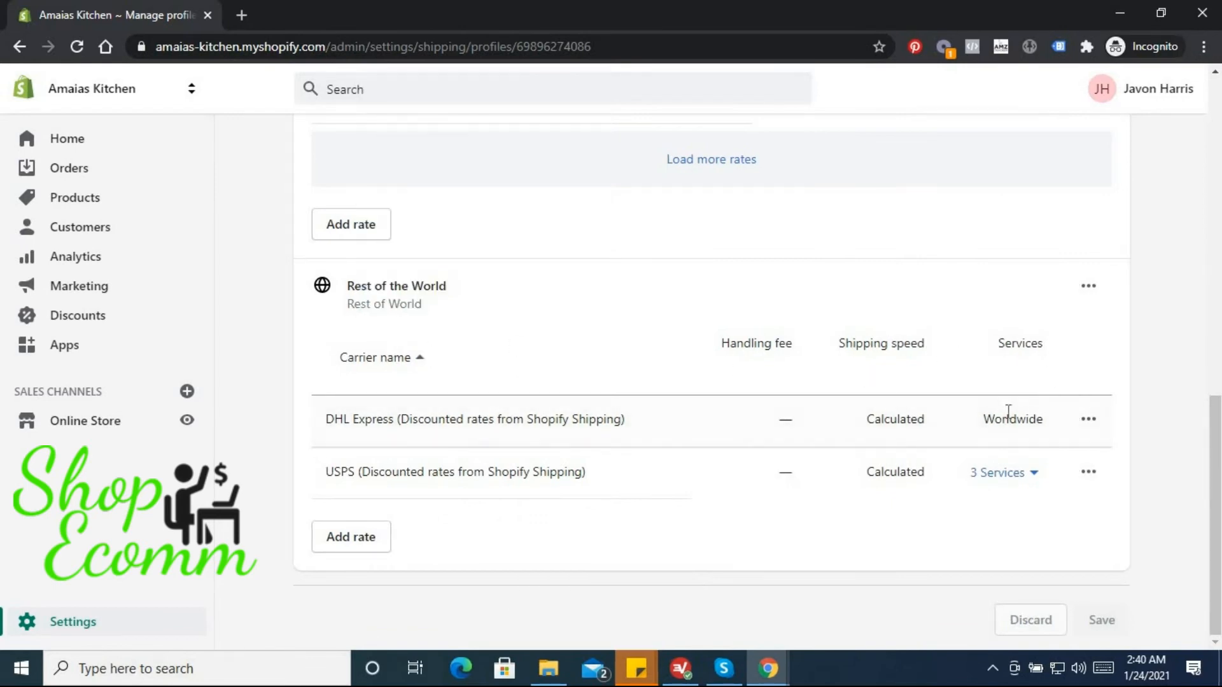
mouse_move(807, 377)
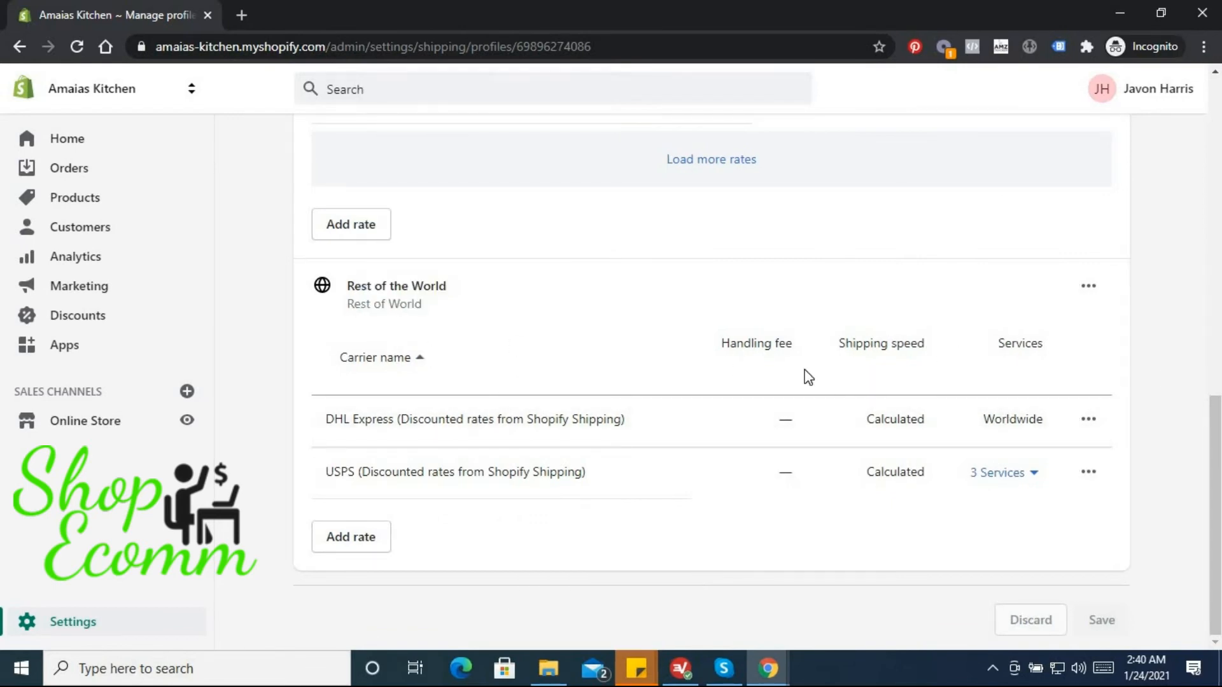
mouse_move(1078, 441)
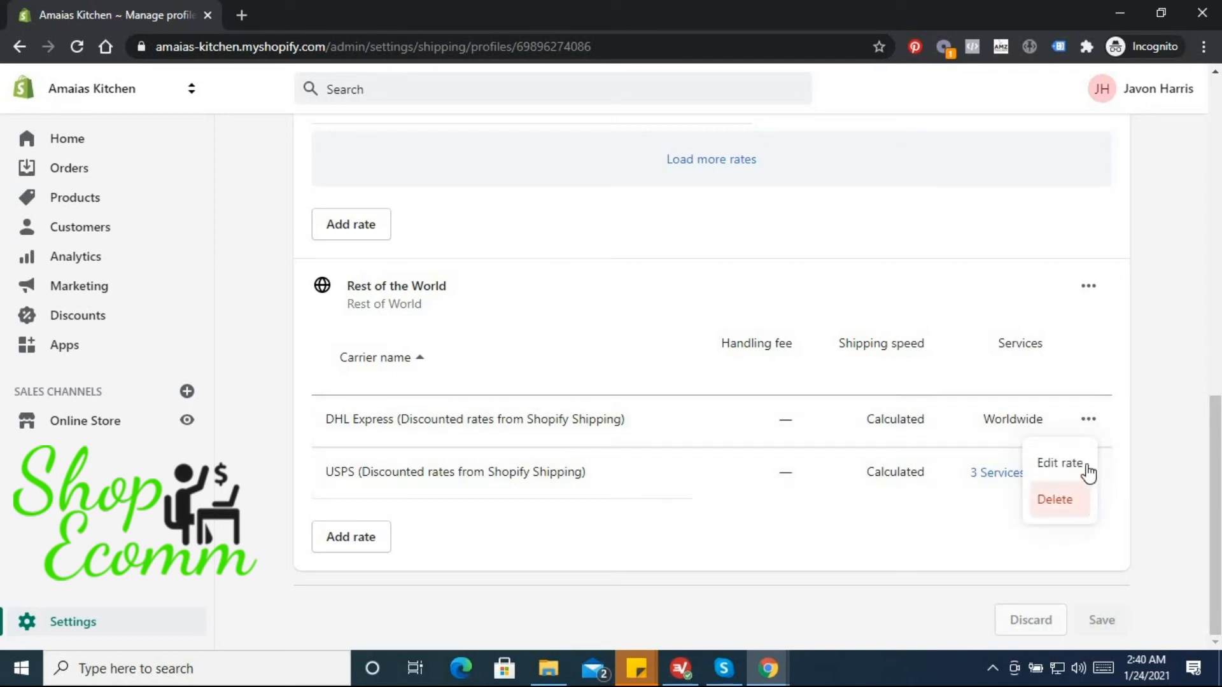
left_click(1055, 500)
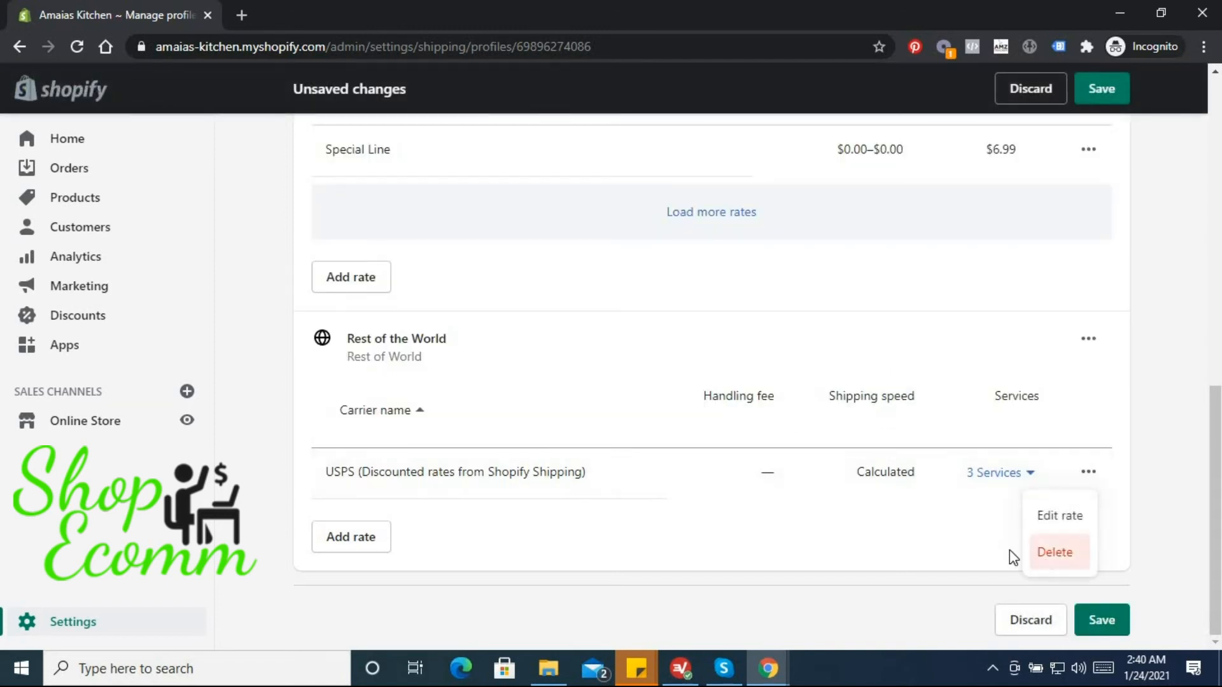
scroll("up", 3)
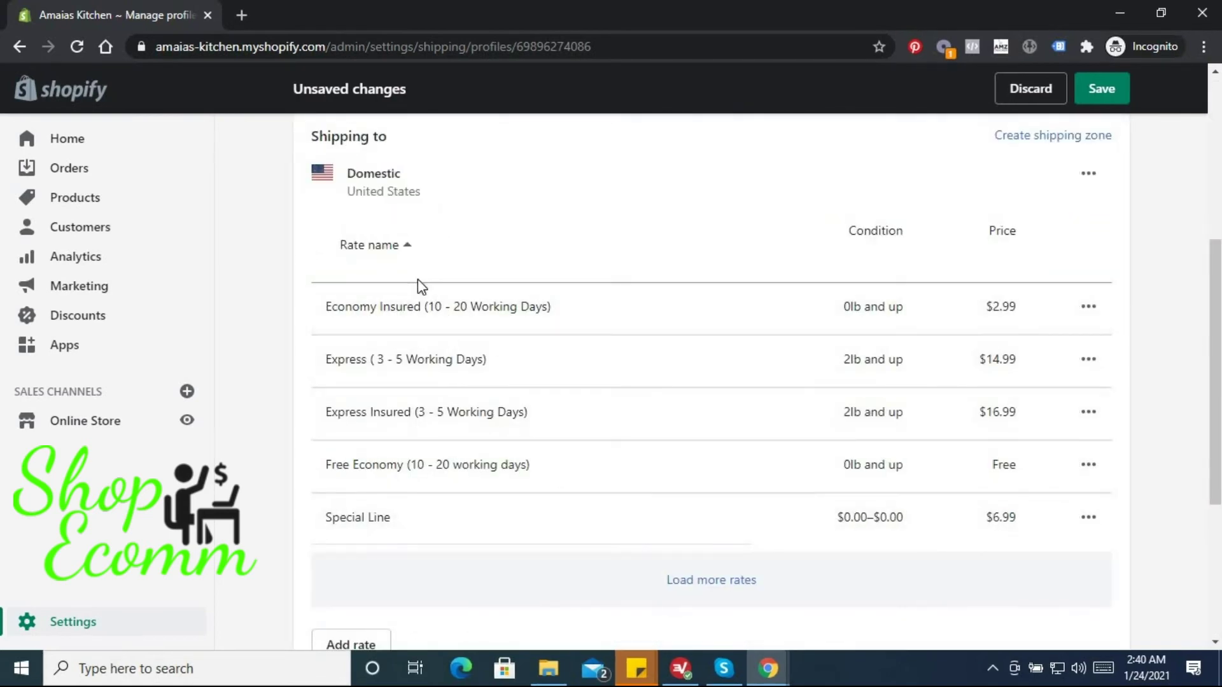
mouse_move(449, 312)
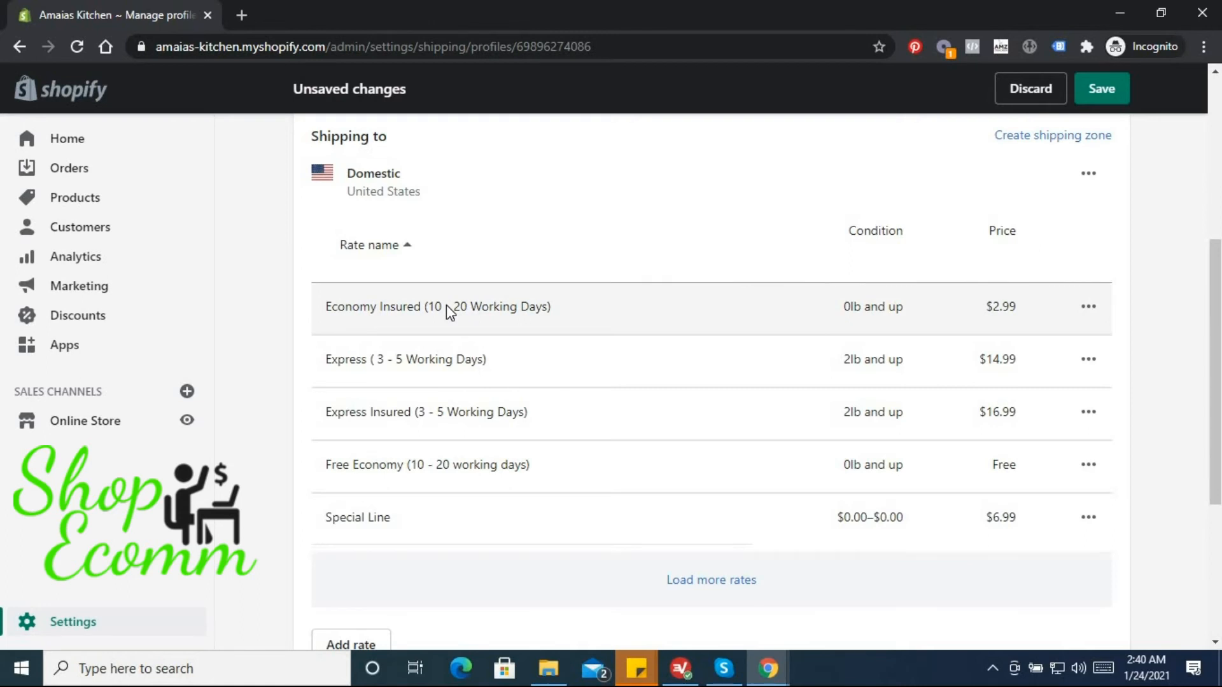
mouse_move(618, 278)
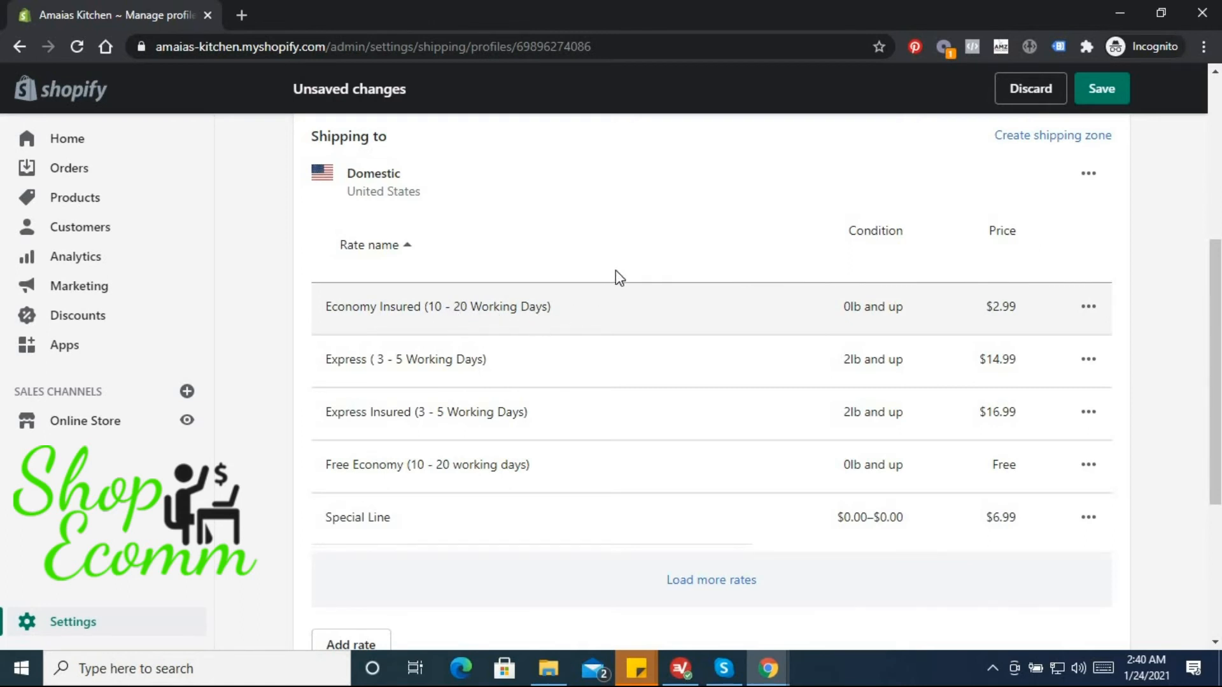
mouse_move(588, 329)
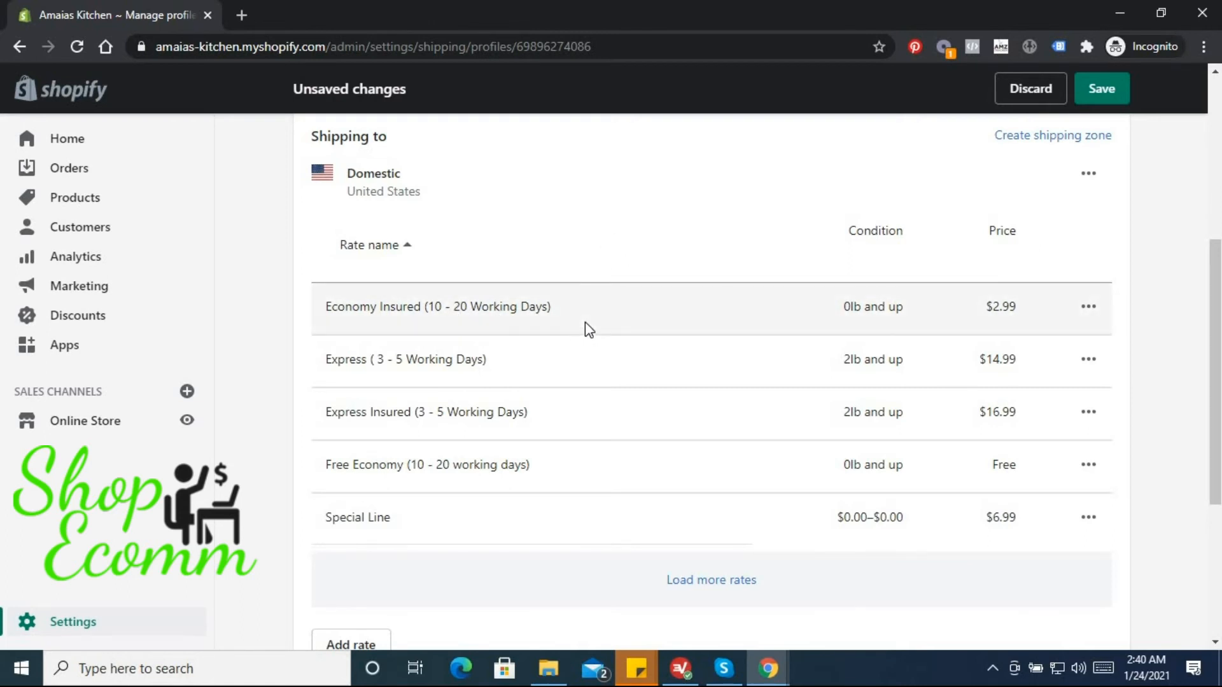
mouse_move(577, 361)
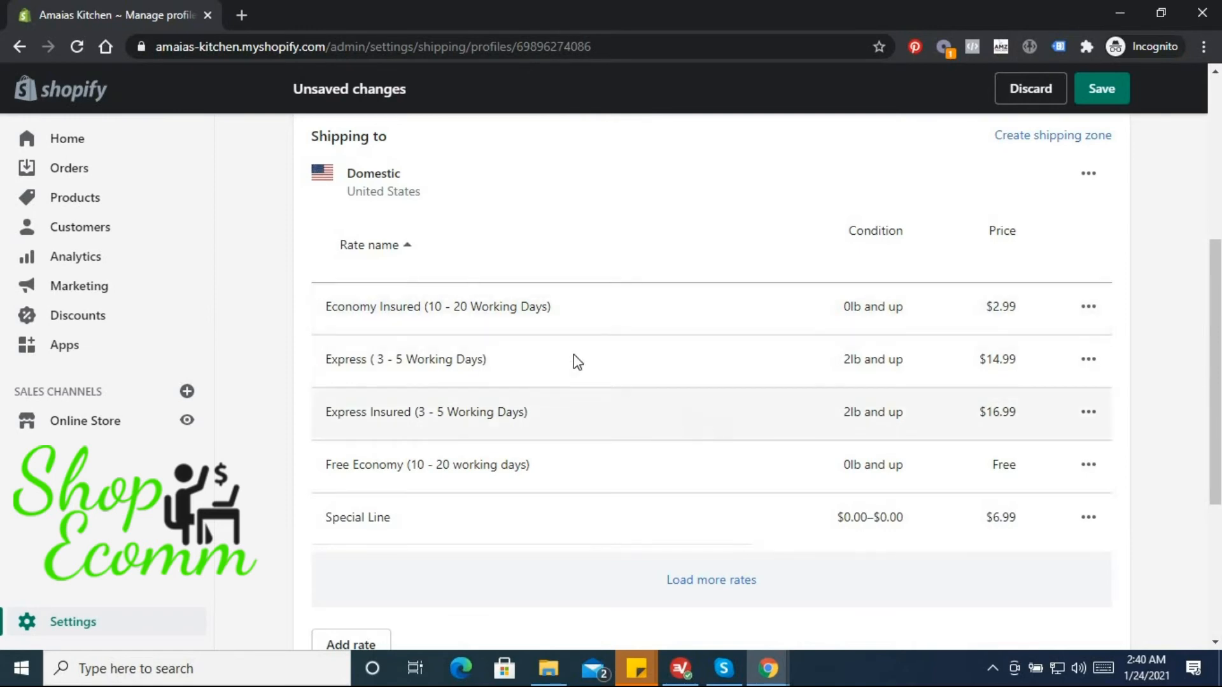
scroll("down", 3)
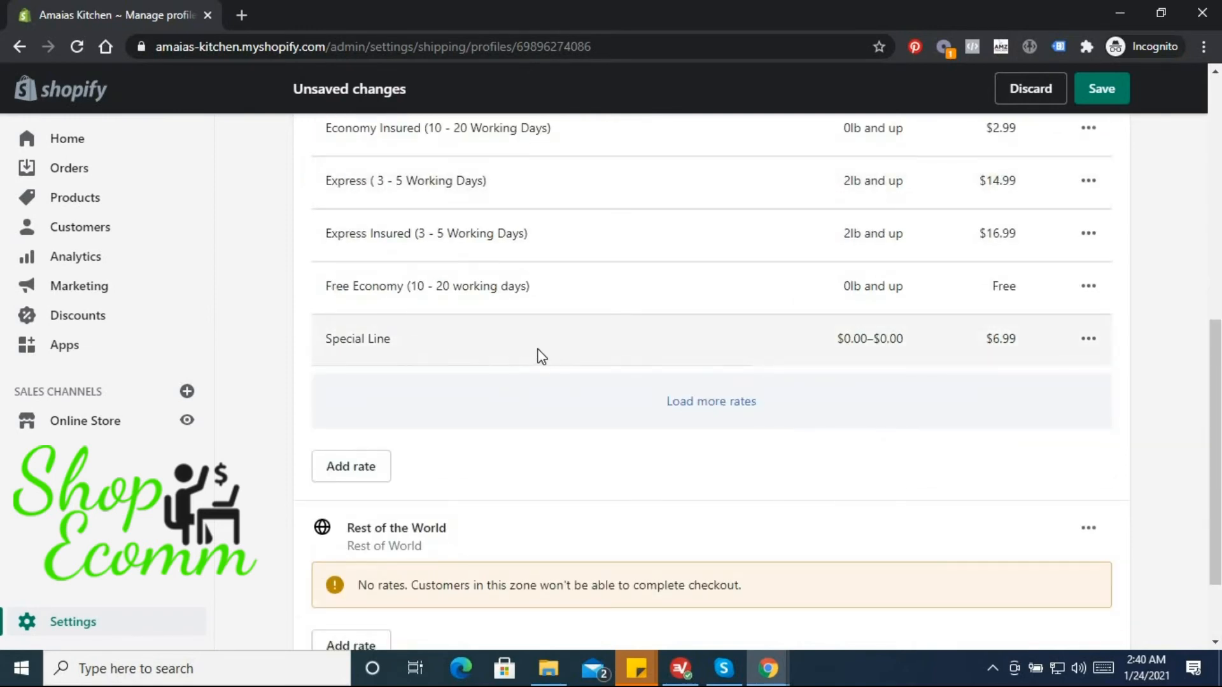
mouse_move(691, 411)
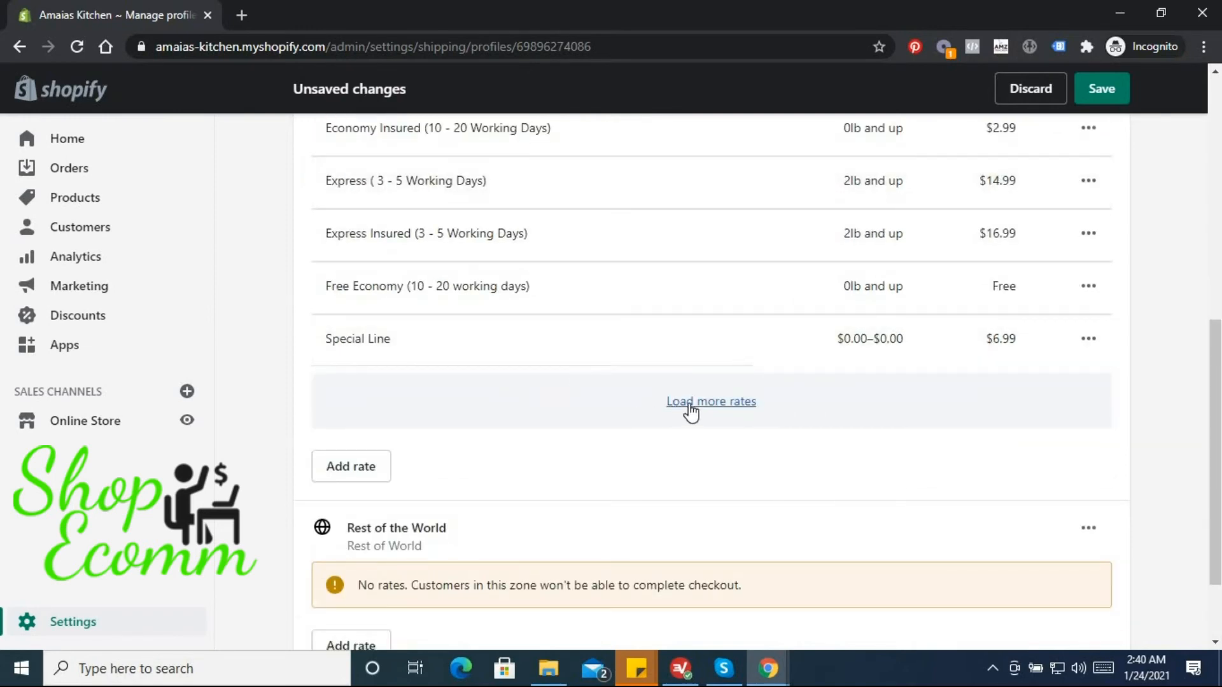
scroll("down", 3)
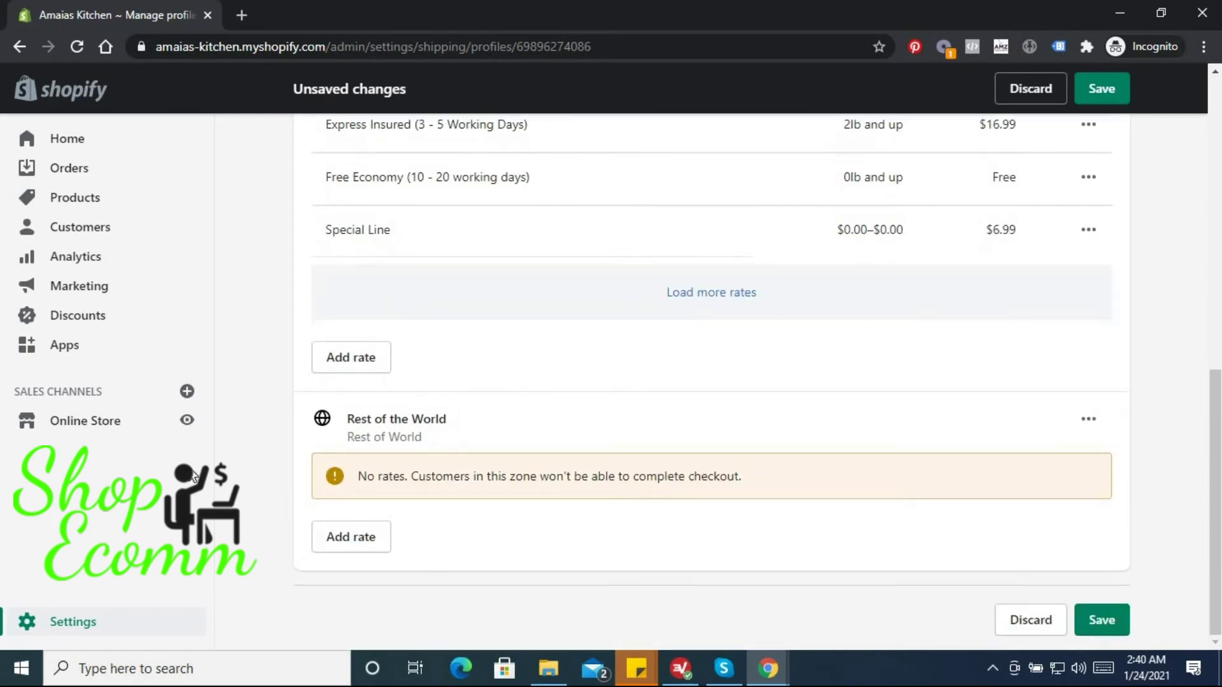
Add a $0.00 Rest of the World custom flat rate named 'Free Economy (10 - 20 working days)'.
left_click(351, 536)
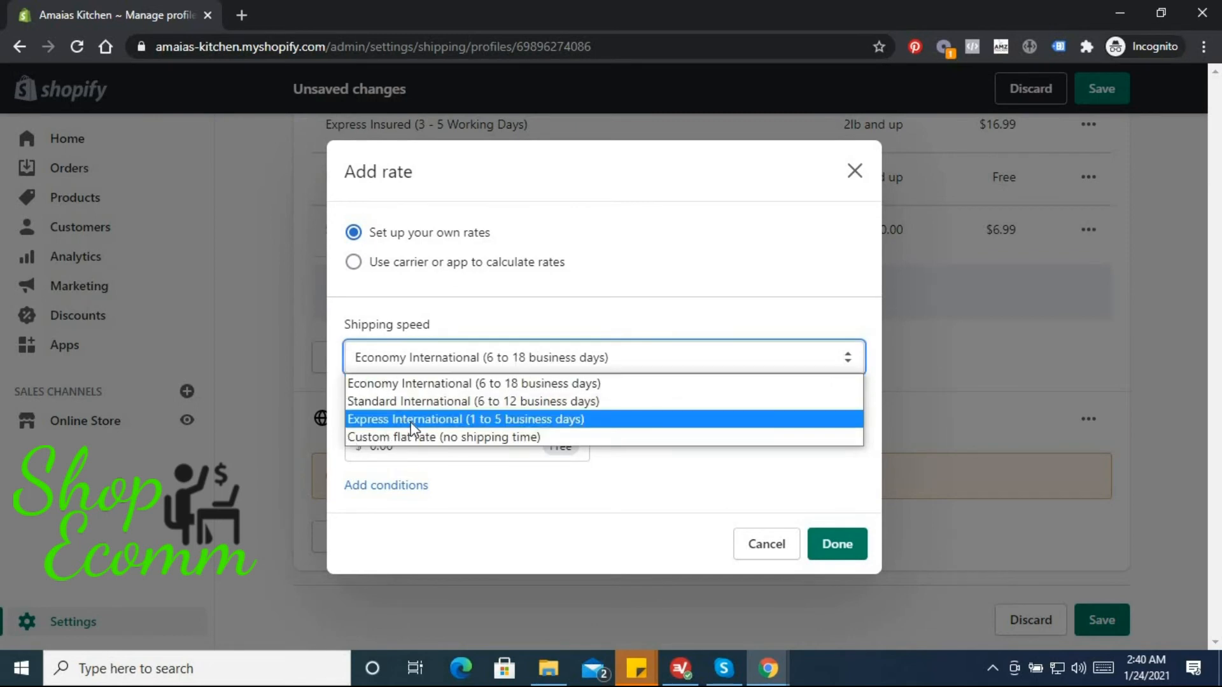
left_click(445, 436)
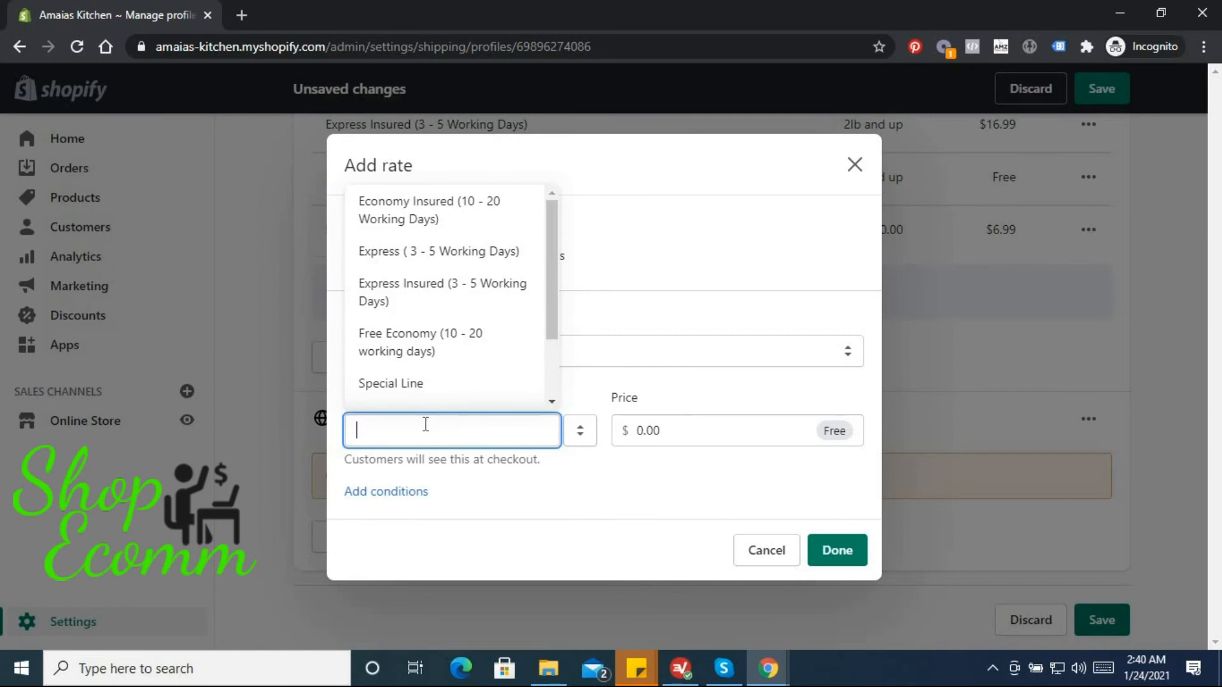
mouse_move(424, 210)
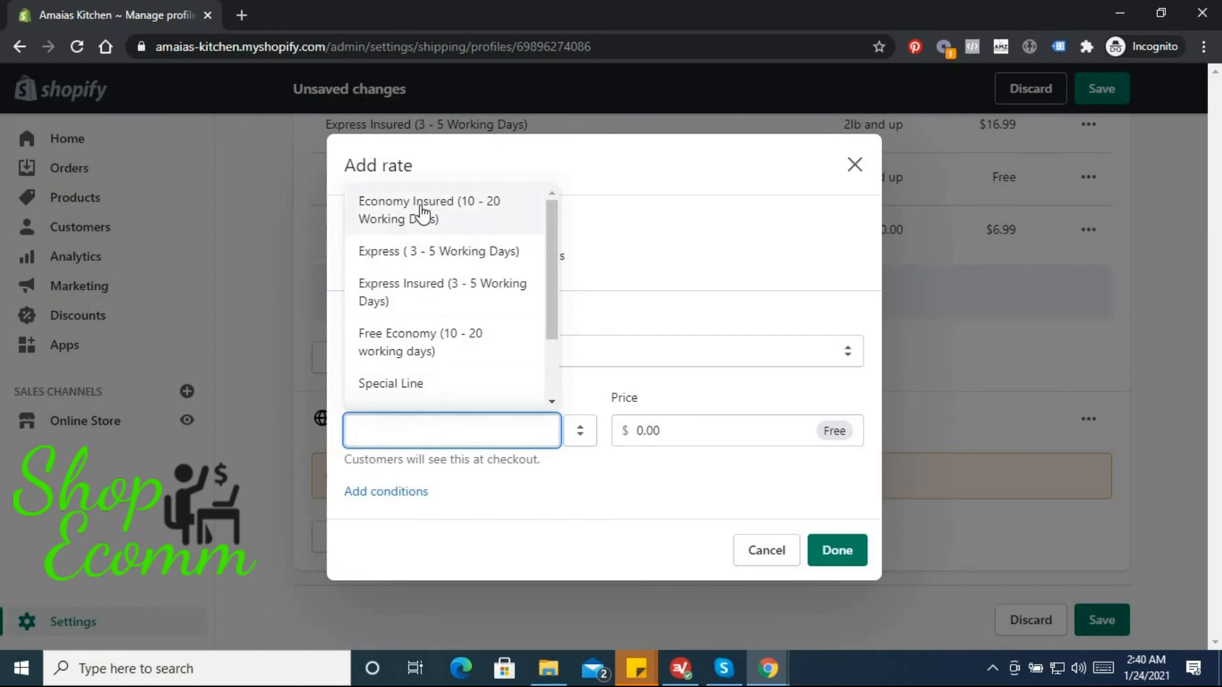
scroll("down", 3)
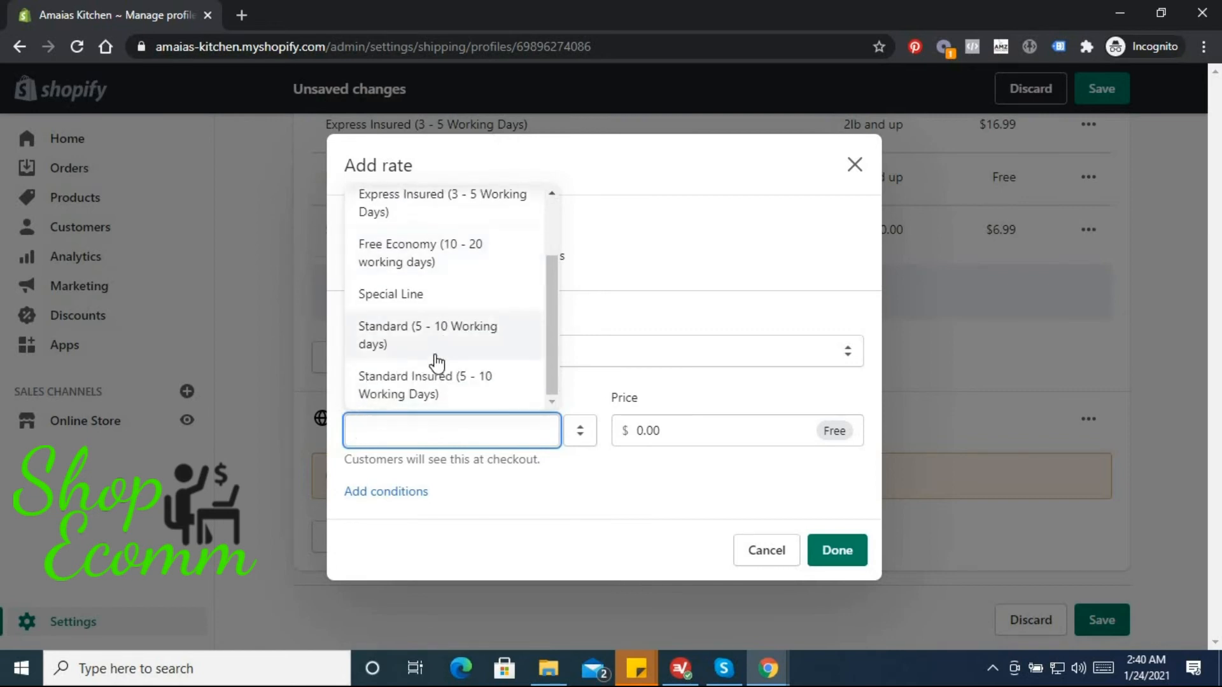
scroll("up", 3)
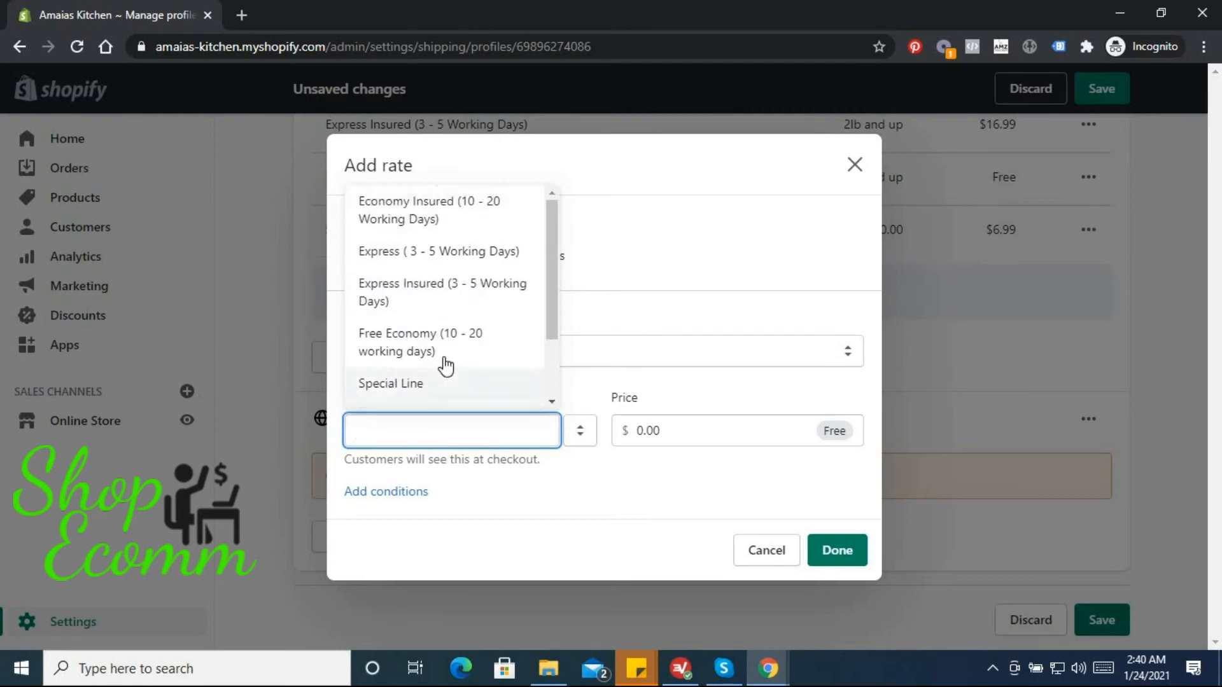
mouse_move(447, 219)
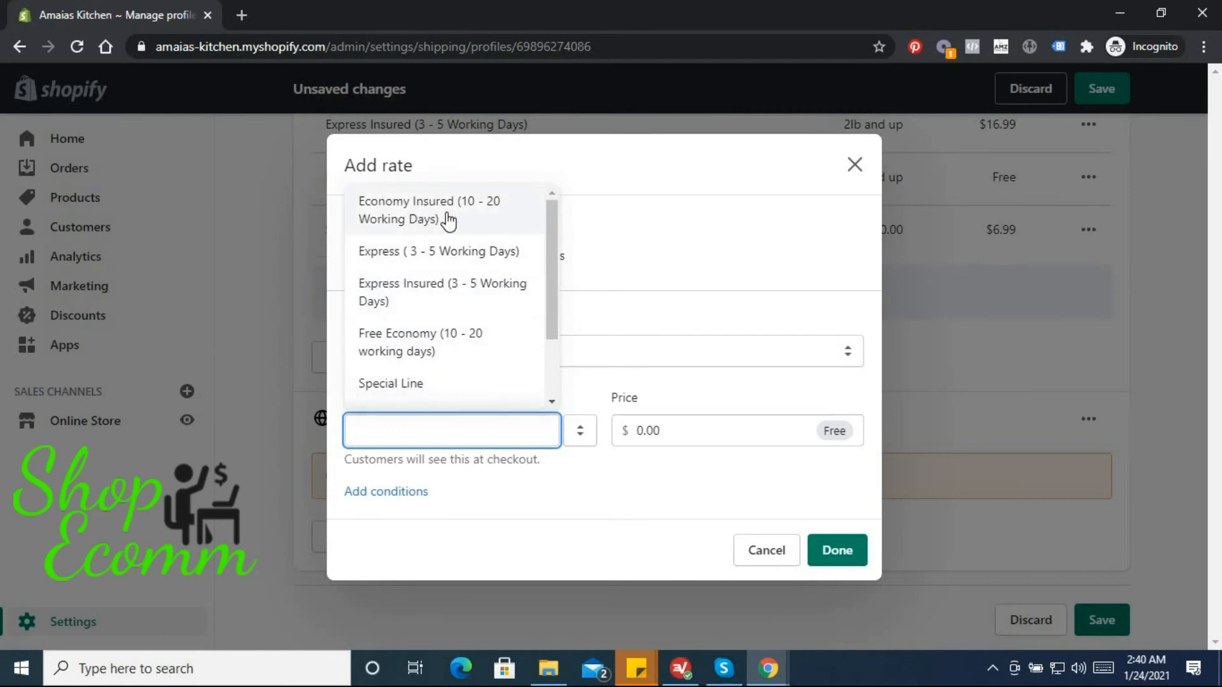
left_click(429, 209)
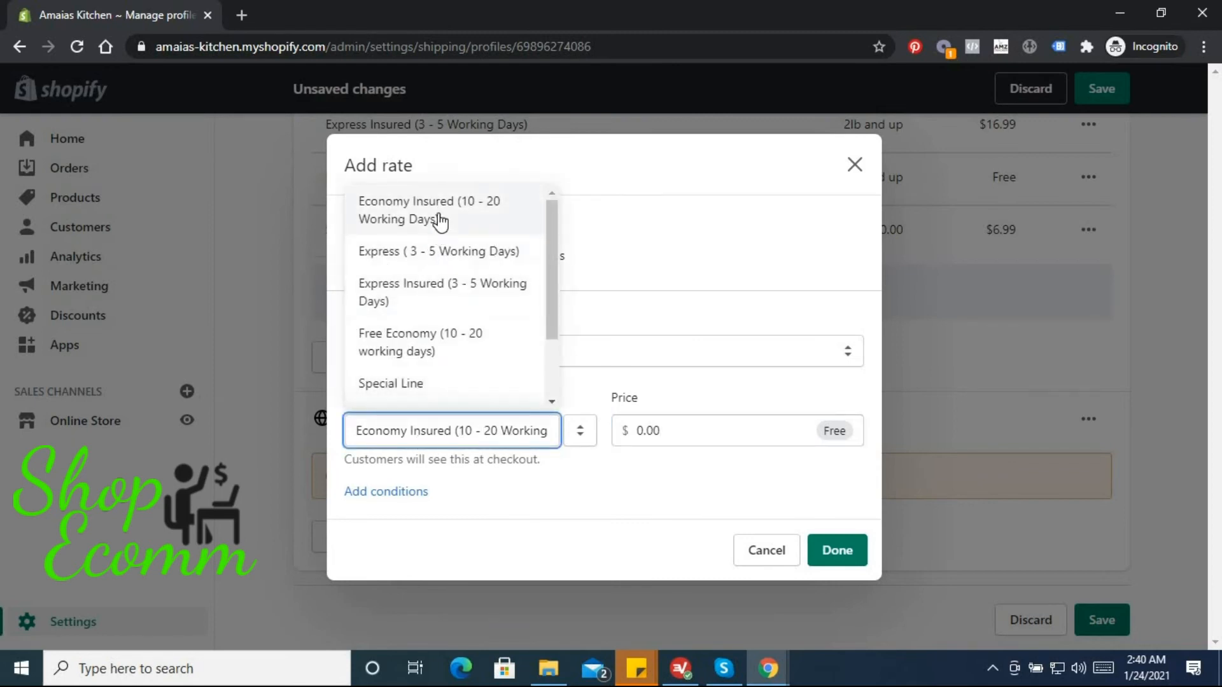
mouse_move(454, 359)
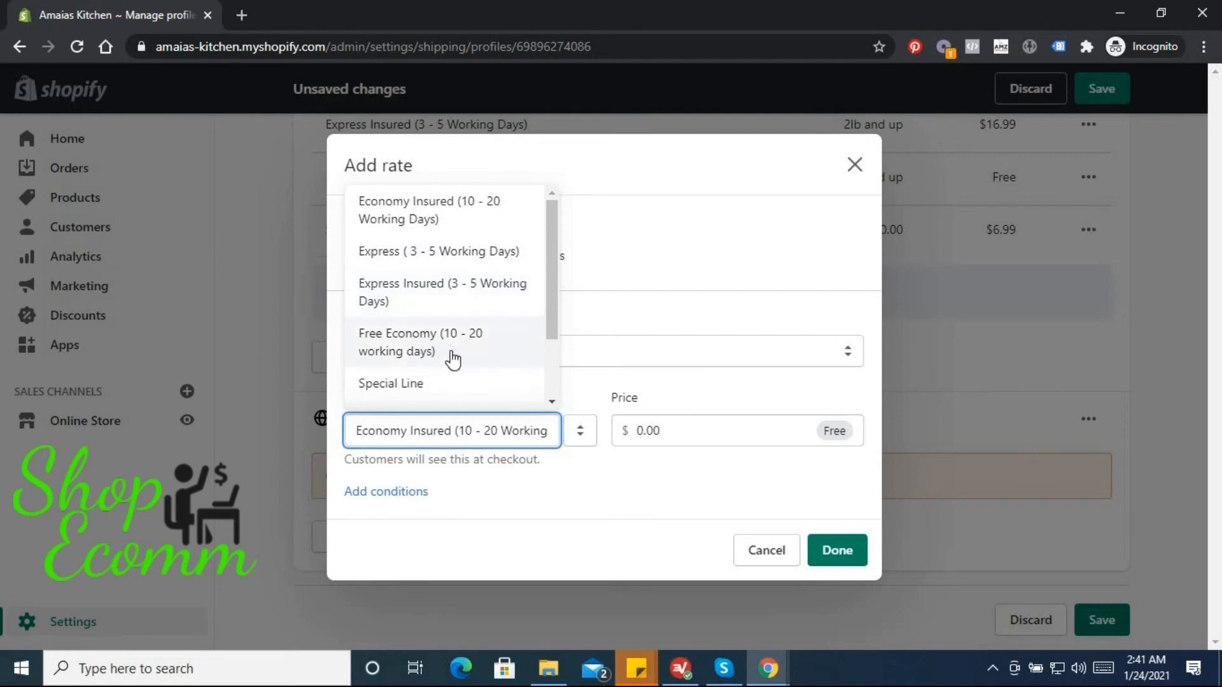
left_click(421, 342)
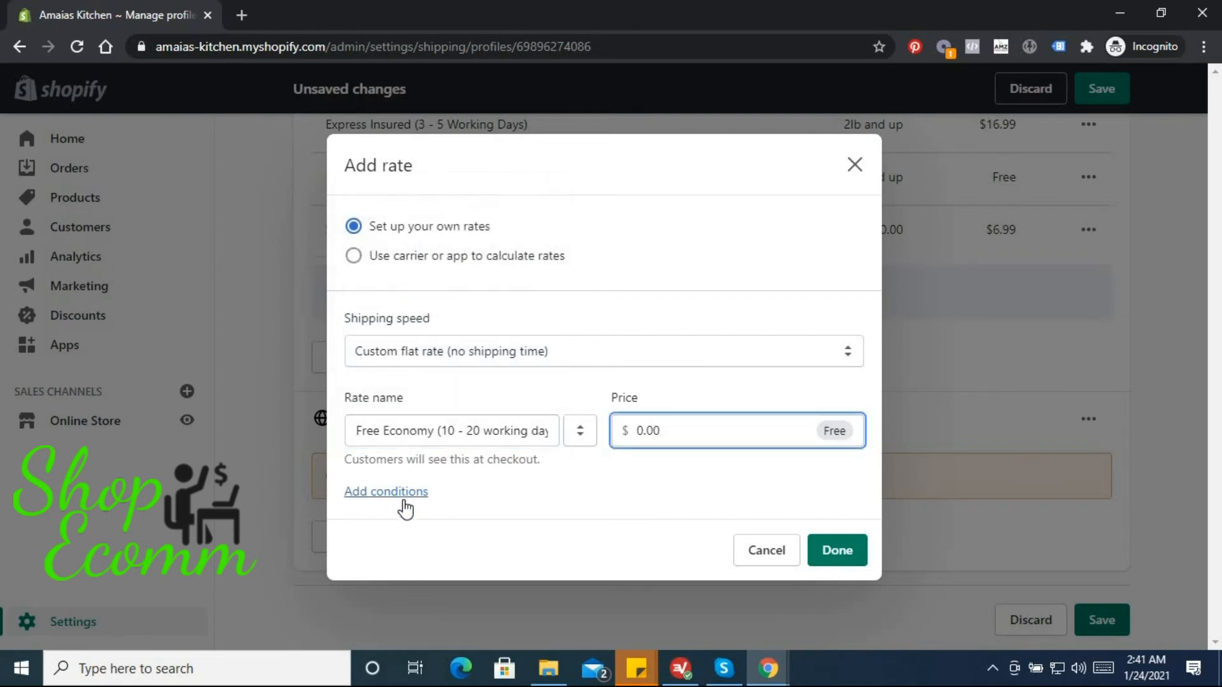
left_click(386, 492)
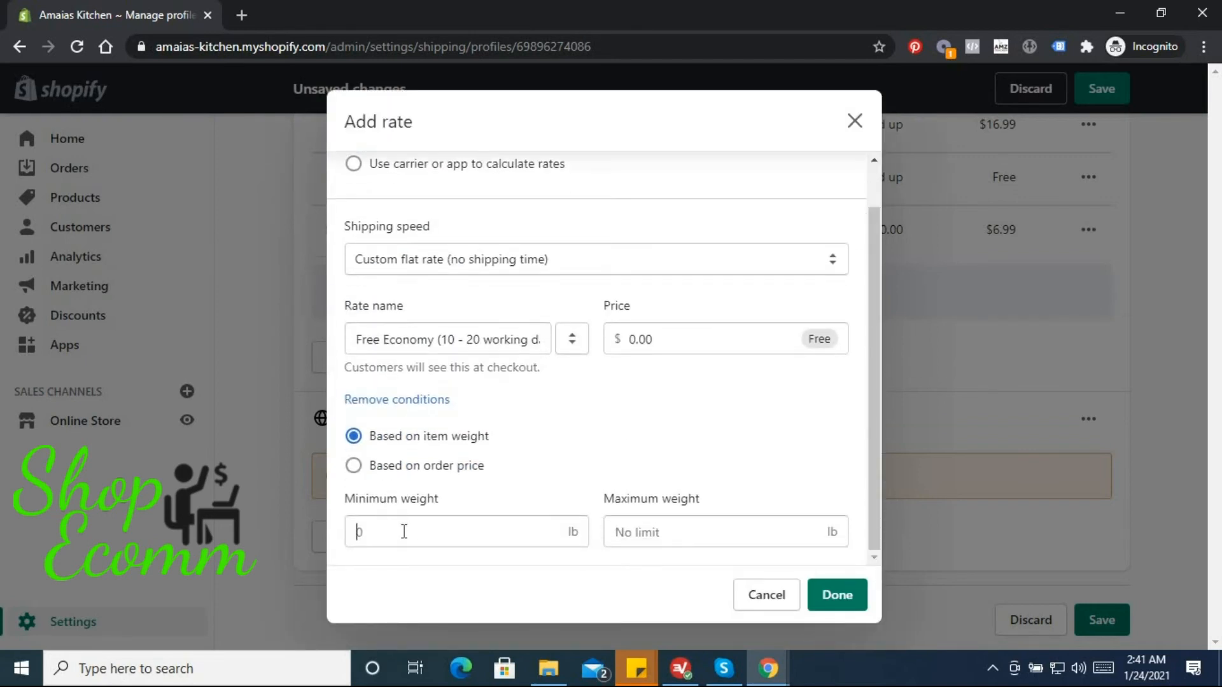
scroll("up", 3)
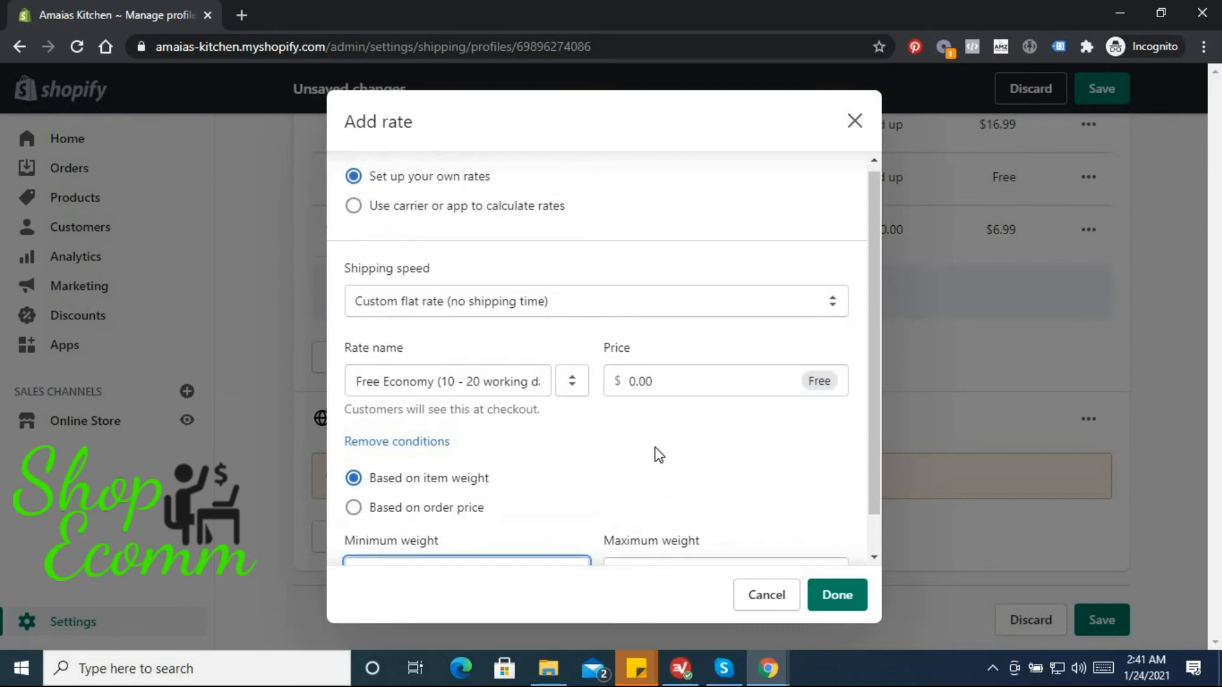
left_click(836, 595)
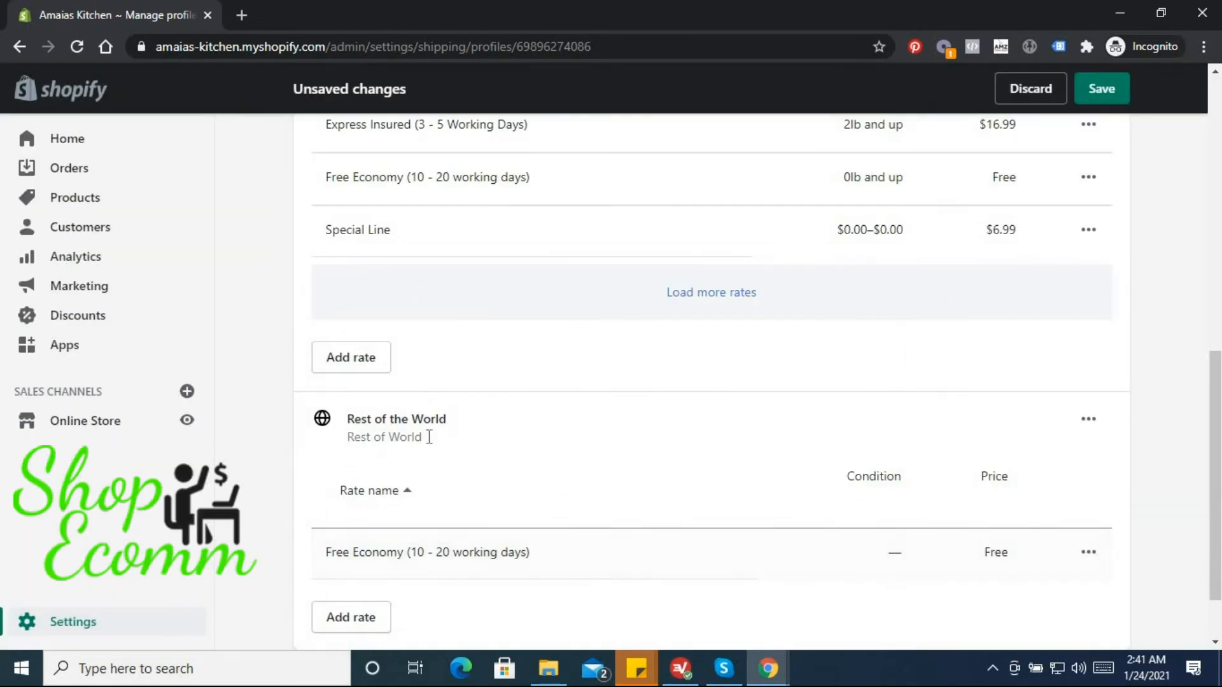
Give the Rest of World Free Economy rate a minimum weight condition of 0lb.
scroll("down", 3)
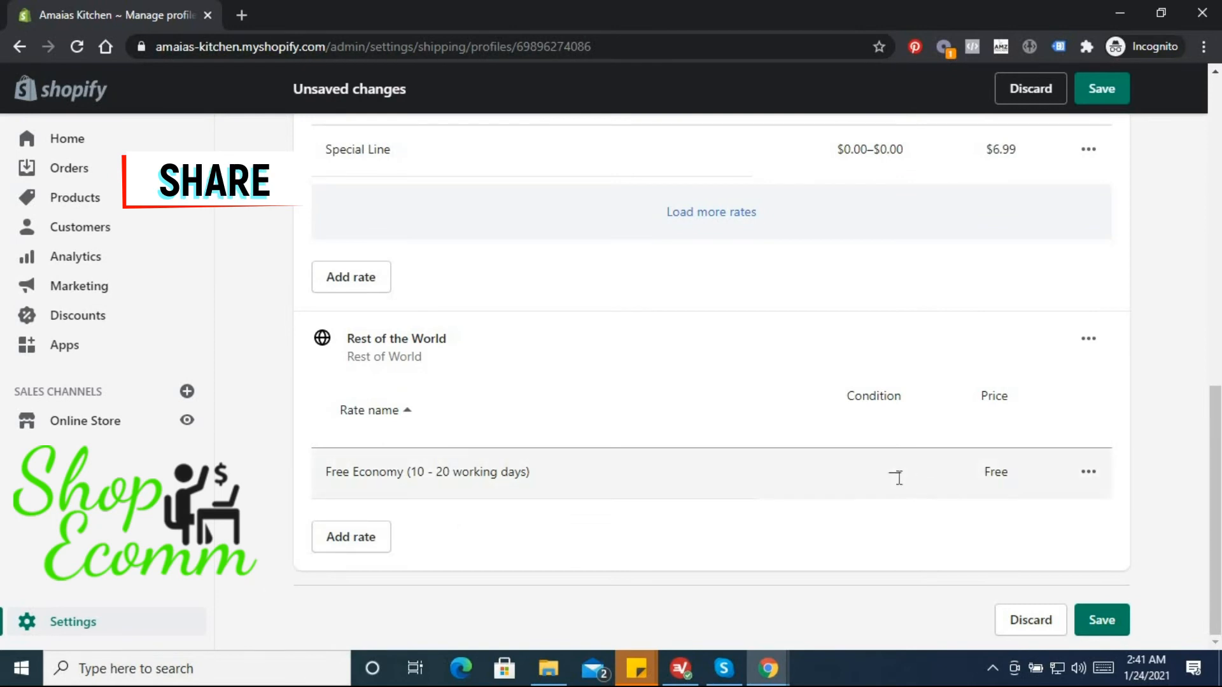
left_click(1087, 472)
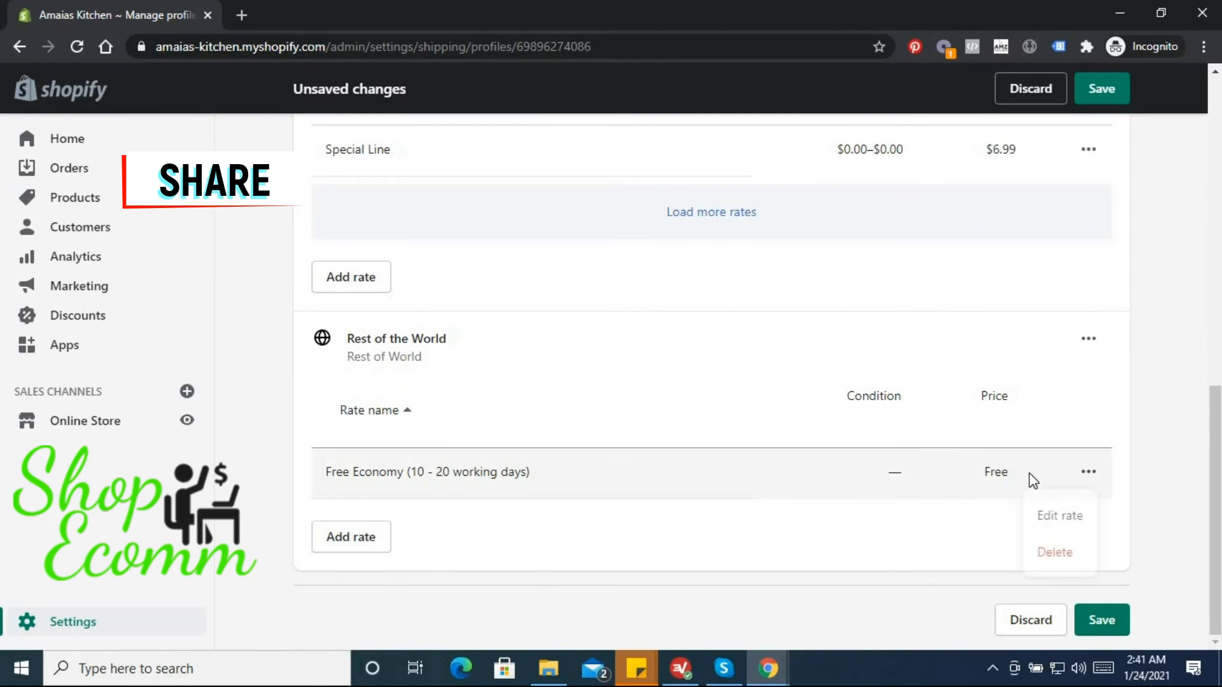
left_click(1058, 515)
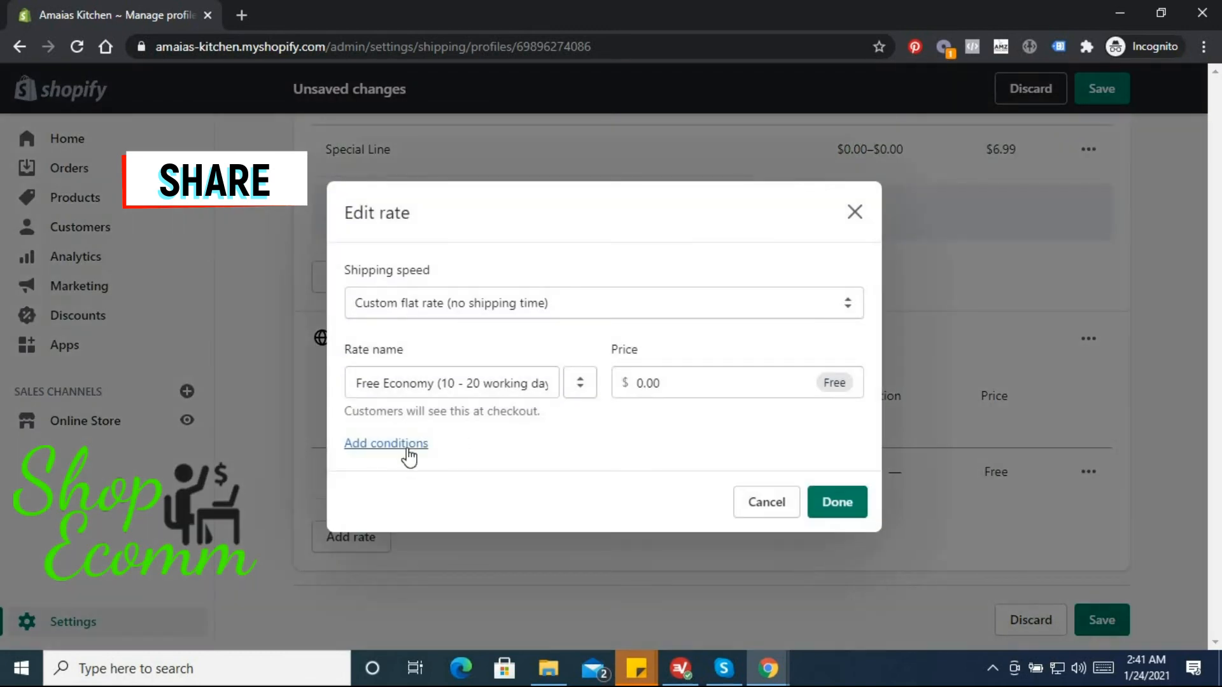
left_click(385, 444)
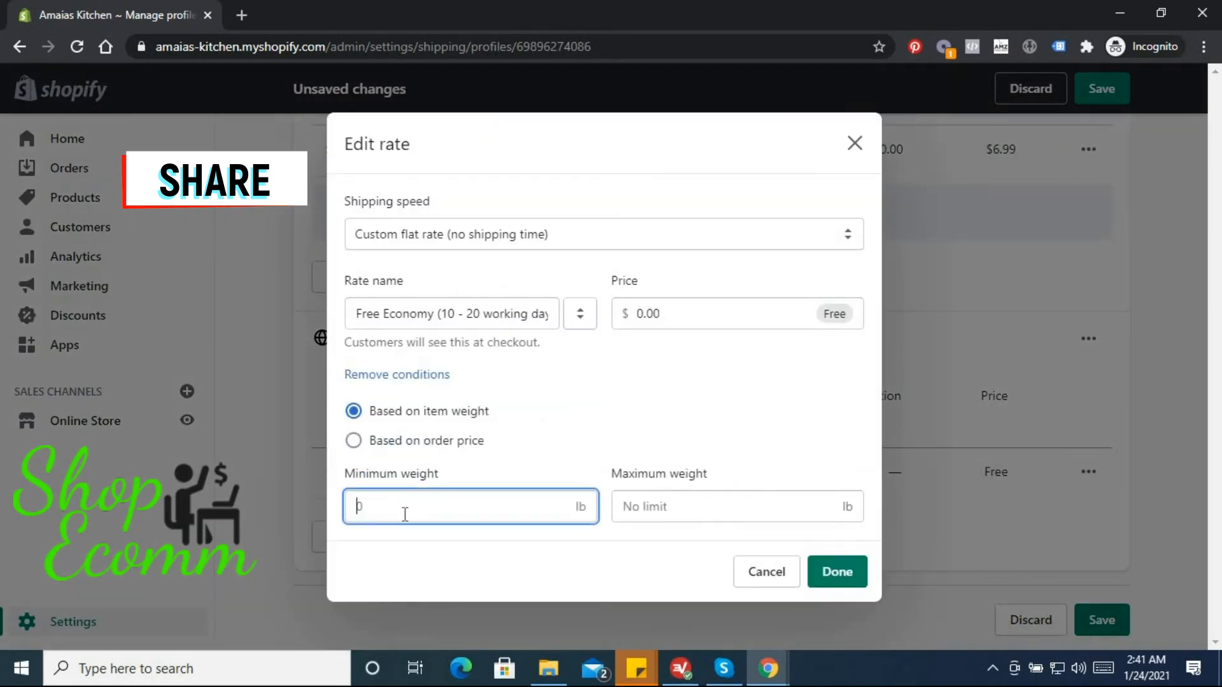
type("0")
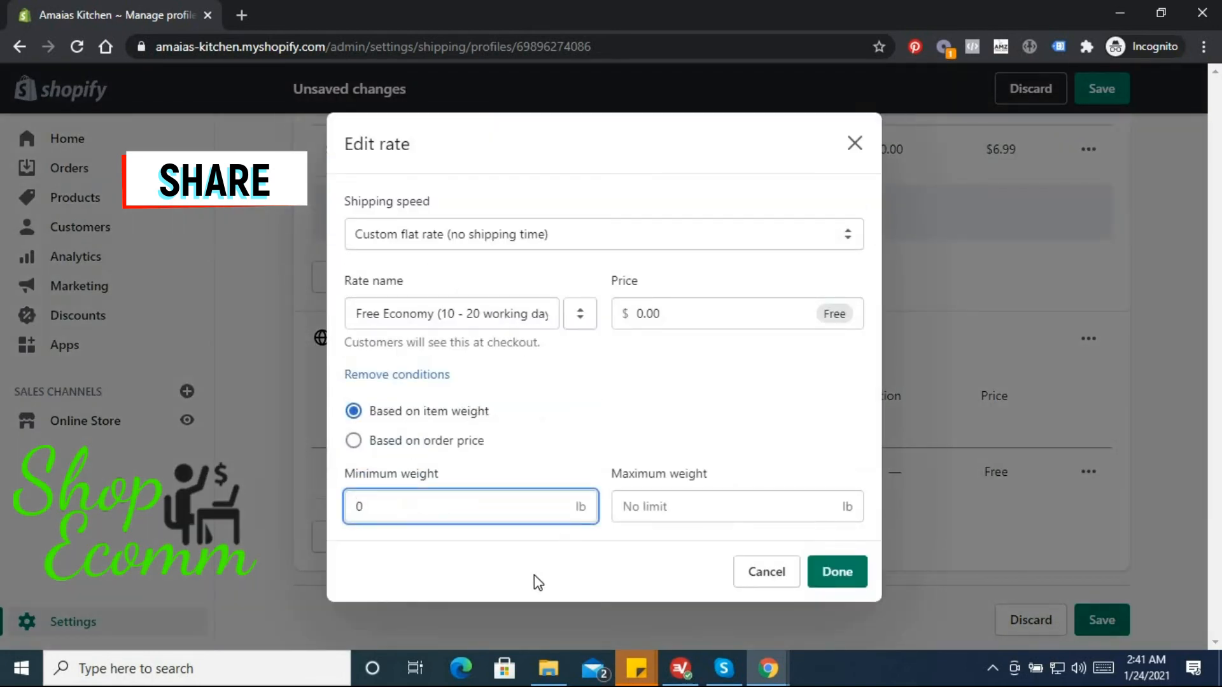
mouse_move(836, 571)
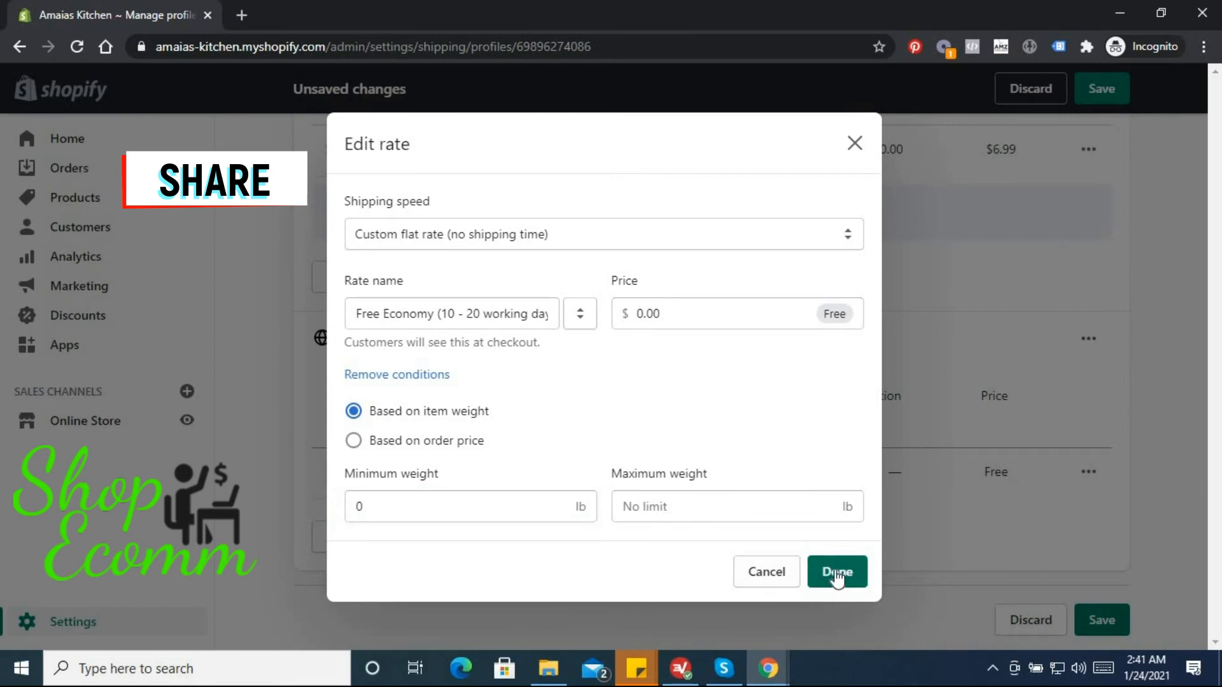
left_click(836, 571)
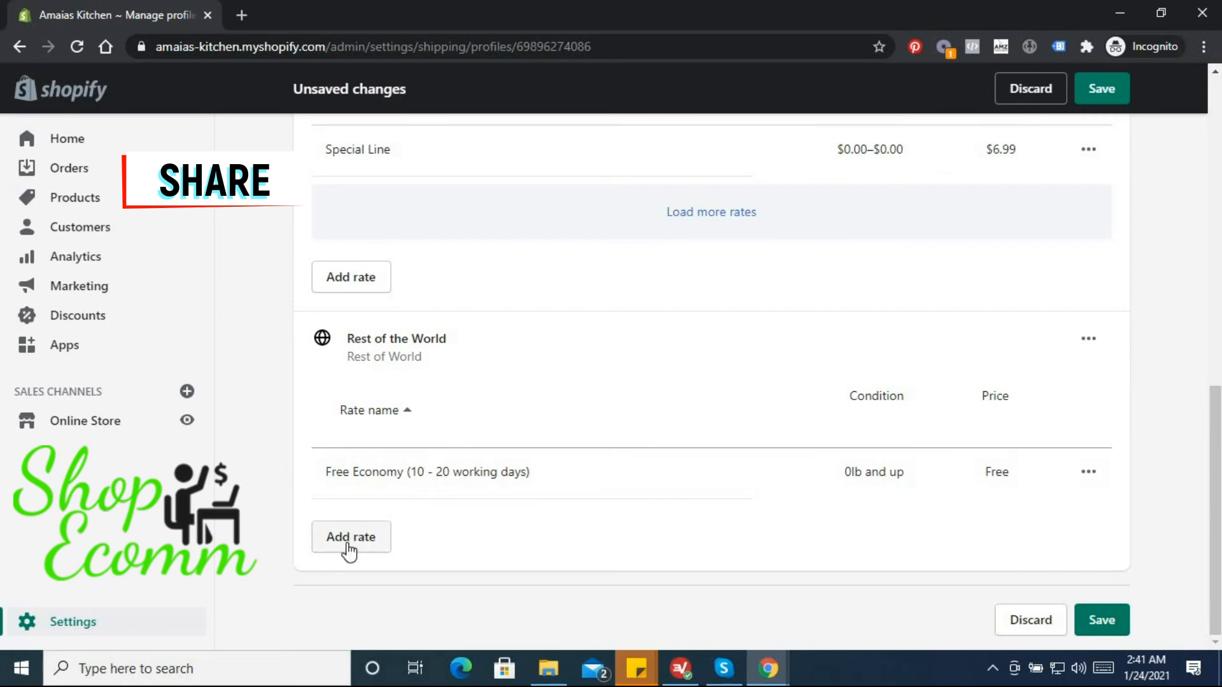
Add an Economy Insured rate at $3.99 with a 0lb and up weight condition.
left_click(350, 537)
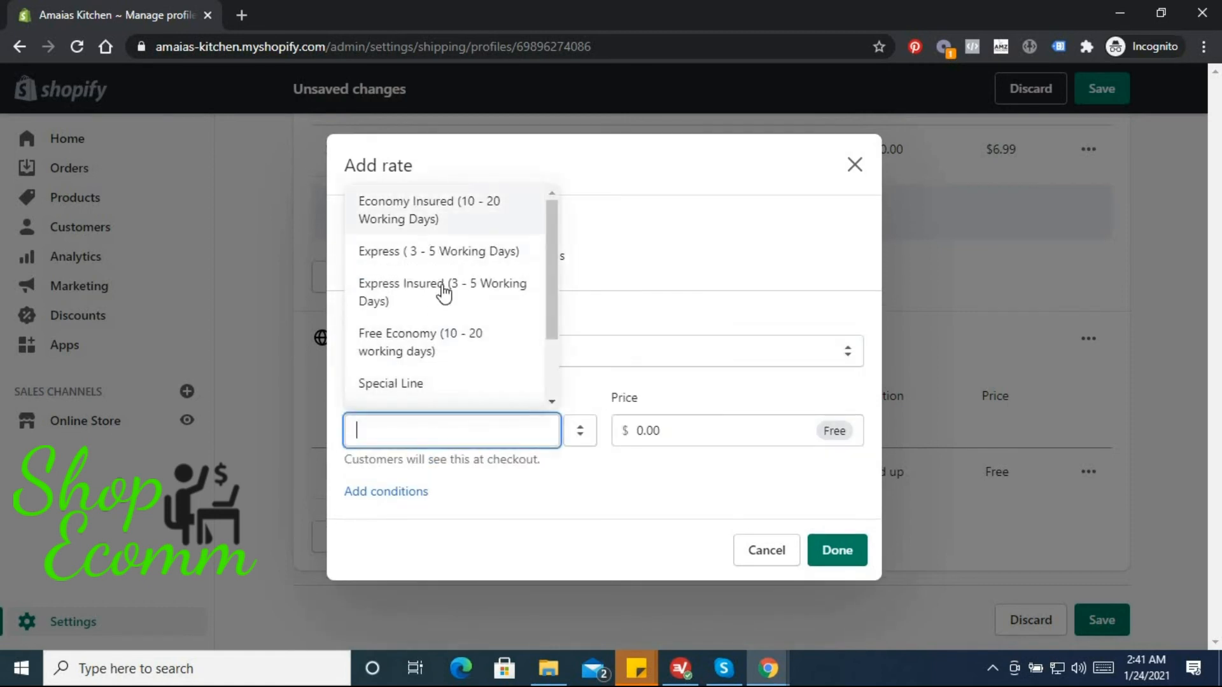
left_click(428, 210)
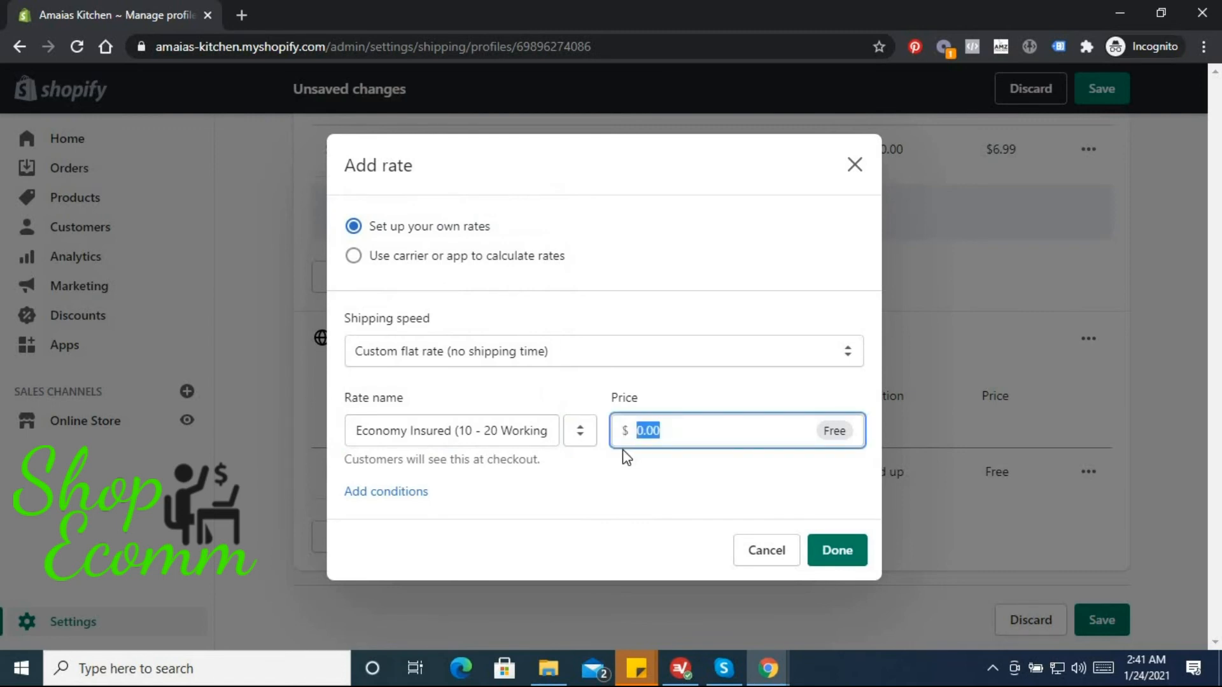
type("3.")
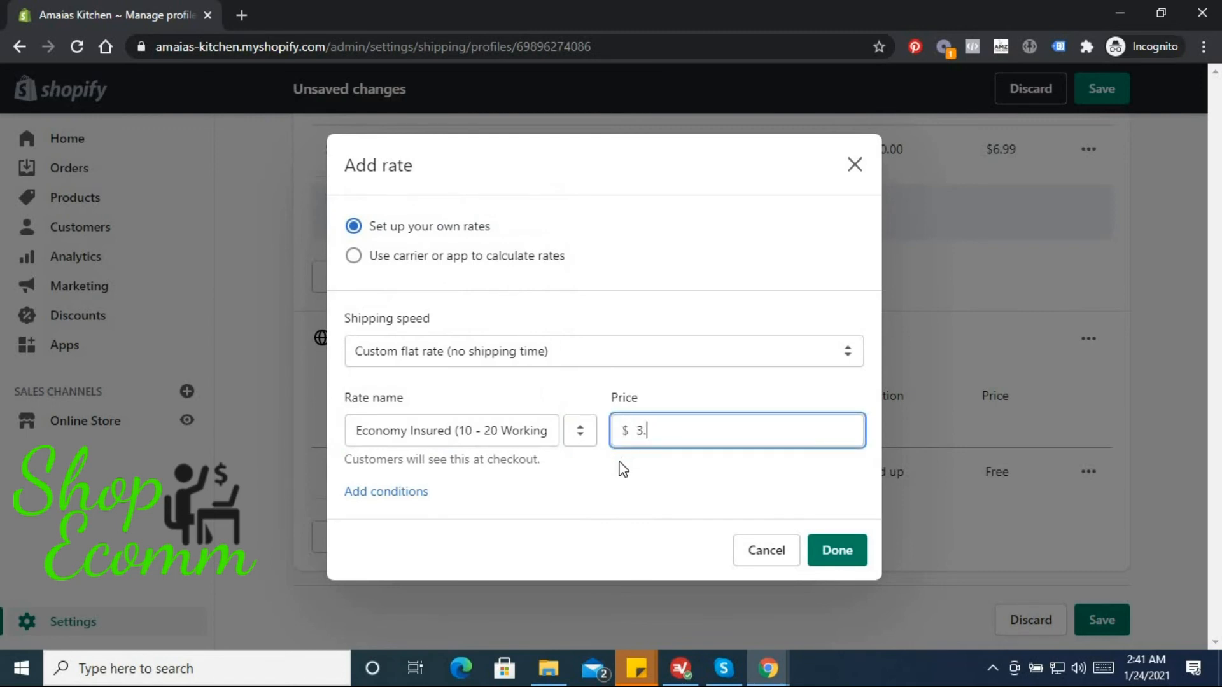
type("99")
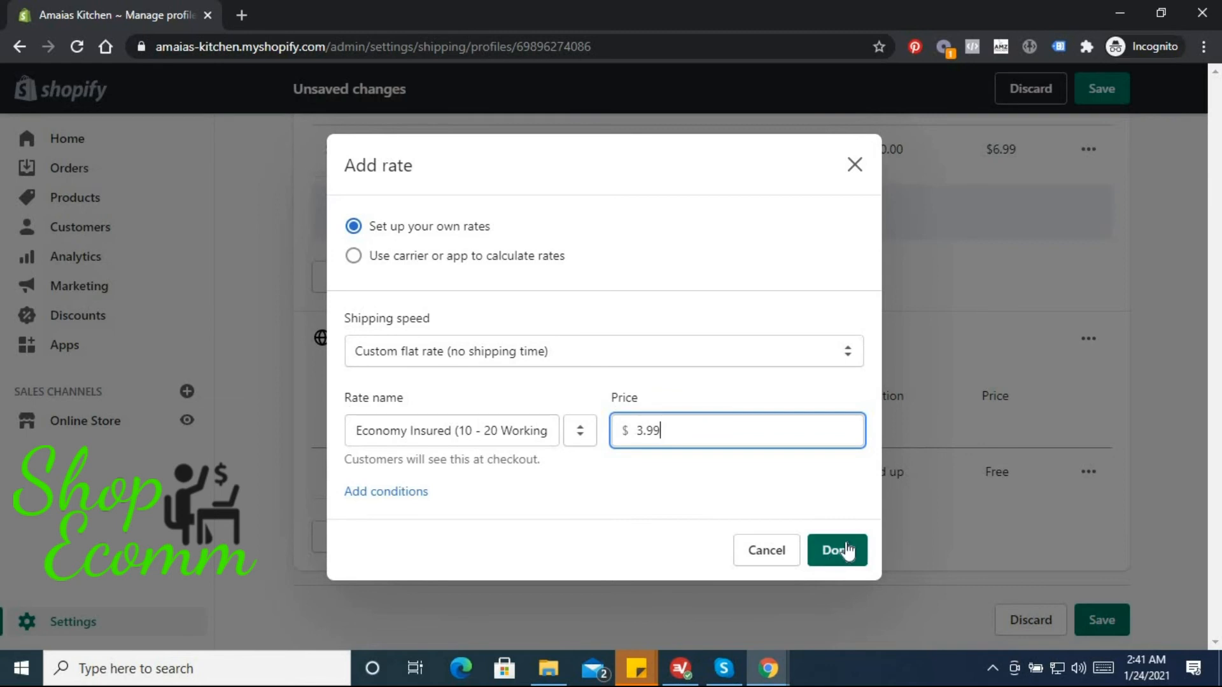
left_click(836, 550)
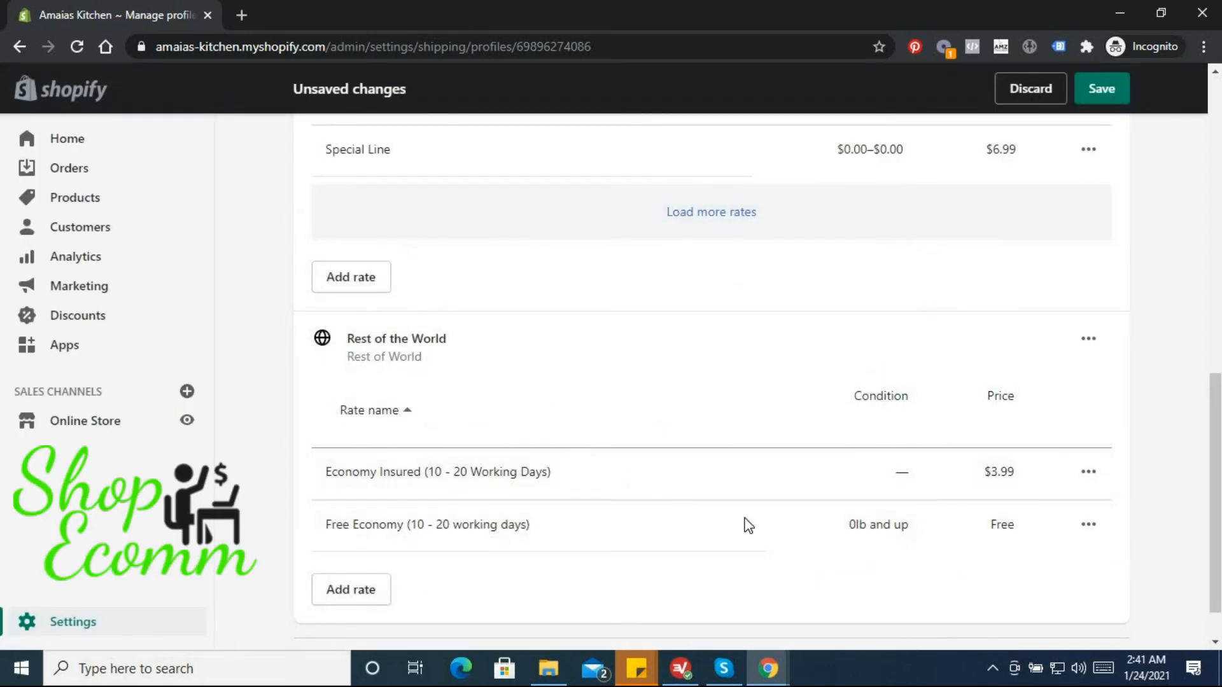
mouse_move(1089, 471)
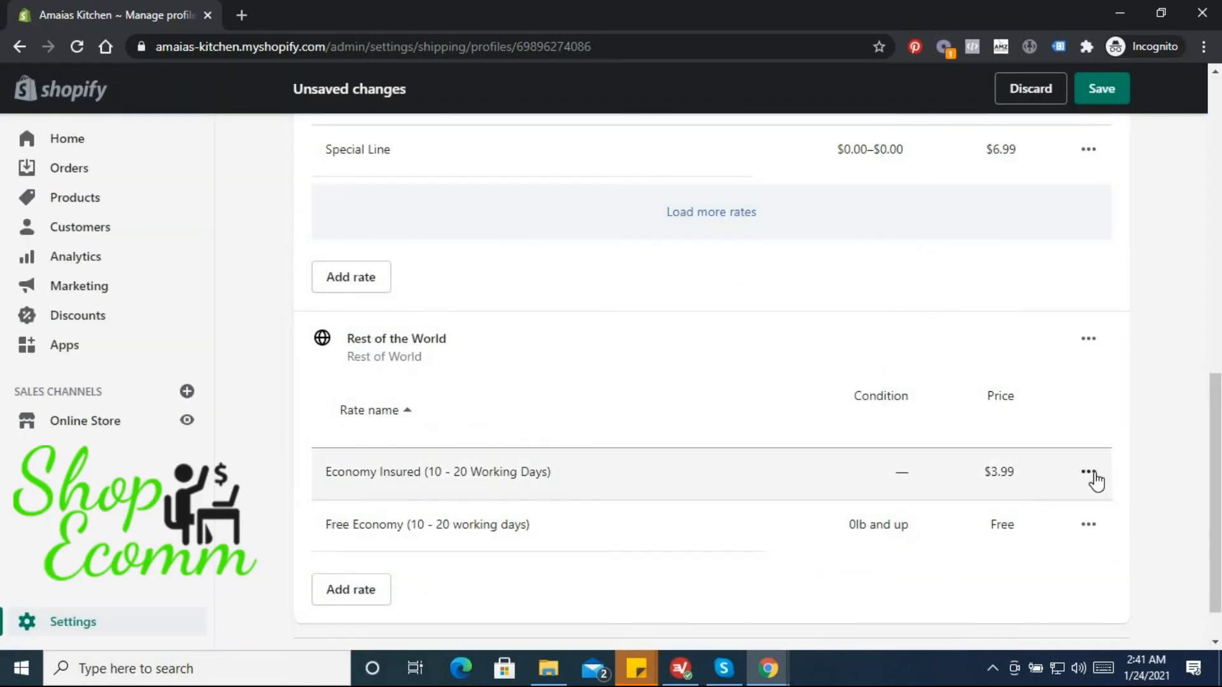
left_click(1088, 471)
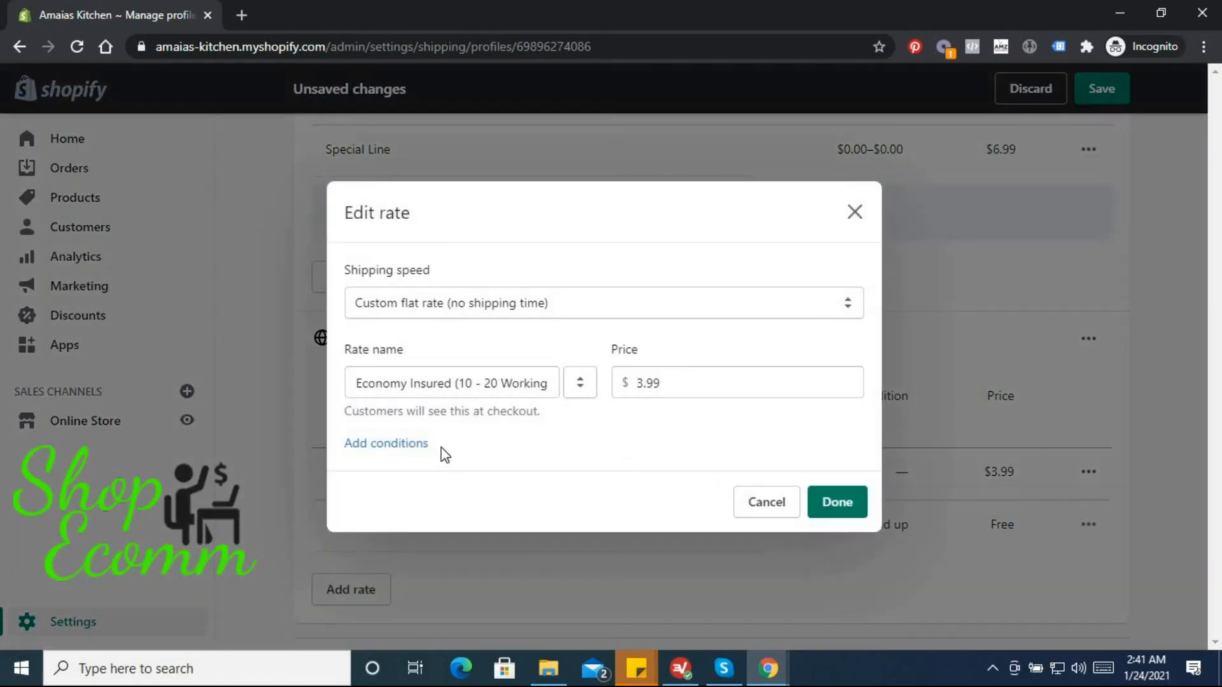
left_click(385, 443)
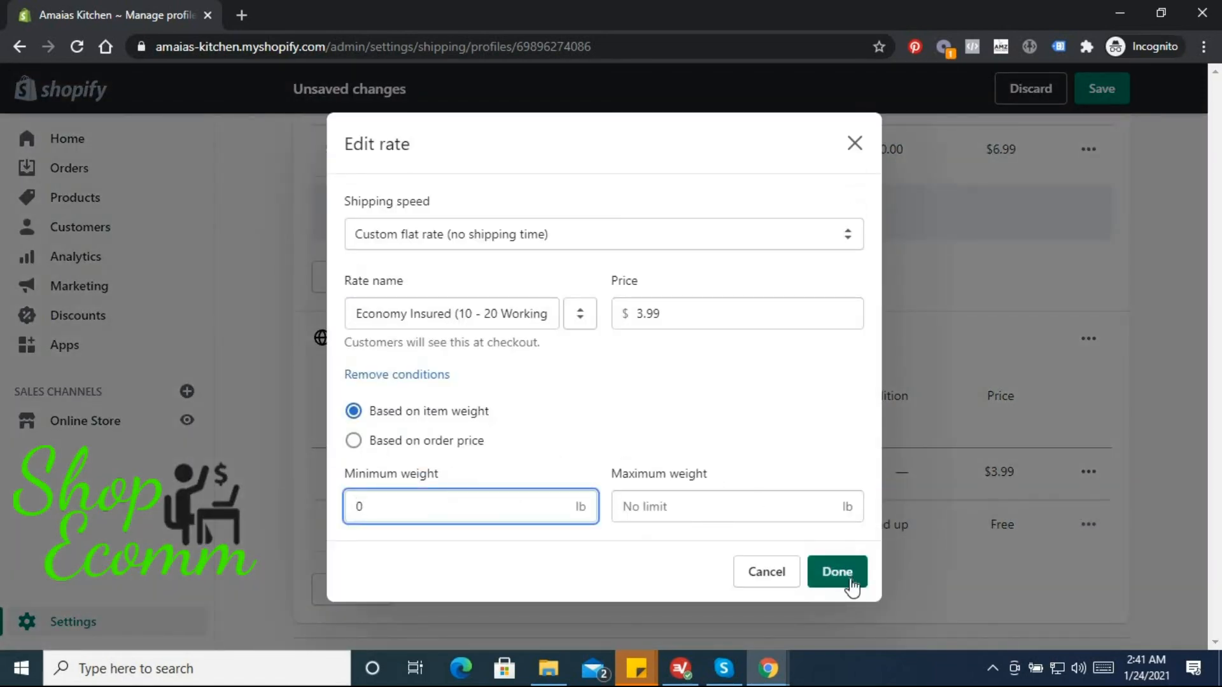
left_click(837, 572)
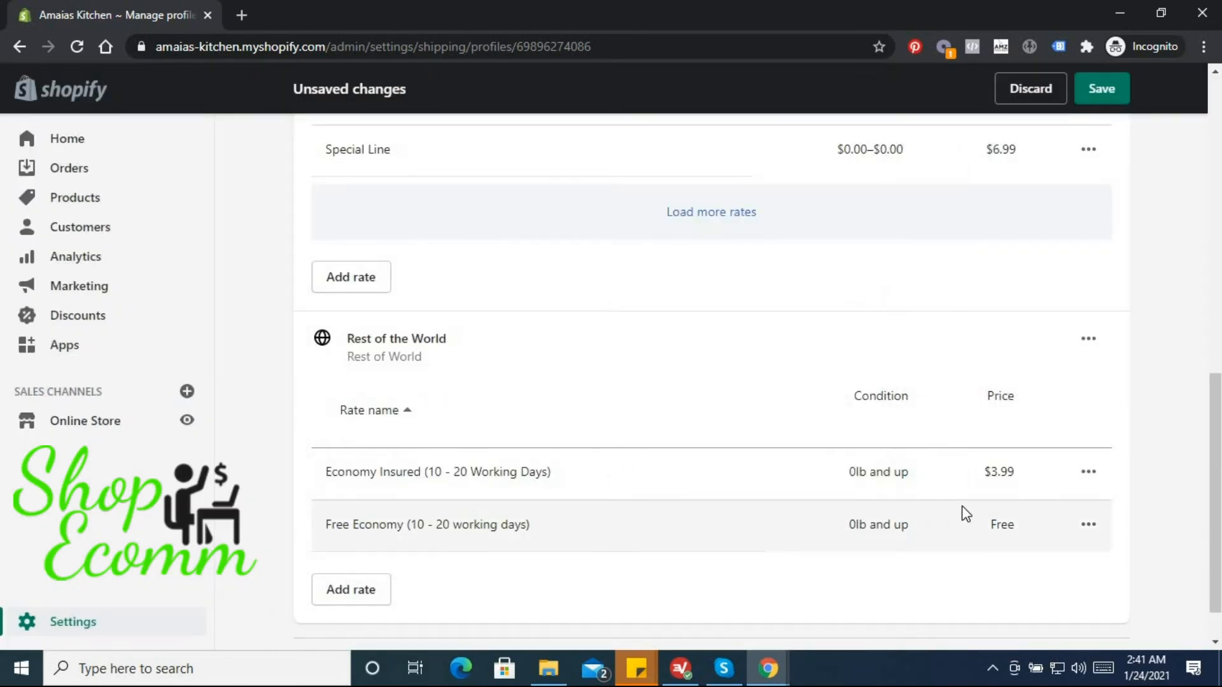
Add a custom flat Standard (5 - 10 Working days) rate at $7.99 with a weight condition.
left_click(350, 589)
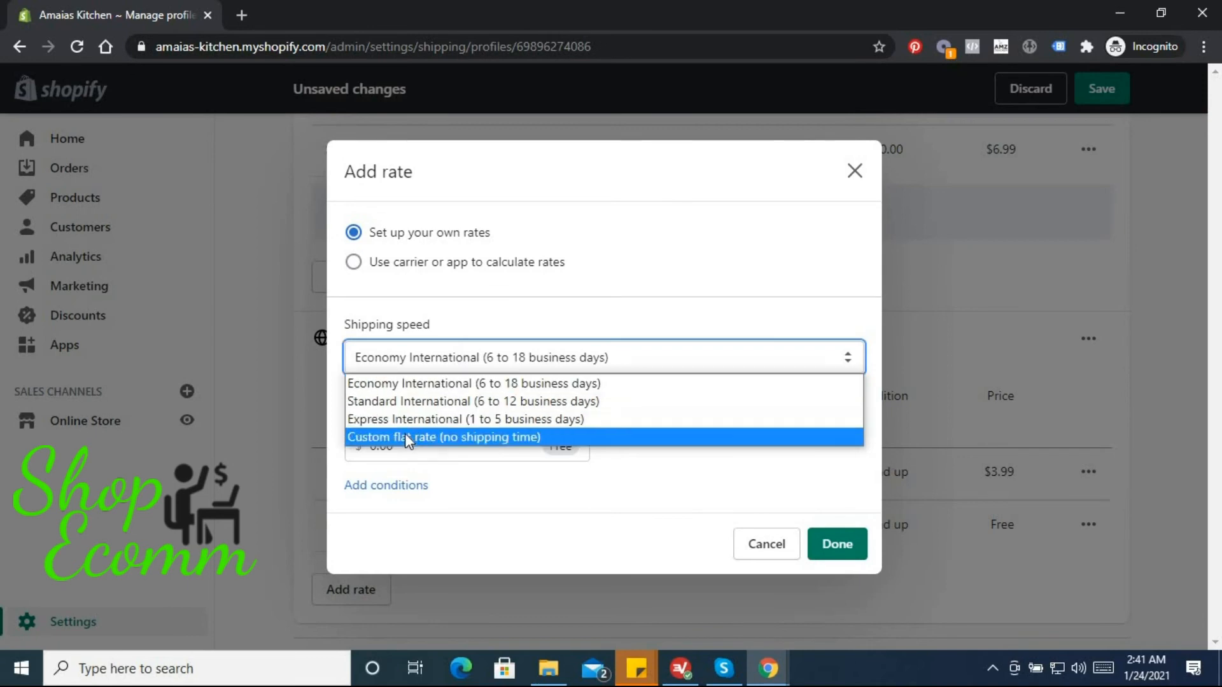
left_click(445, 436)
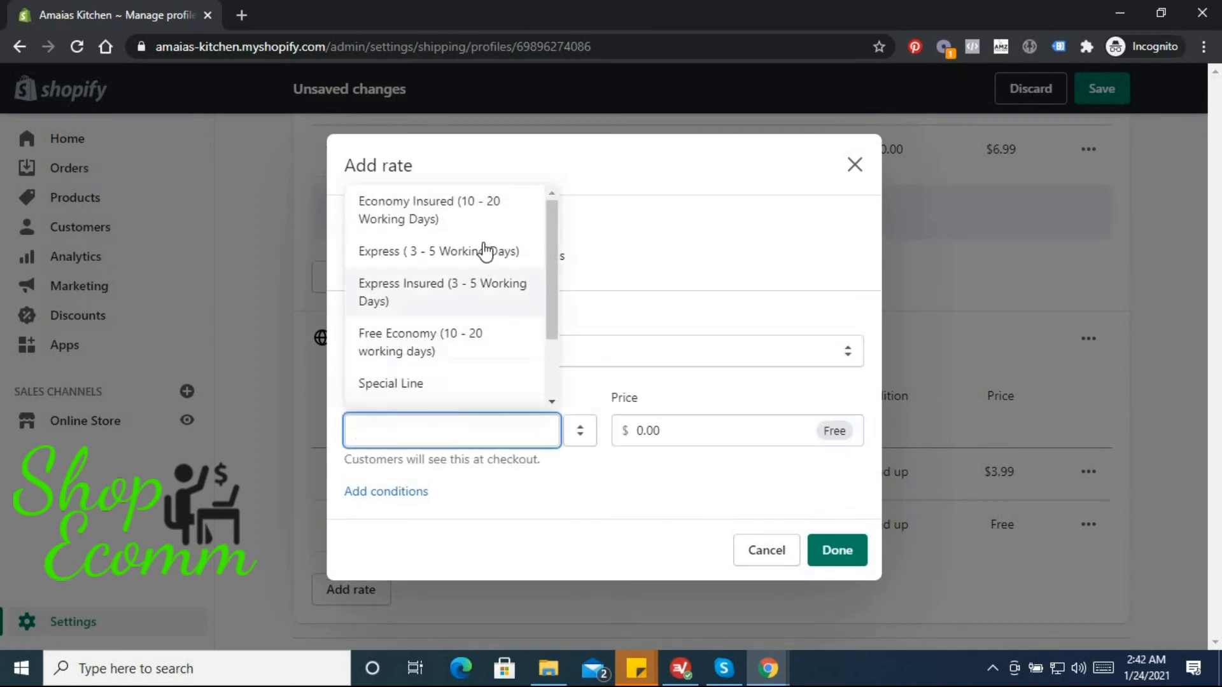
mouse_move(436, 308)
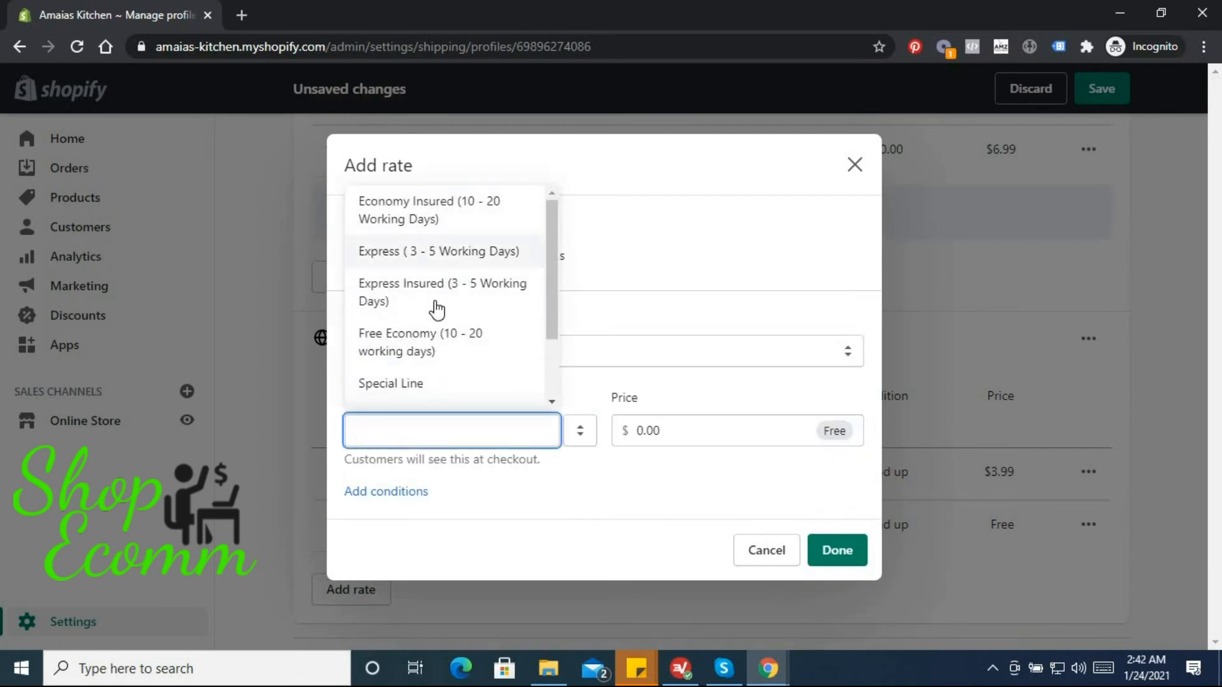
scroll("down", 3)
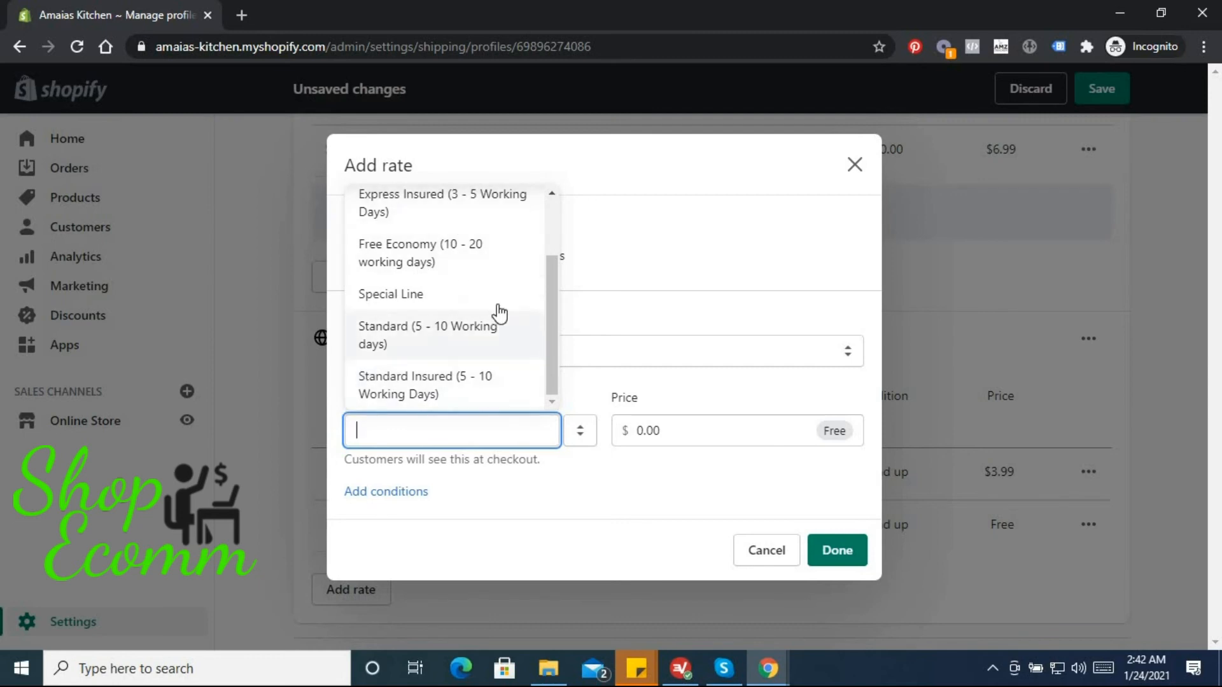
mouse_move(488, 354)
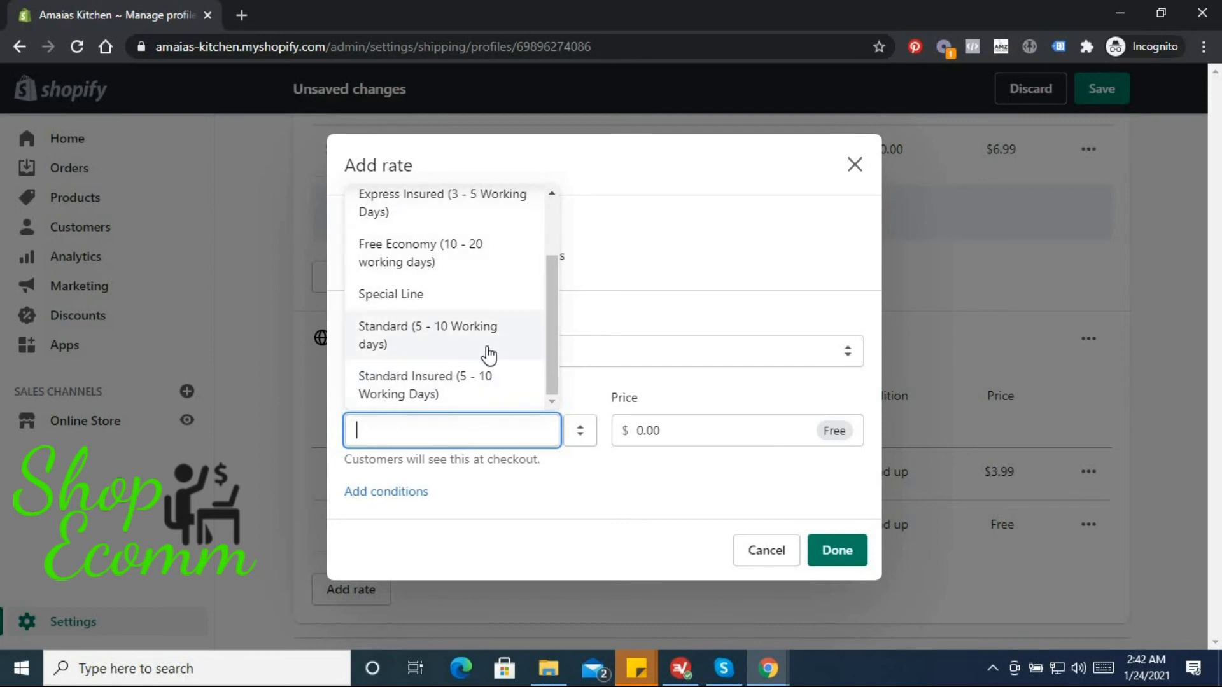
mouse_move(367, 384)
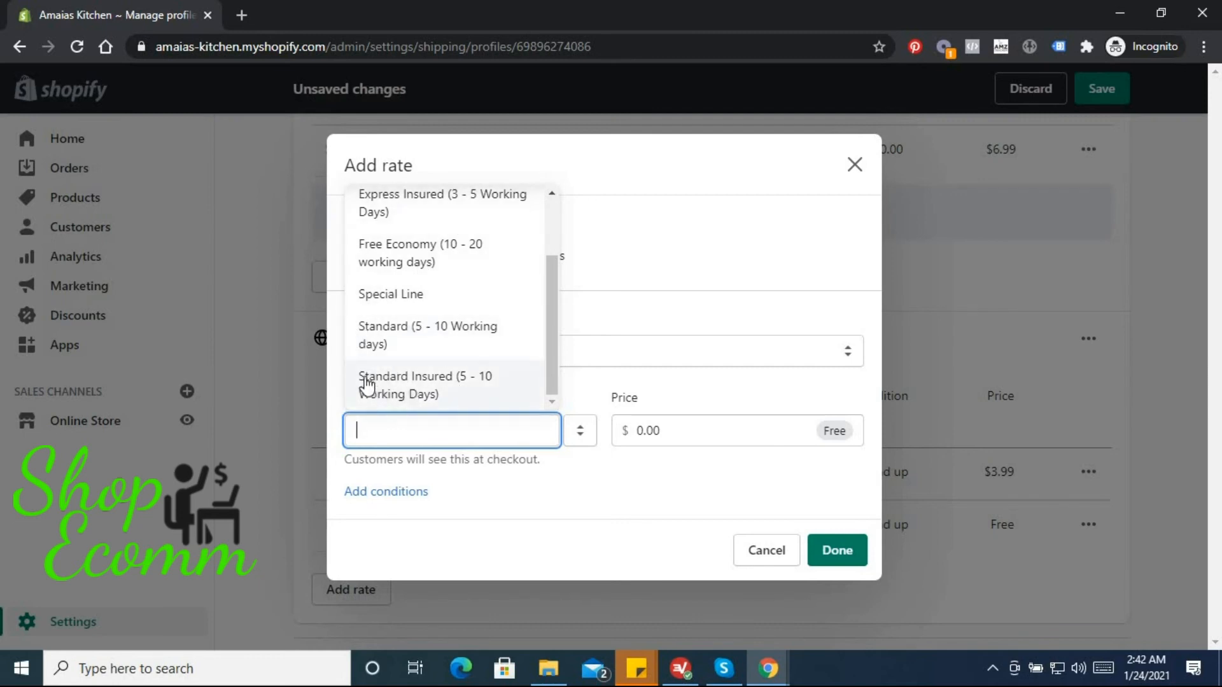
mouse_move(429, 355)
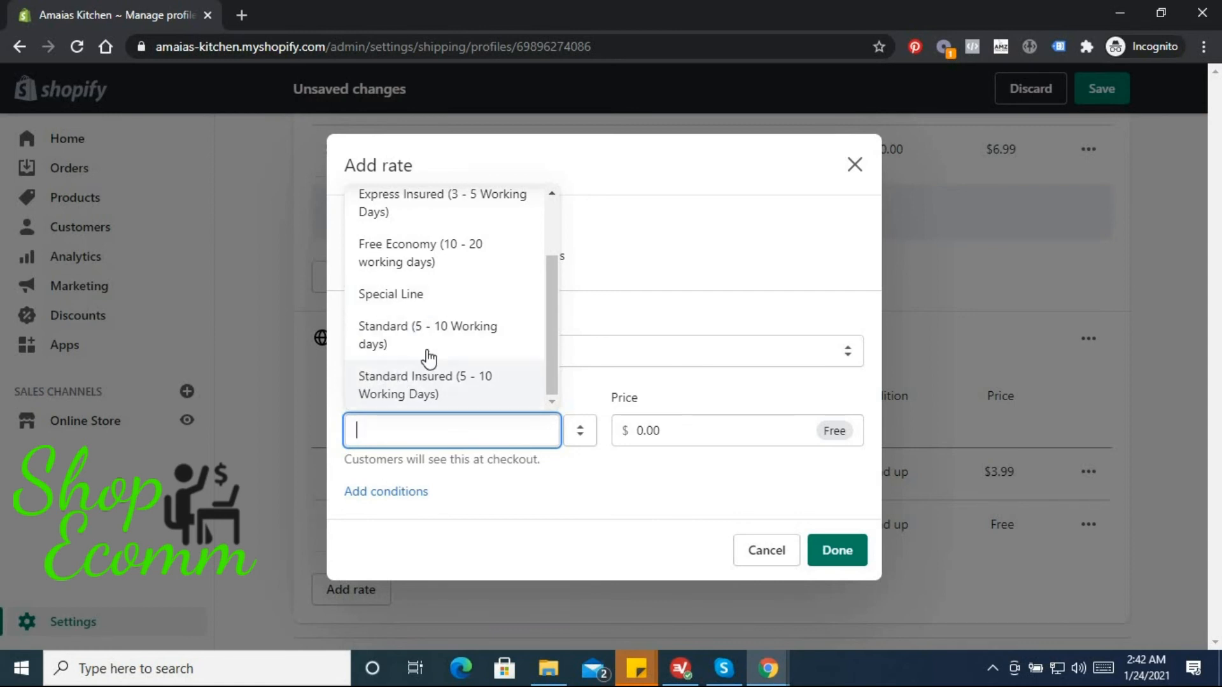
mouse_move(421, 345)
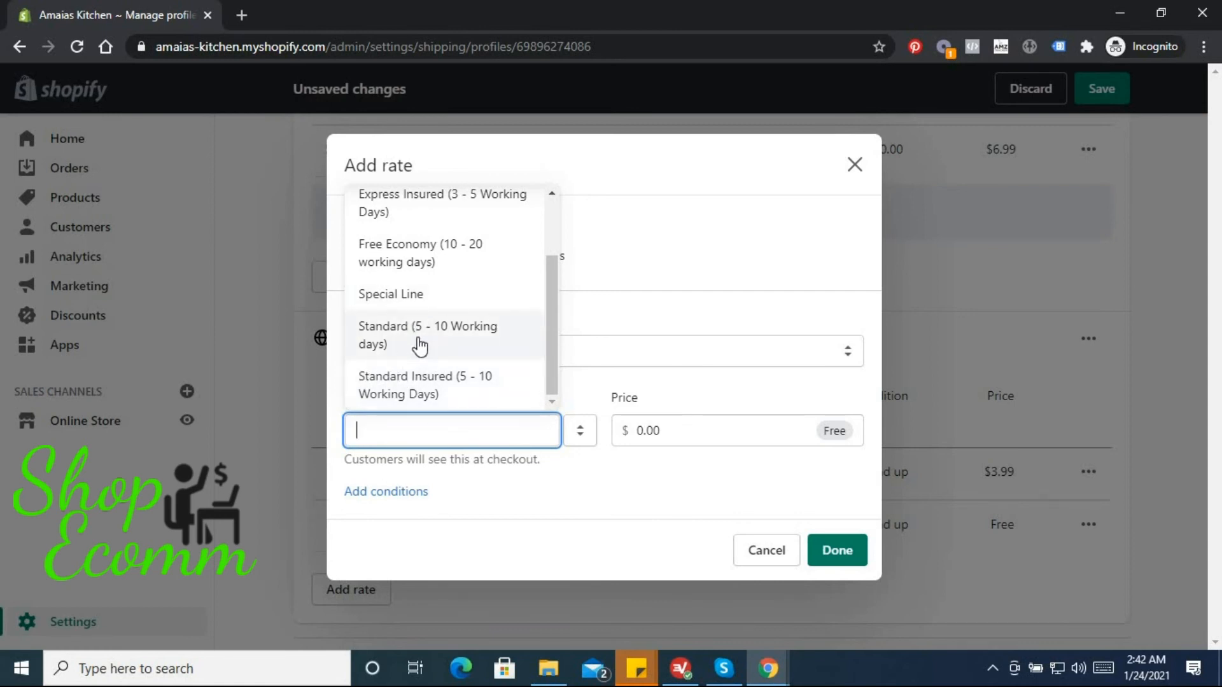
left_click(427, 335)
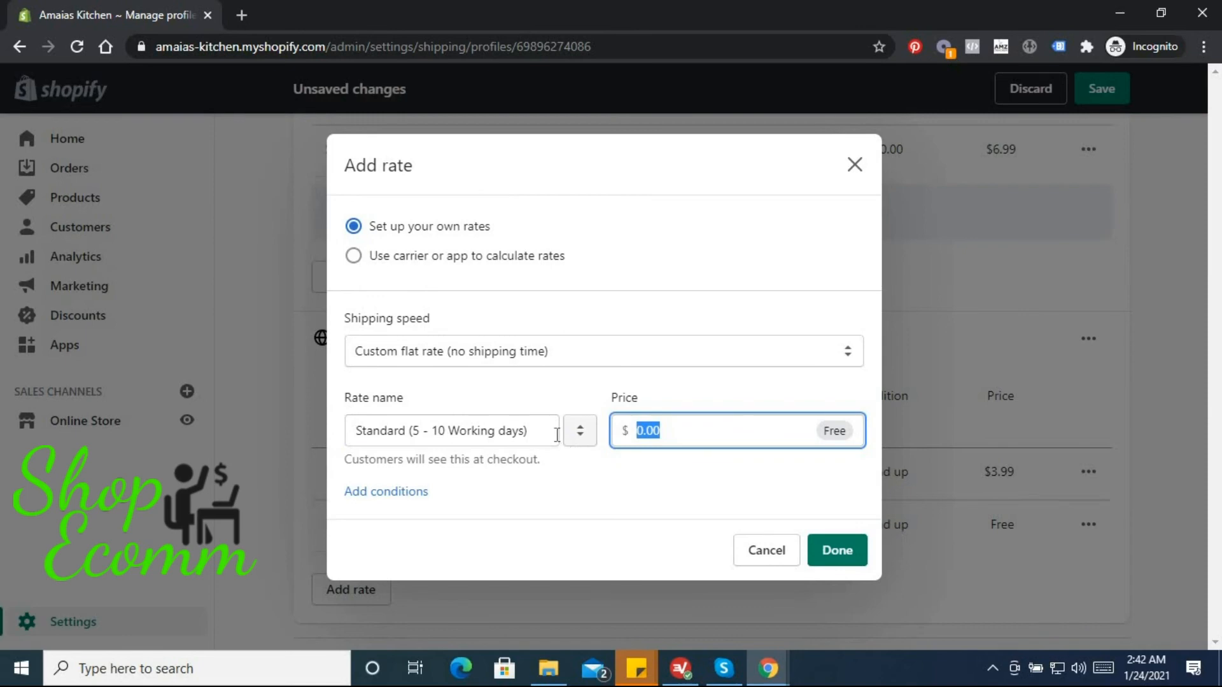
type("7.99")
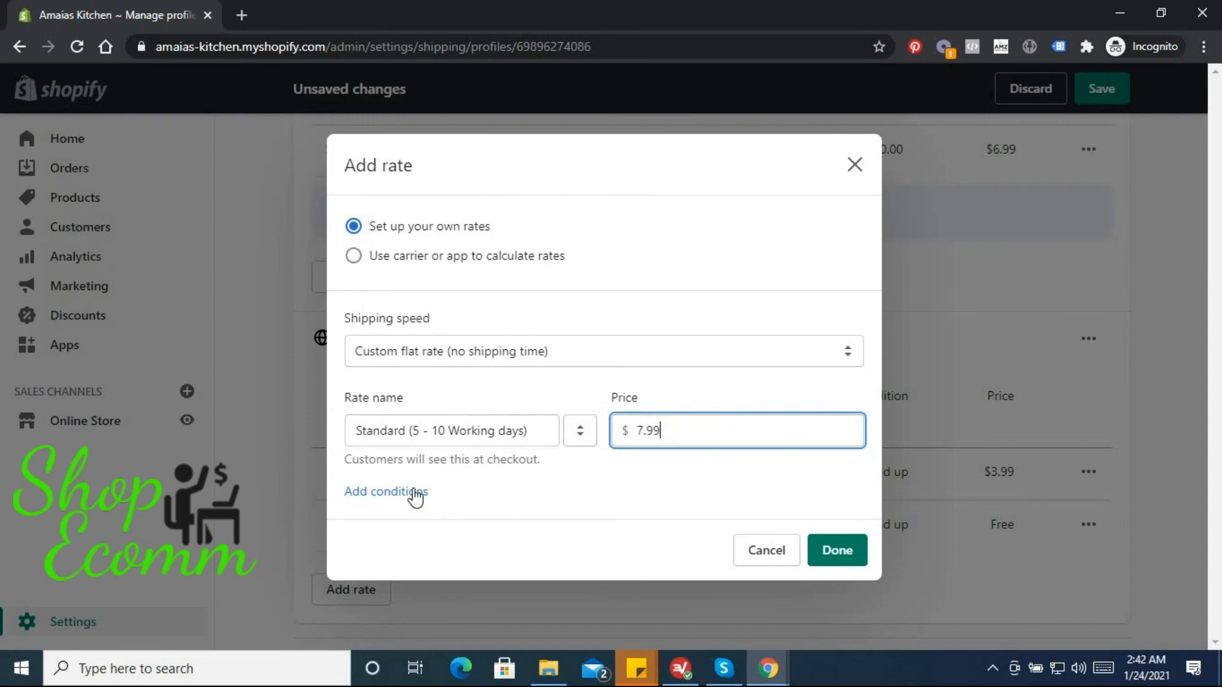
left_click(385, 492)
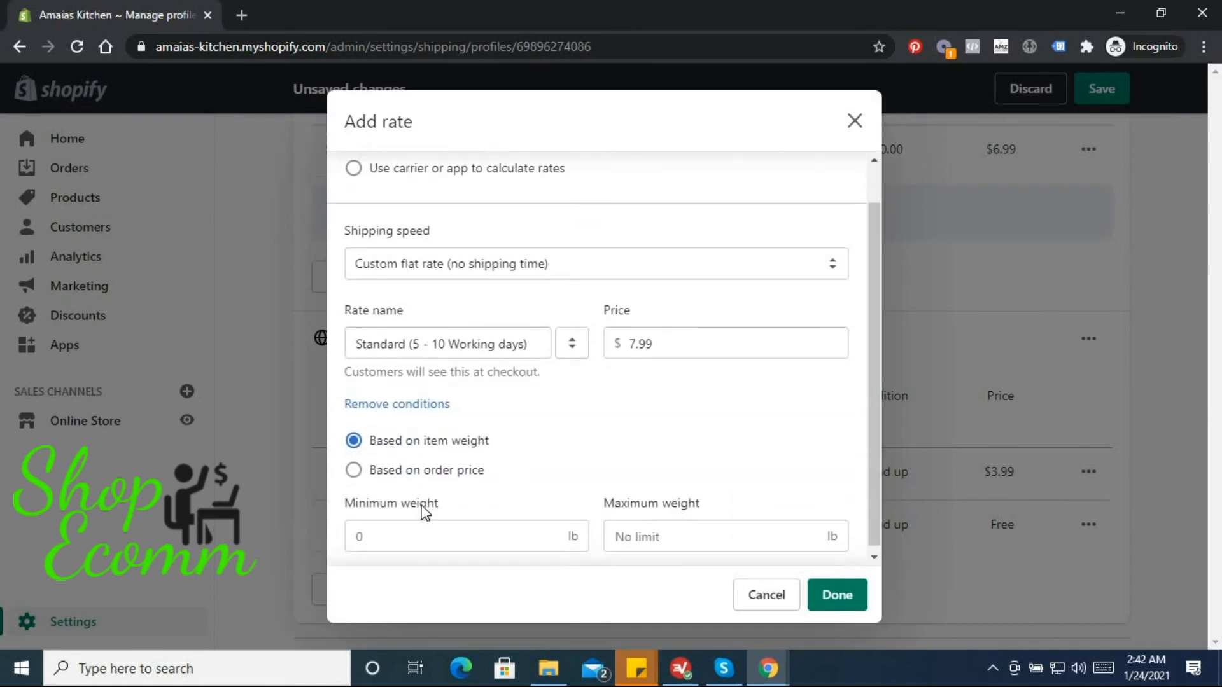
left_click(466, 535)
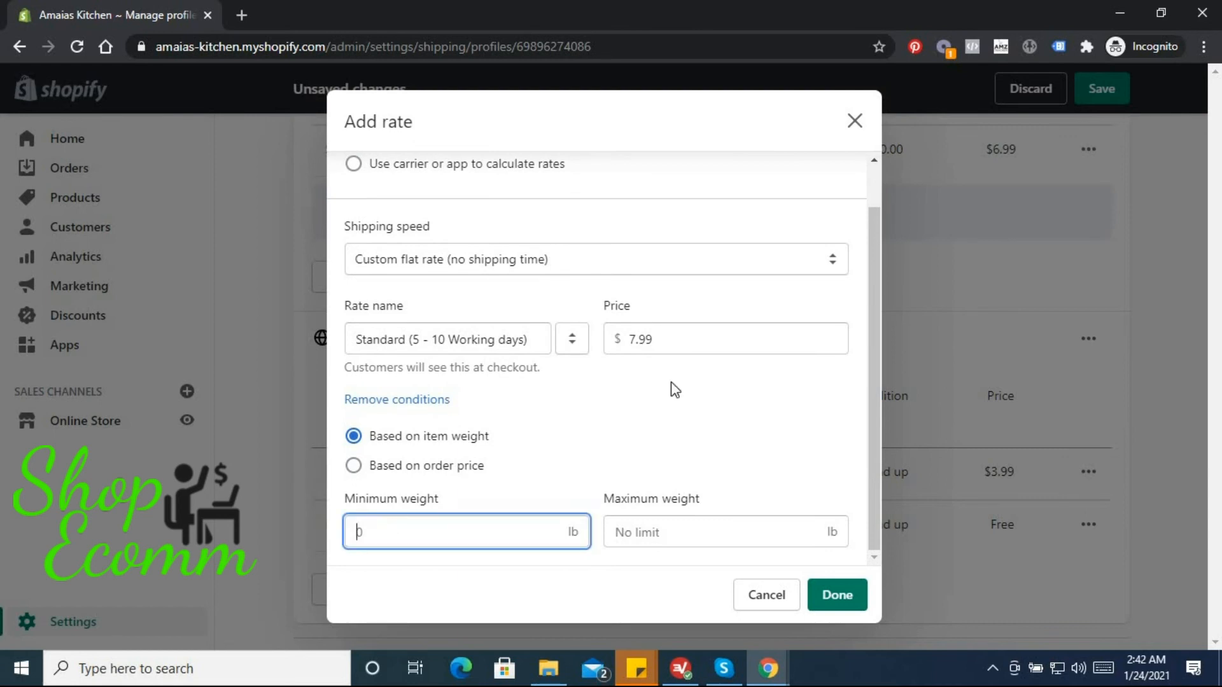
mouse_move(602, 361)
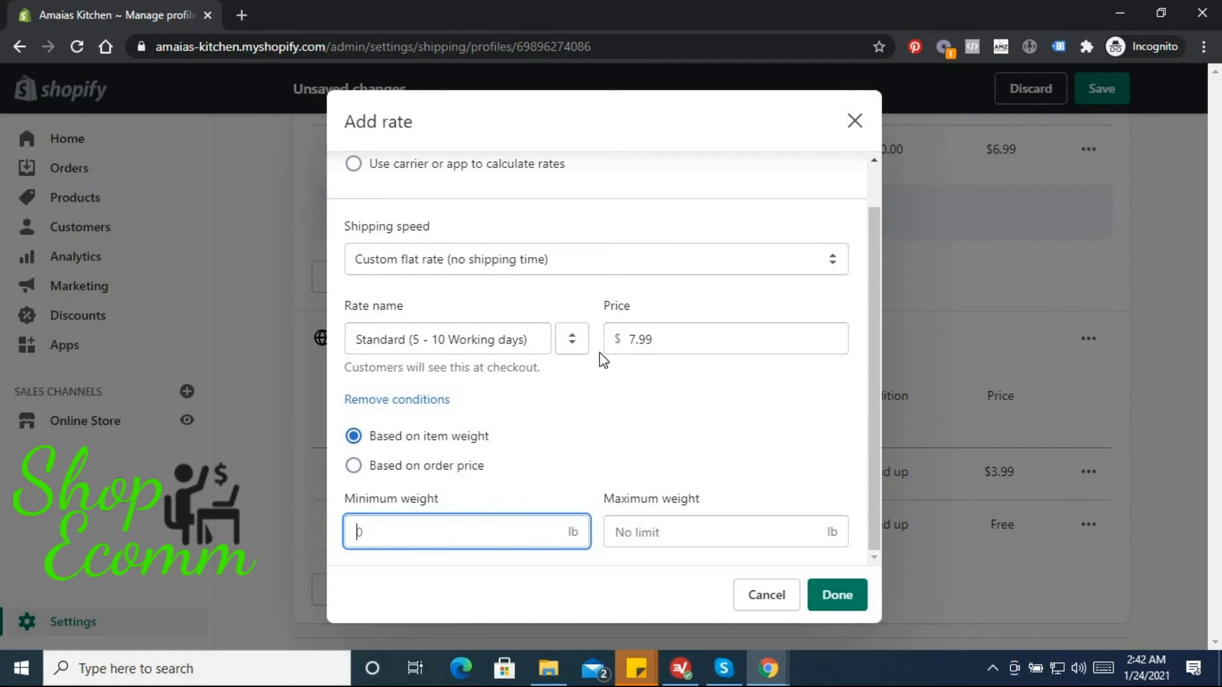
type("1")
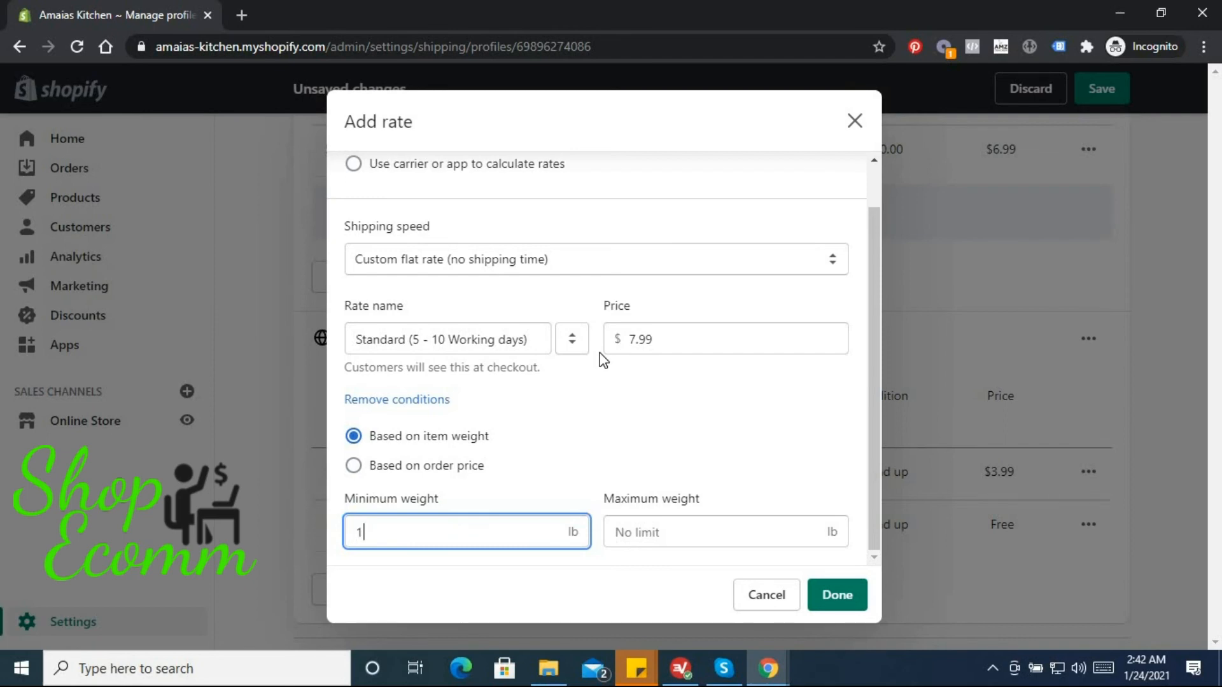
mouse_move(523, 565)
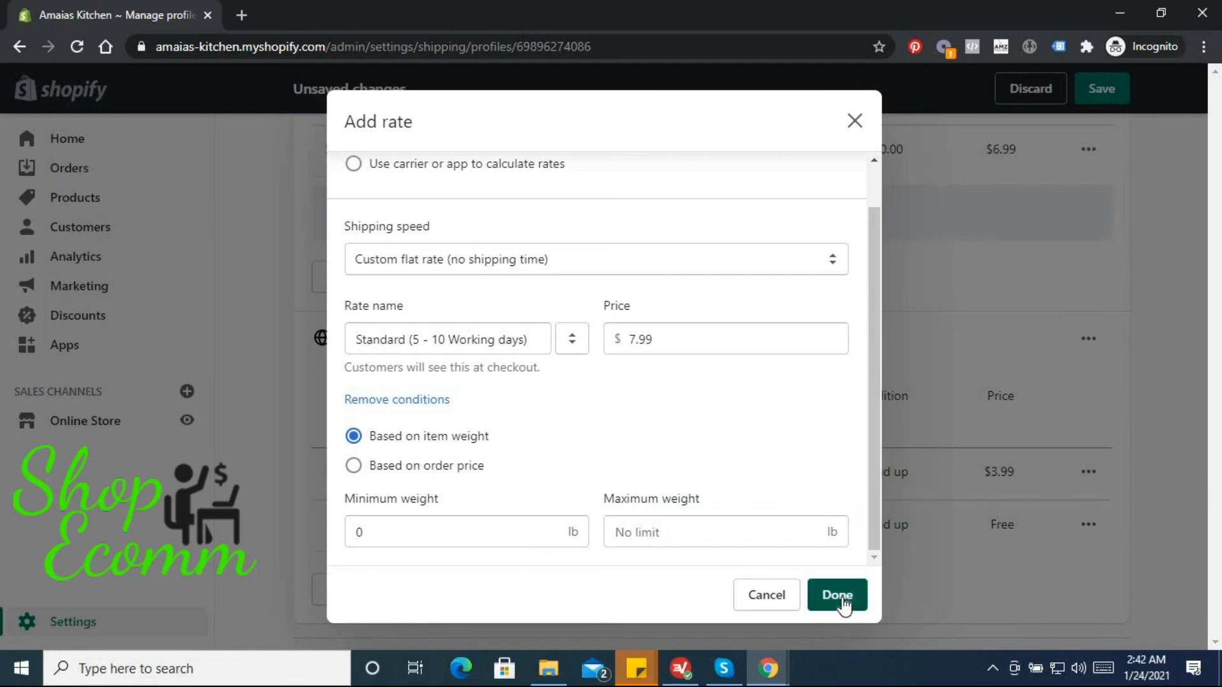
left_click(836, 594)
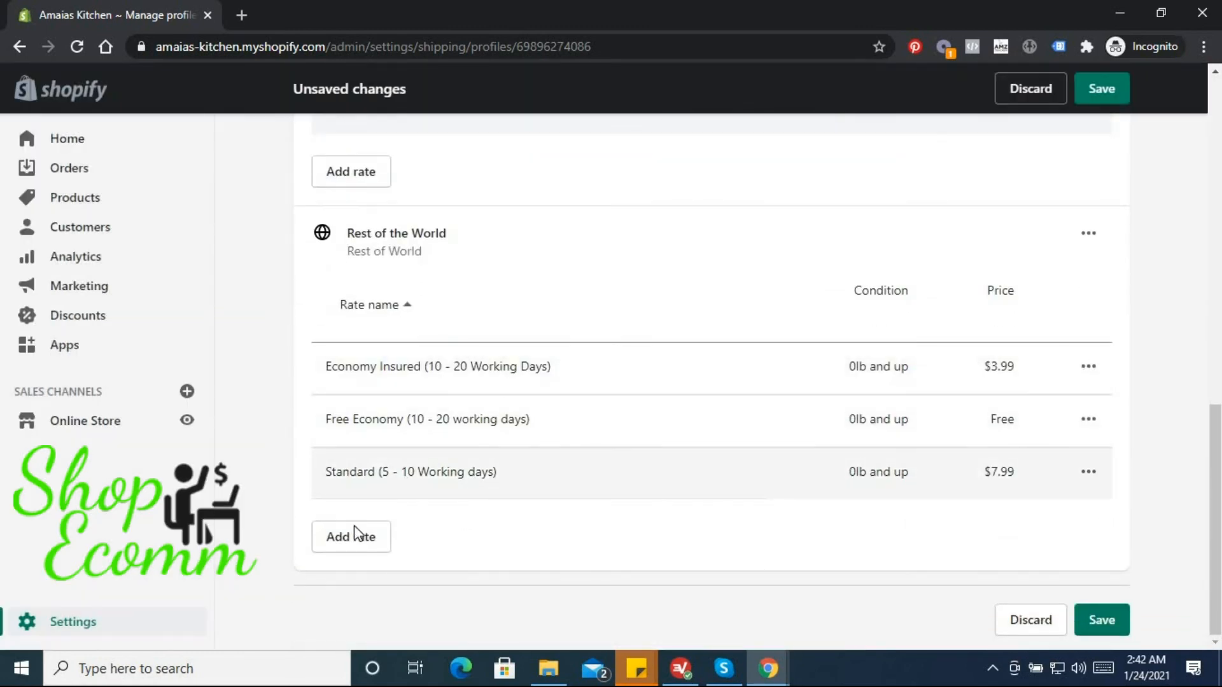
Add a custom flat Standard Insured (5 - 10 Working Days) rate at $9.99, 0lb and up.
left_click(350, 537)
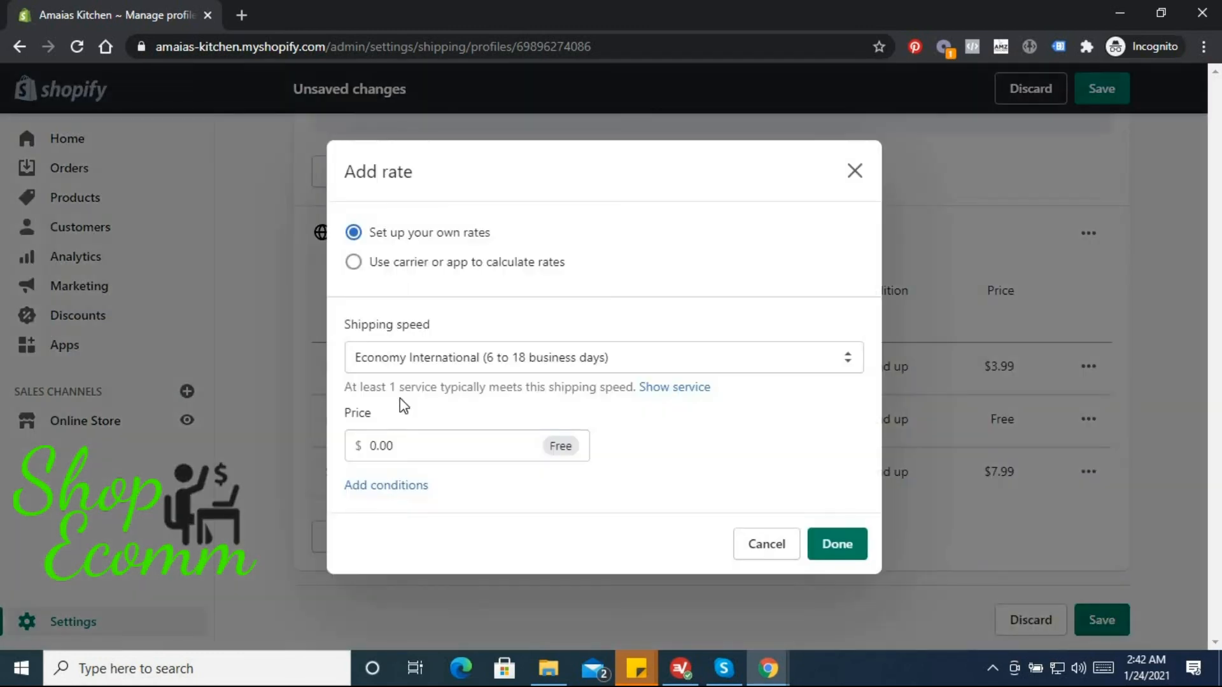
left_click(603, 357)
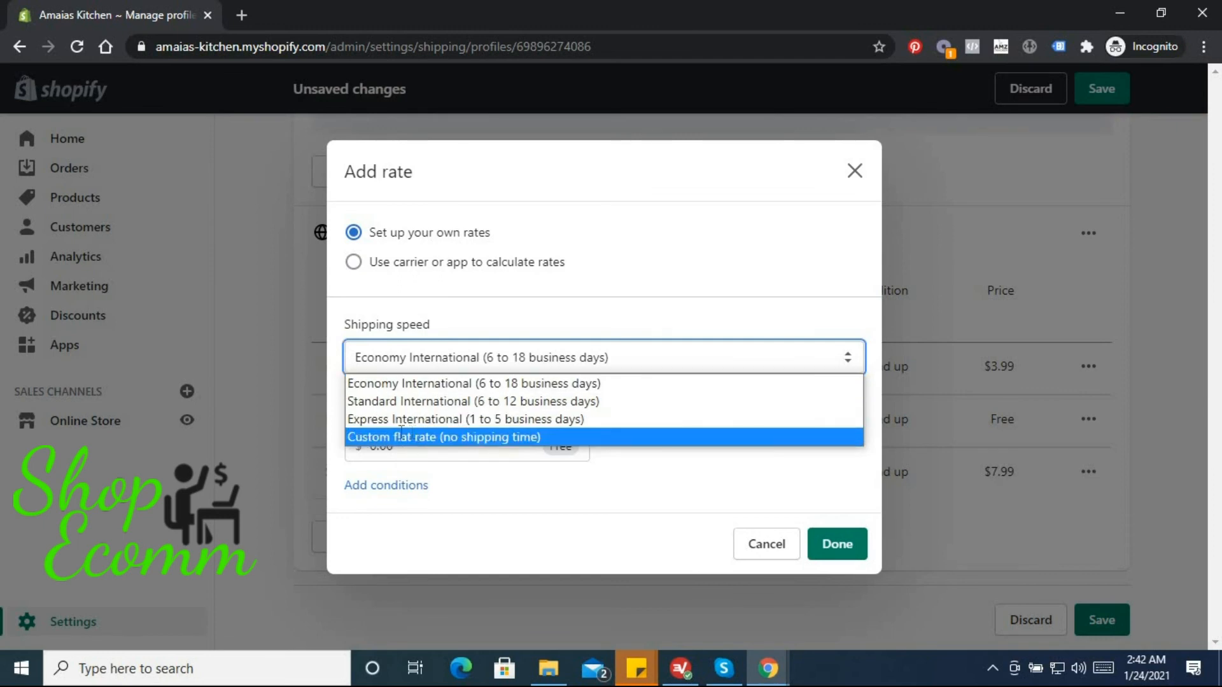
left_click(443, 437)
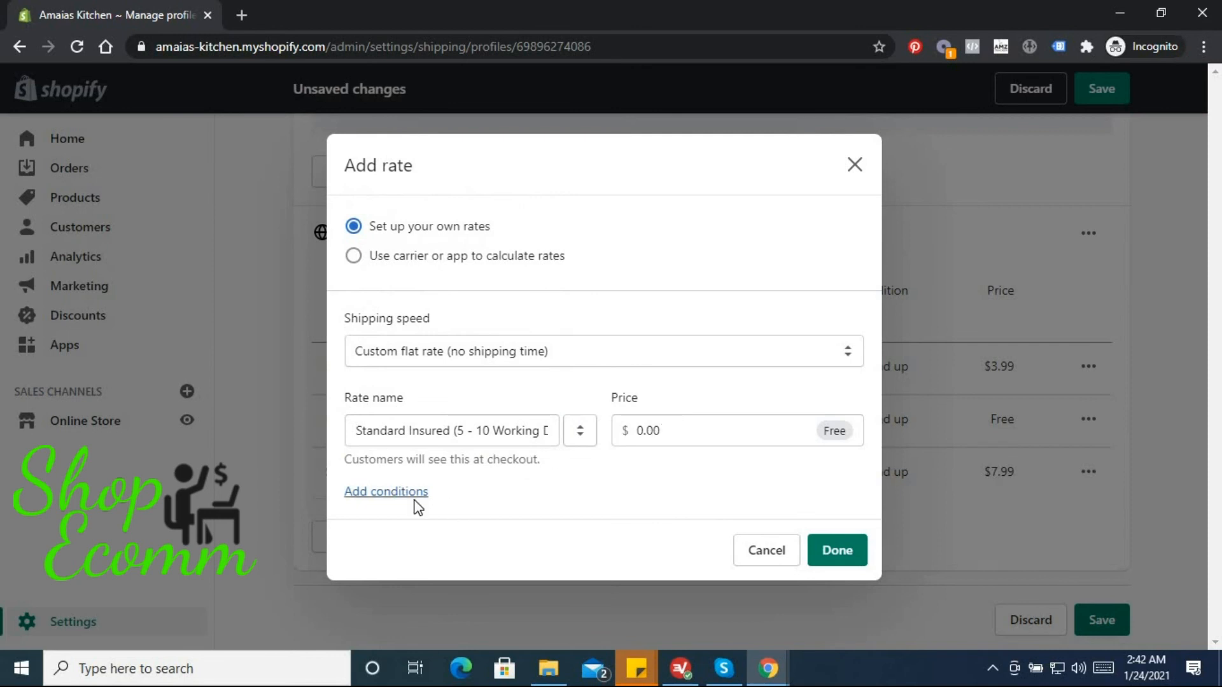
left_click(386, 491)
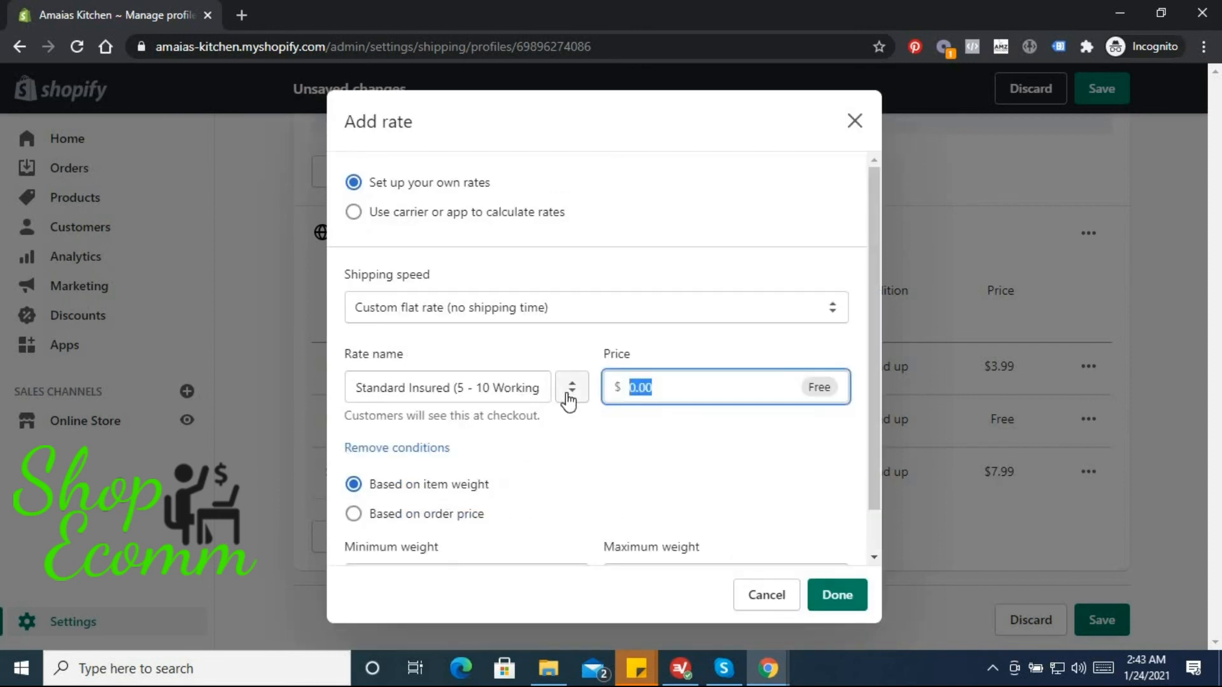
type("9.99")
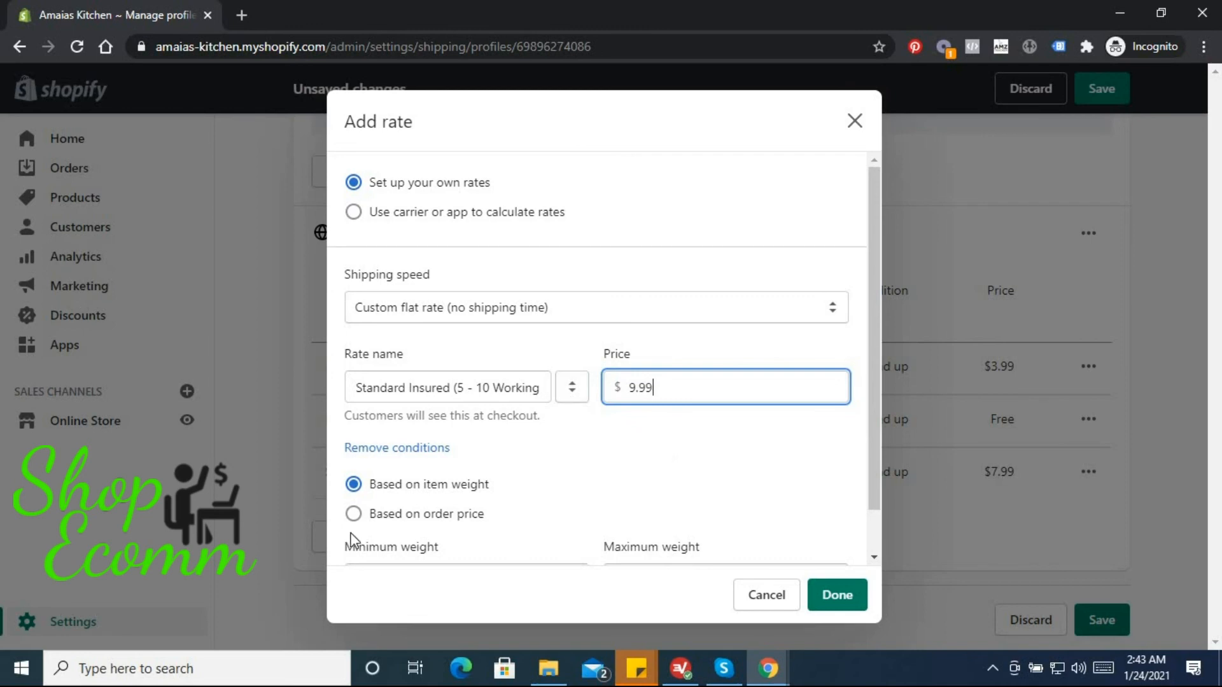
scroll("down", 3)
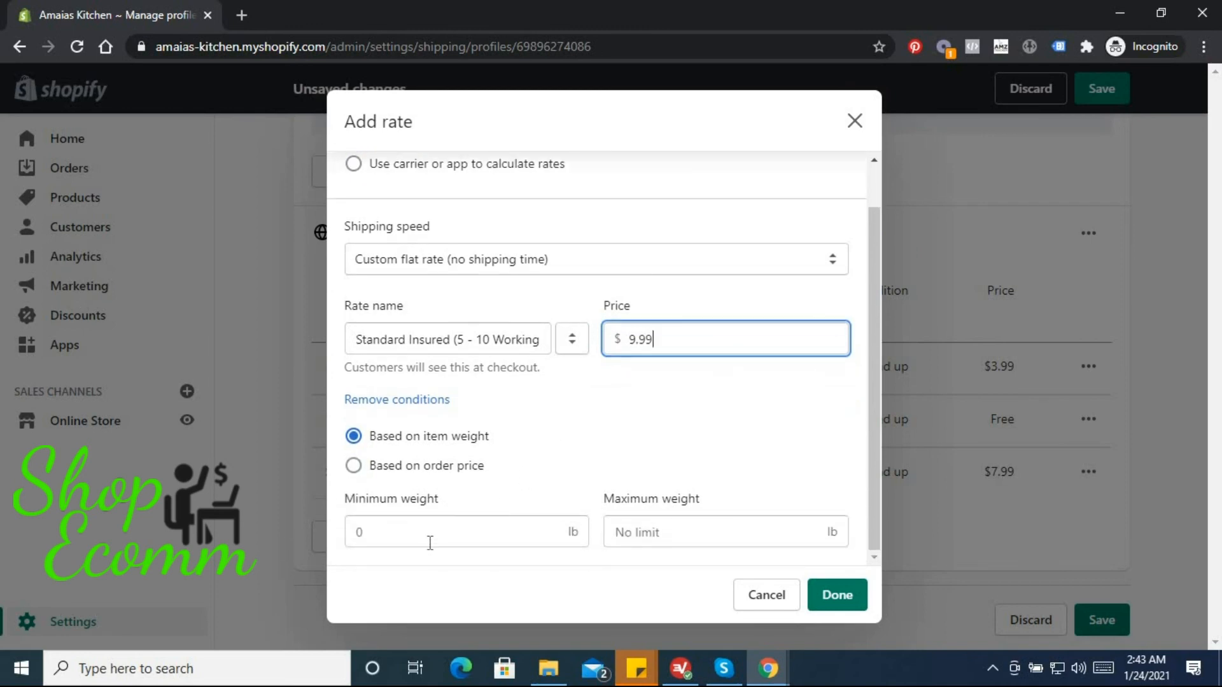
left_click(466, 531)
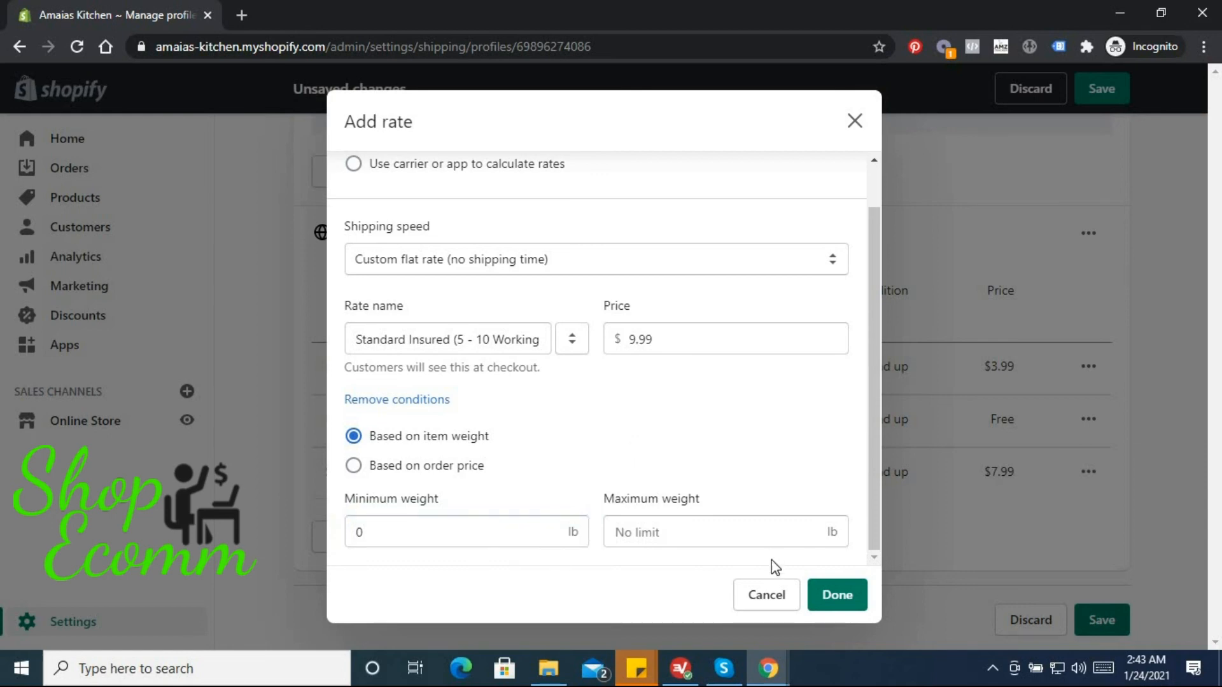
left_click(836, 594)
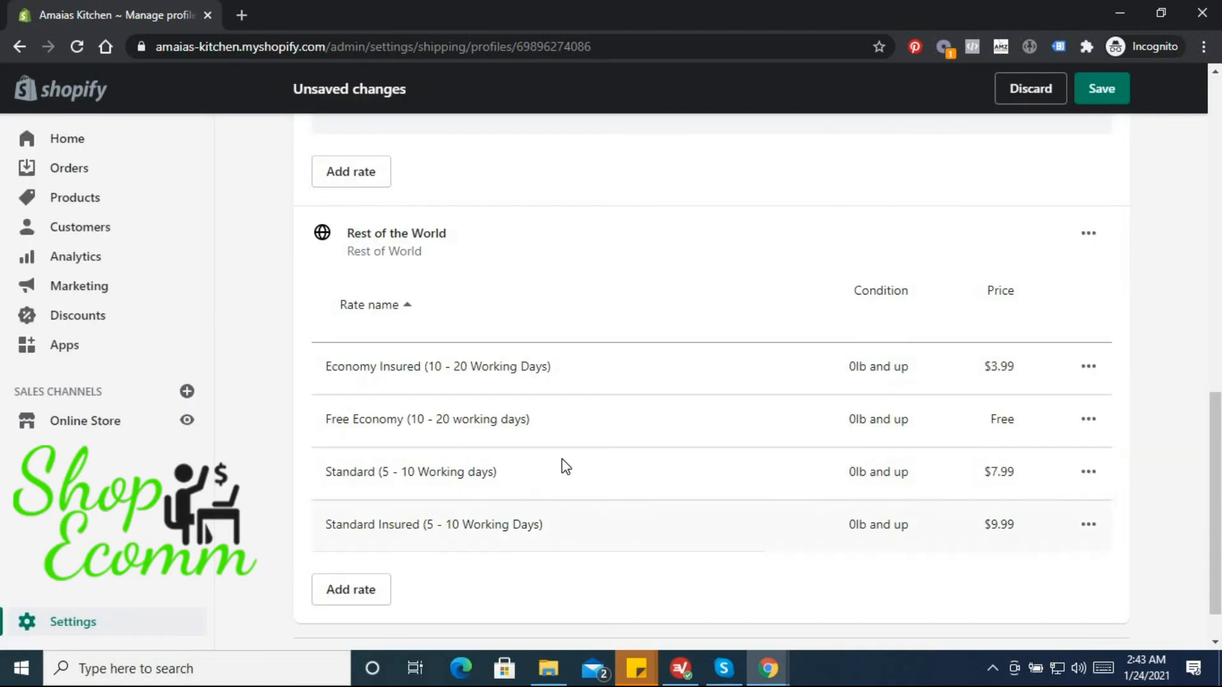
scroll("down", 3)
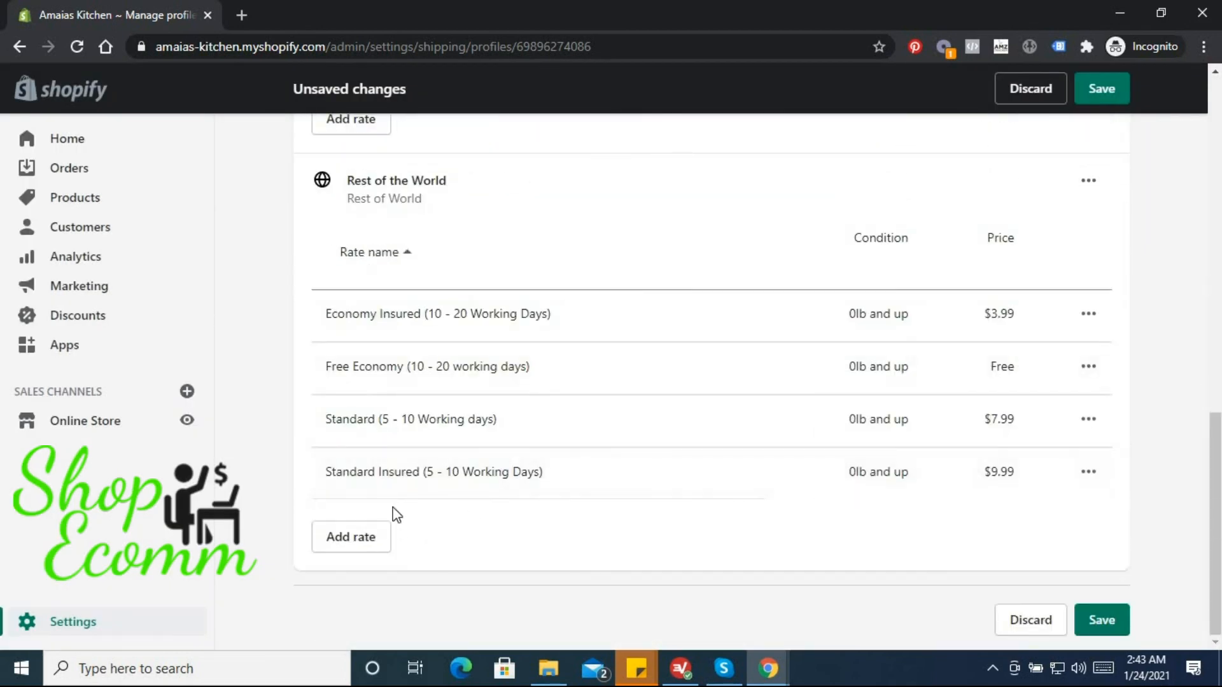
Add a custom Special Line rate at $7.99 with an order-price condition.
left_click(350, 536)
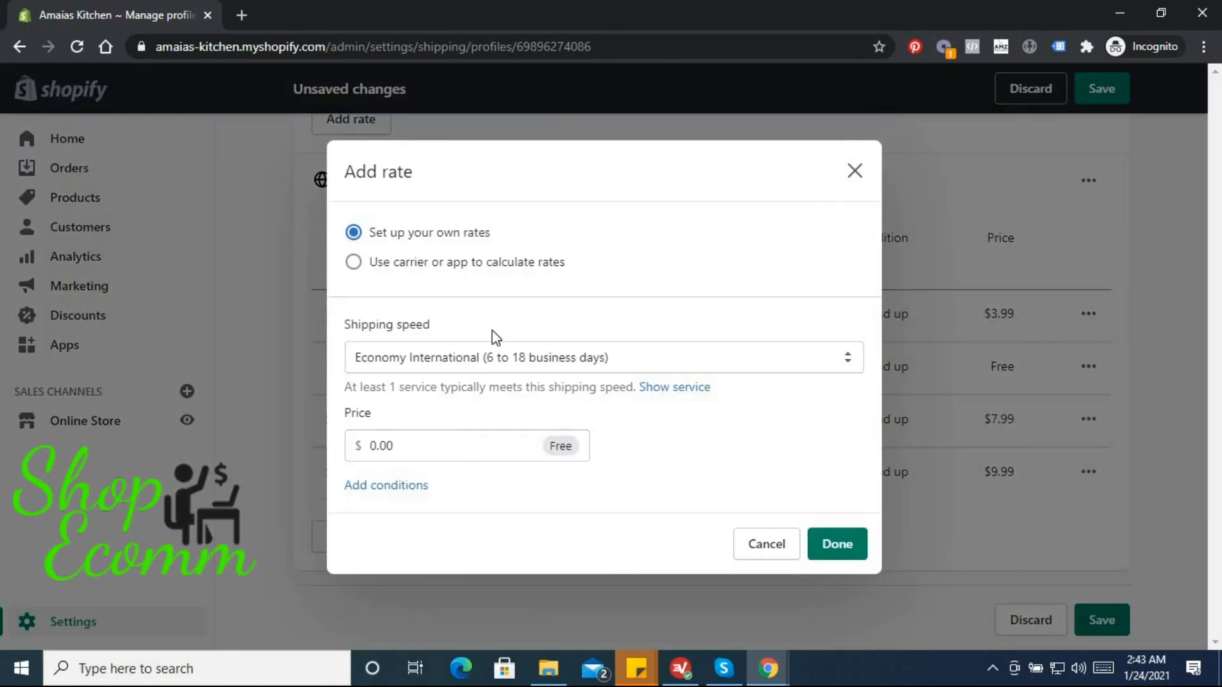
left_click(603, 357)
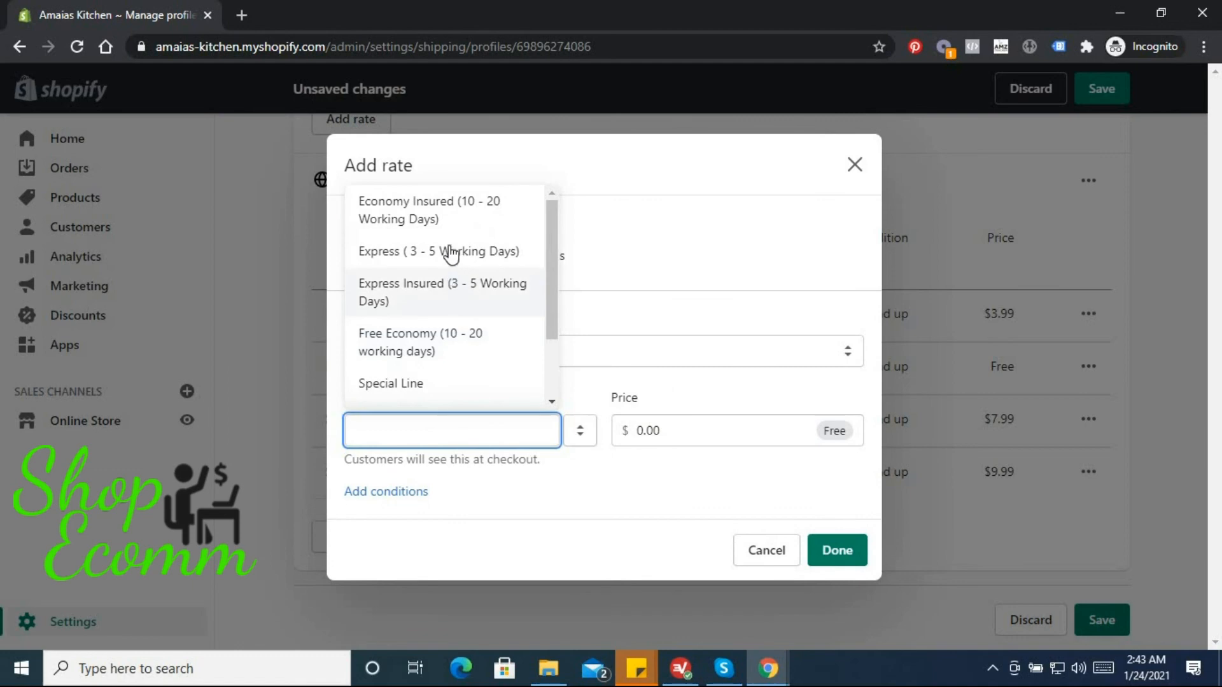
left_click(390, 383)
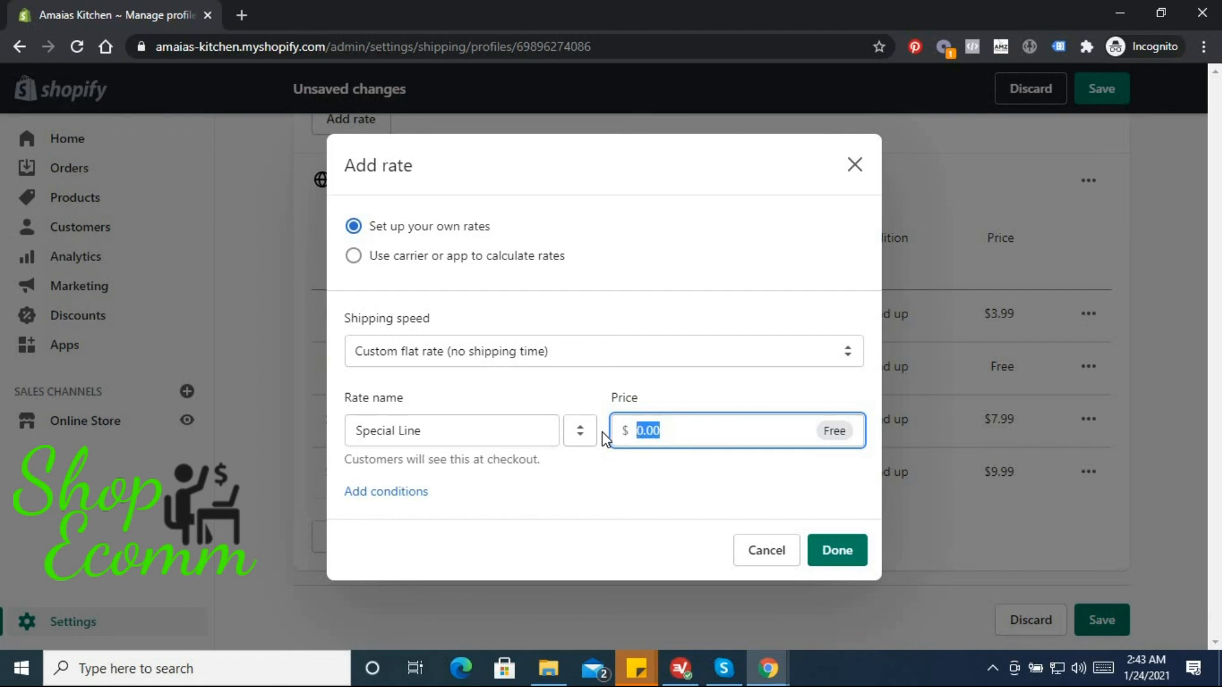
type("7.")
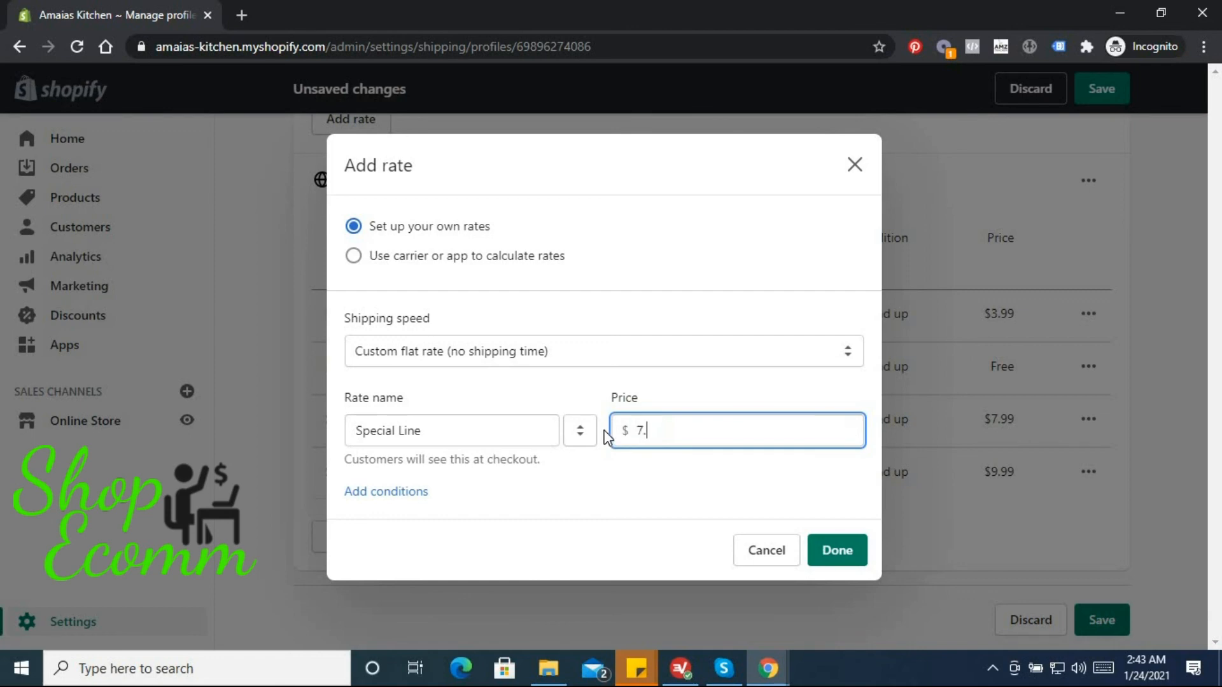
left_click(386, 490)
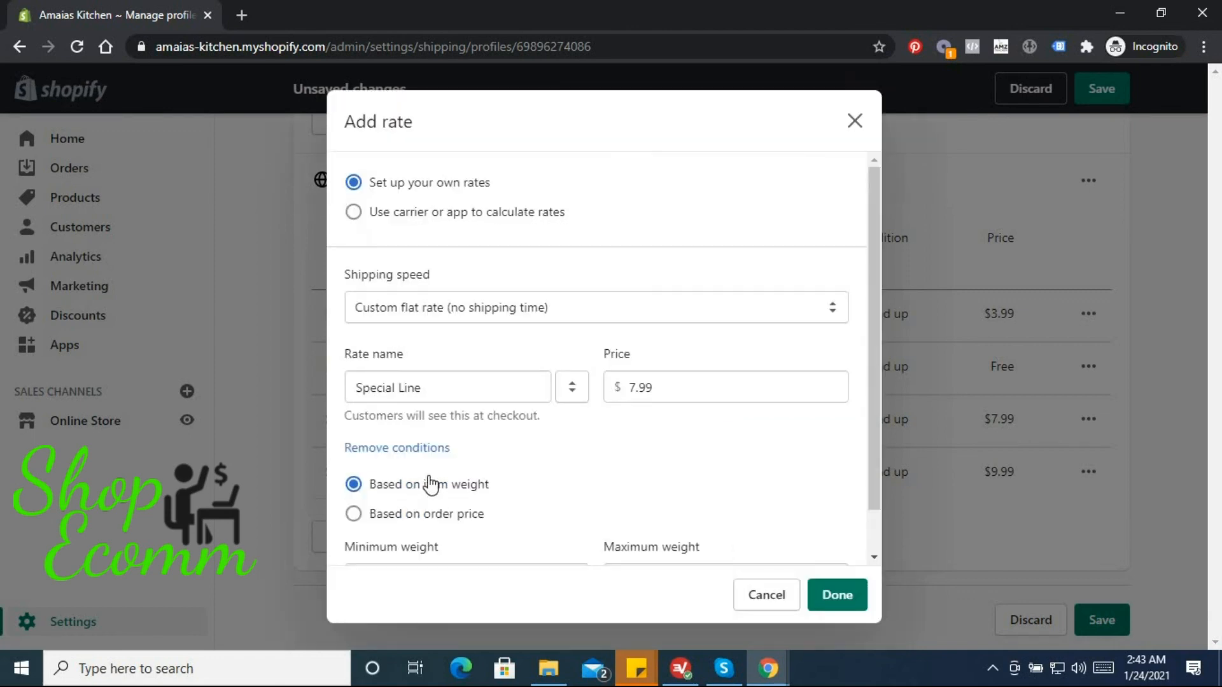
left_click(353, 513)
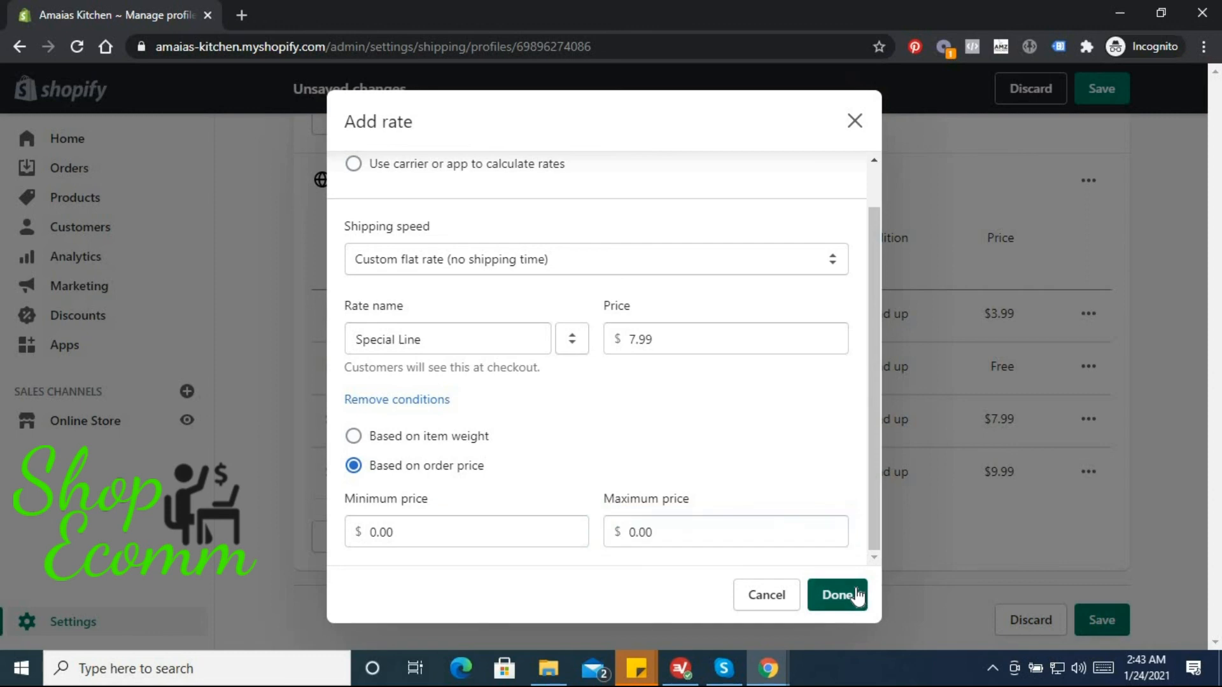
left_click(838, 594)
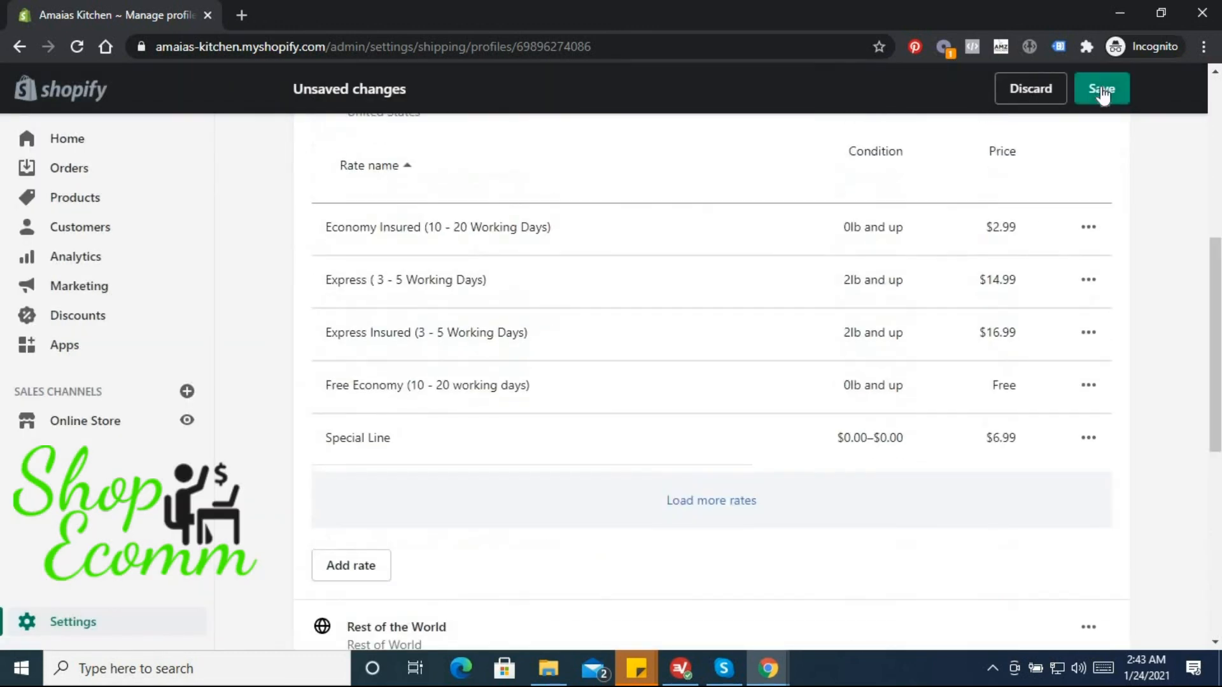
Save the shipping profile and review the five Rest of World rates.
left_click(1102, 88)
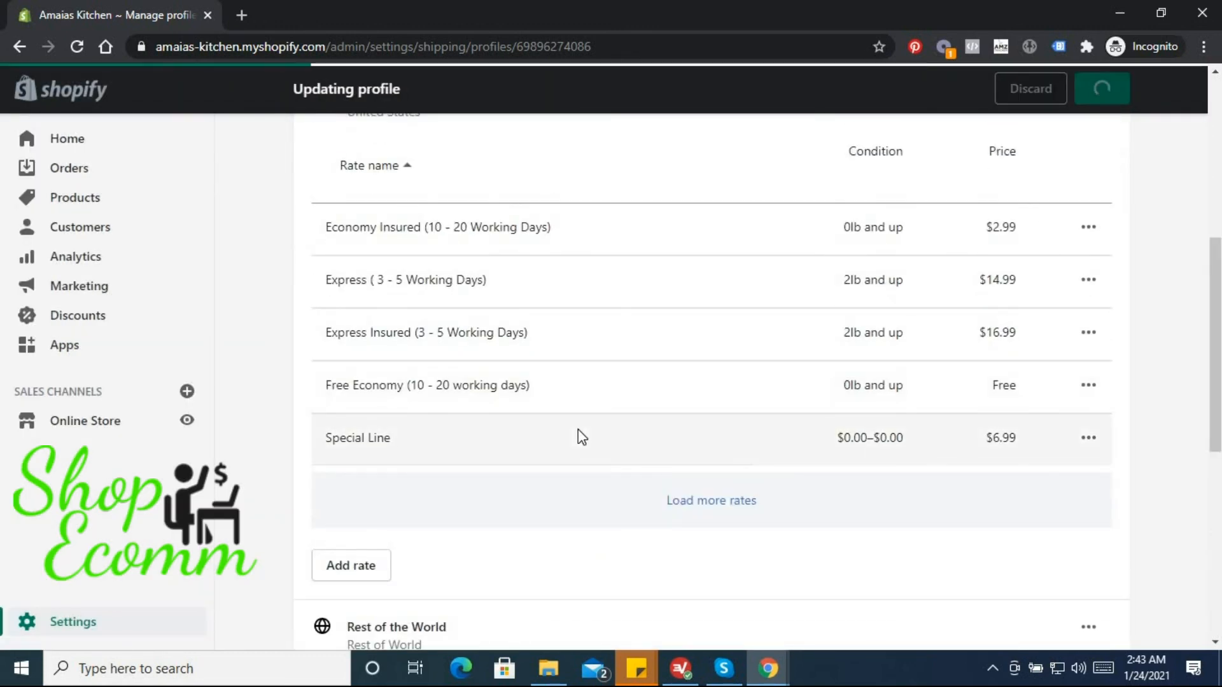
left_click(1102, 88)
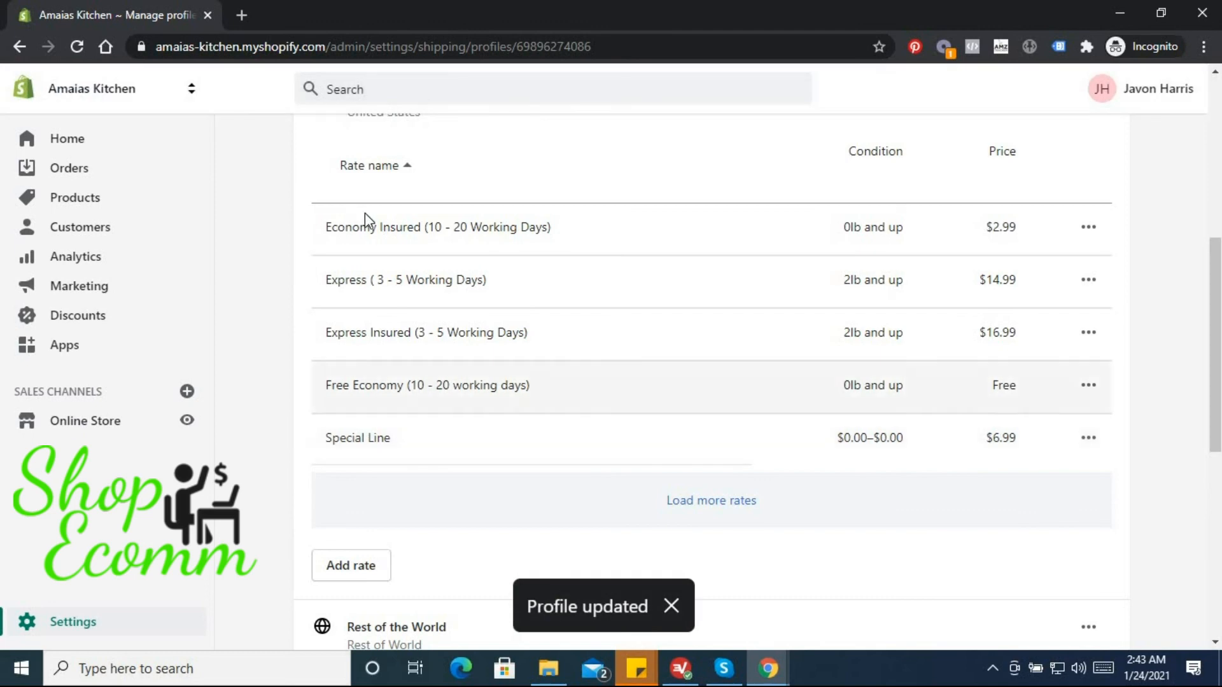
scroll("up", 3)
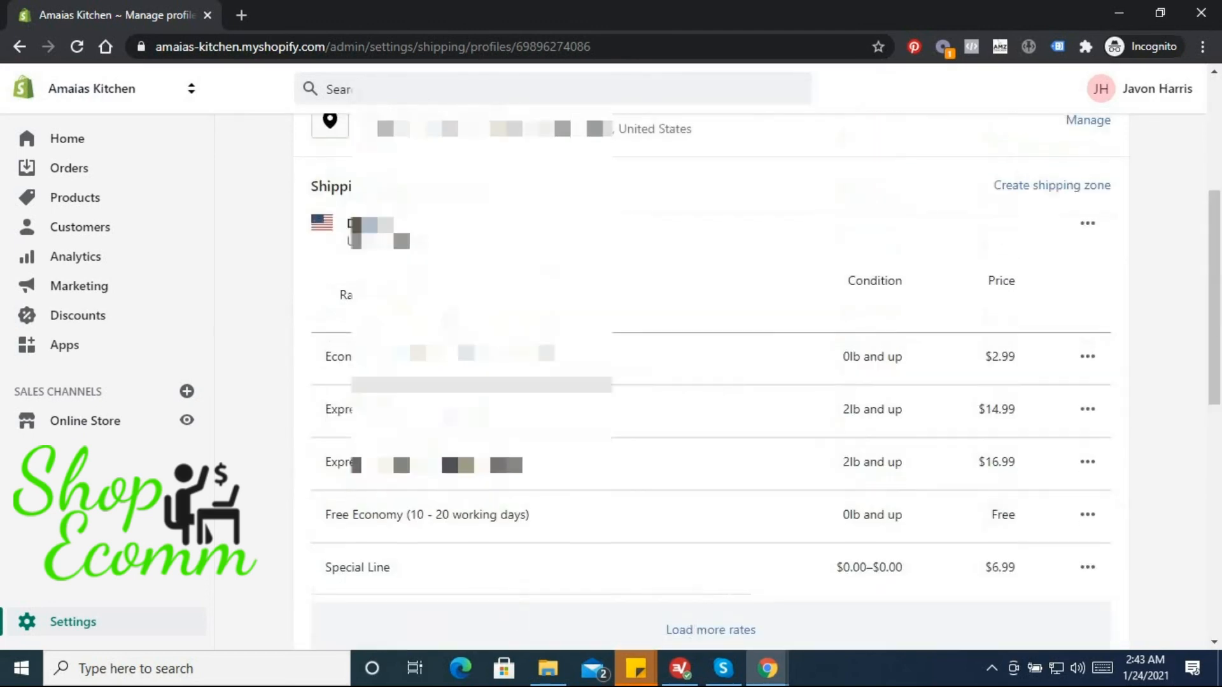
scroll("down", 3)
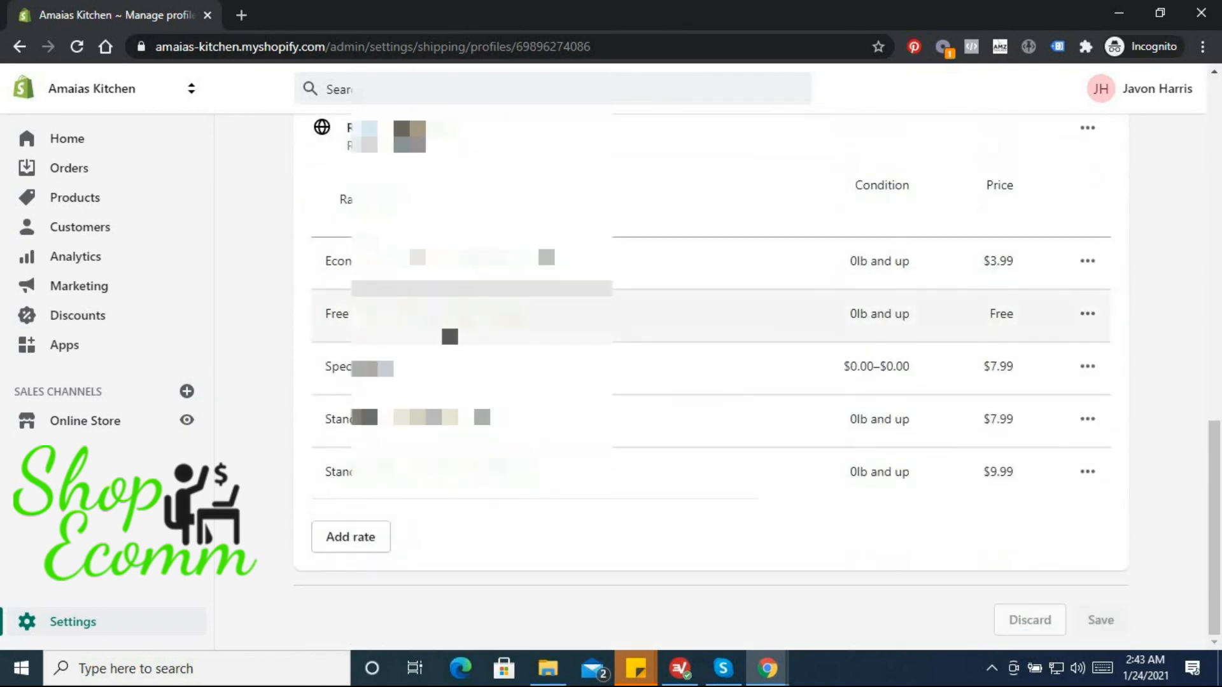
scroll("up", 3)
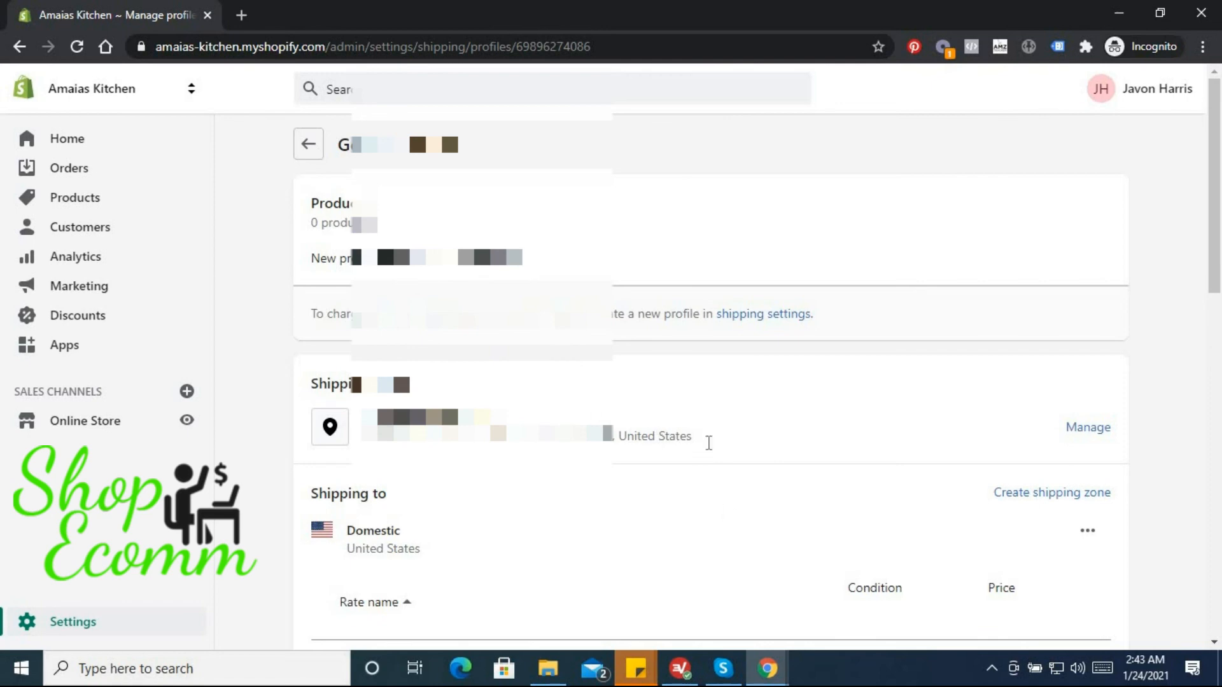
scroll("down", 3)
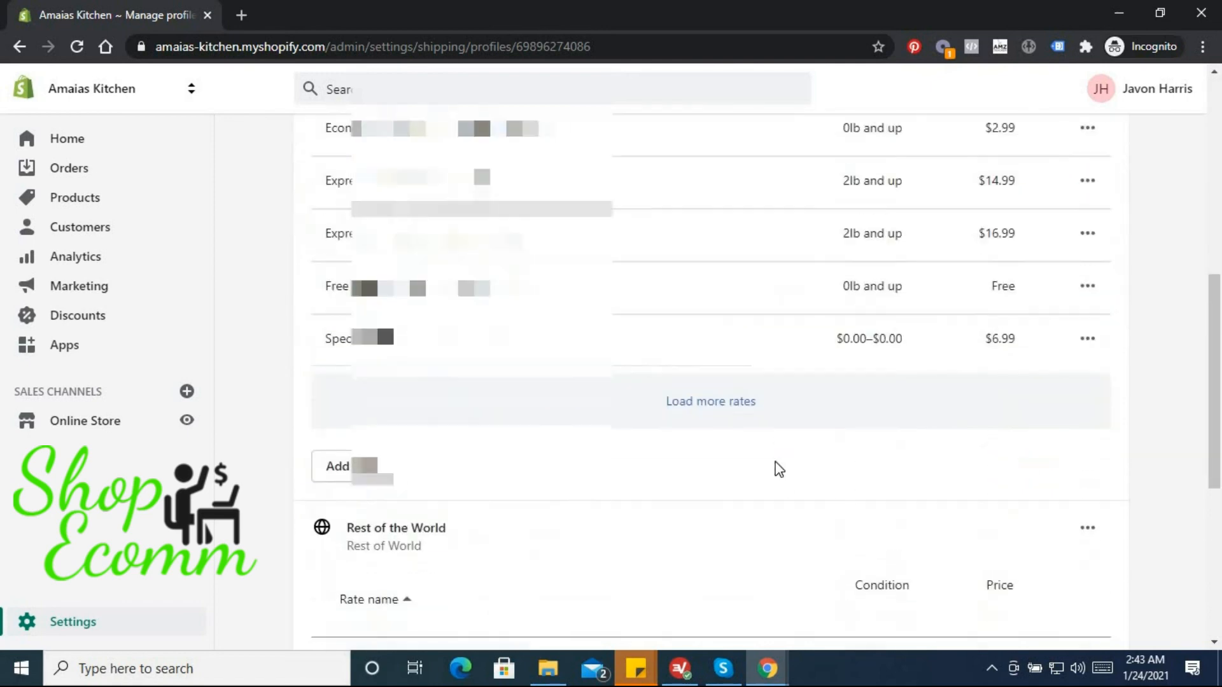